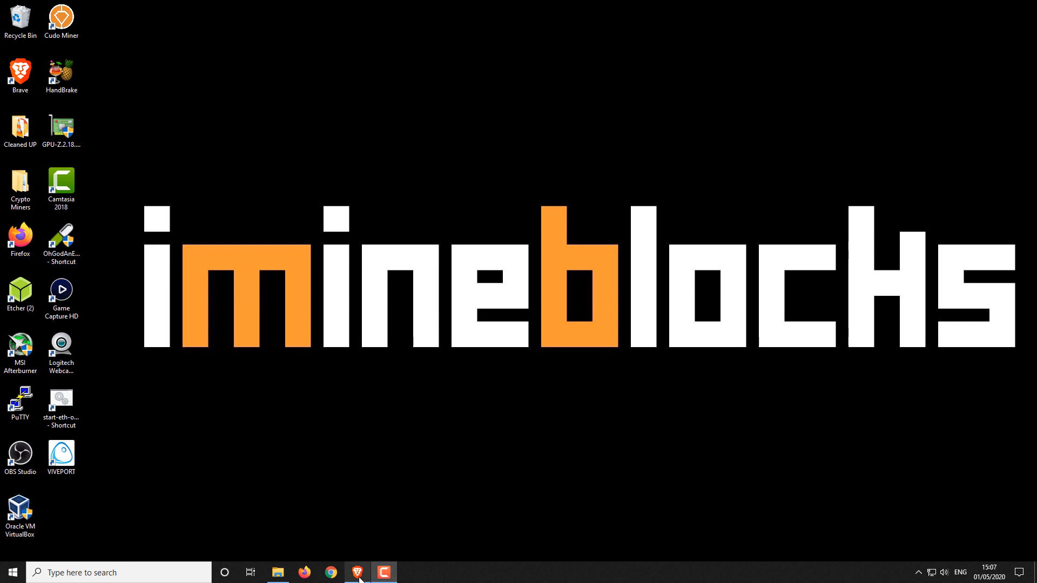
Bring dero.io forward in Brave and scroll to specs like 27 Second Blocktime and 1.25 MB Block Size
click(358, 572)
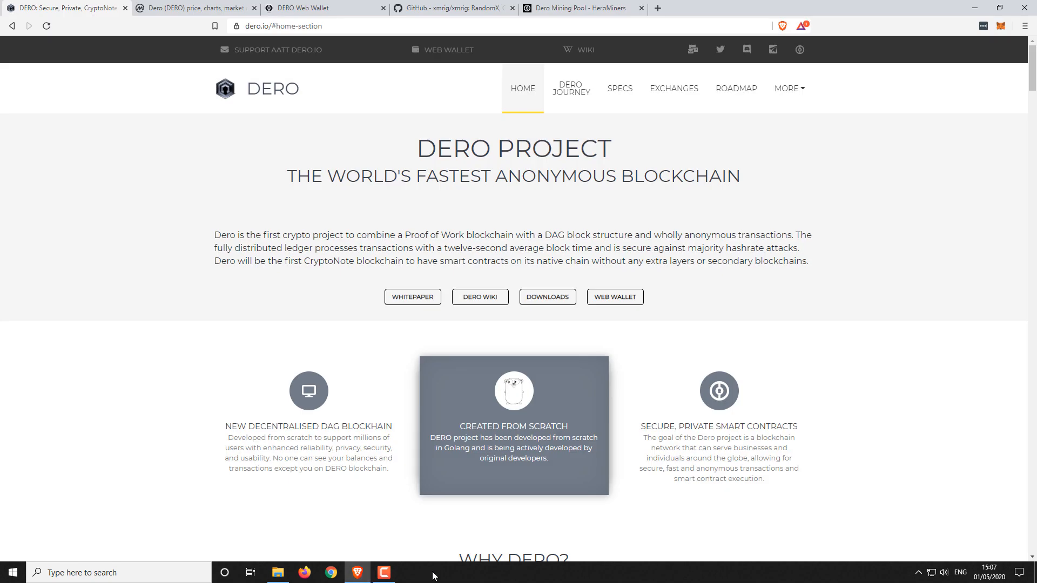
mouse_move(445, 580)
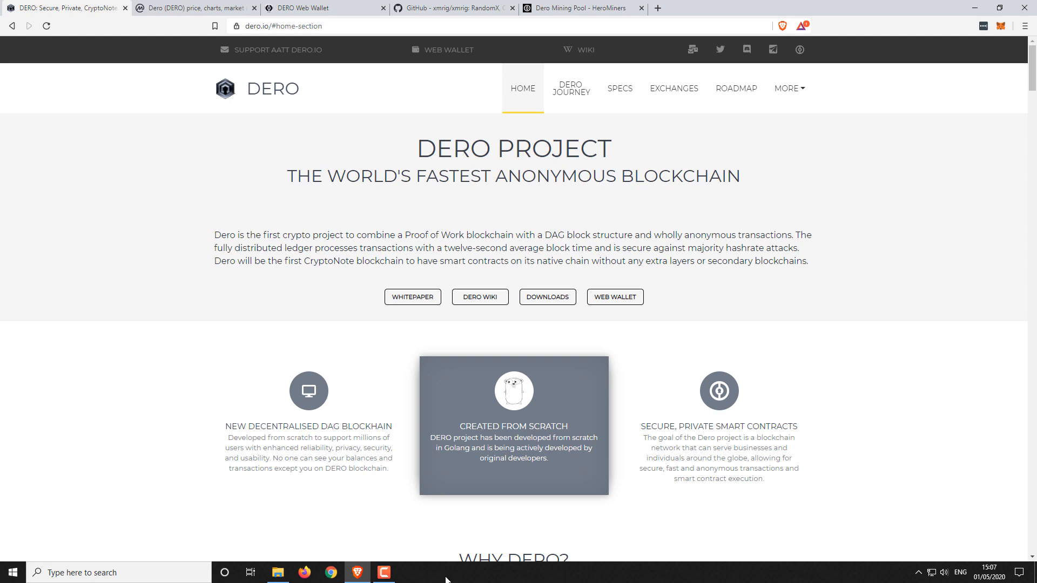
mouse_move(276, 53)
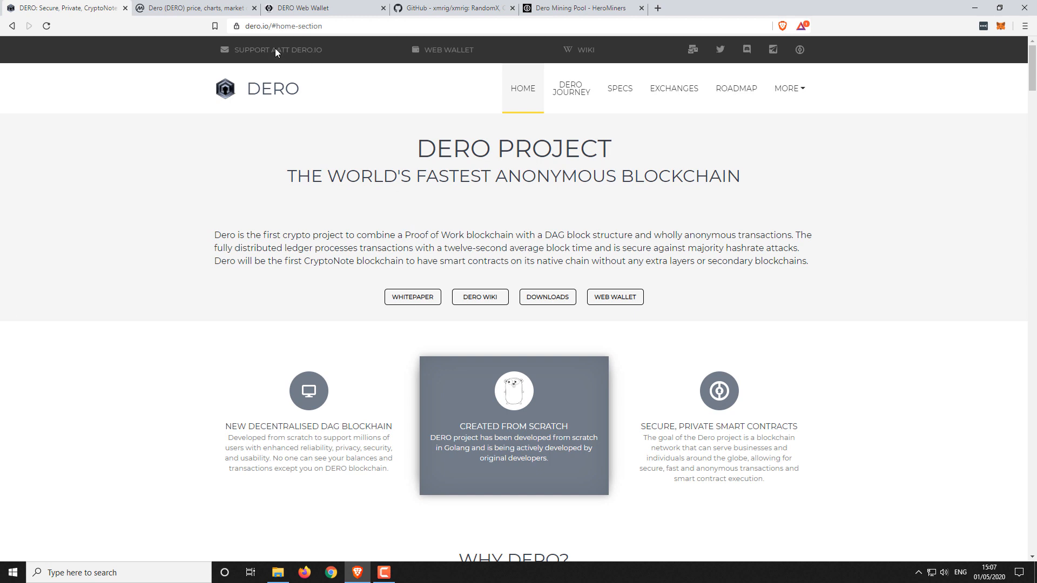
mouse_move(589, 170)
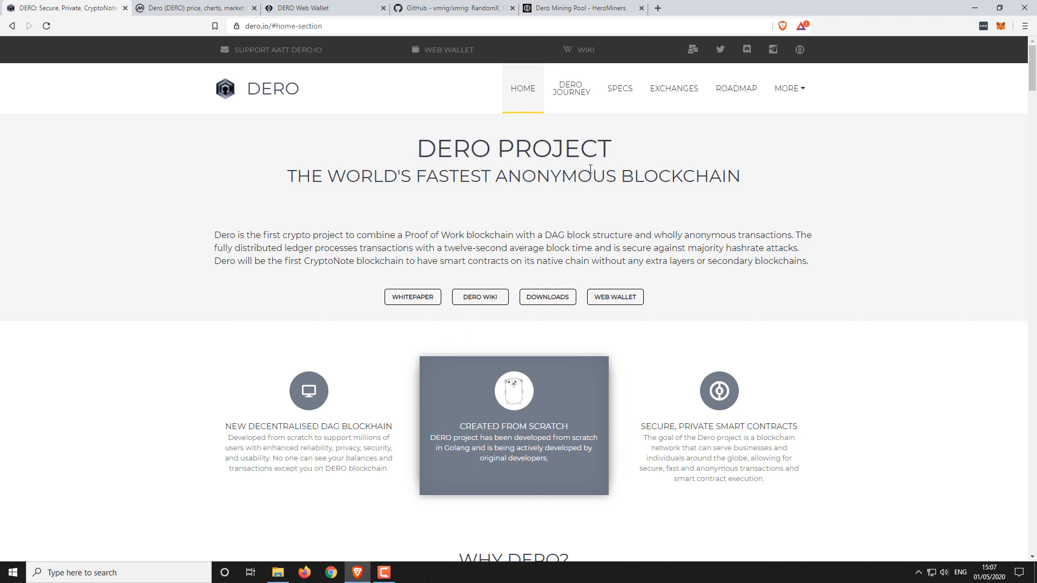
mouse_move(780, 216)
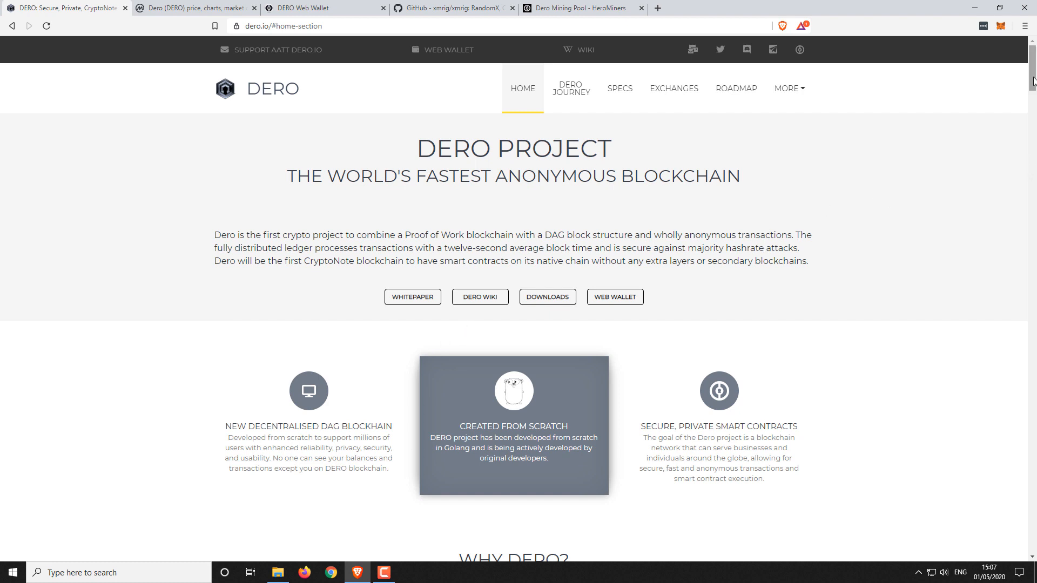
scroll(down, 3)
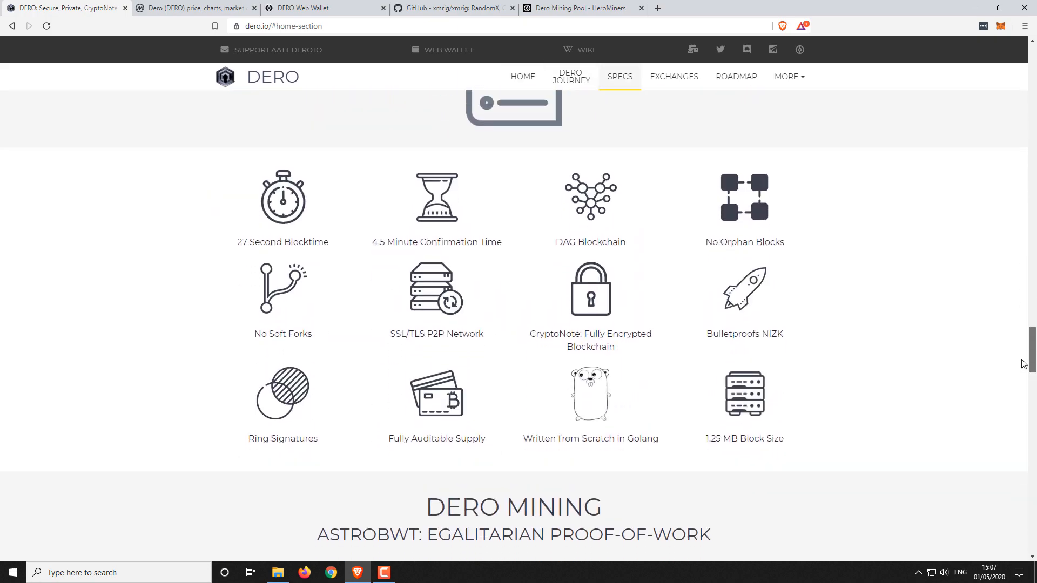
scroll(down, 3)
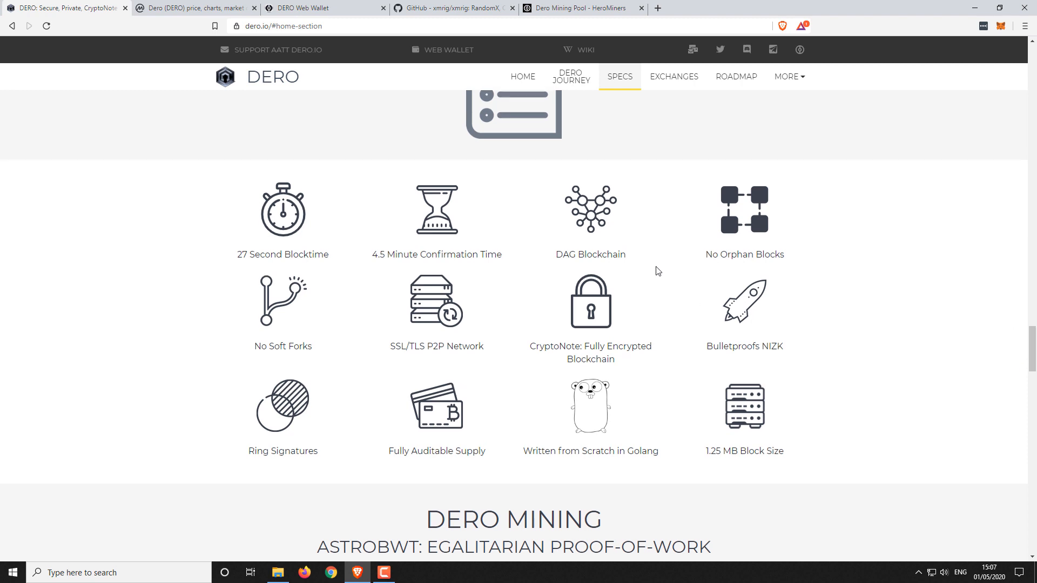
mouse_move(819, 300)
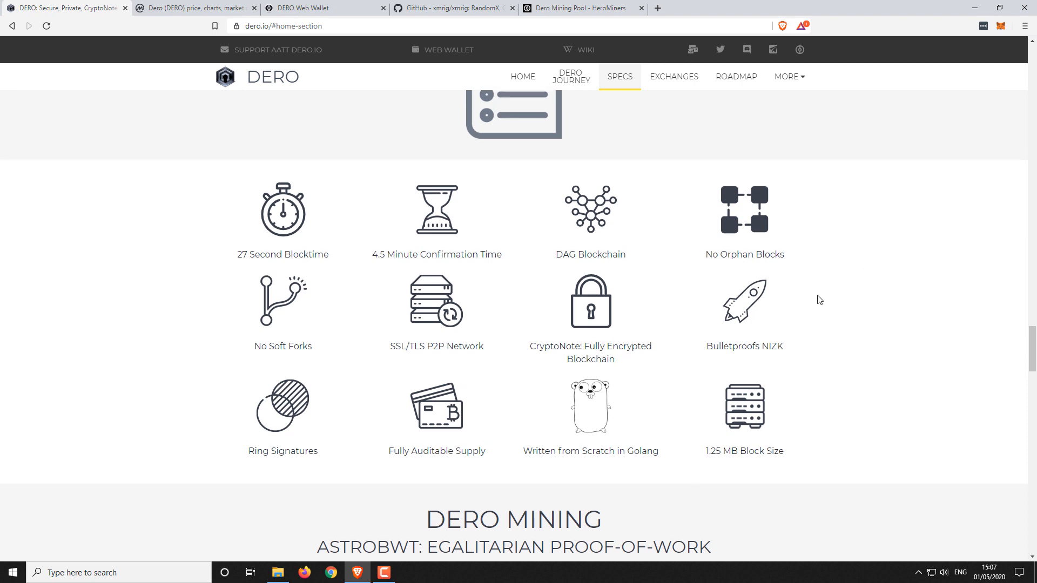
mouse_move(829, 271)
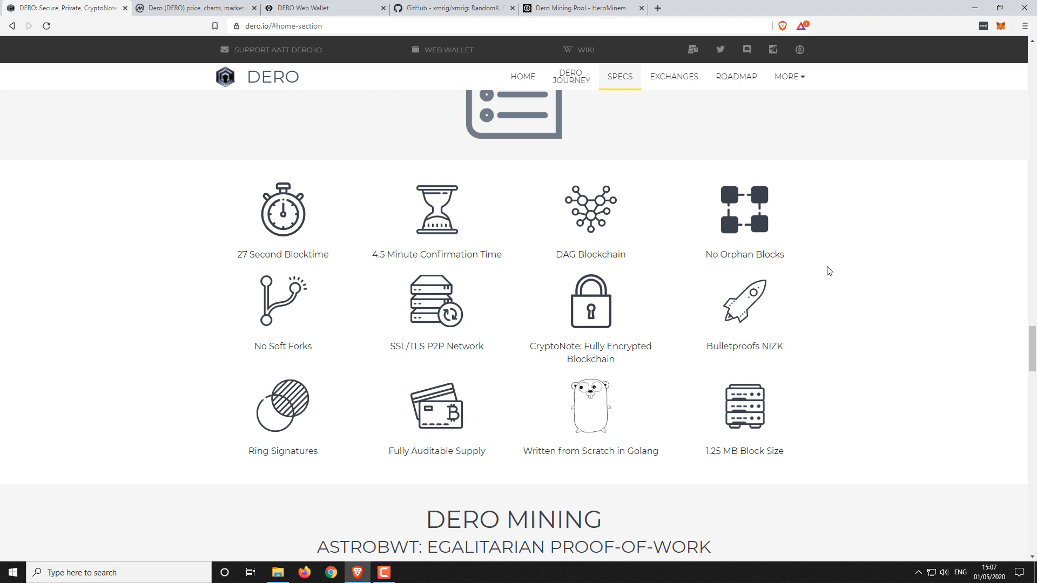
mouse_move(805, 288)
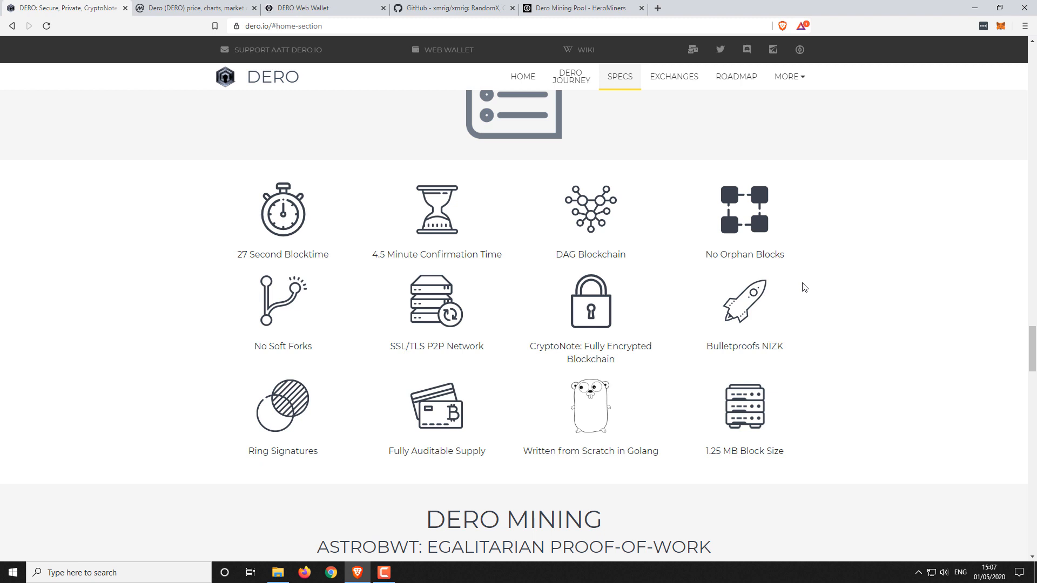
mouse_move(826, 283)
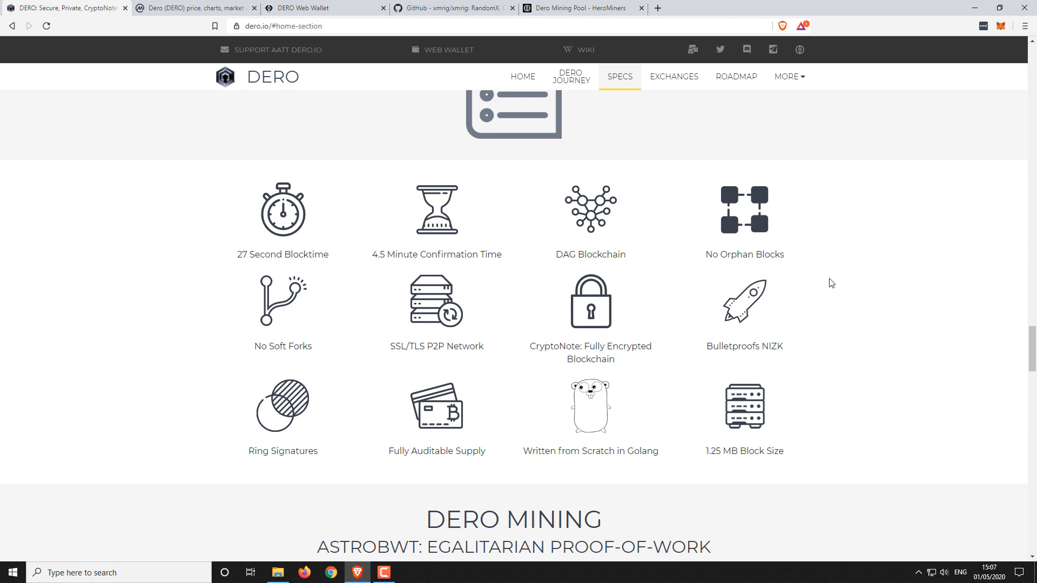
mouse_move(839, 293)
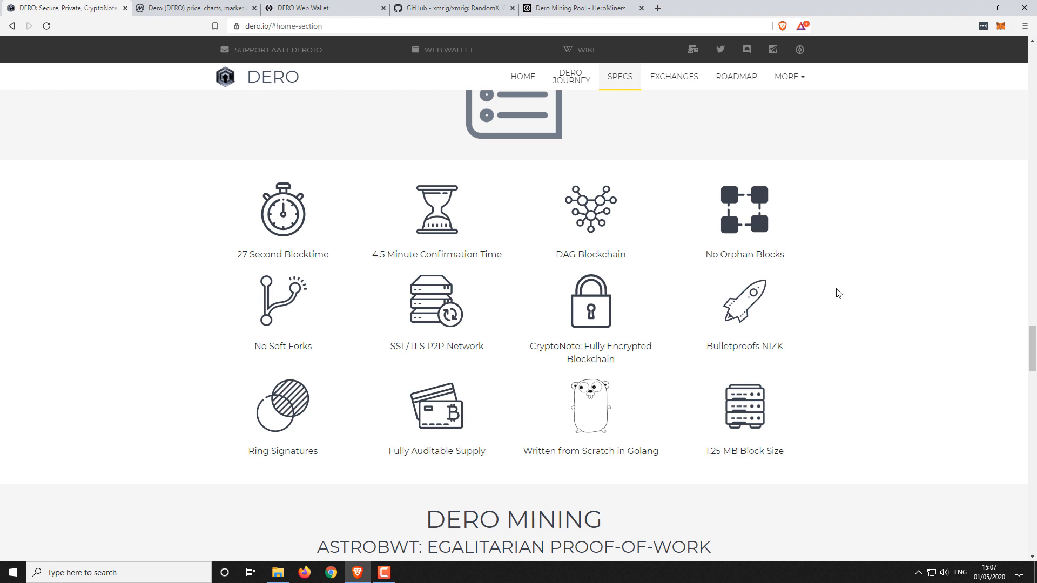
mouse_move(843, 324)
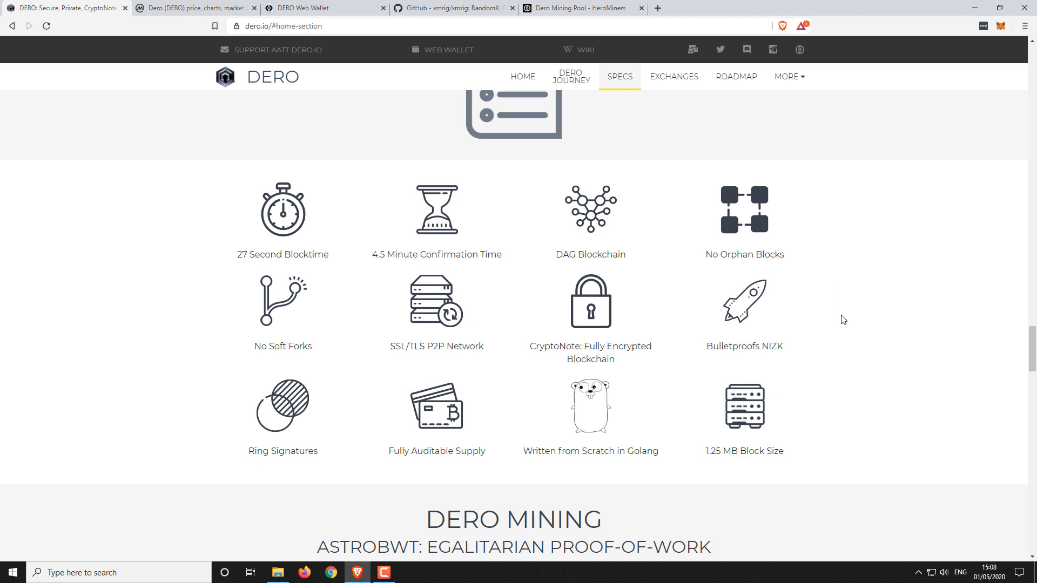
mouse_move(903, 243)
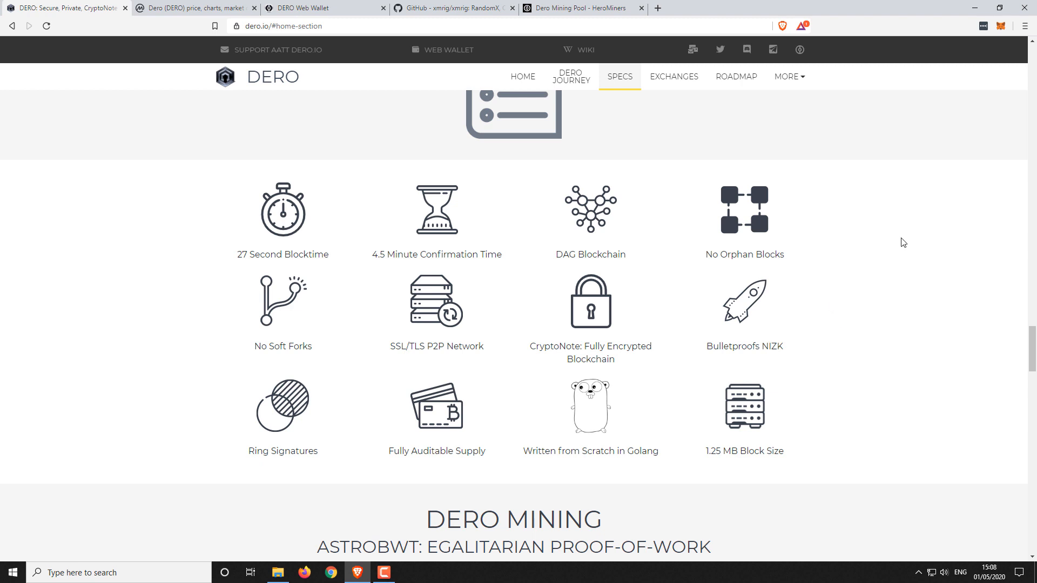
mouse_move(907, 281)
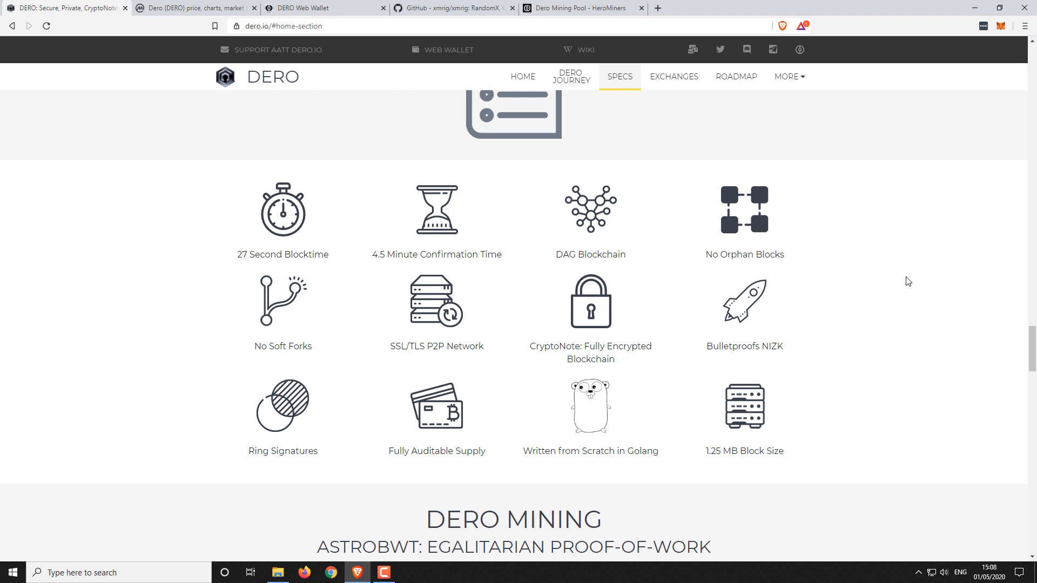
mouse_move(907, 331)
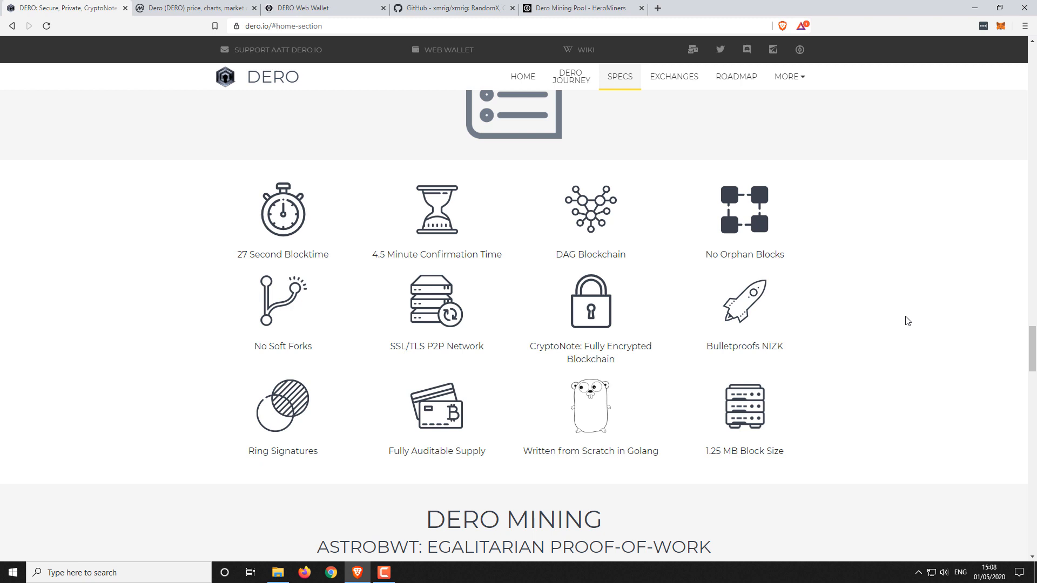
mouse_move(684, 80)
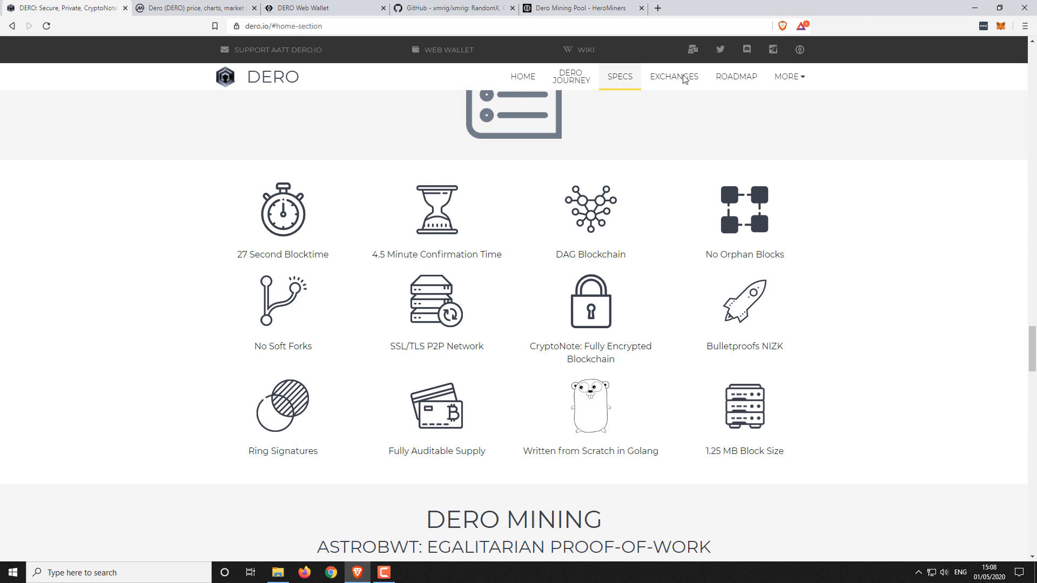
click(195, 8)
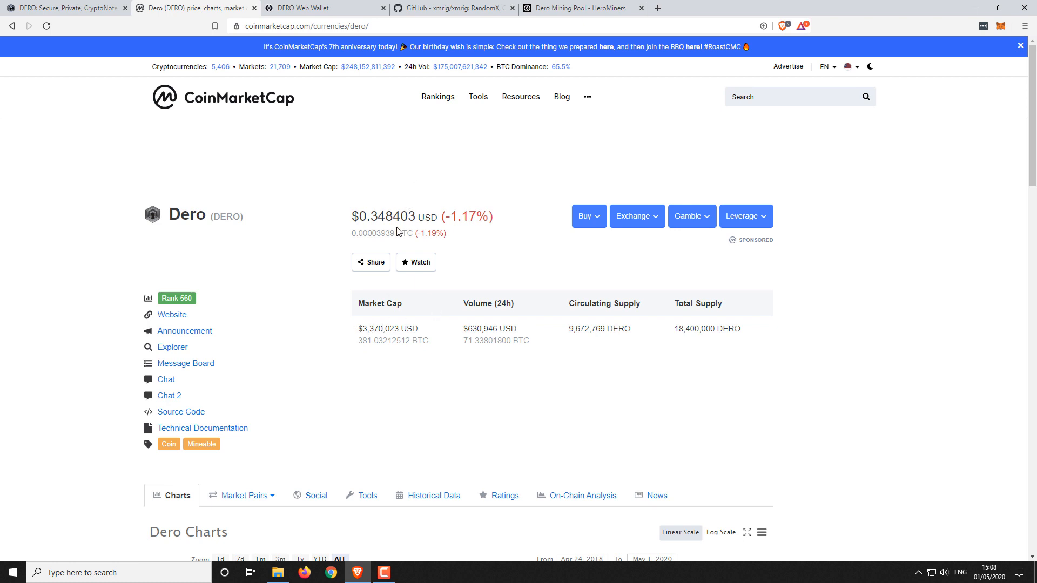
mouse_move(383, 216)
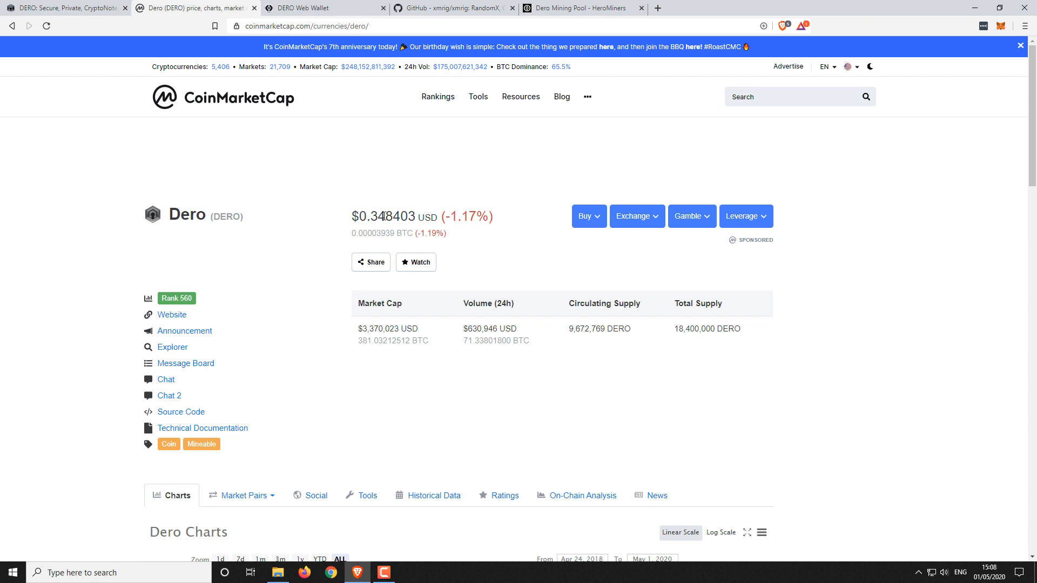
mouse_move(470, 196)
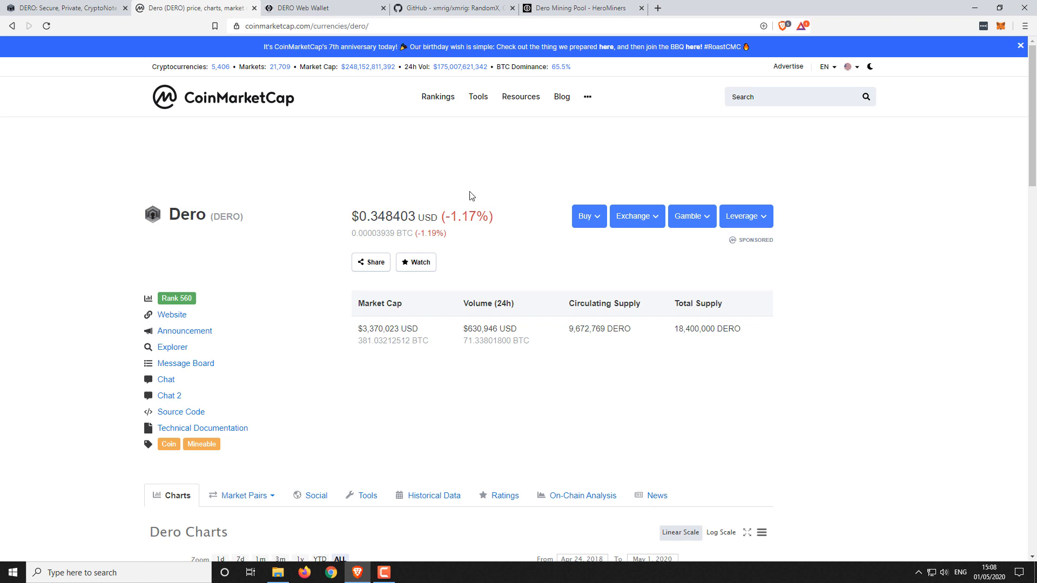
mouse_move(833, 212)
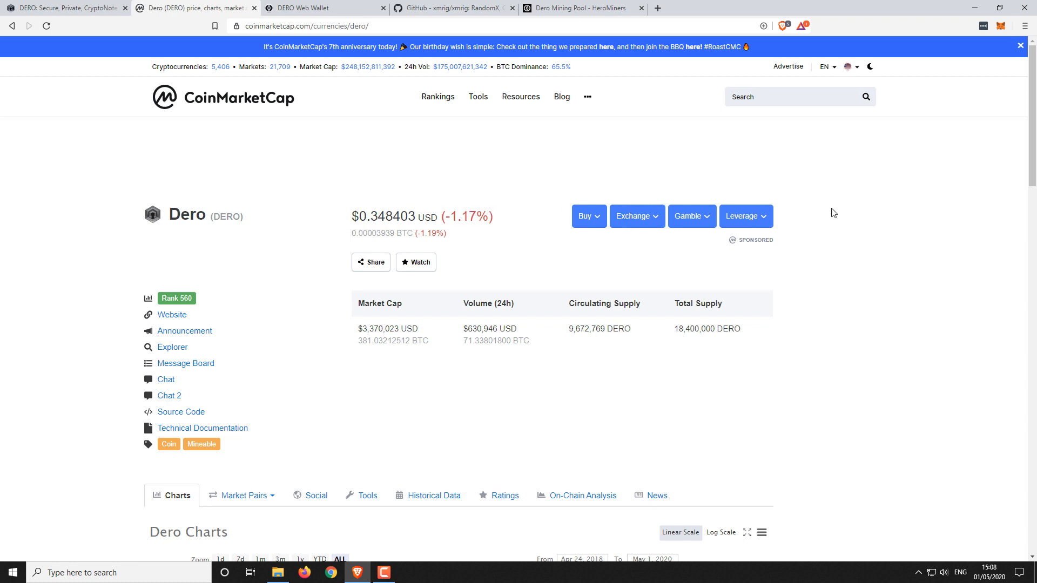
click(63, 8)
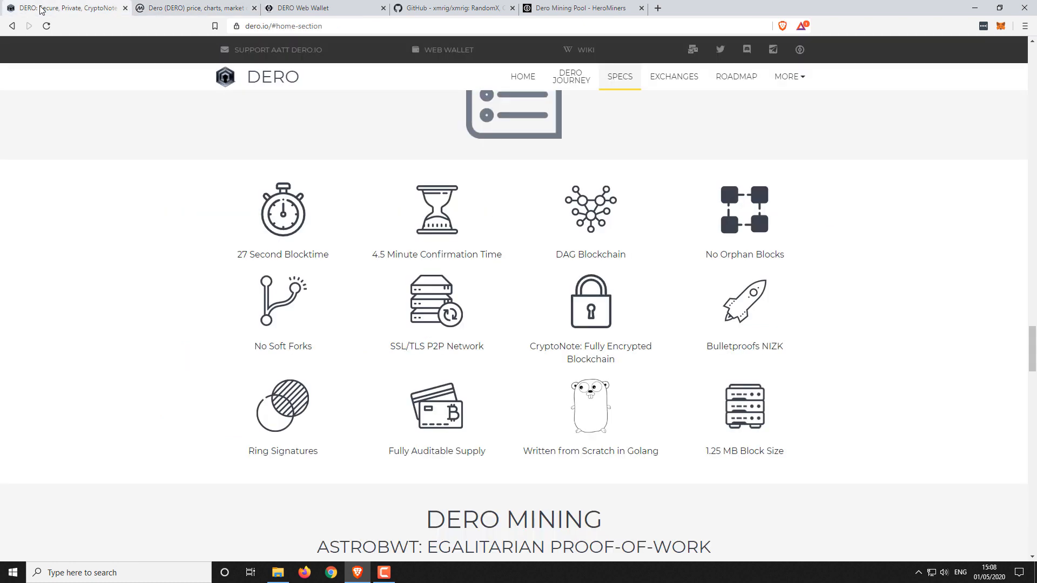
mouse_move(191, 256)
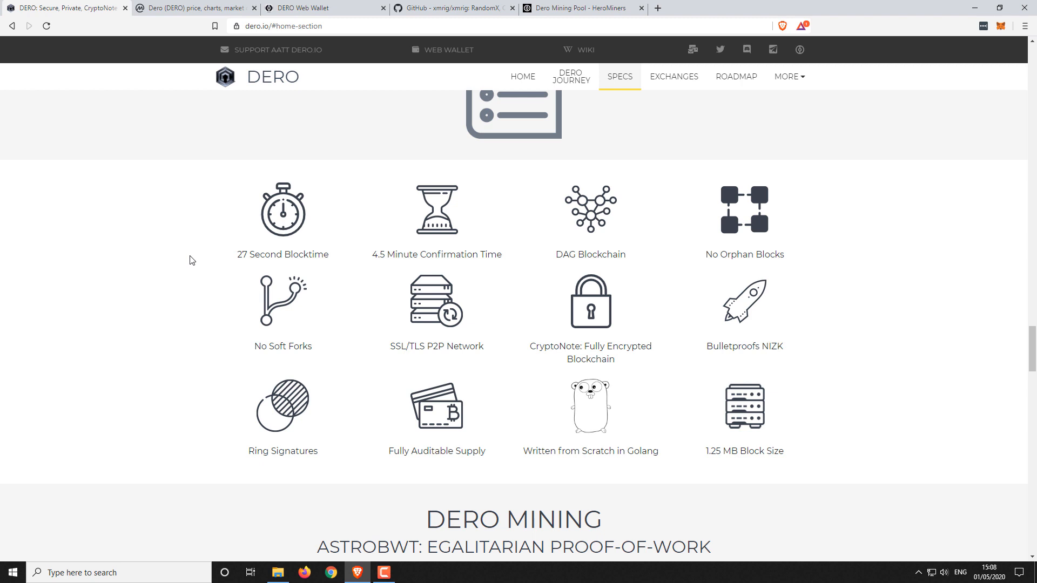
mouse_move(202, 262)
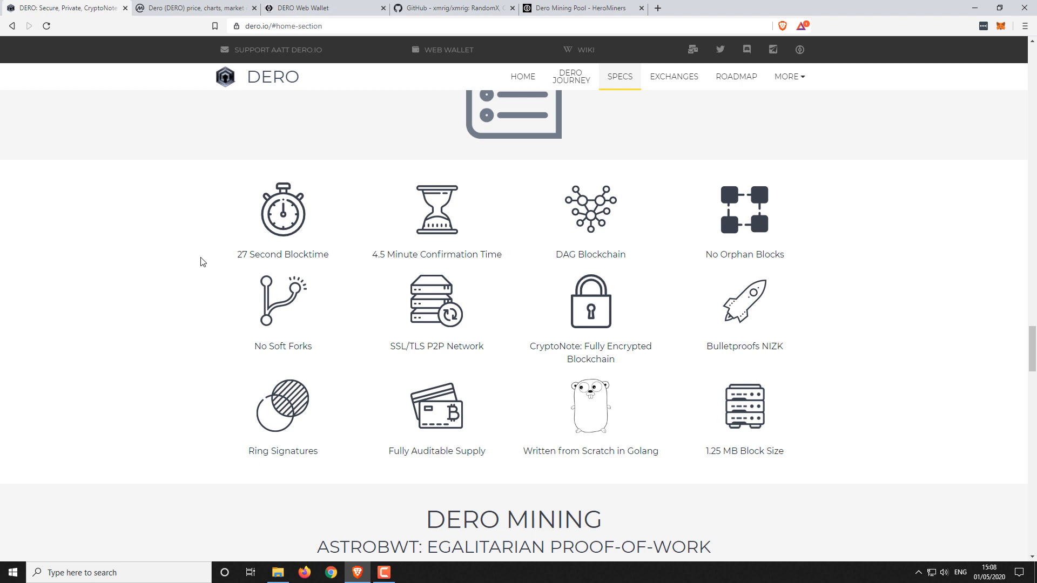
mouse_move(206, 277)
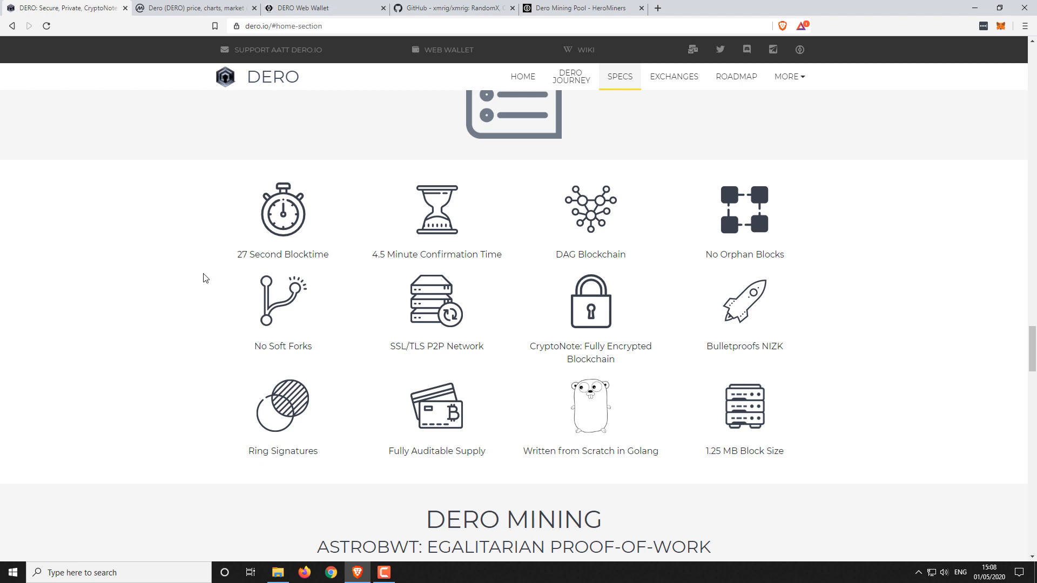
mouse_move(442, 49)
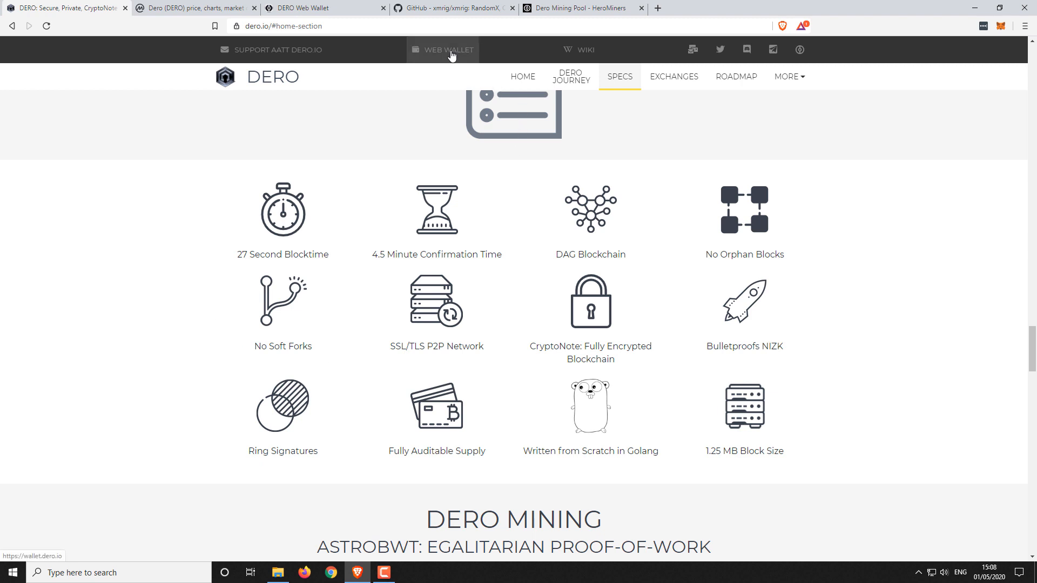
Switch to the wallet.dero.io tab and reload it to show the Recover Wallet page
click(441, 49)
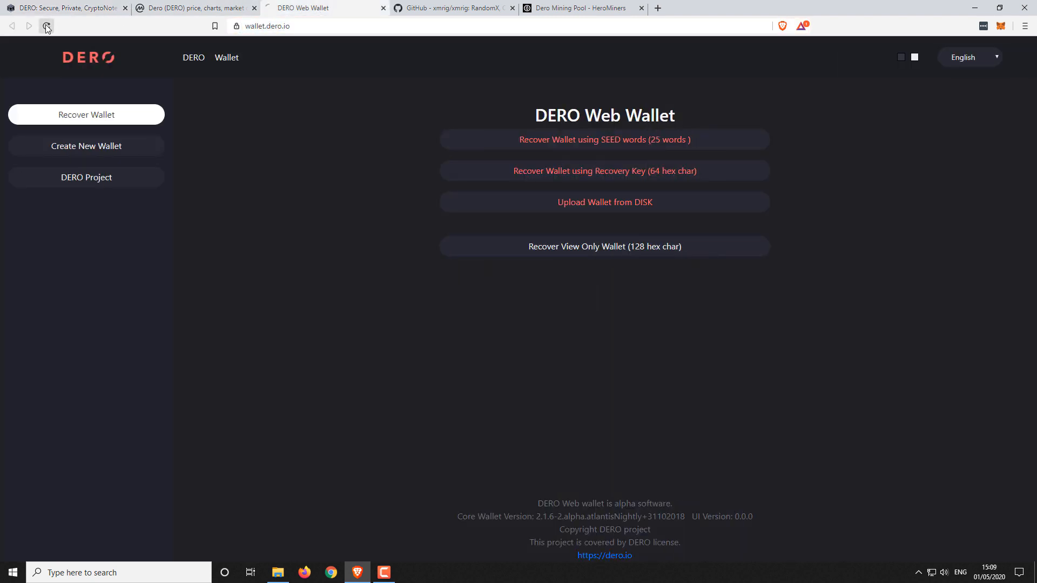
click(46, 26)
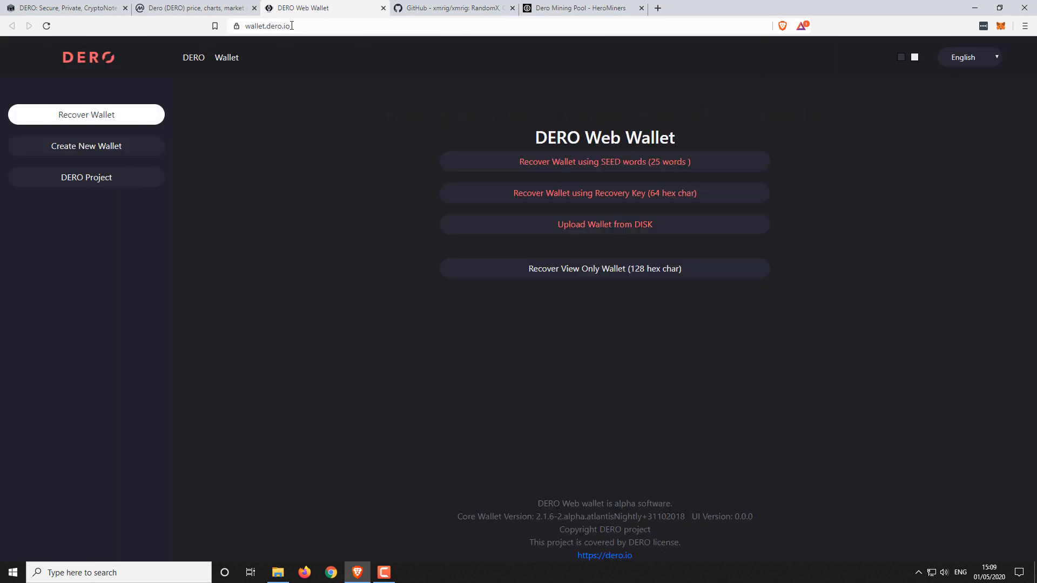
mouse_move(346, 85)
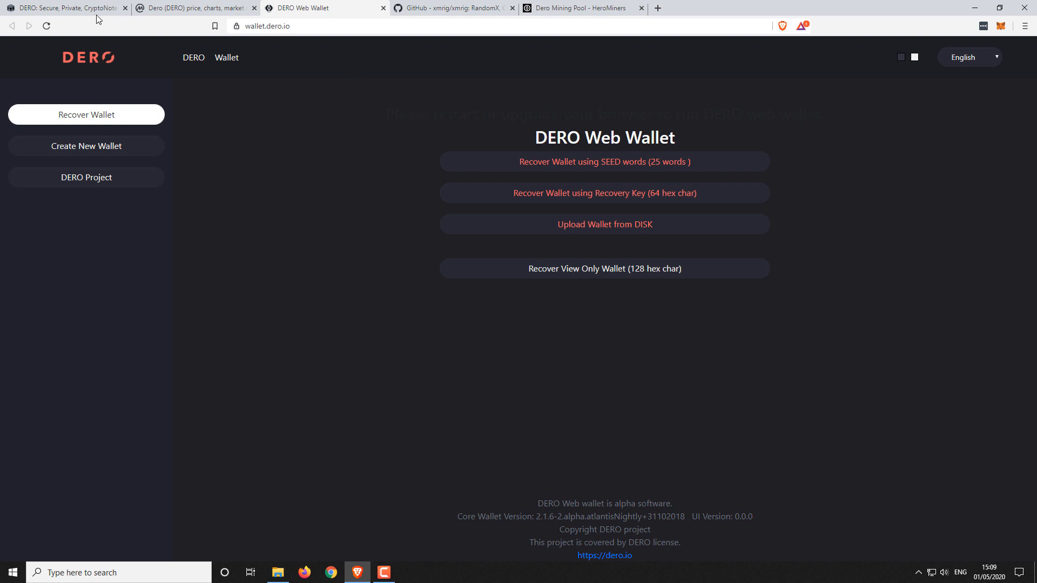
mouse_move(66, 8)
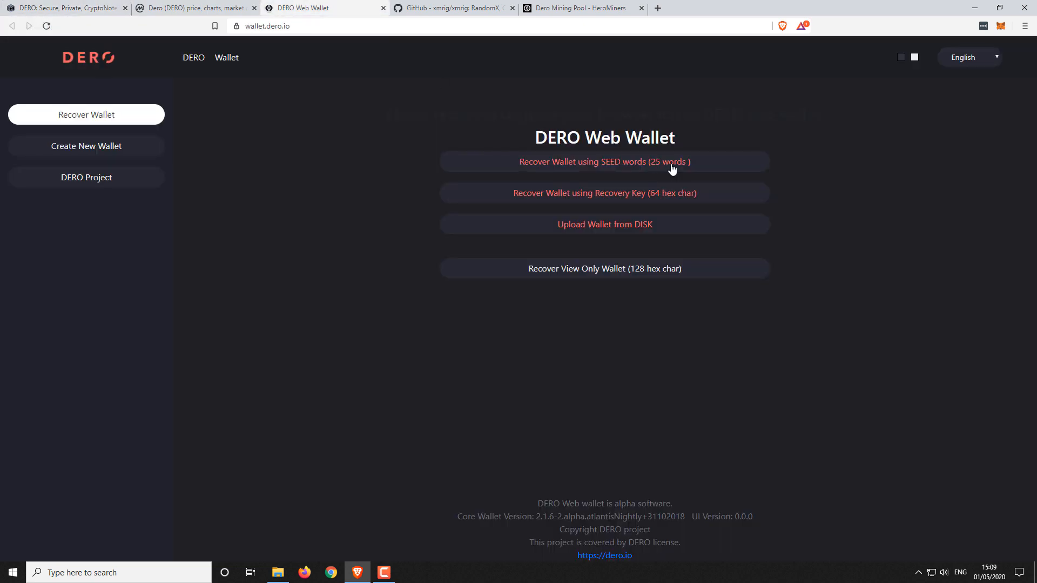
mouse_move(795, 250)
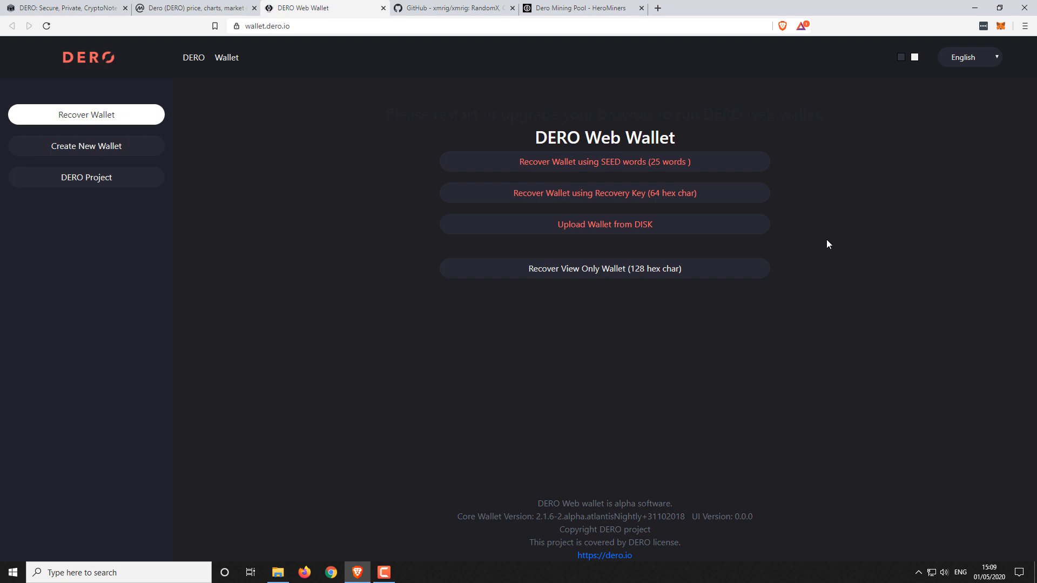
mouse_move(825, 228)
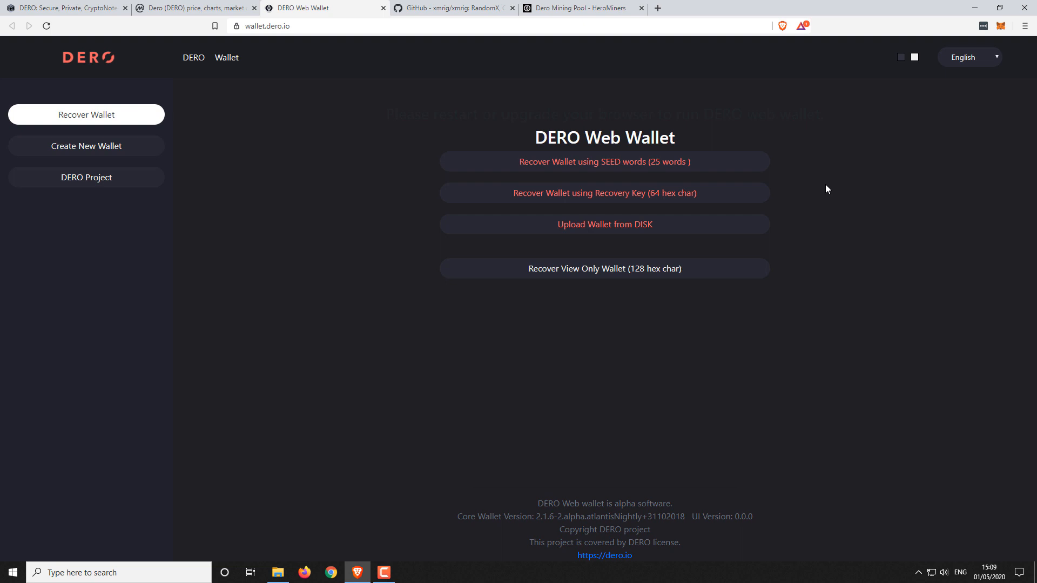
mouse_move(830, 186)
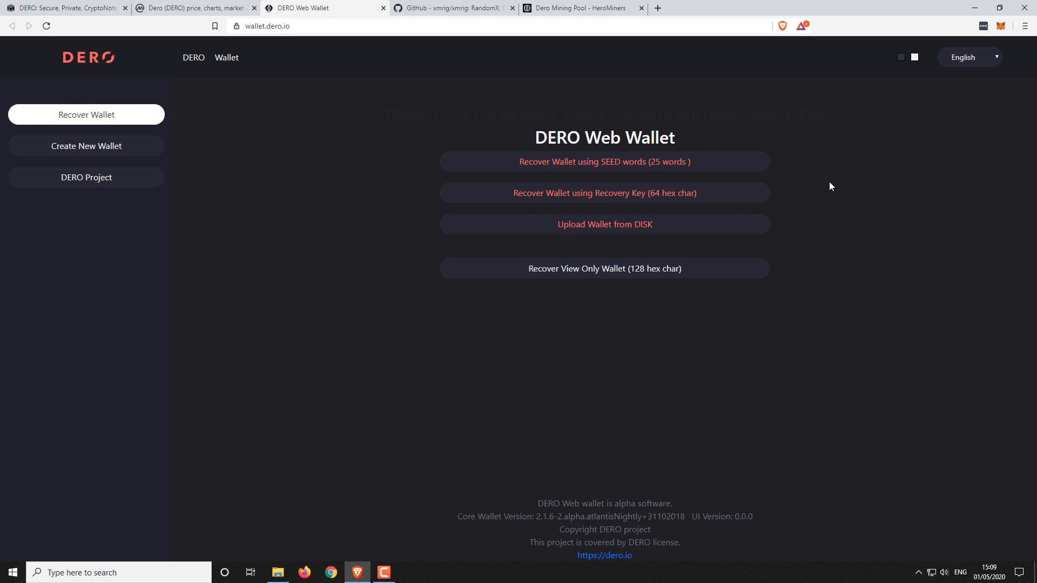
mouse_move(77, 180)
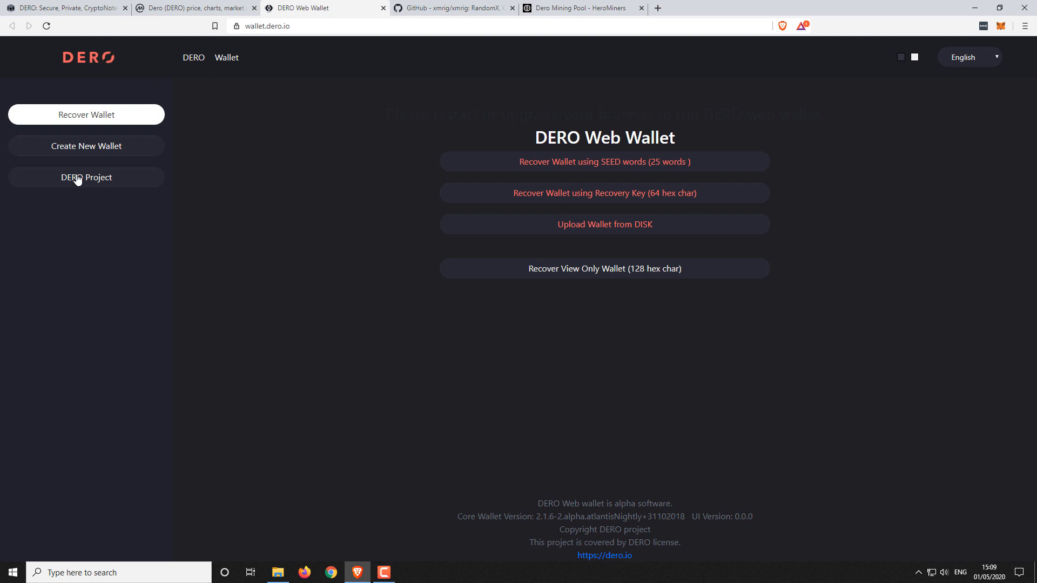
mouse_move(82, 147)
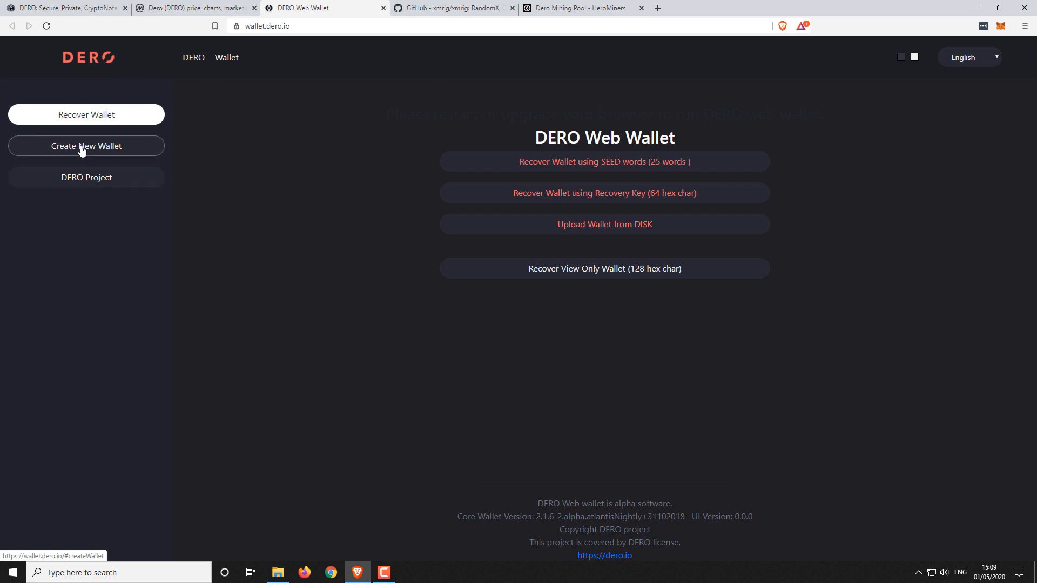
Start a new wallet named 'Dero Demo' and enter and confirm its password
click(86, 145)
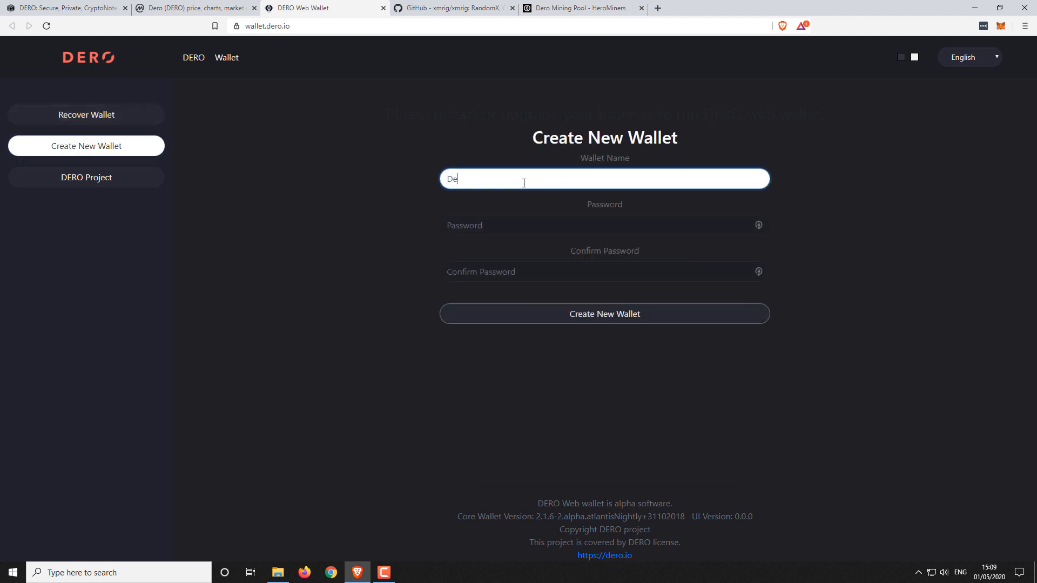
text(ro Demo)
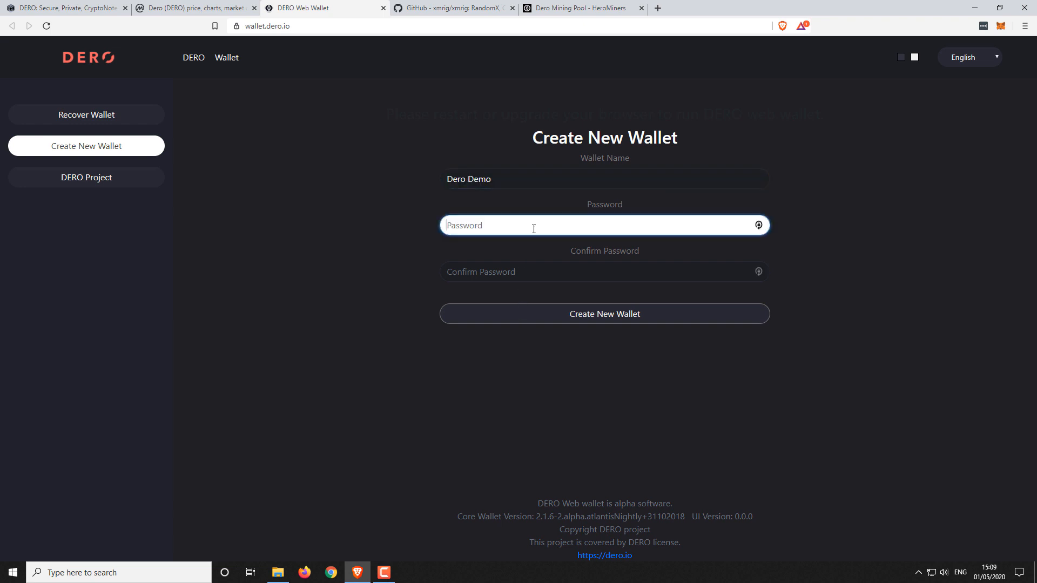
text(password)
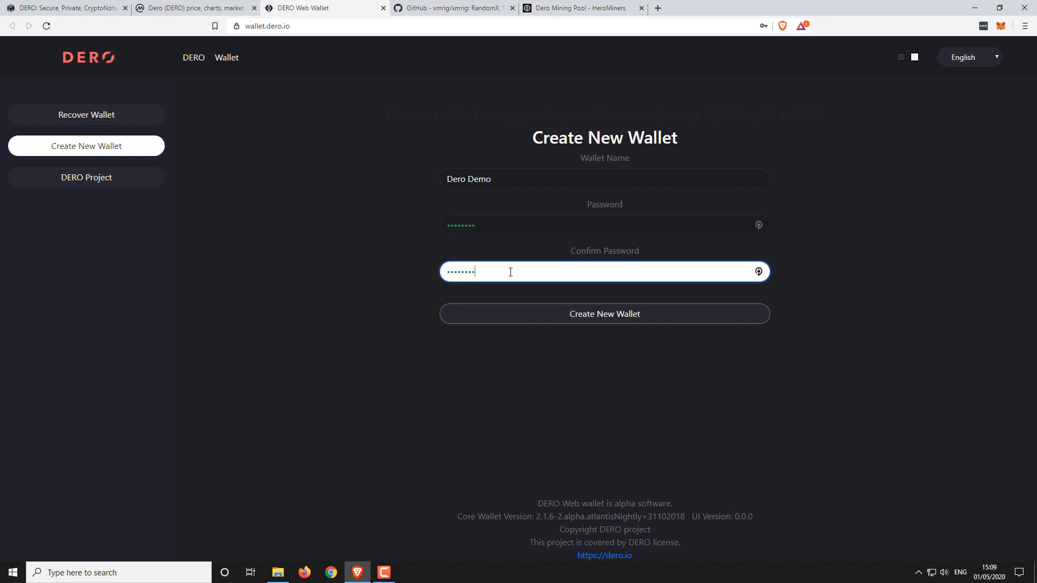
mouse_move(510, 253)
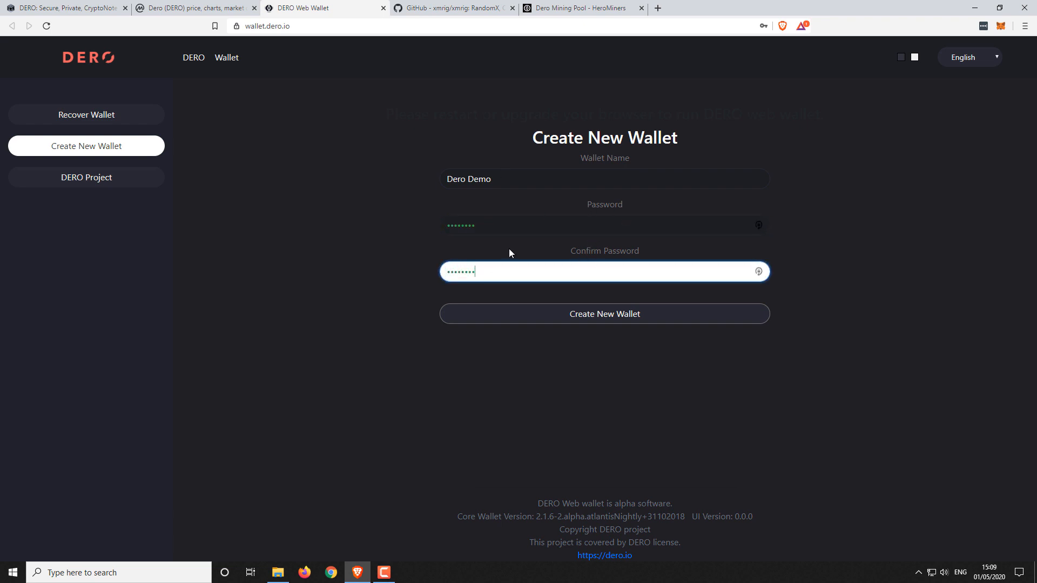
mouse_move(621, 318)
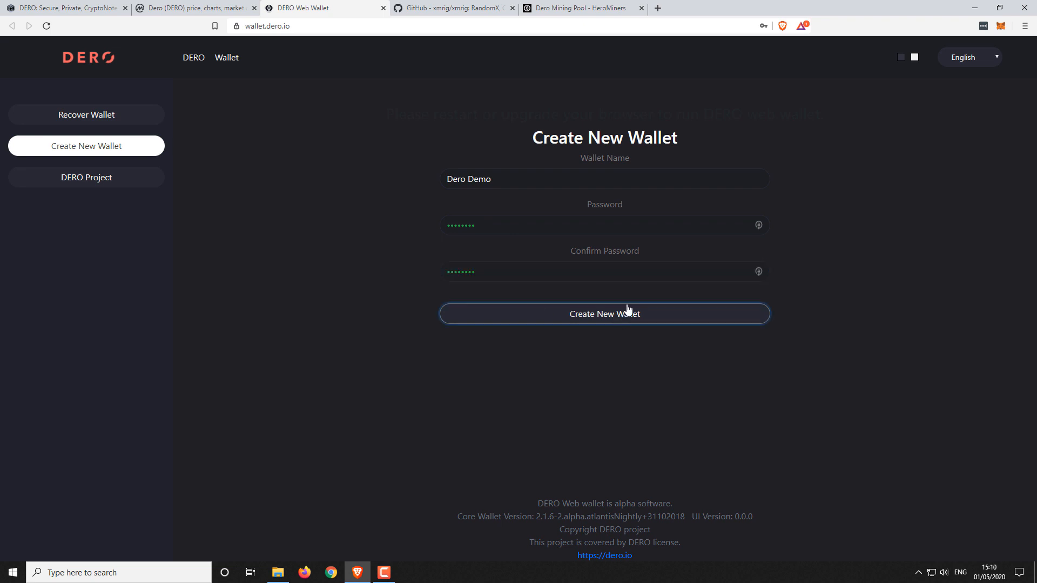
Create the Dero Demo wallet, paste its seed words into a new Notepad note, and close the seed dialog
click(603, 313)
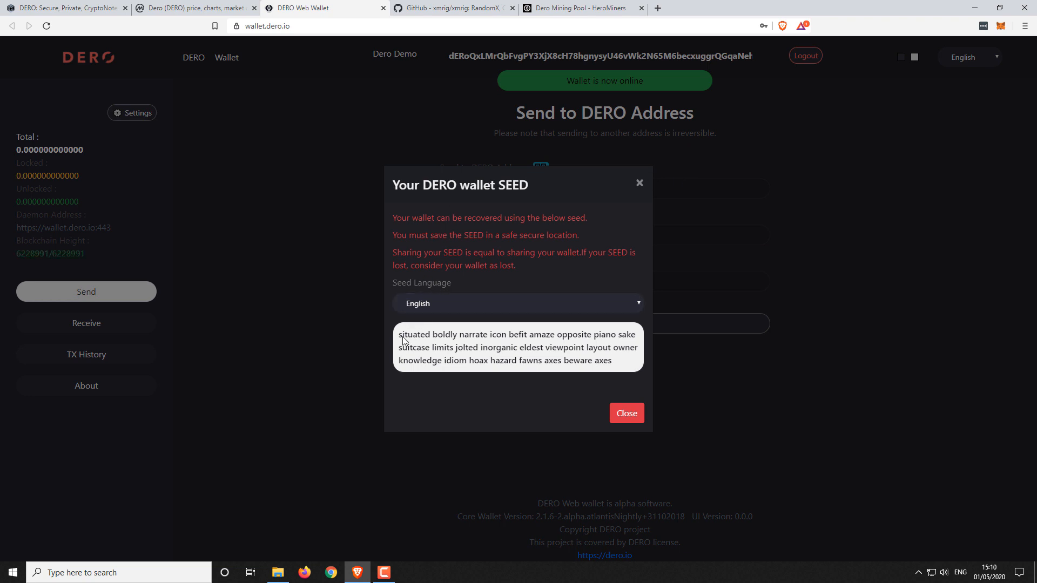
double_click(404, 334)
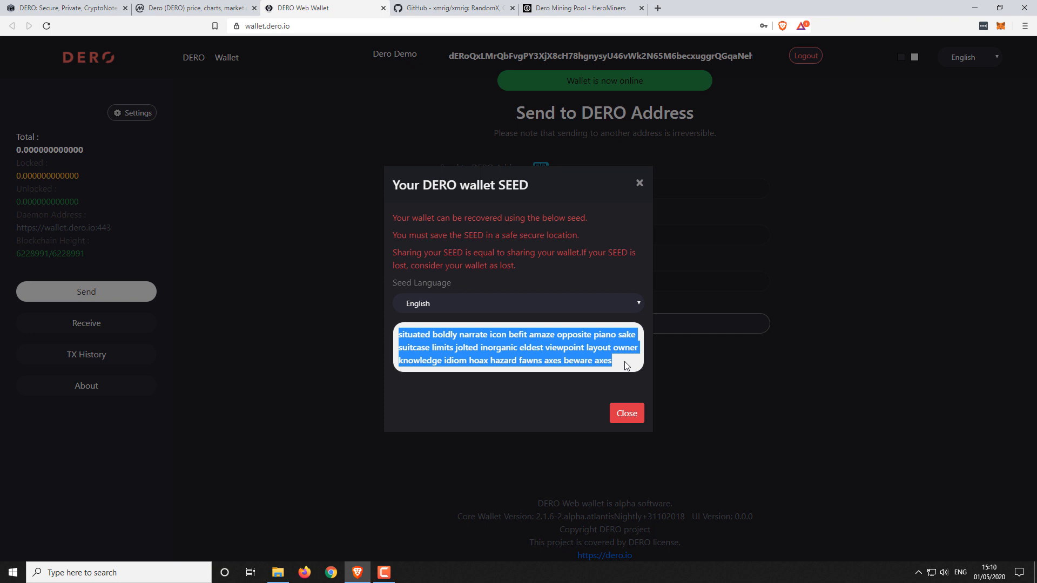
mouse_move(621, 371)
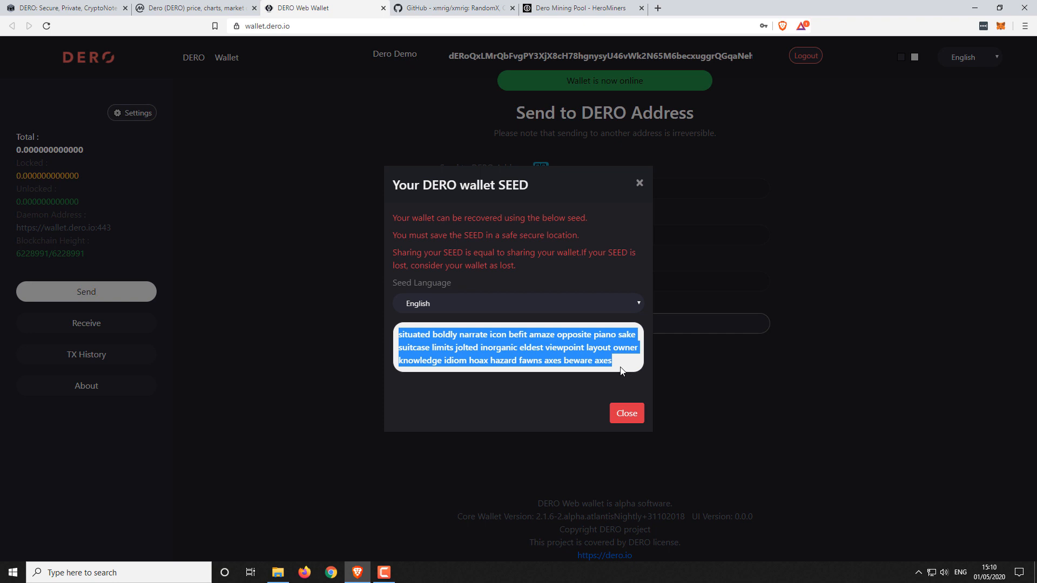
mouse_move(597, 362)
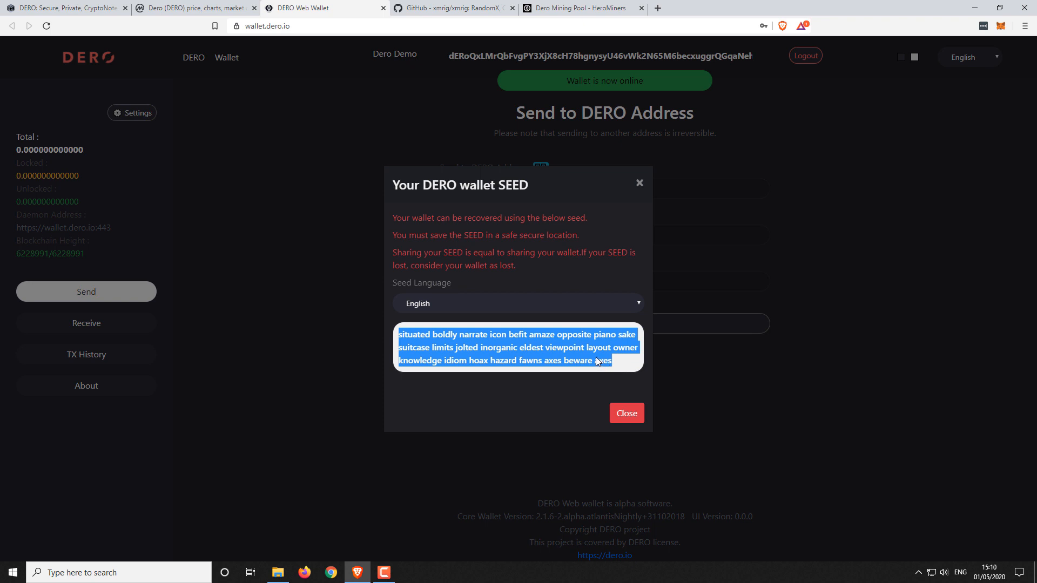
mouse_move(613, 369)
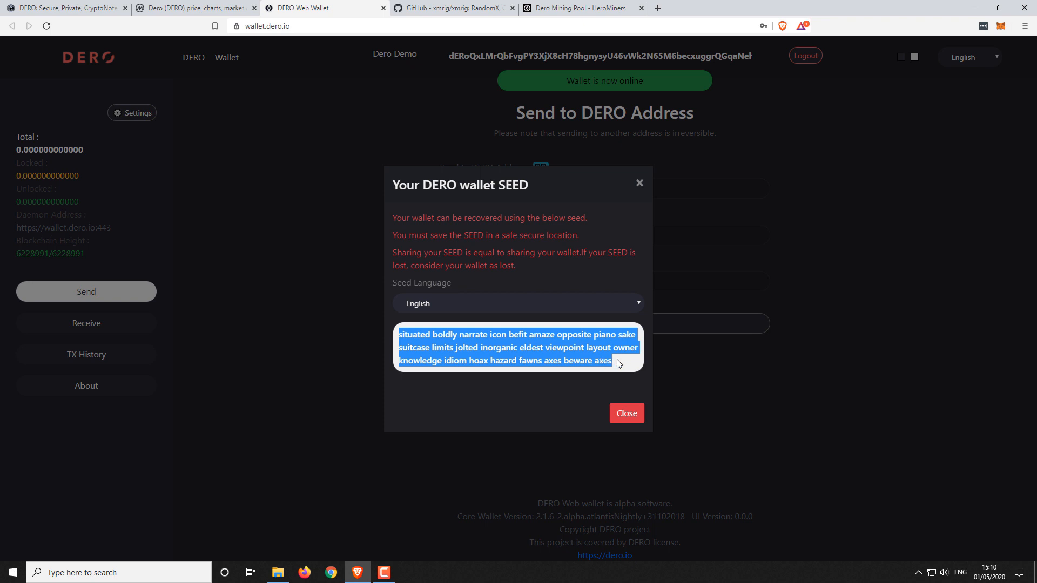
mouse_move(612, 396)
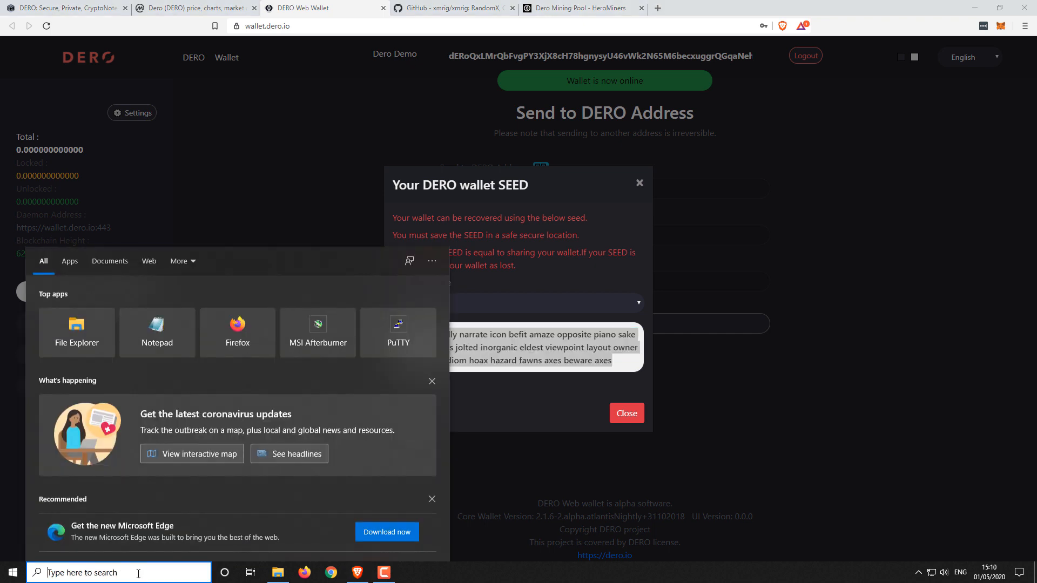
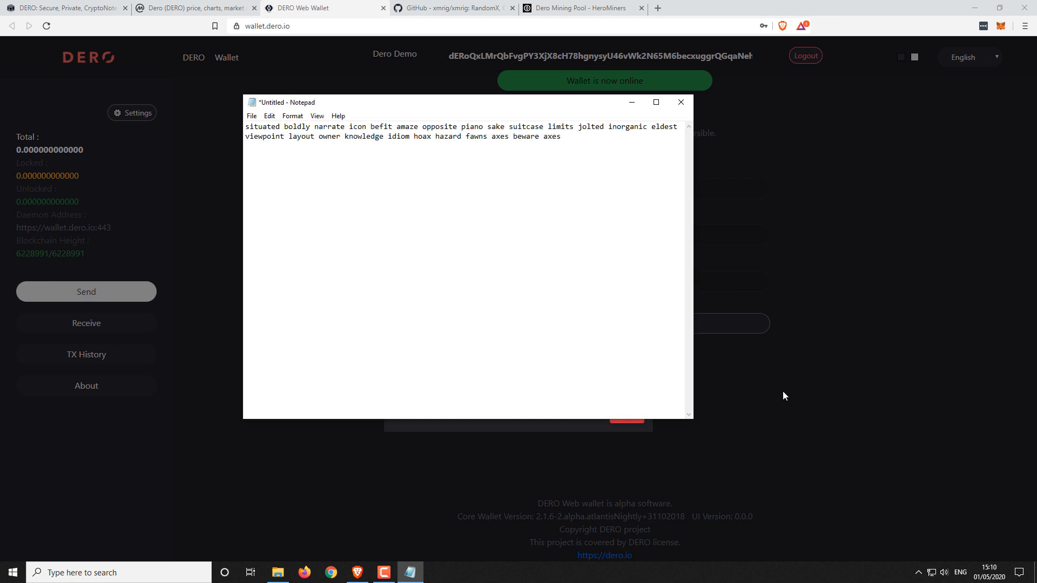
click(679, 102)
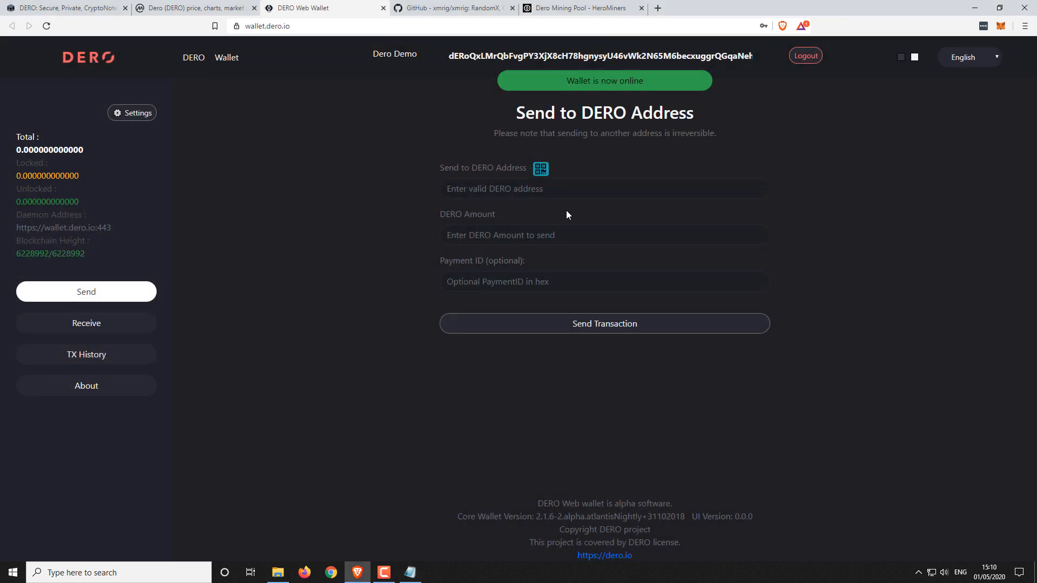
mouse_move(432, 174)
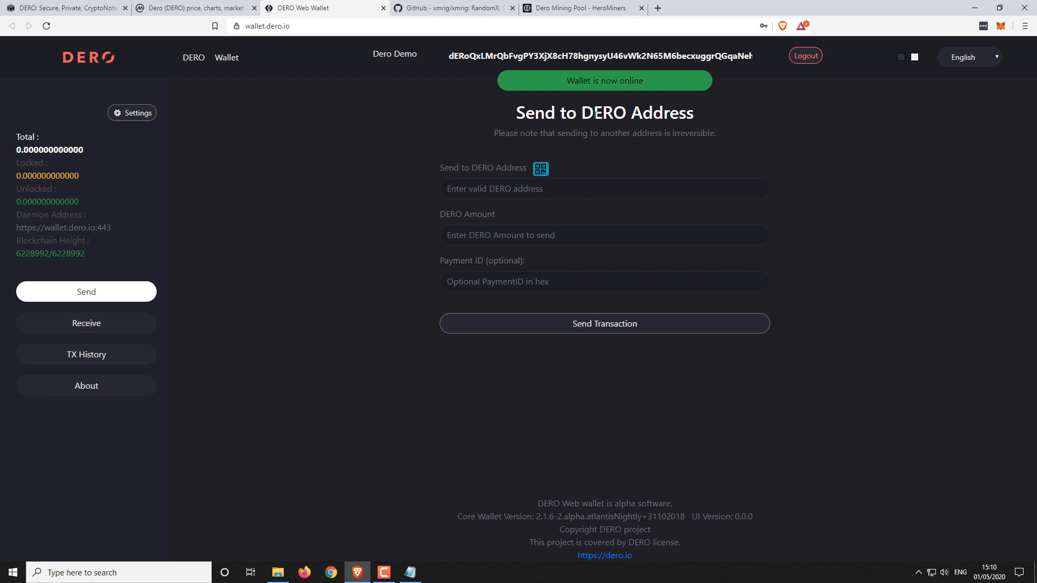
mouse_move(475, 37)
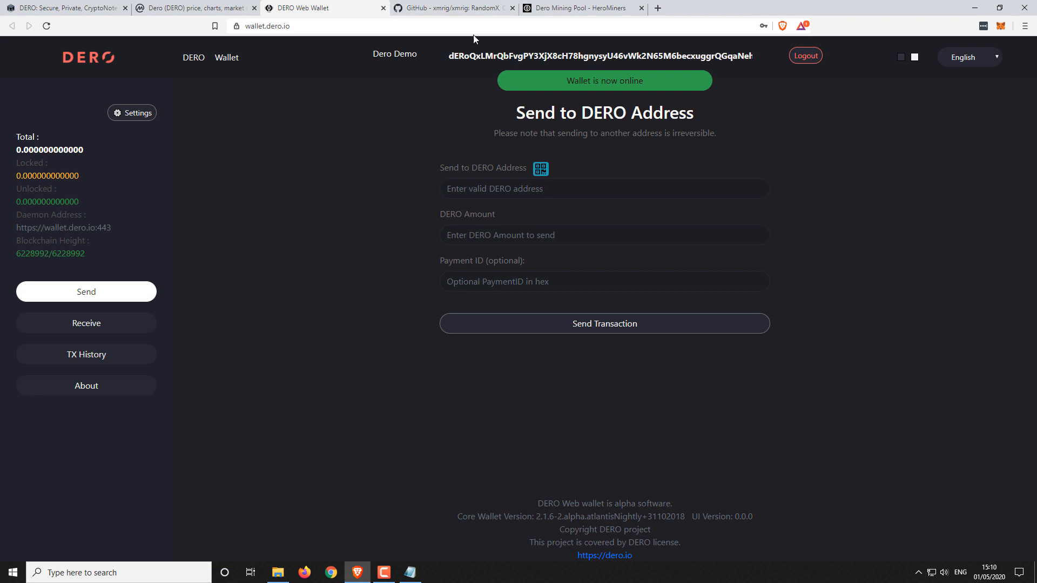
mouse_move(594, 61)
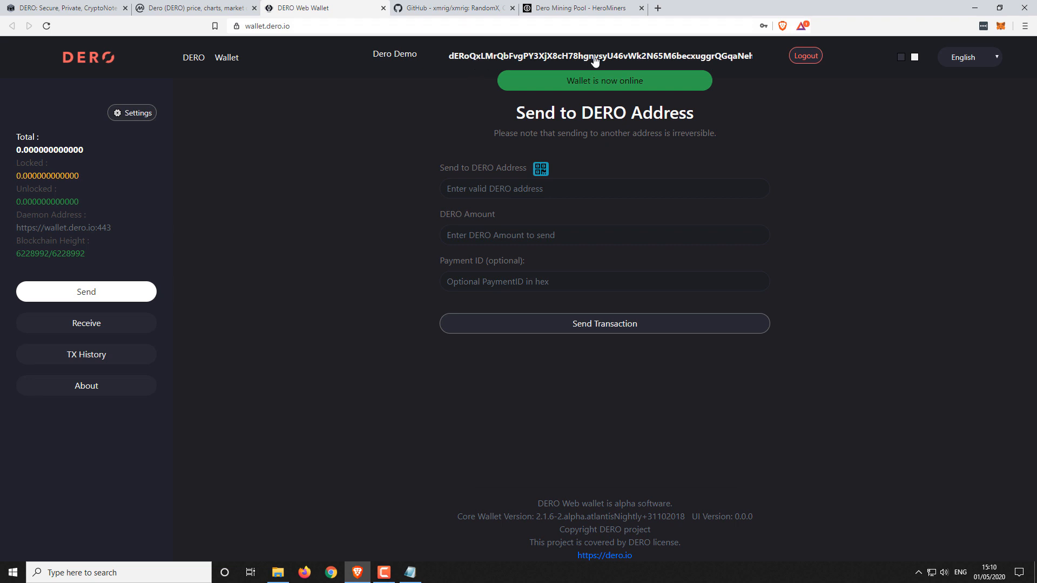
click(85, 323)
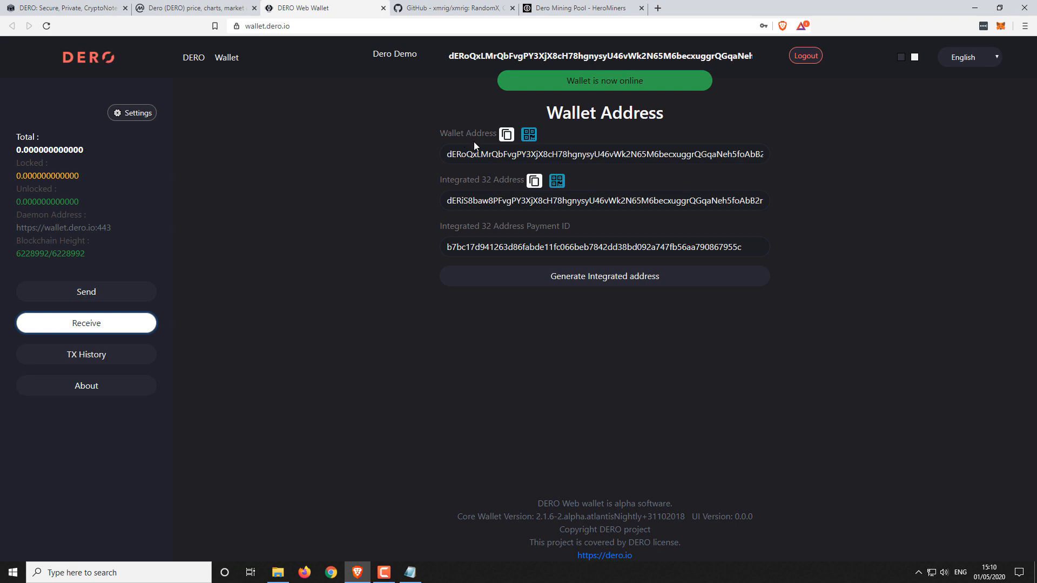
triple_click(603, 153)
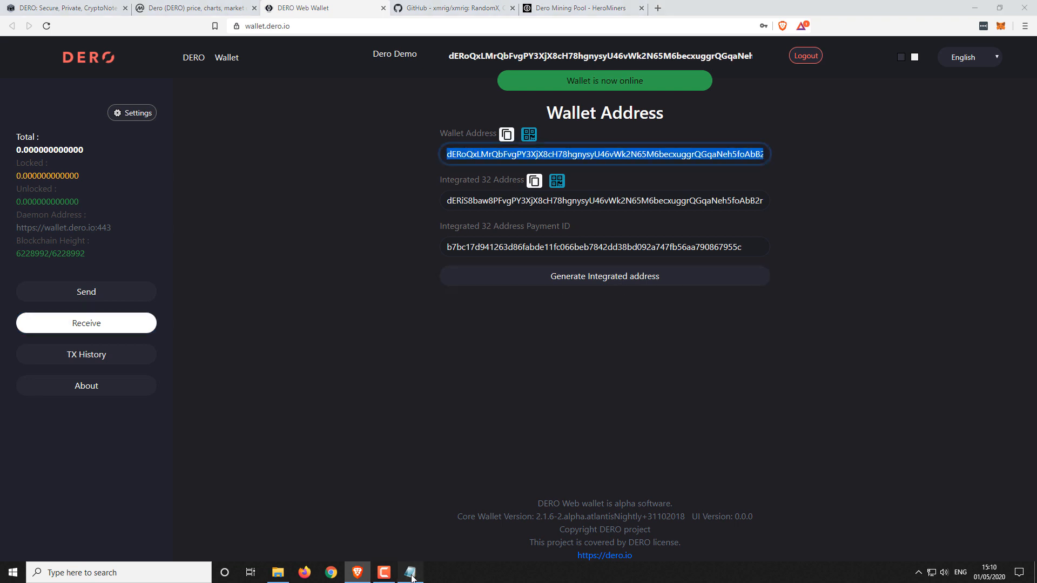
click(410, 572)
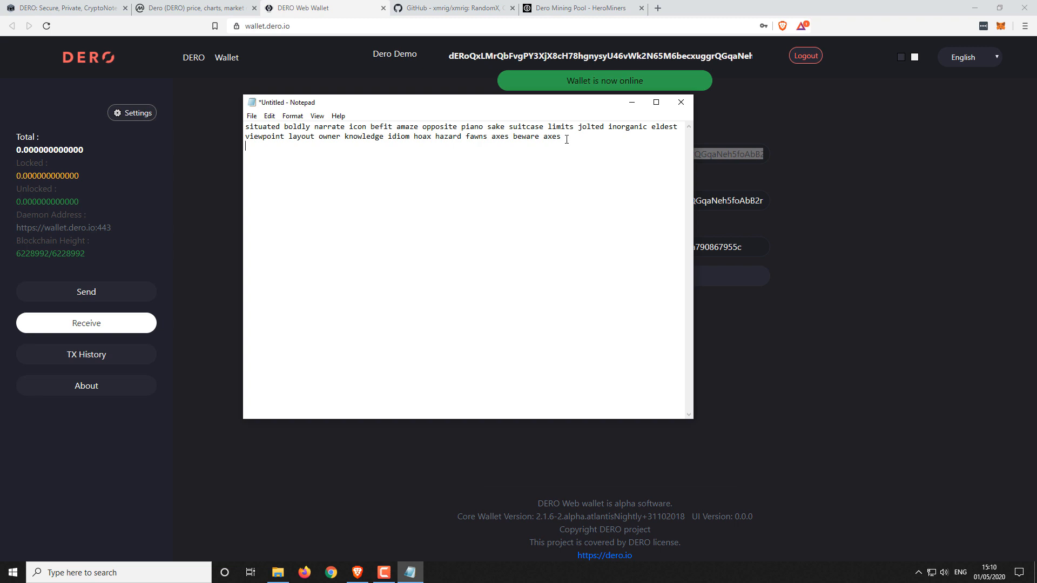
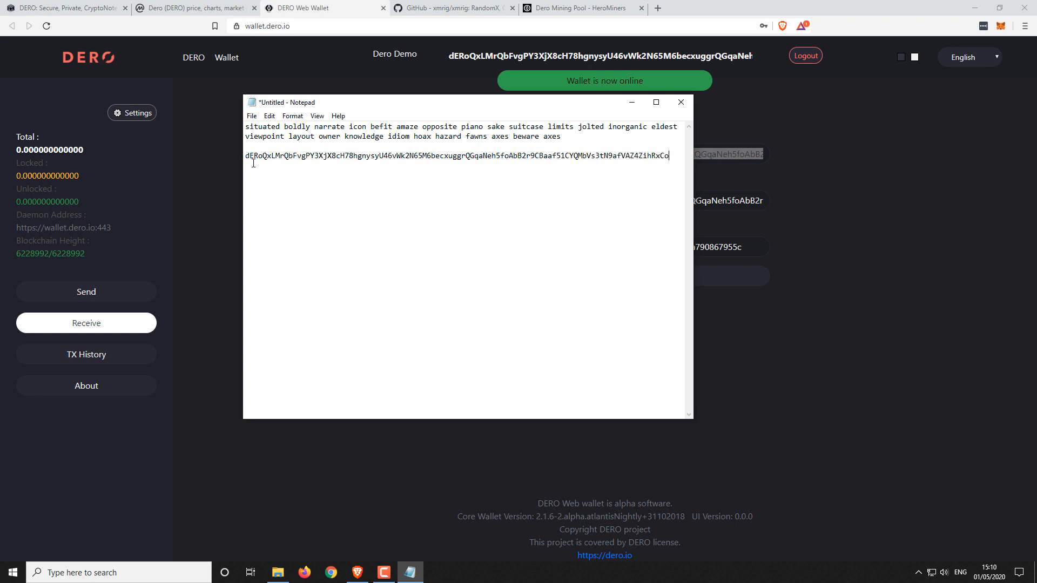
triple_click(456, 155)
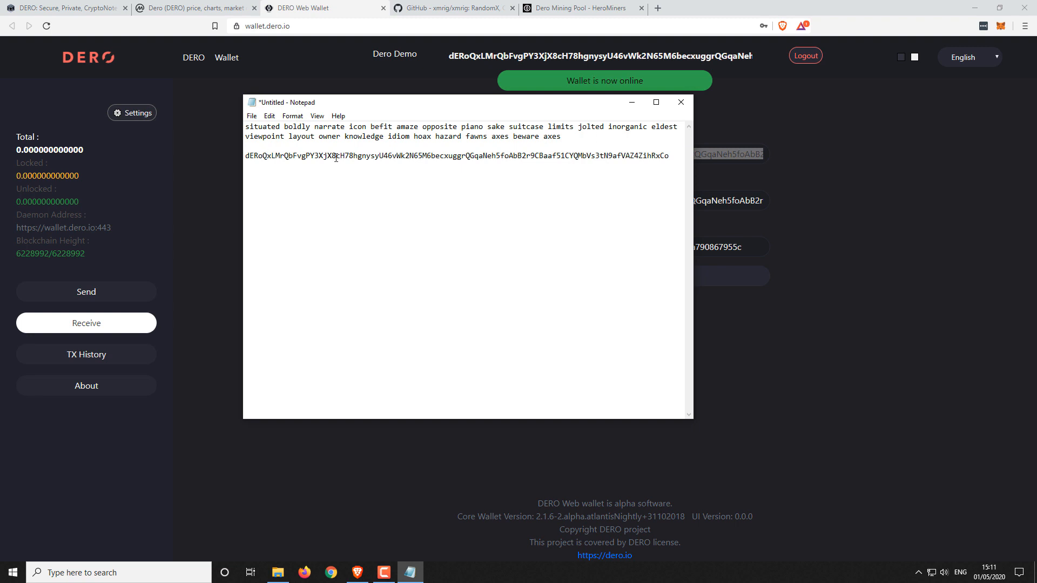
mouse_move(855, 163)
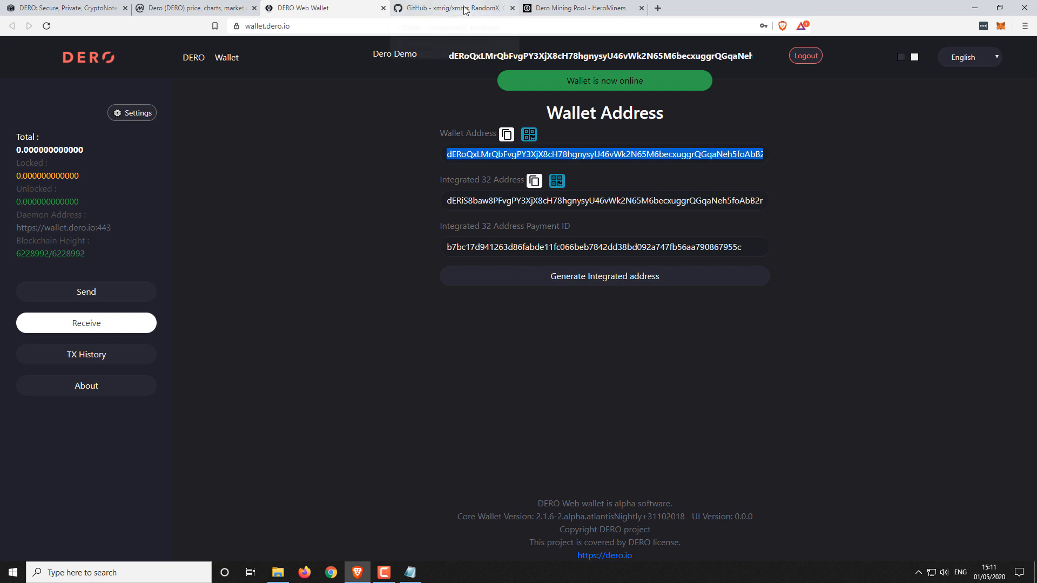
click(454, 8)
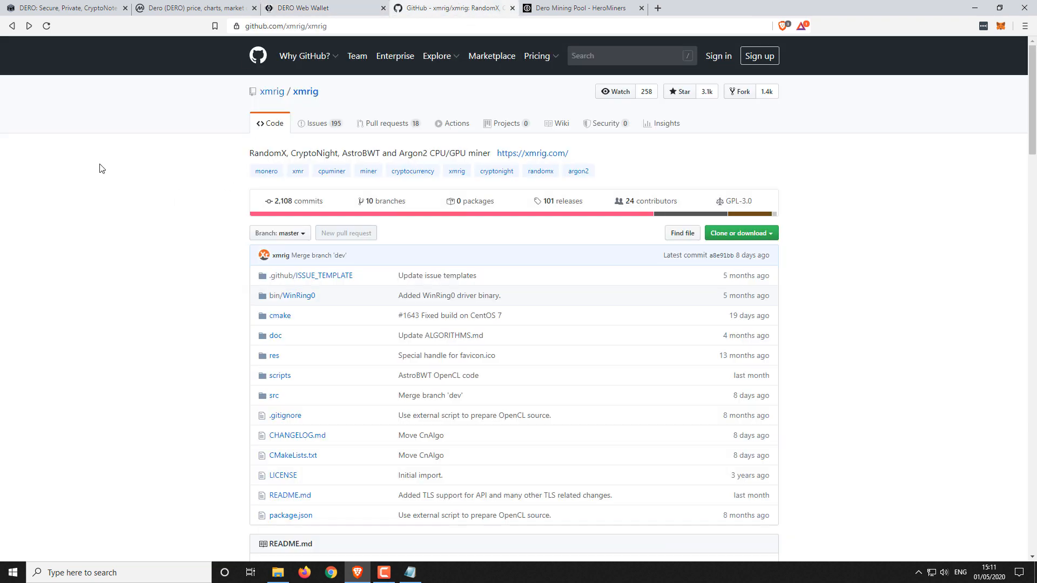
mouse_move(134, 235)
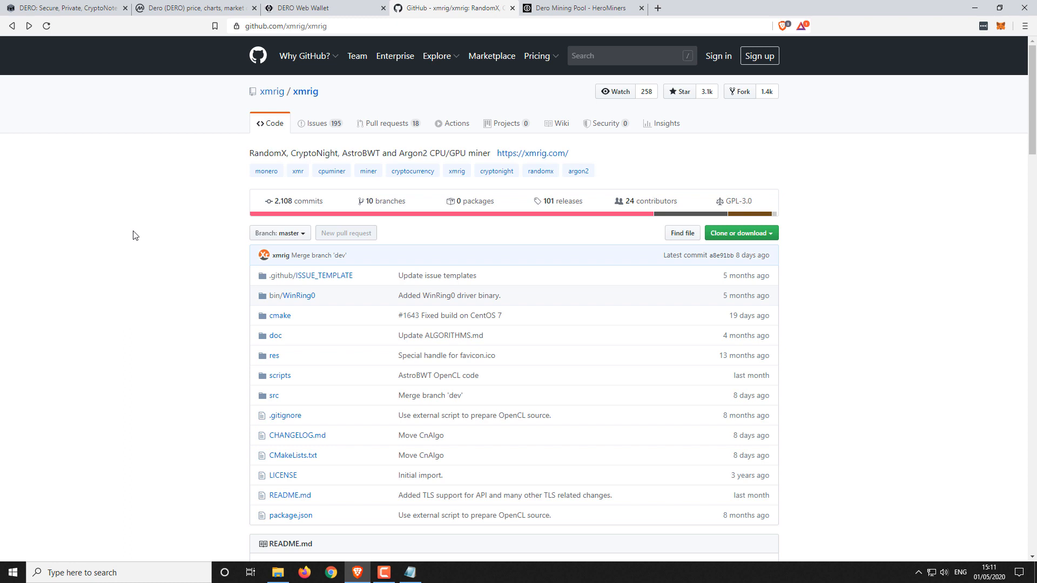
mouse_move(386, 104)
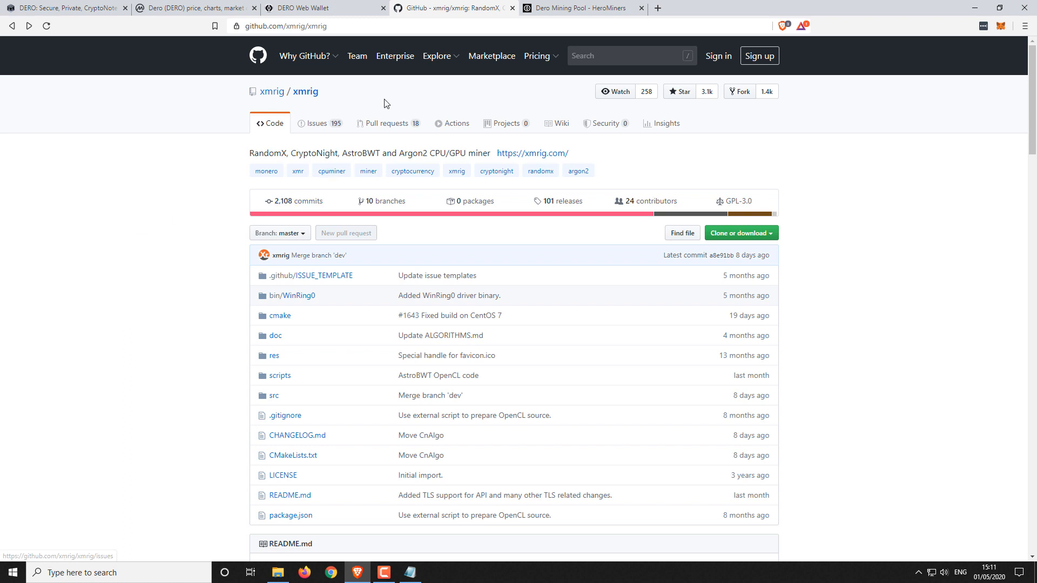
mouse_move(749, 351)
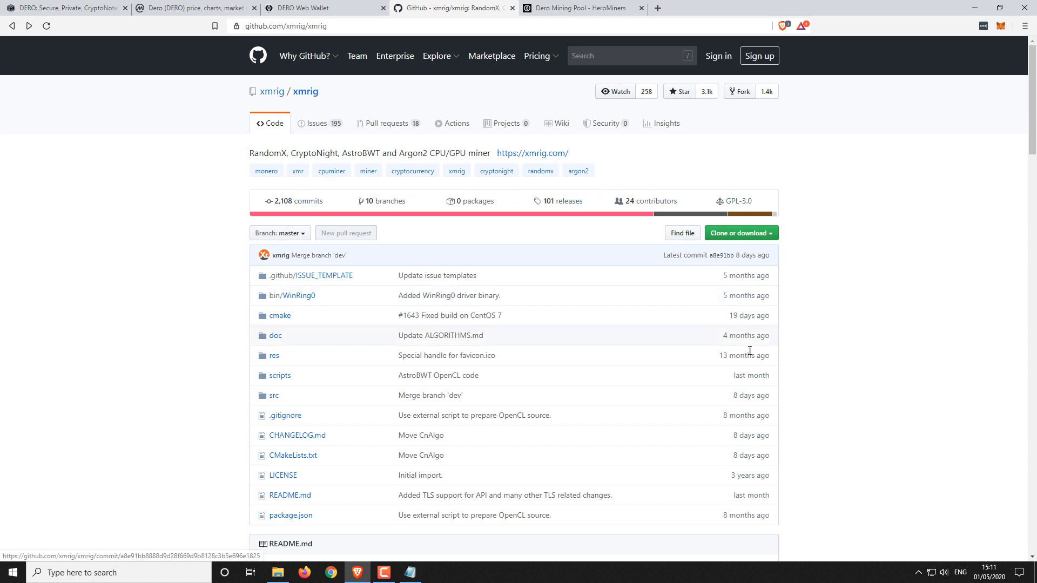
mouse_move(596, 270)
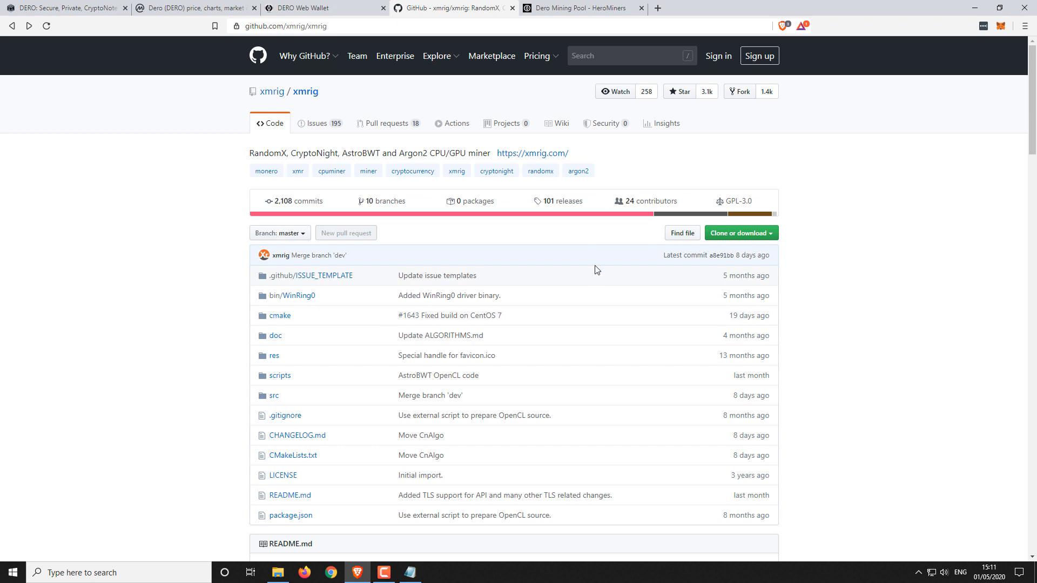
scroll(down, 3)
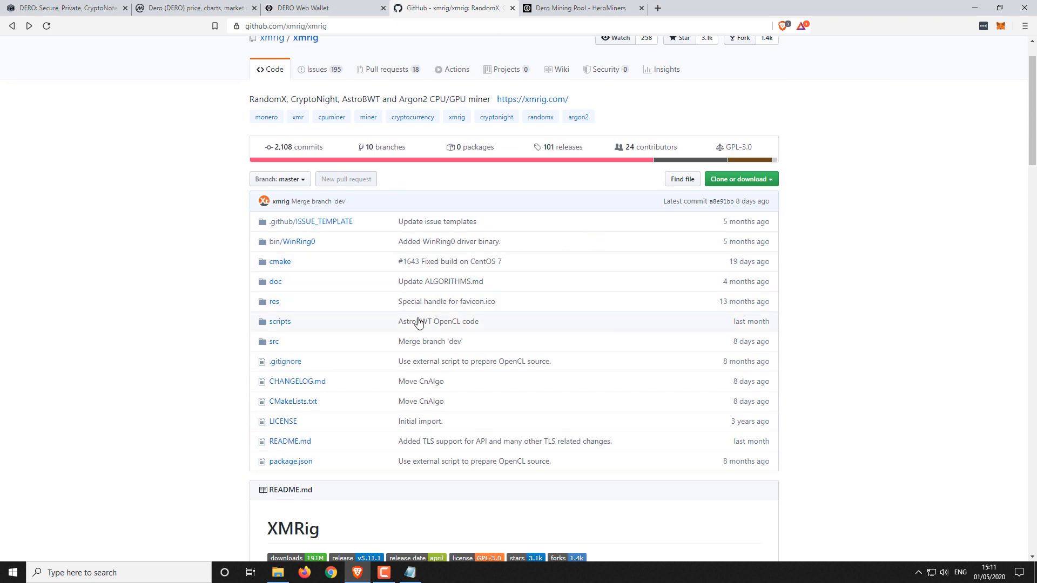
mouse_move(438, 321)
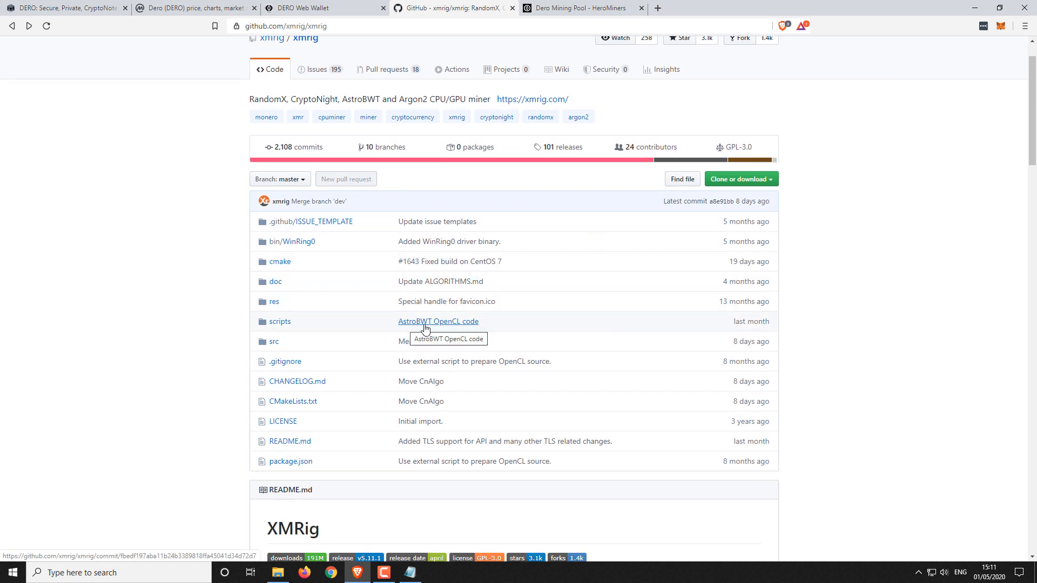
scroll(down, 3)
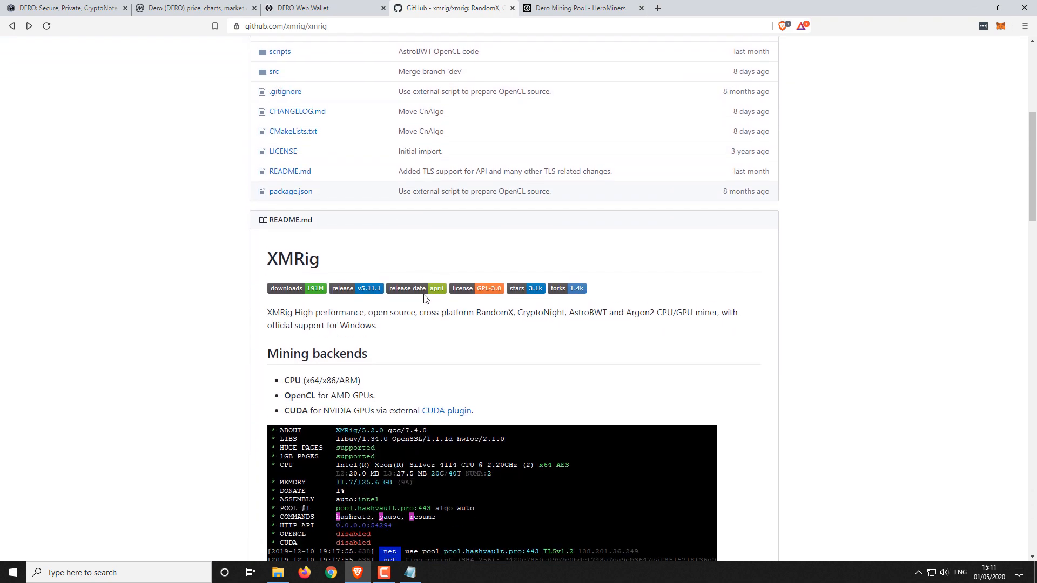
scroll(up, 3)
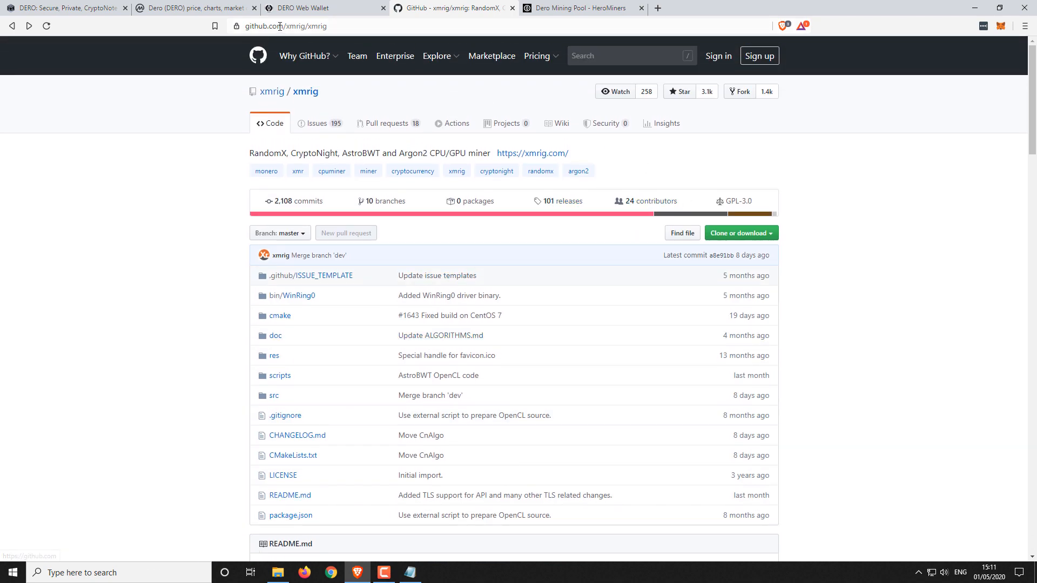
mouse_move(825, 236)
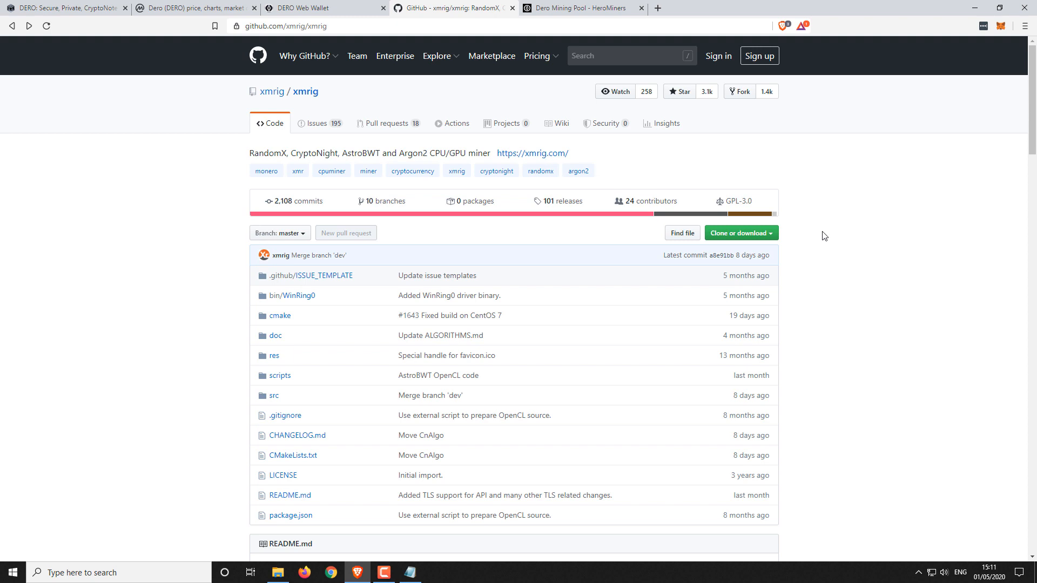
mouse_move(817, 324)
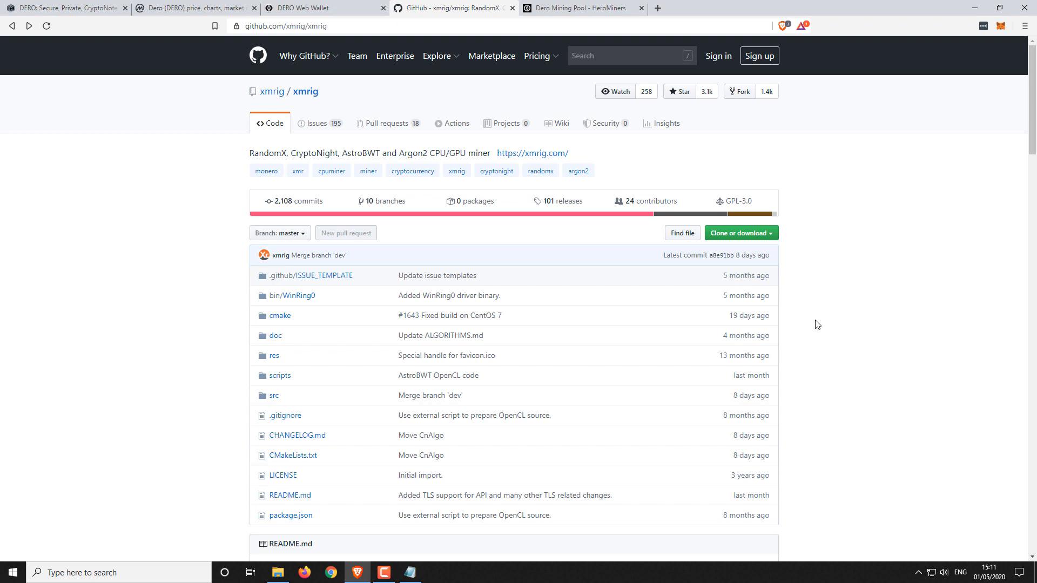
mouse_move(810, 236)
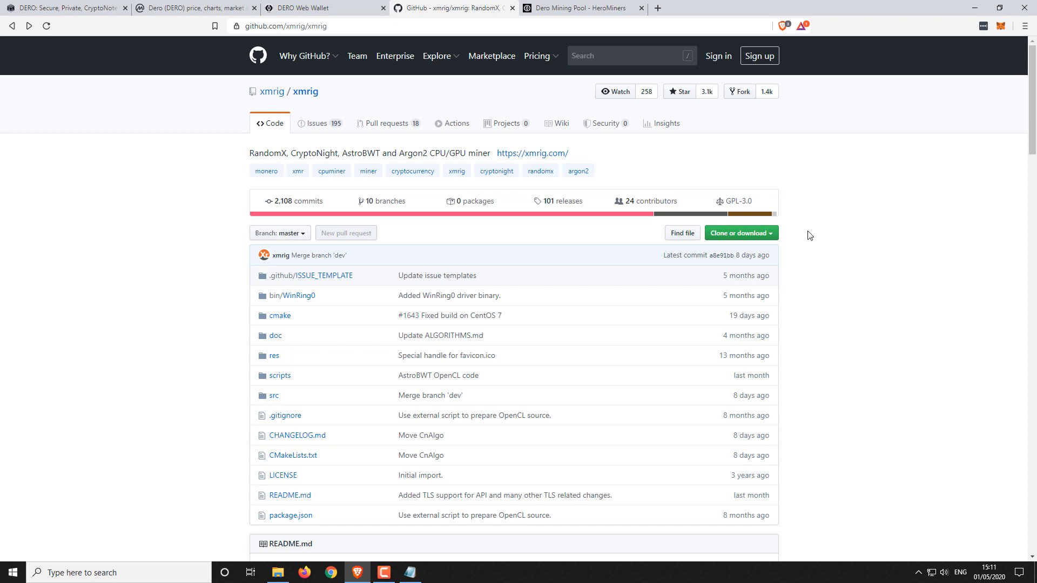
mouse_move(577, 171)
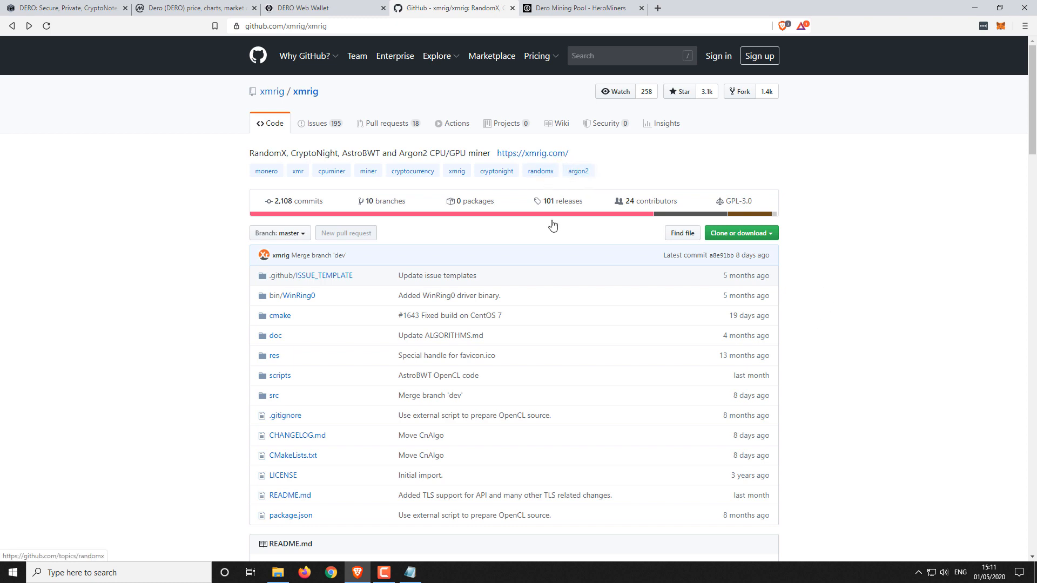
mouse_move(602, 97)
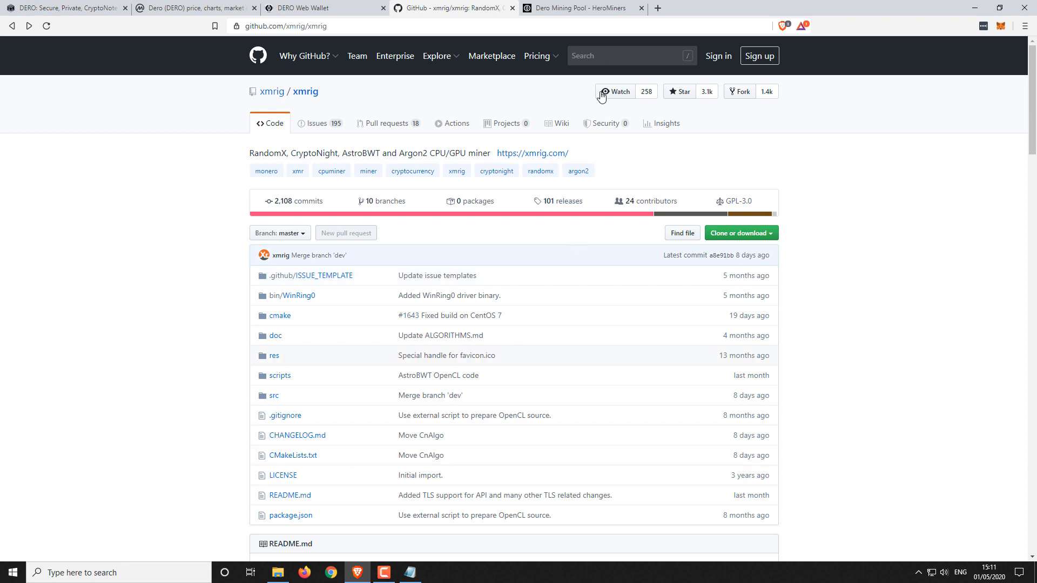
Open xmrig's 101 releases and scroll to the v5.11.1 Windows and CUDA zip assets
click(557, 200)
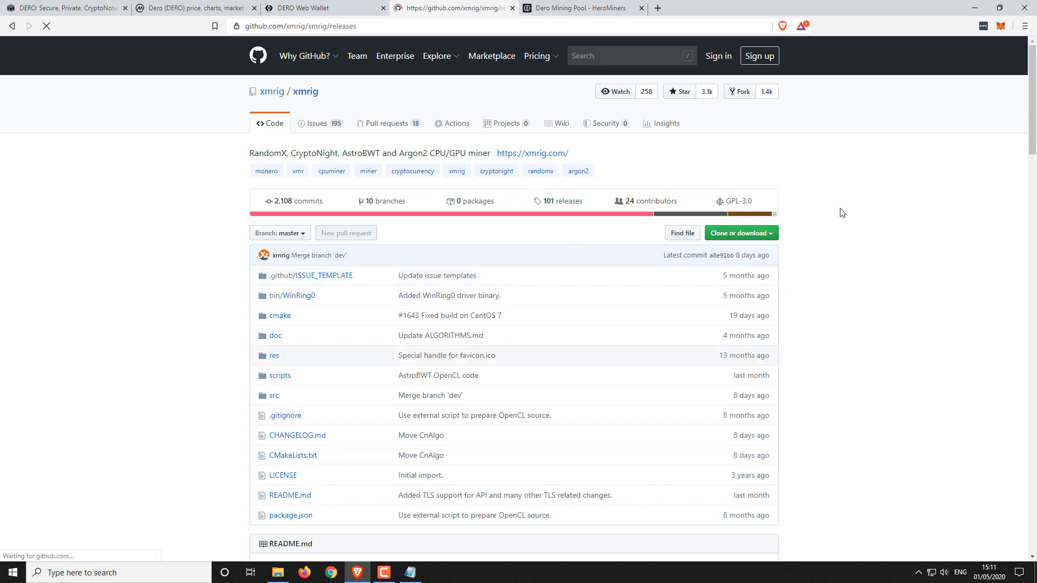
click(563, 201)
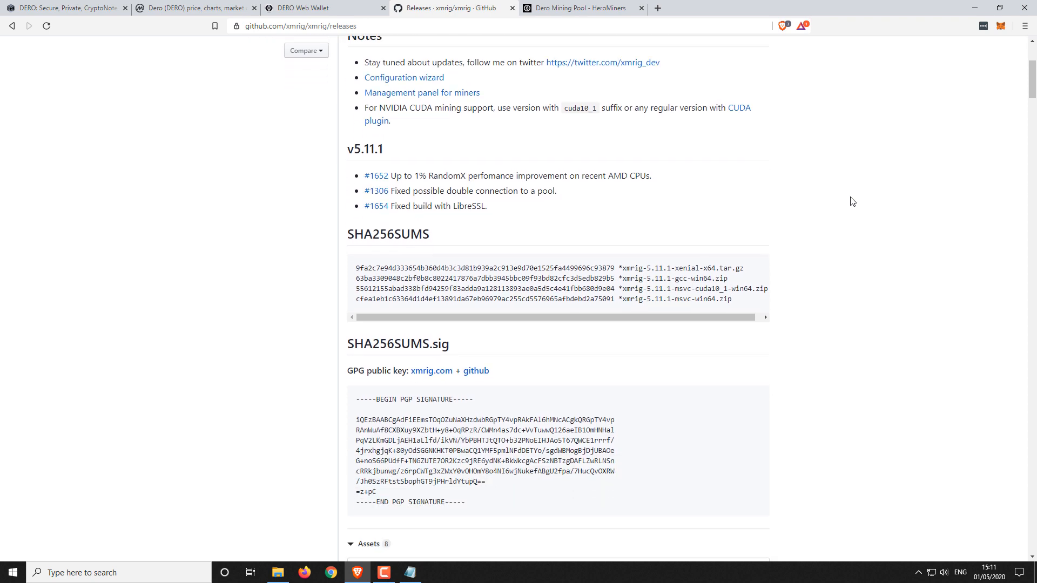
scroll(down, 3)
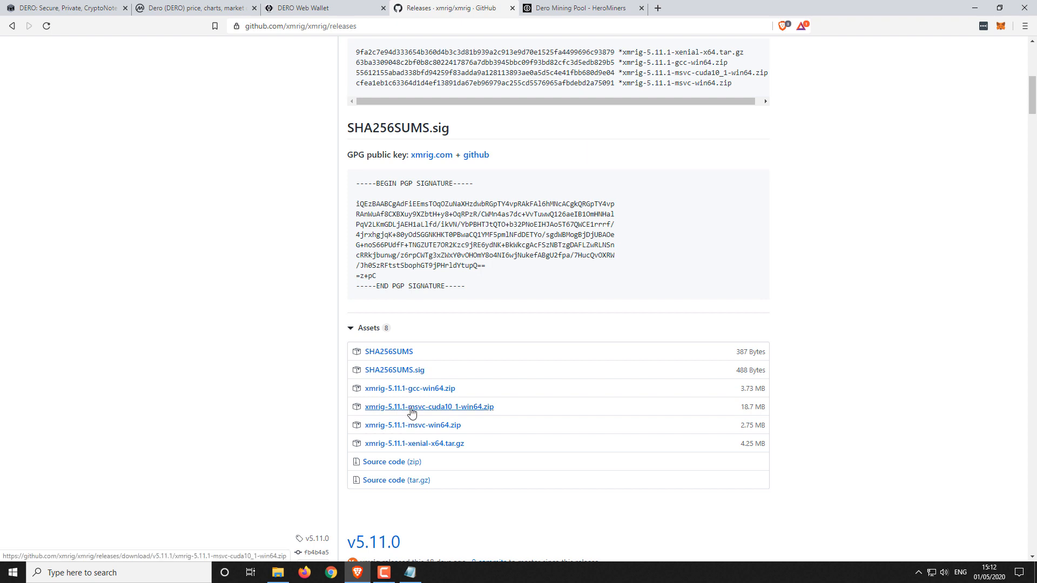
mouse_move(481, 409)
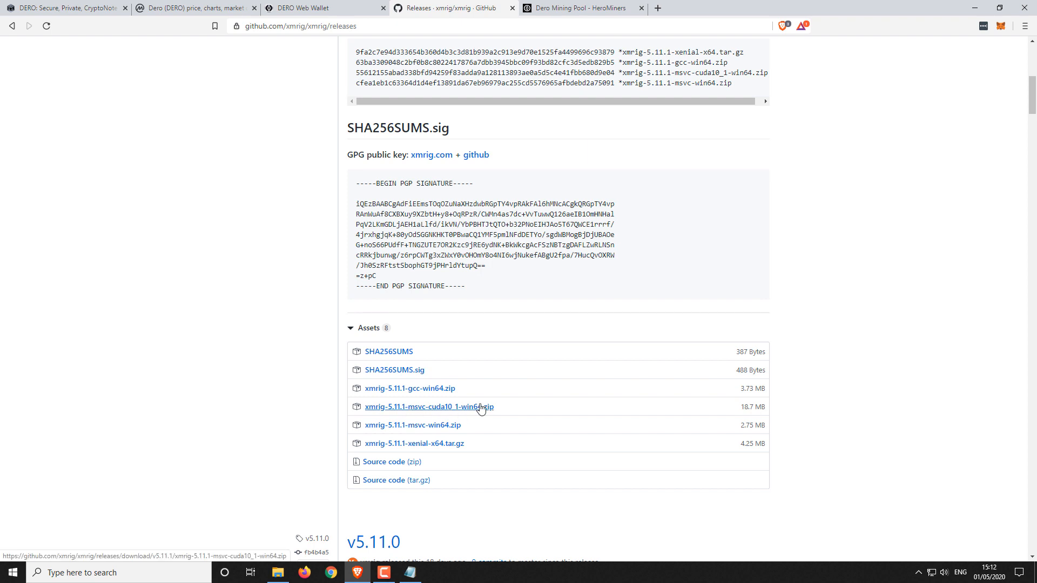
mouse_move(450, 410)
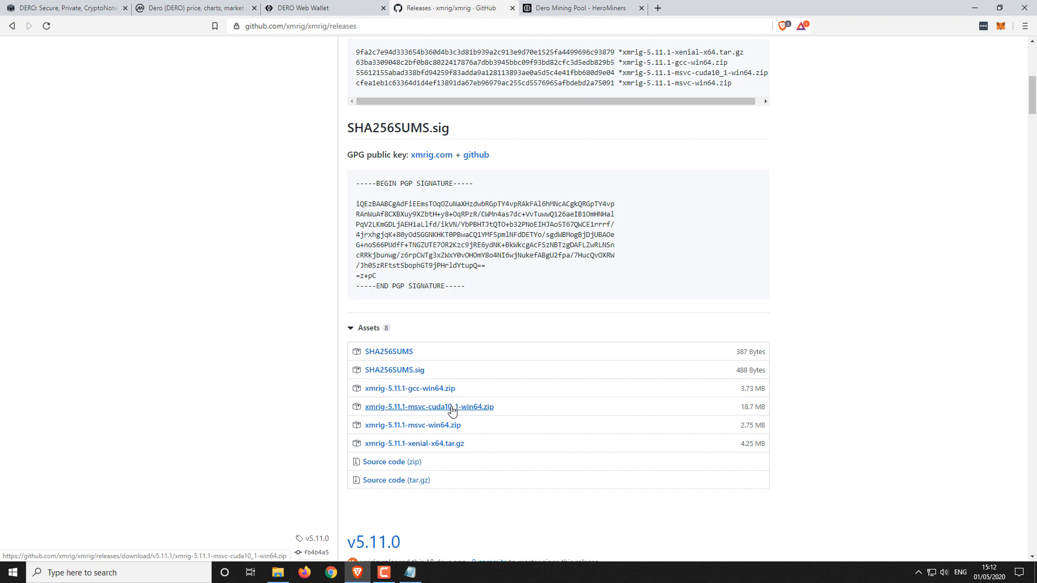
mouse_move(471, 411)
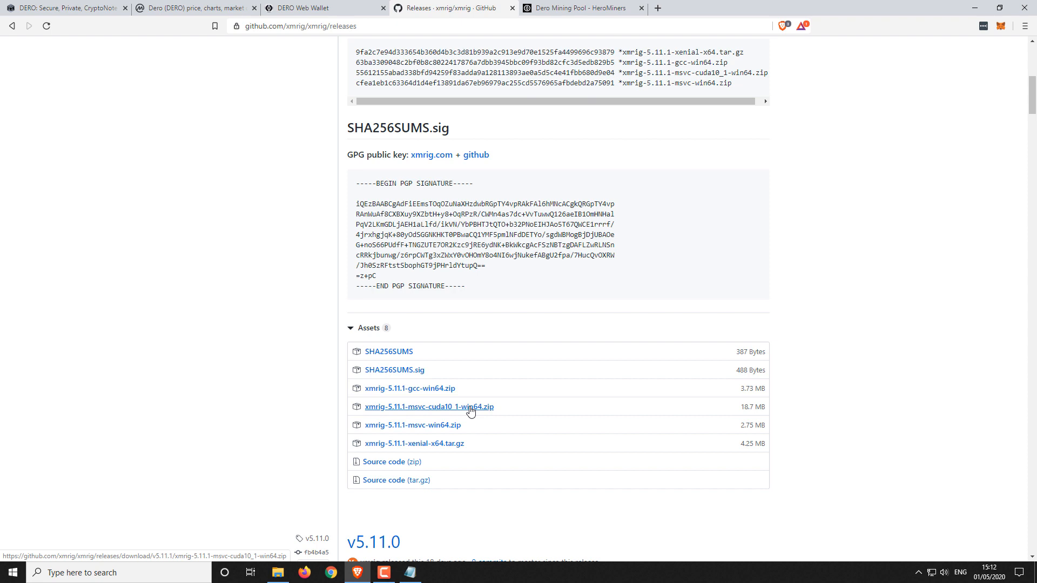
mouse_move(462, 412)
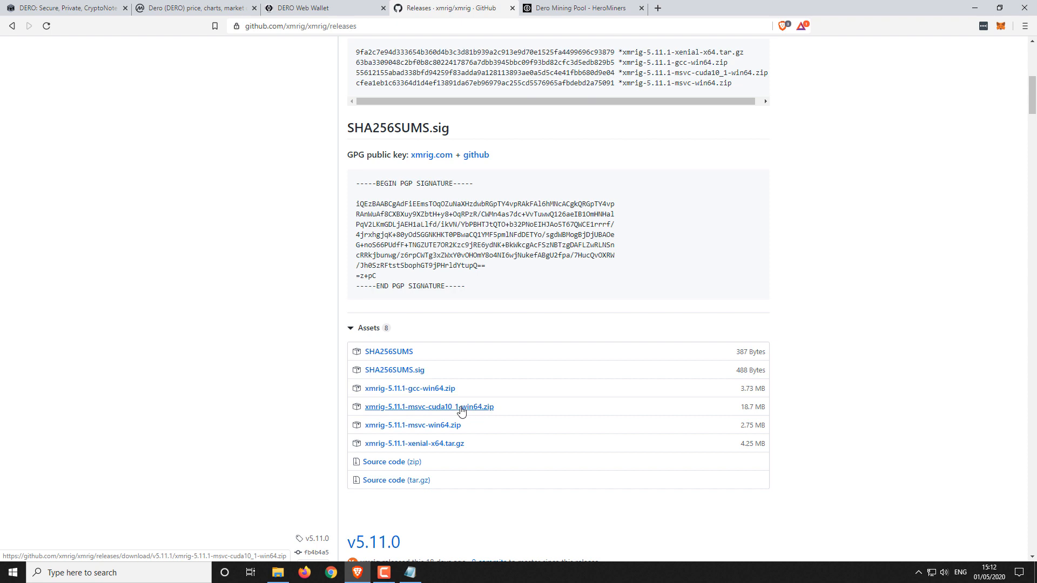
mouse_move(477, 412)
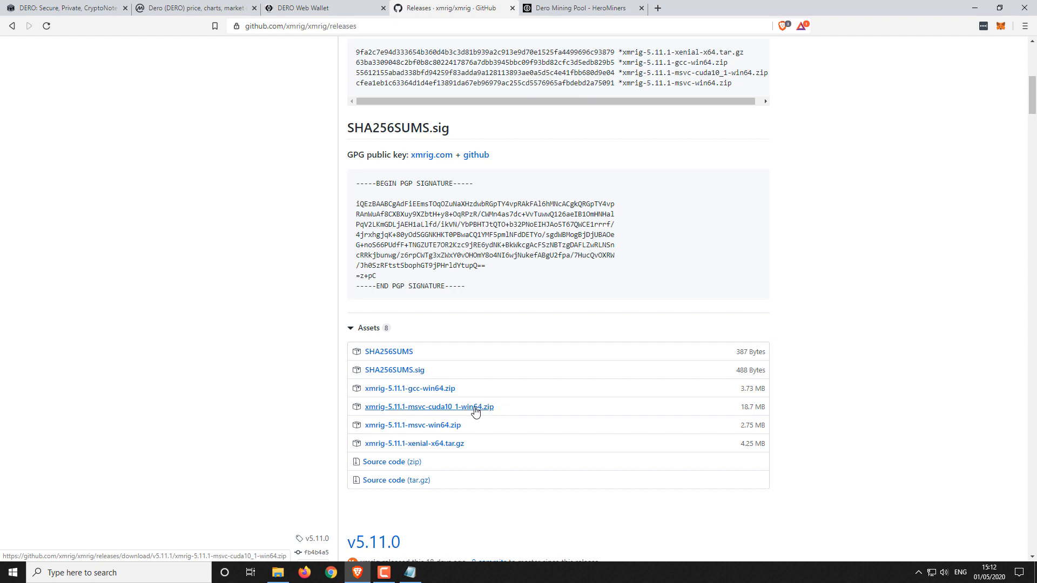
mouse_move(439, 415)
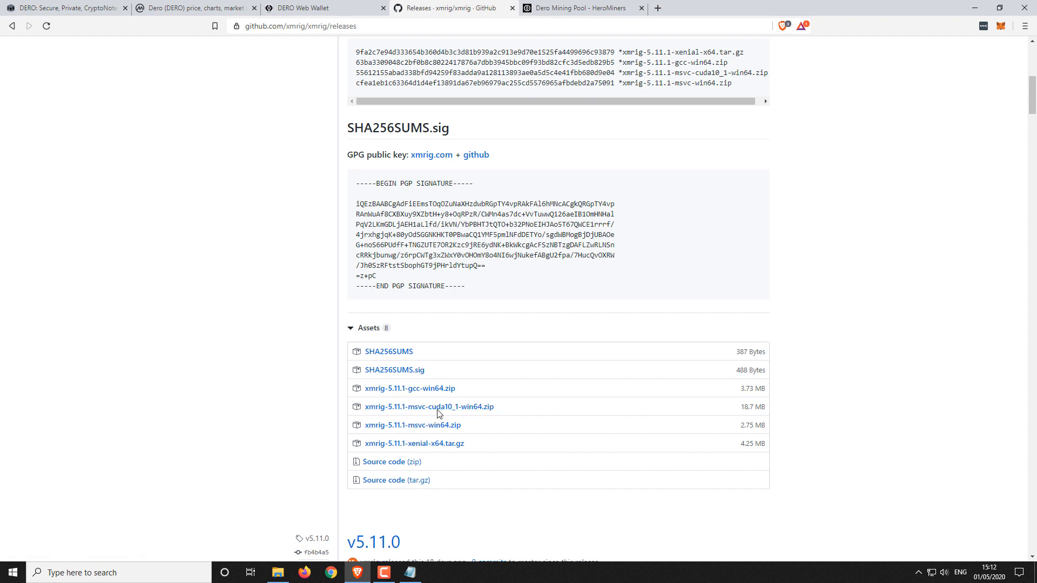
mouse_move(278, 573)
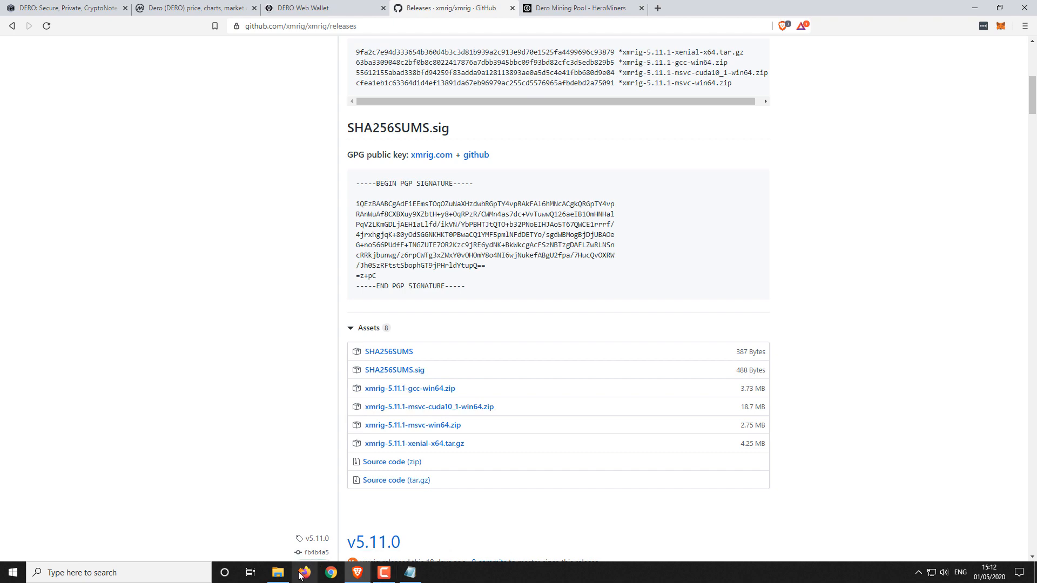
mouse_move(277, 572)
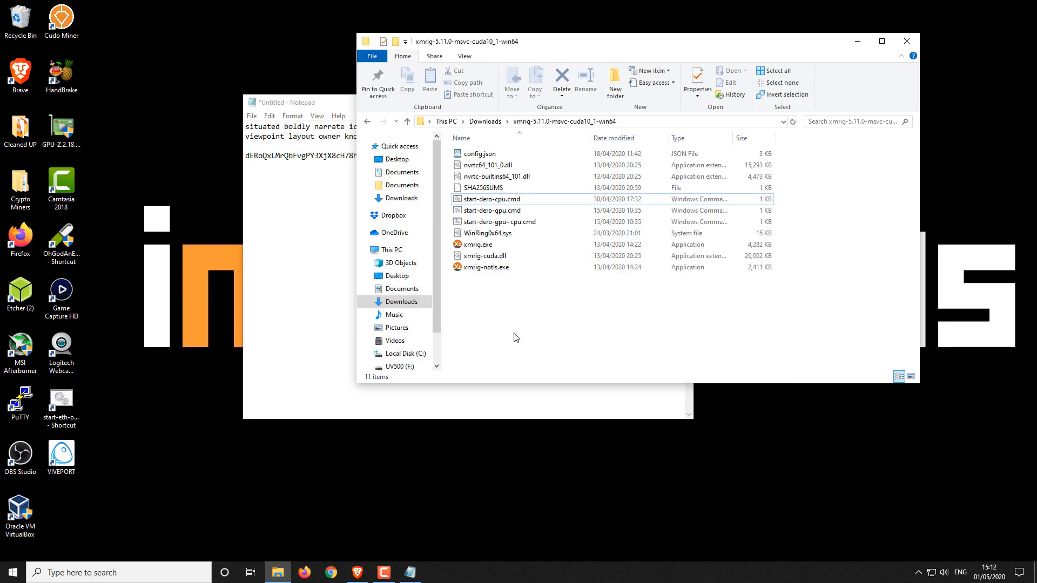
Select config.json, then the three start-dero scripts, settling on start-dero-cpu.cmd
click(479, 154)
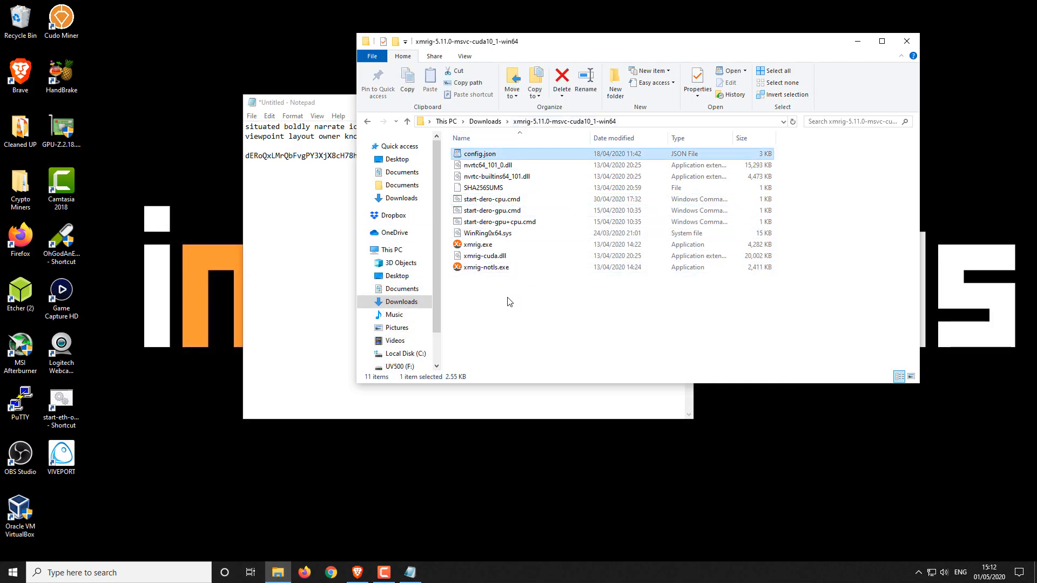
key(ctrl+a)
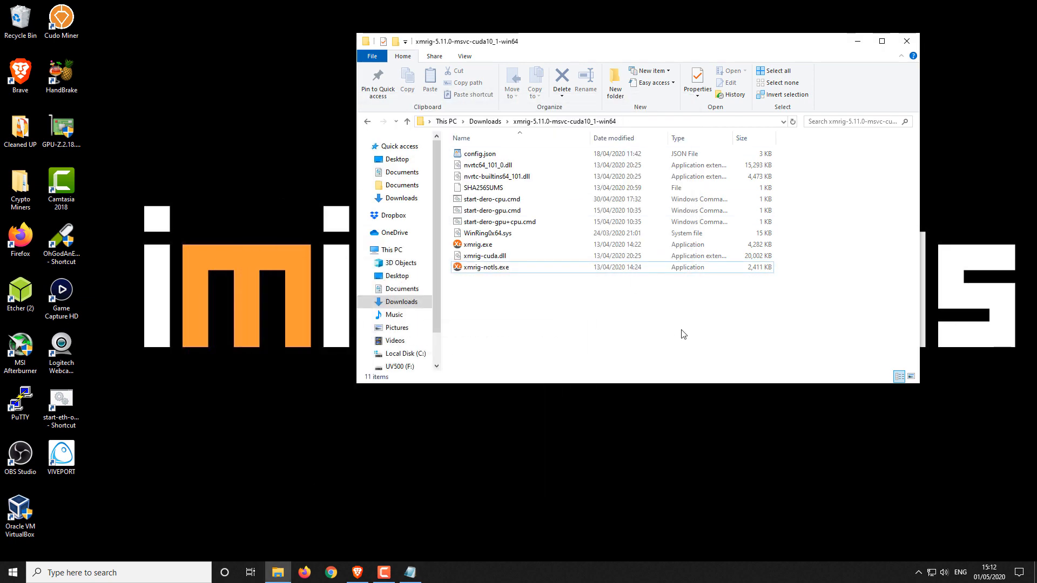
mouse_move(674, 329)
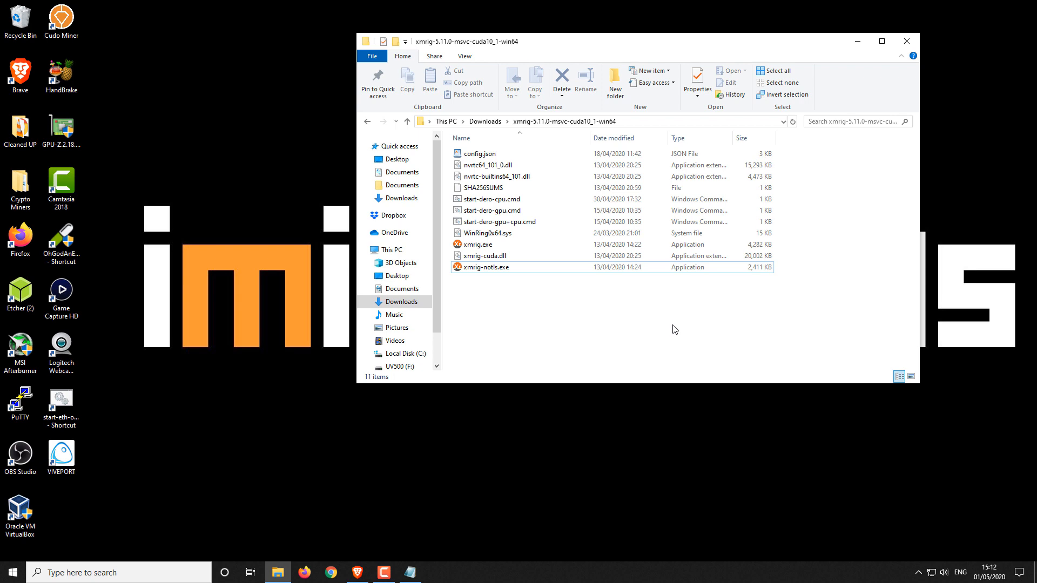
click(483, 268)
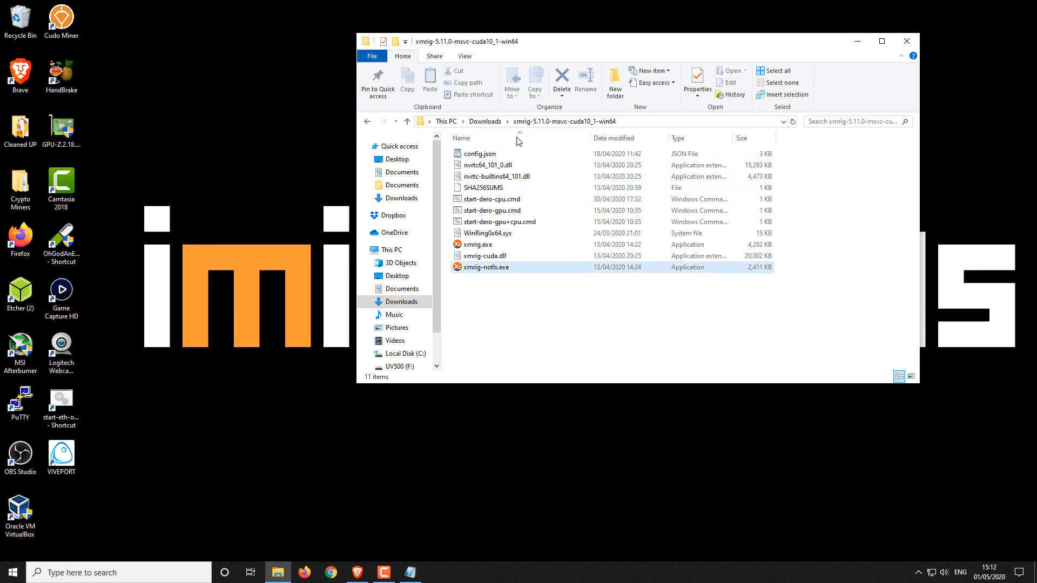
click(492, 199)
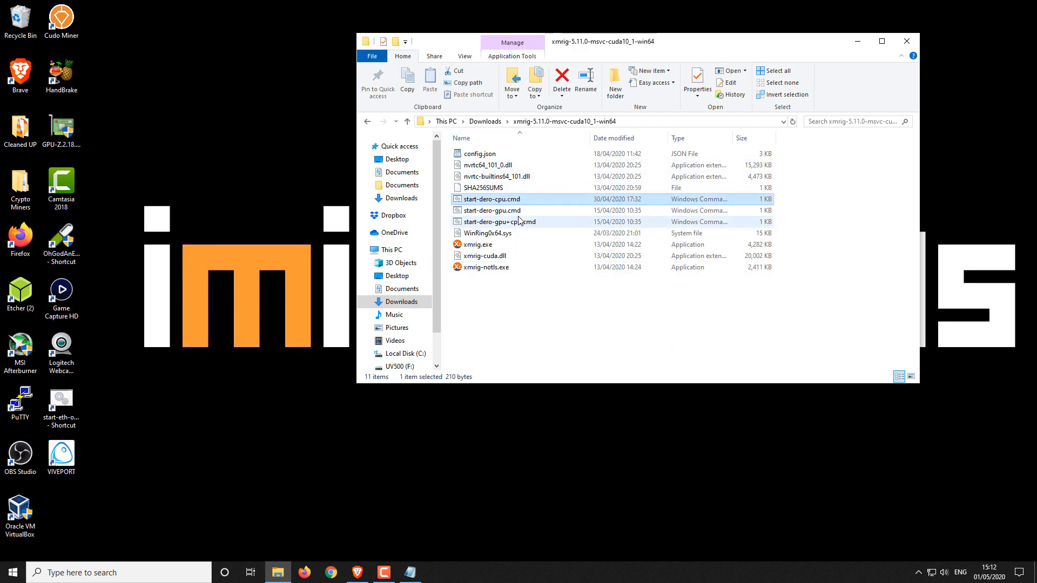
click(498, 222)
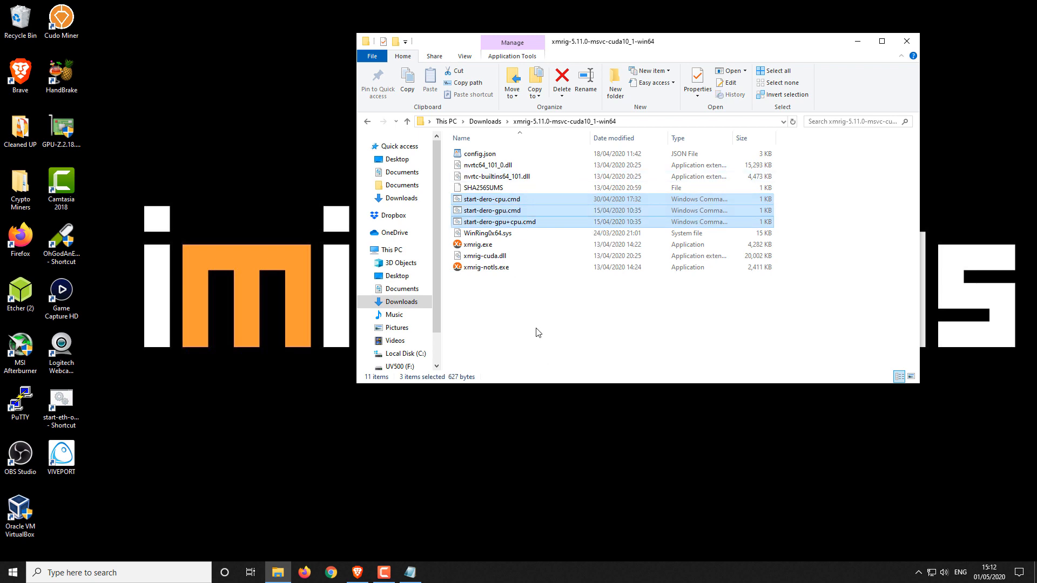
mouse_move(559, 275)
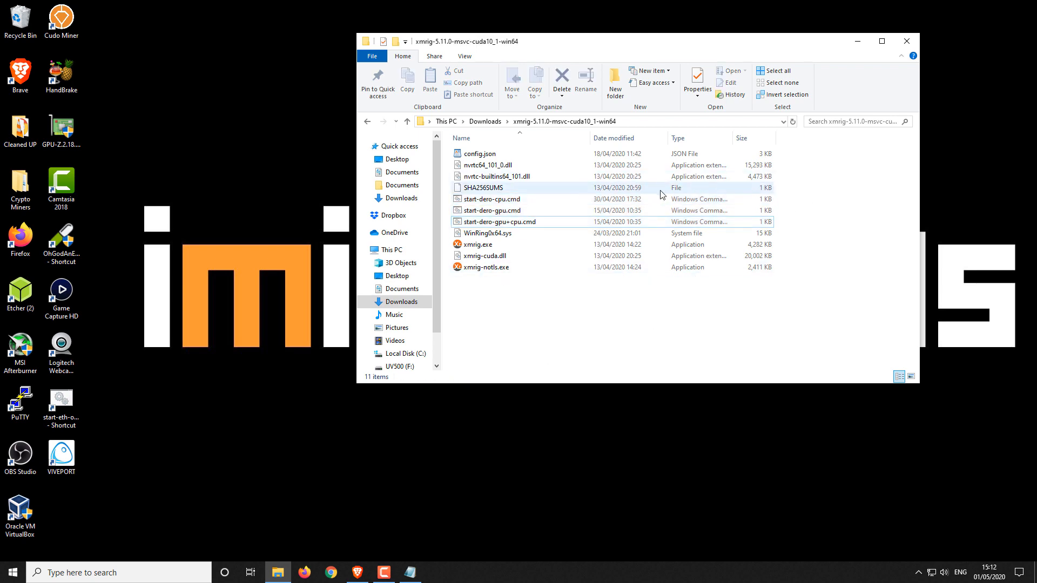
click(490, 198)
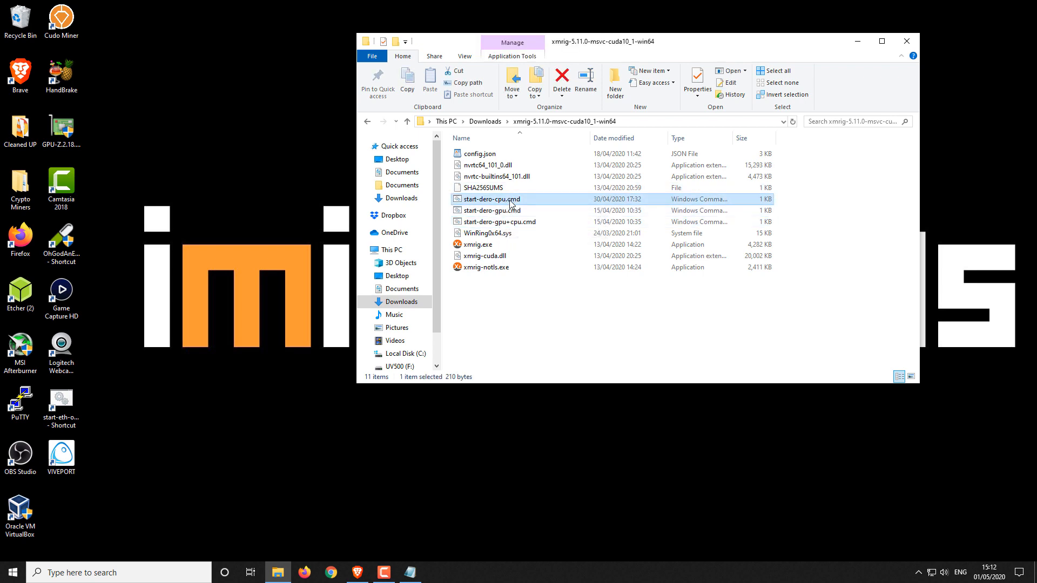
mouse_move(491, 199)
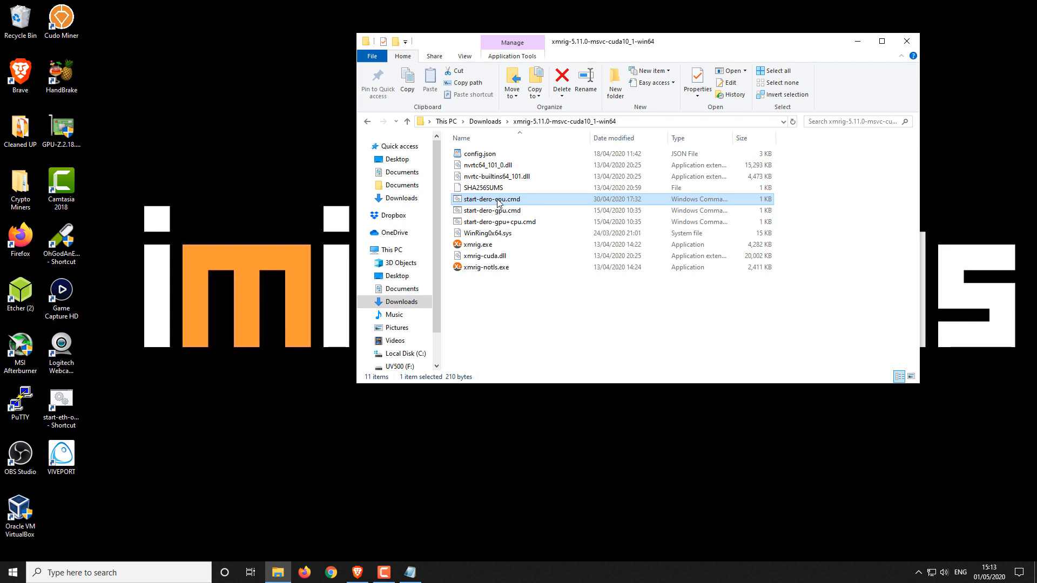
Open start-dero-cpu.cmd in Notepad and highlight the pool address and wallet address
right_click(492, 199)
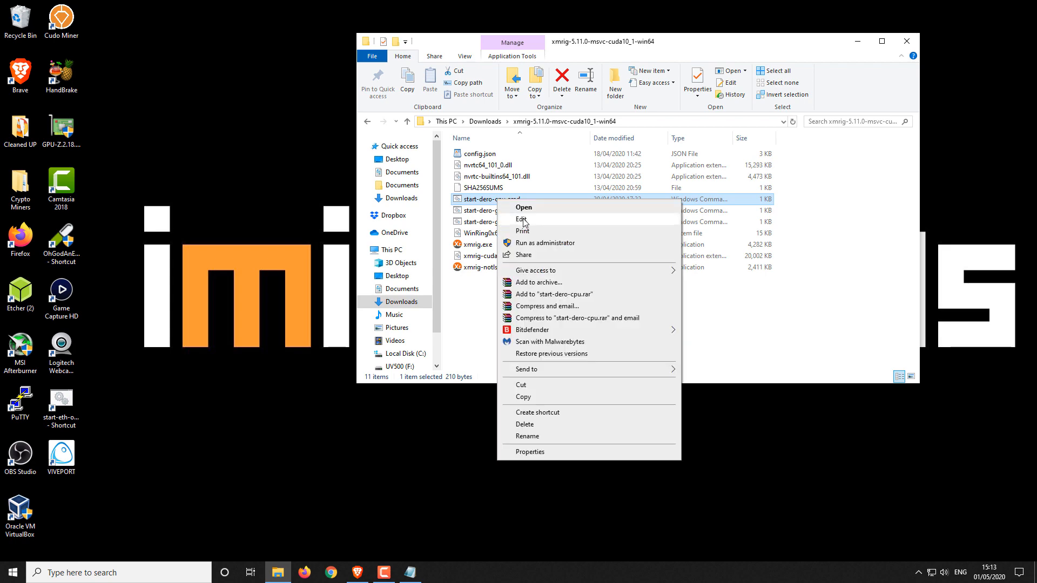
click(522, 219)
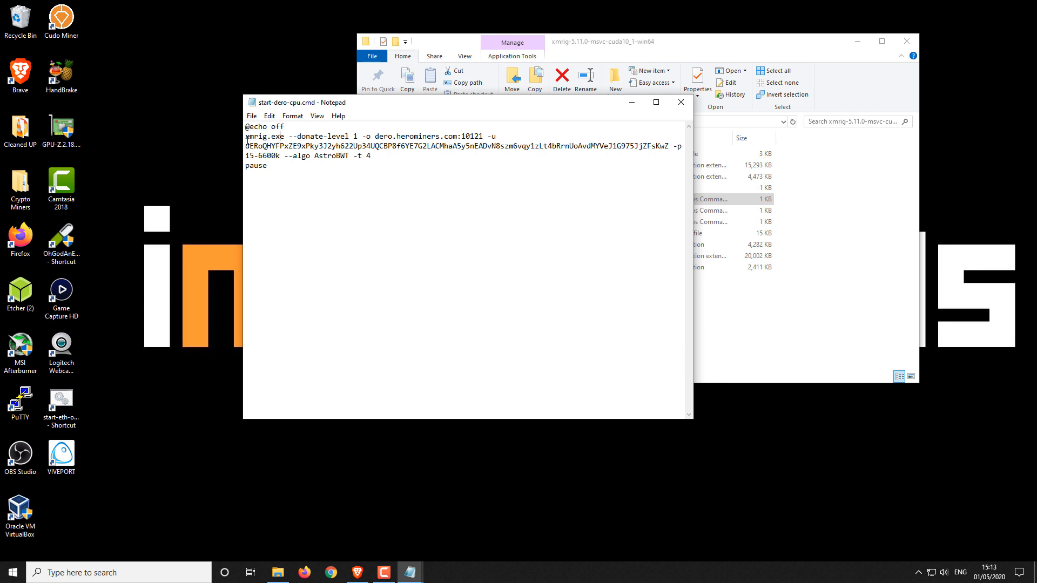
double_click(258, 135)
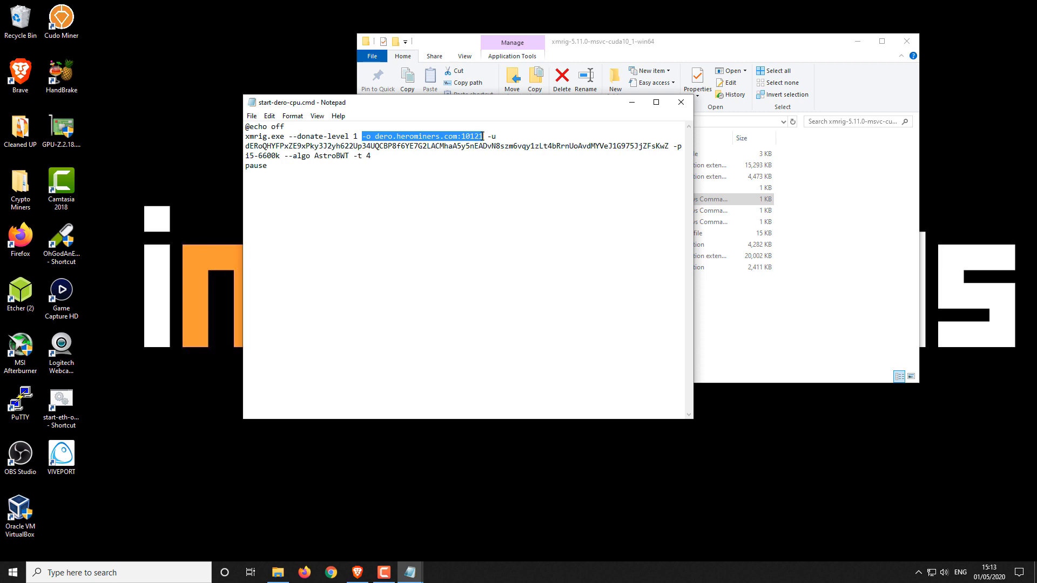
click(456, 156)
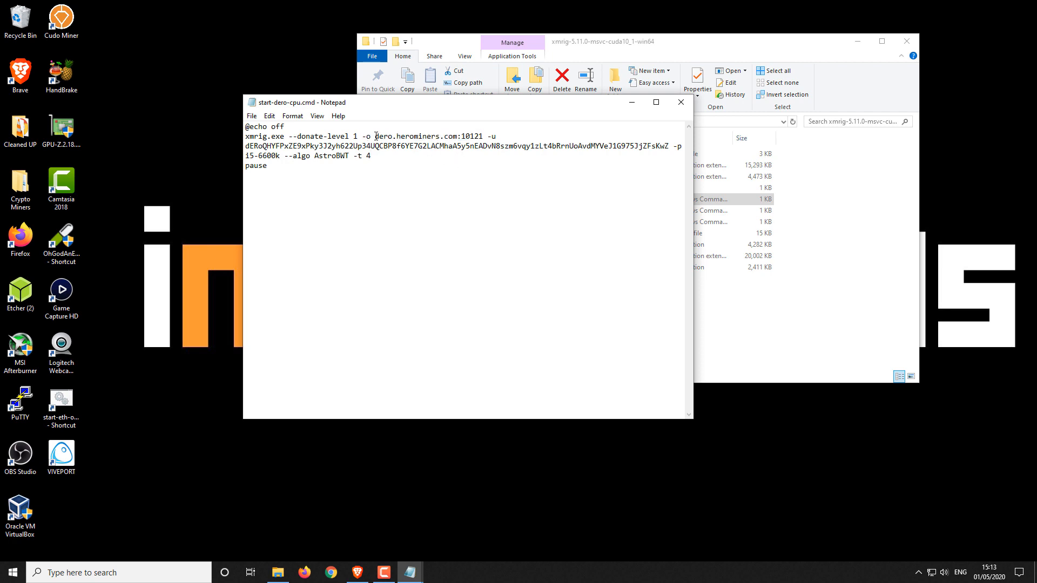
double_click(470, 136)
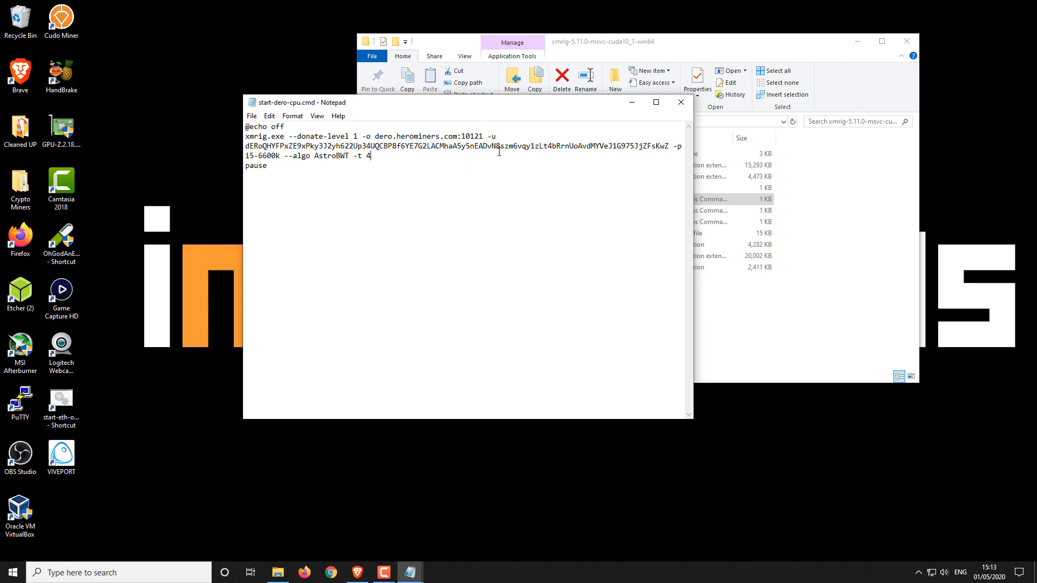
double_click(491, 136)
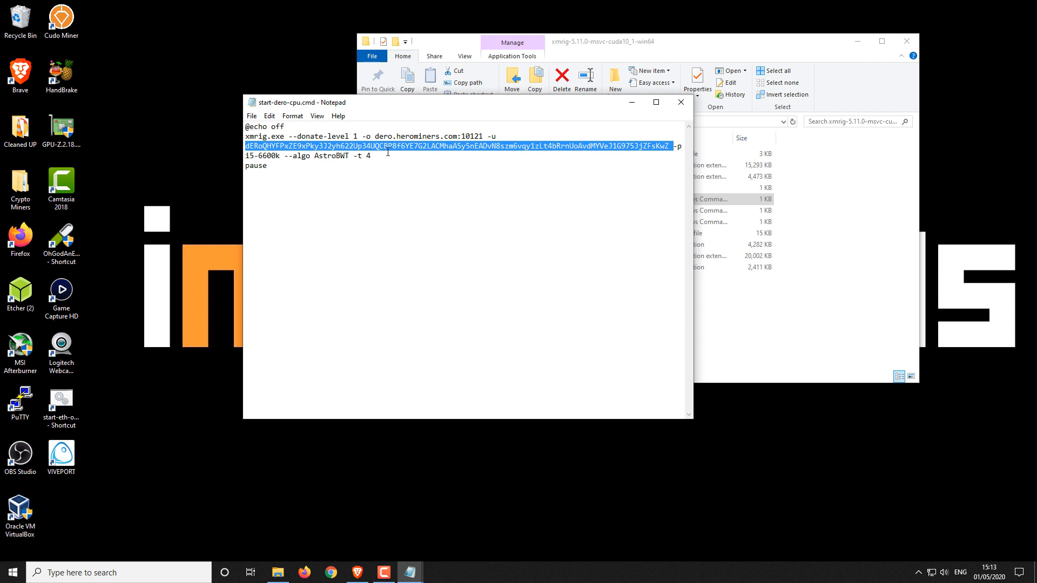
mouse_move(424, 170)
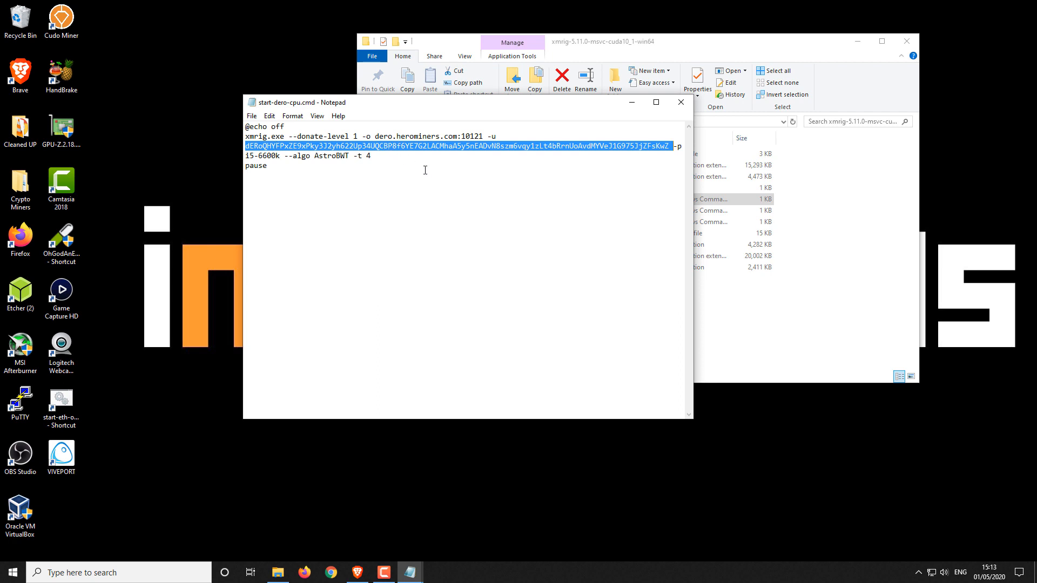
Highlight worker name i5-6600k and the AstroBWT algorithm option, then select the thread count
click(678, 146)
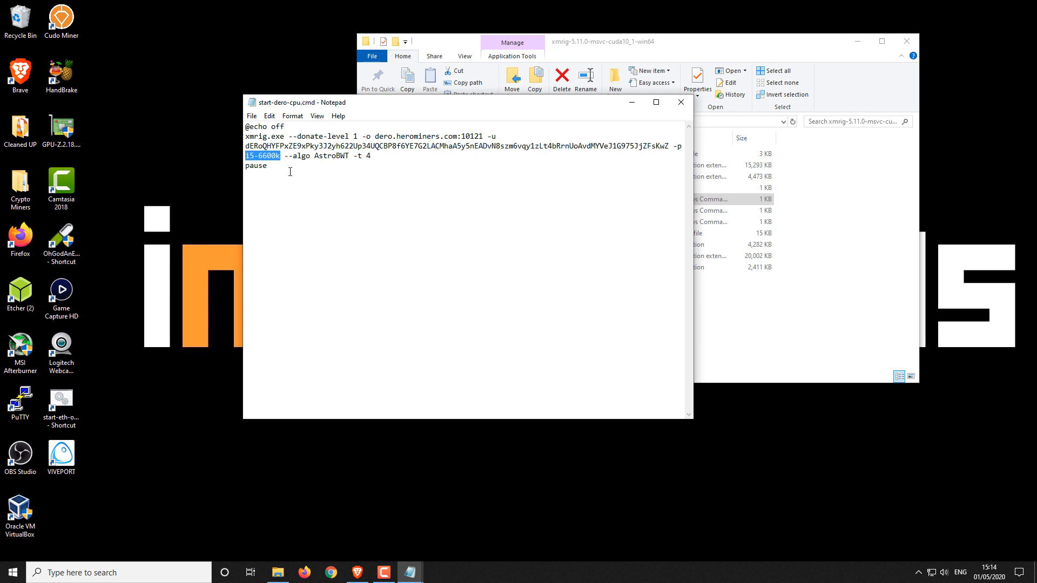
mouse_move(302, 168)
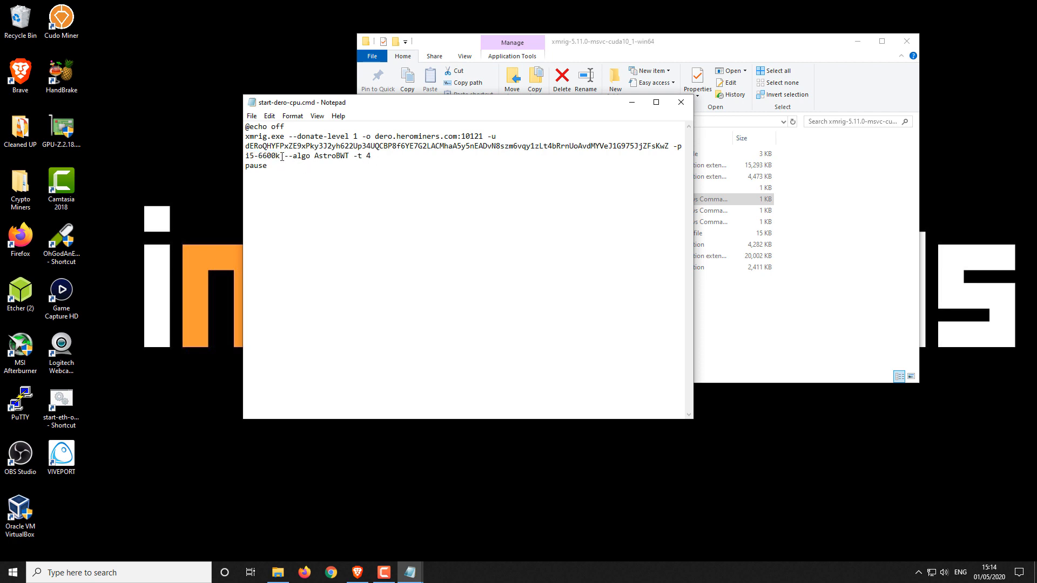
double_click(262, 156)
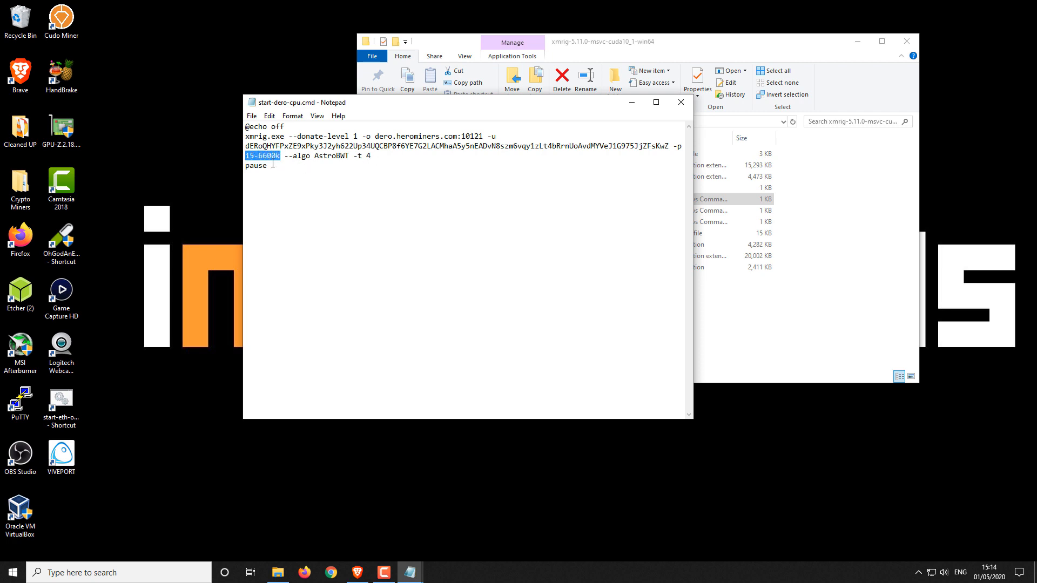
double_click(293, 155)
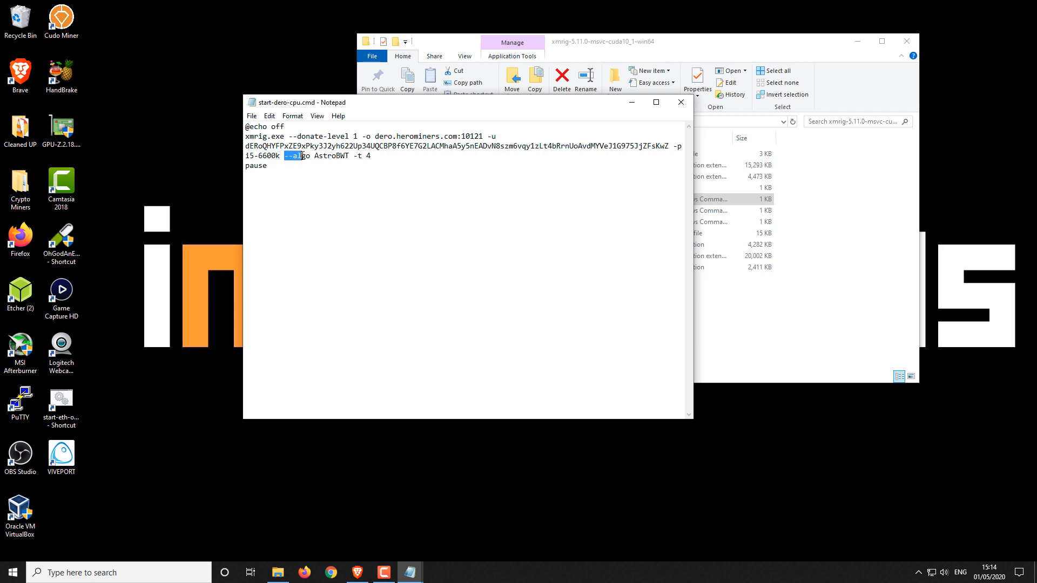
click(314, 156)
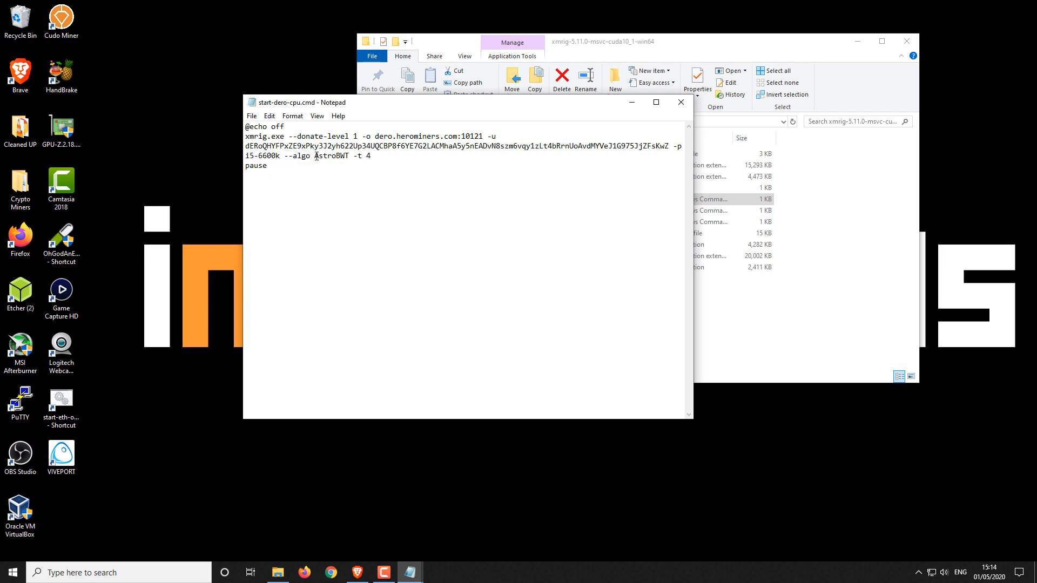
double_click(331, 156)
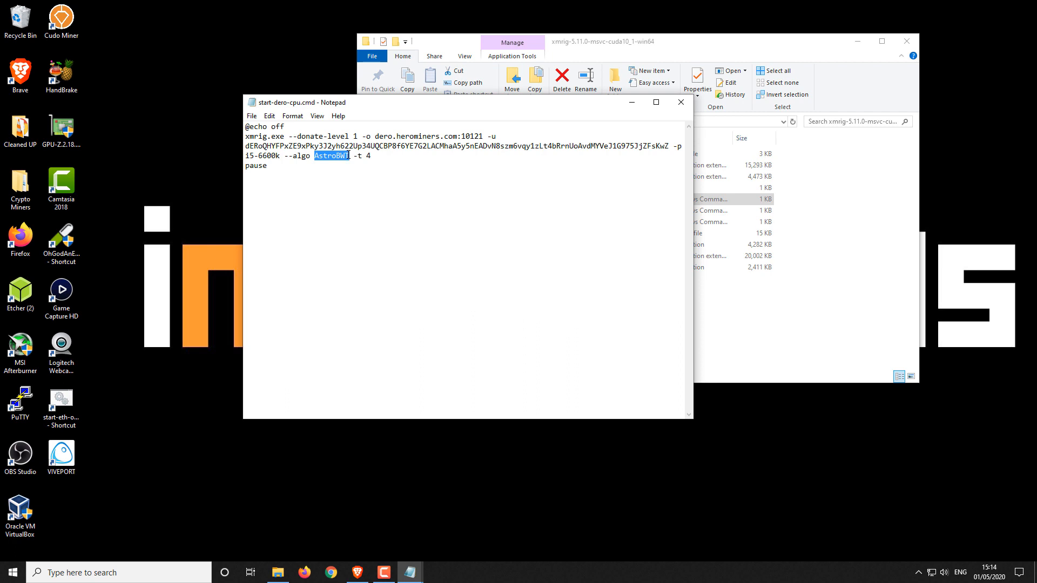
mouse_move(384, 156)
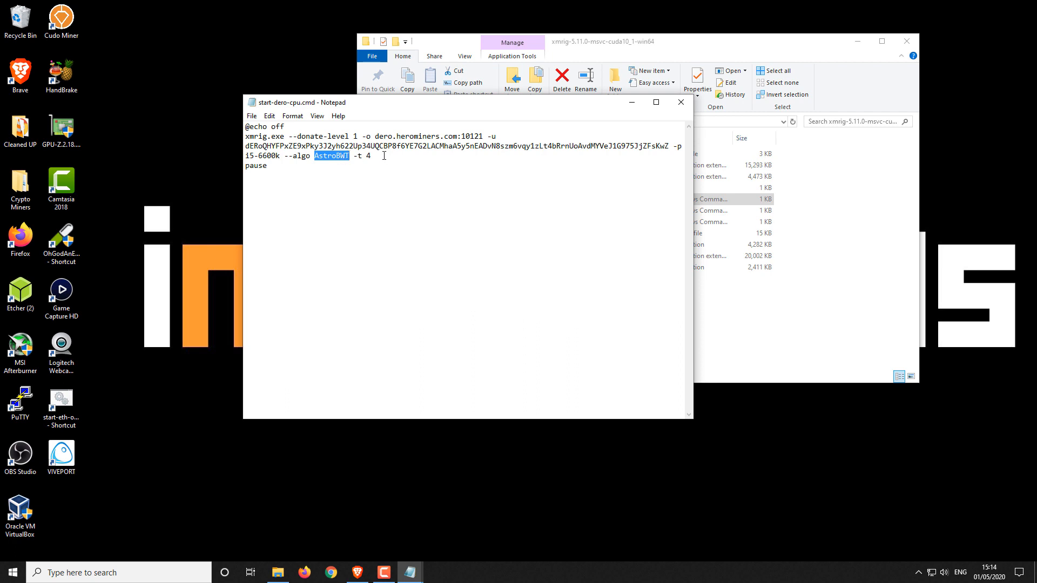
click(392, 167)
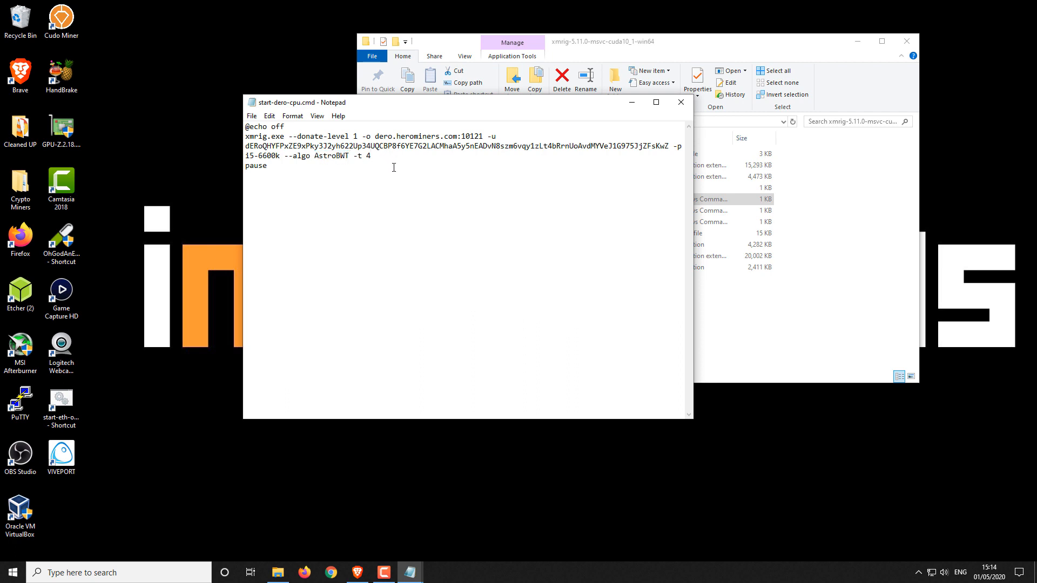
Change the -t thread count in start-dero-cpu.cmd from 4 to 1
text(1)
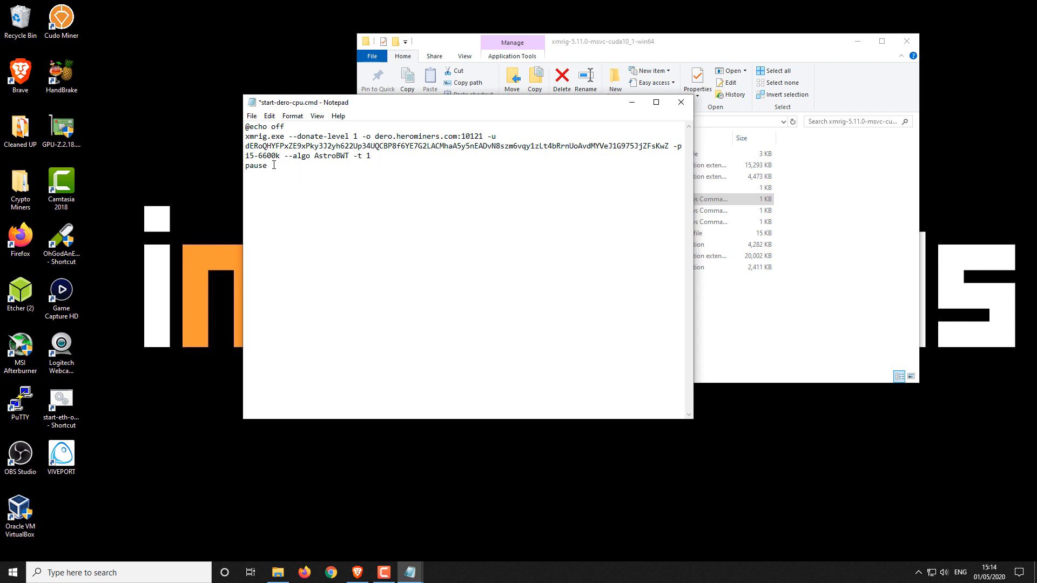
double_click(255, 165)
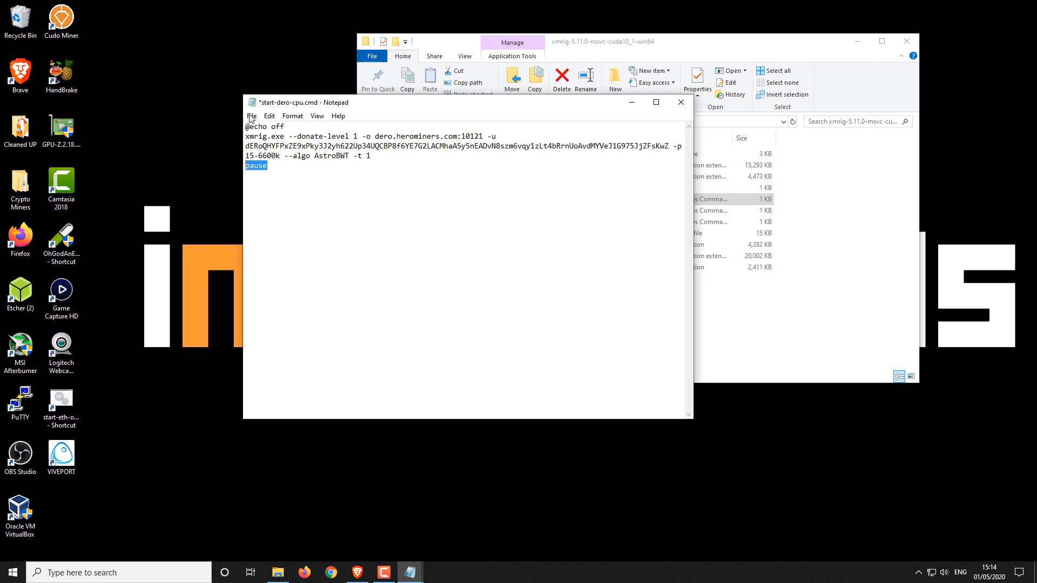
click(252, 116)
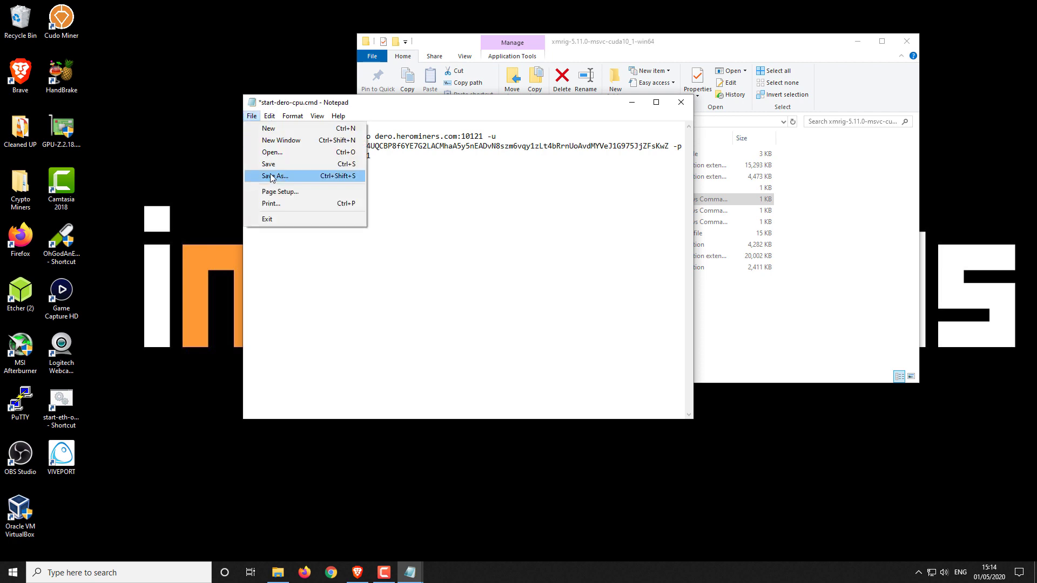
Save as start-dero-cpu.cmd with All Files type, replace the original, and close Notepad
click(275, 176)
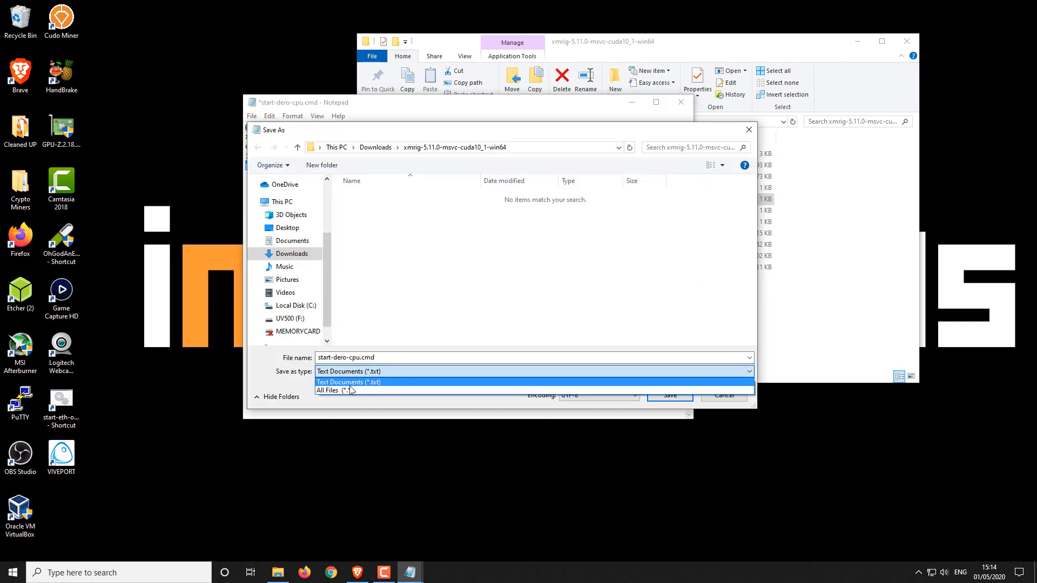
click(347, 390)
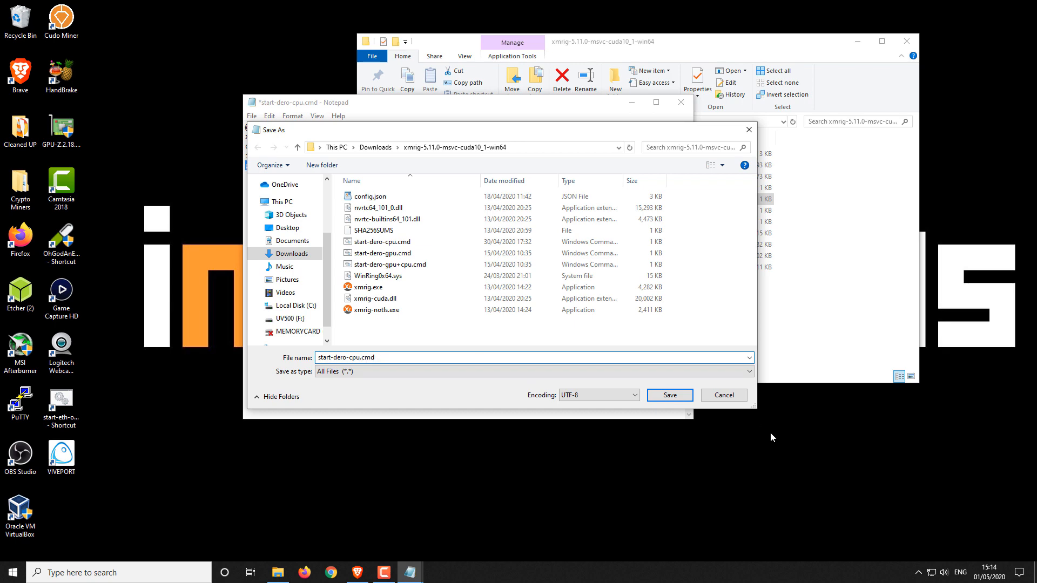
click(669, 395)
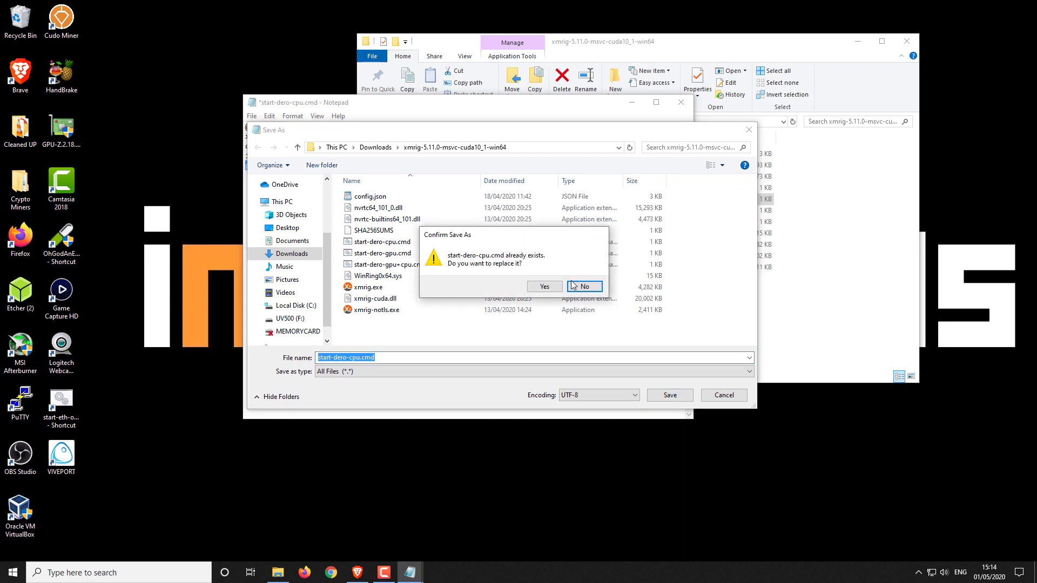
click(544, 286)
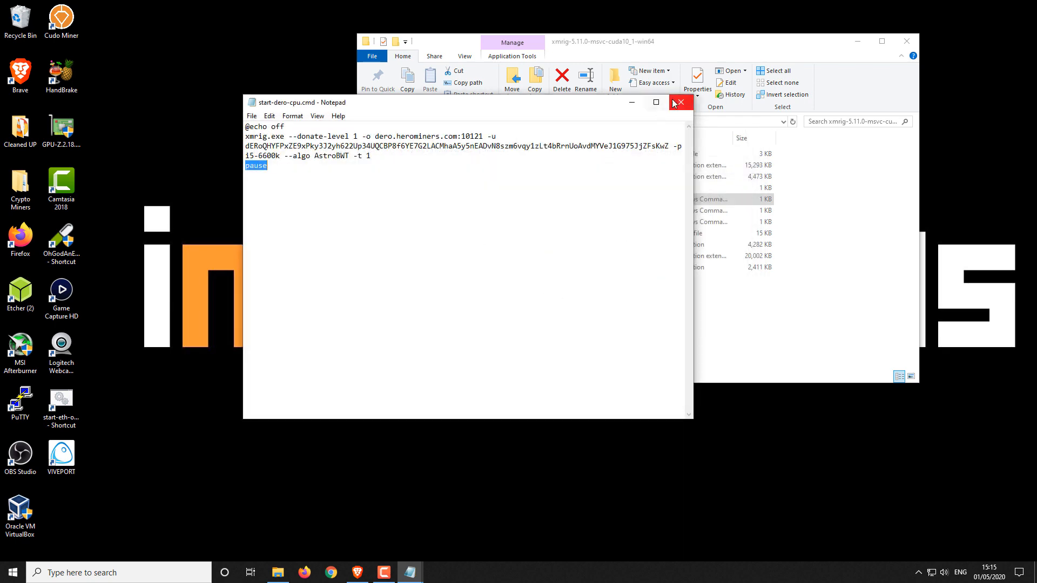
click(680, 103)
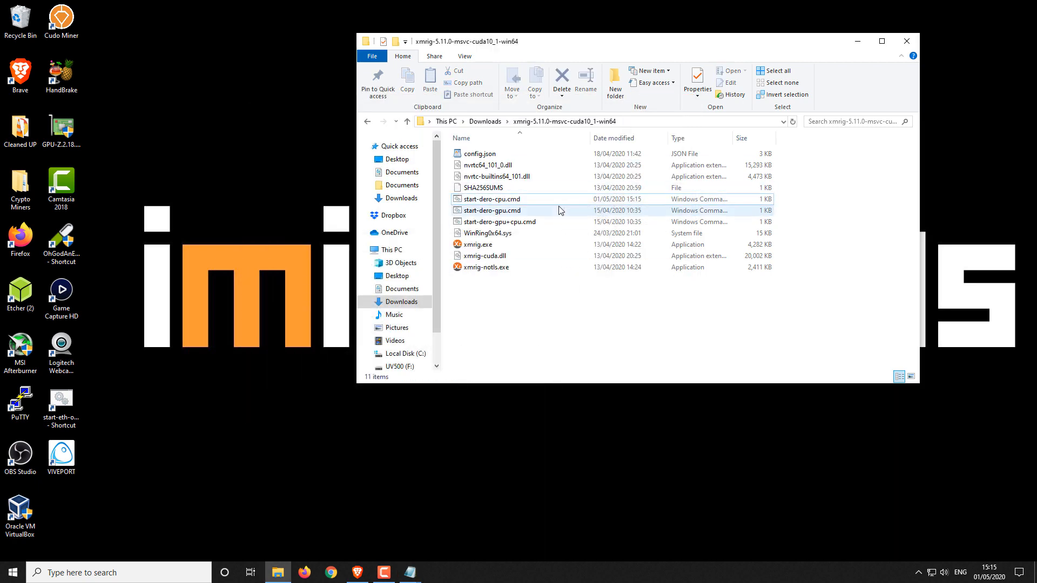
click(491, 199)
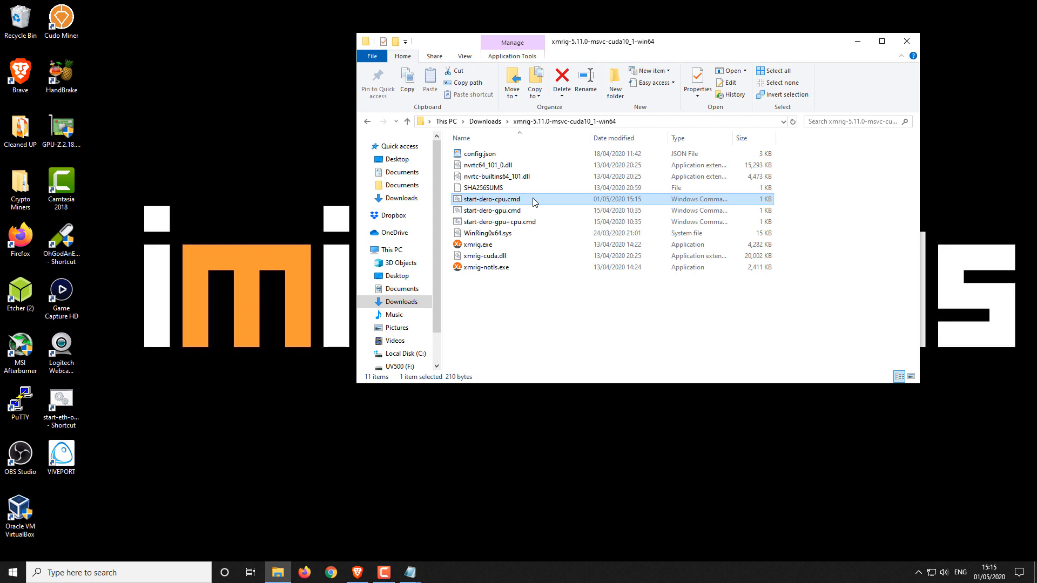
Run start-dero-cpu.cmd, watch XMRig reach about 61.3 H/s, then close it
double_click(491, 200)
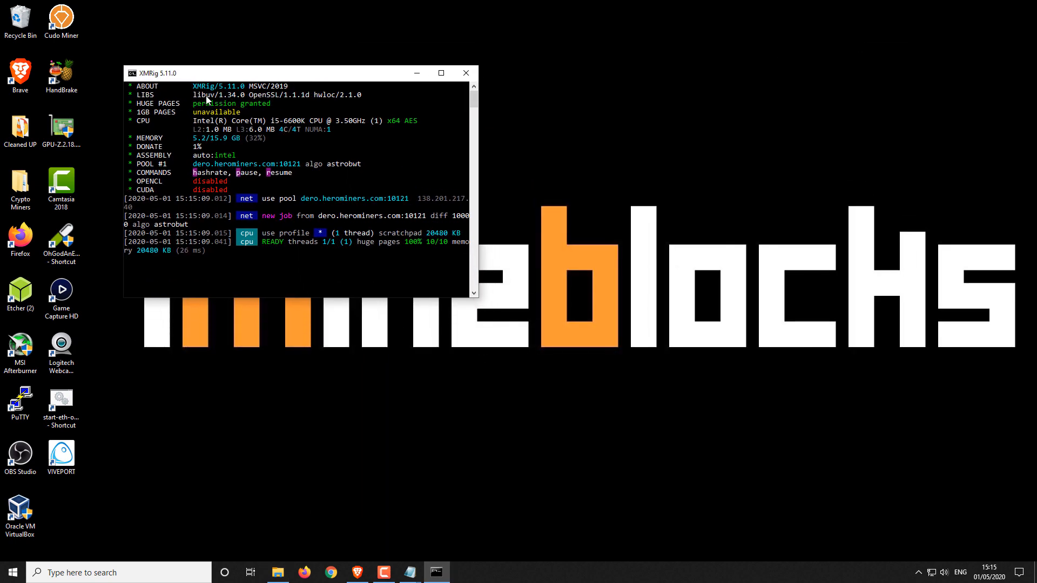
mouse_move(257, 93)
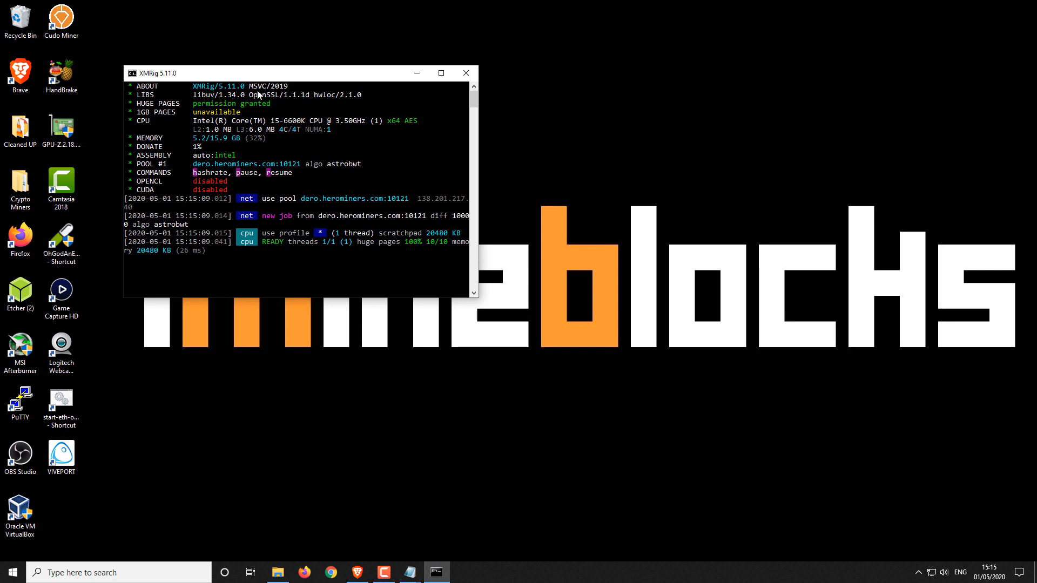
mouse_move(200, 111)
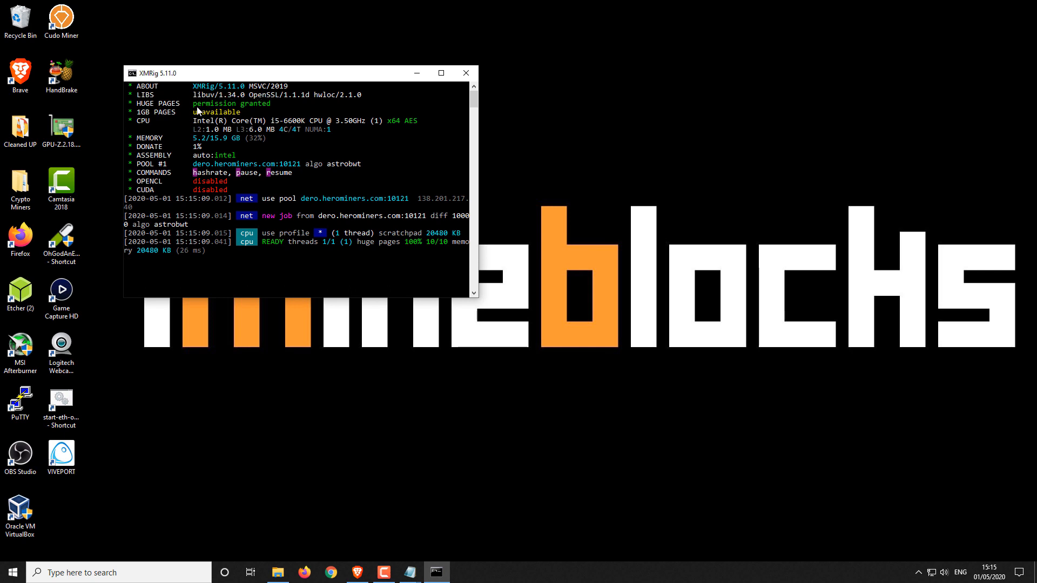
mouse_move(295, 126)
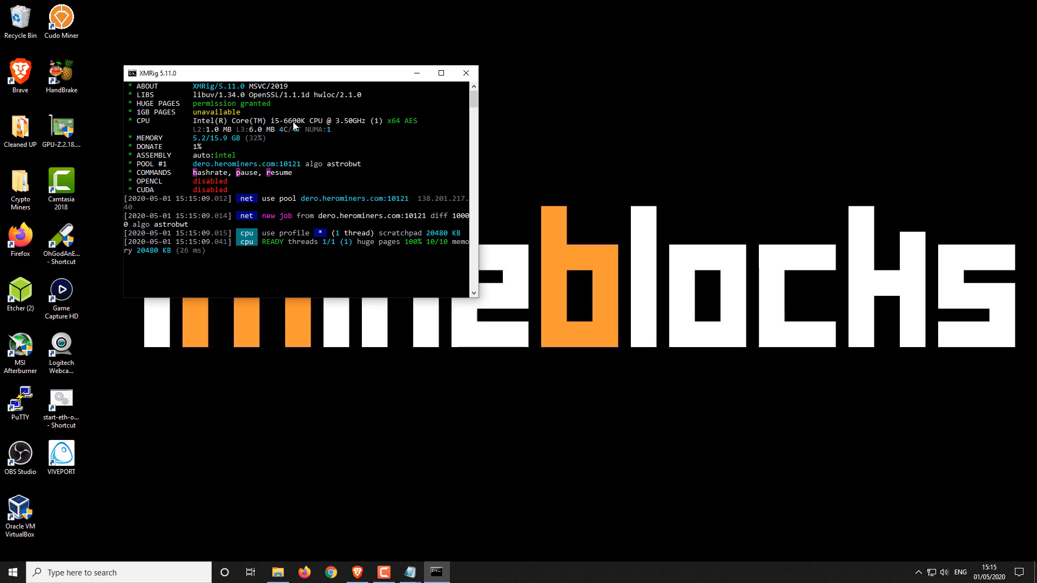
mouse_move(344, 128)
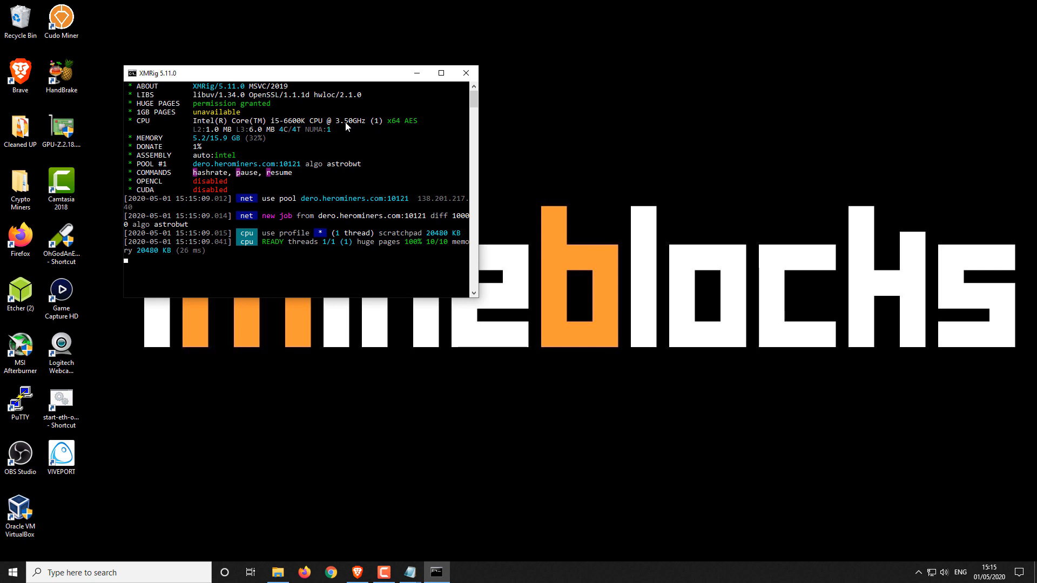
mouse_move(156, 191)
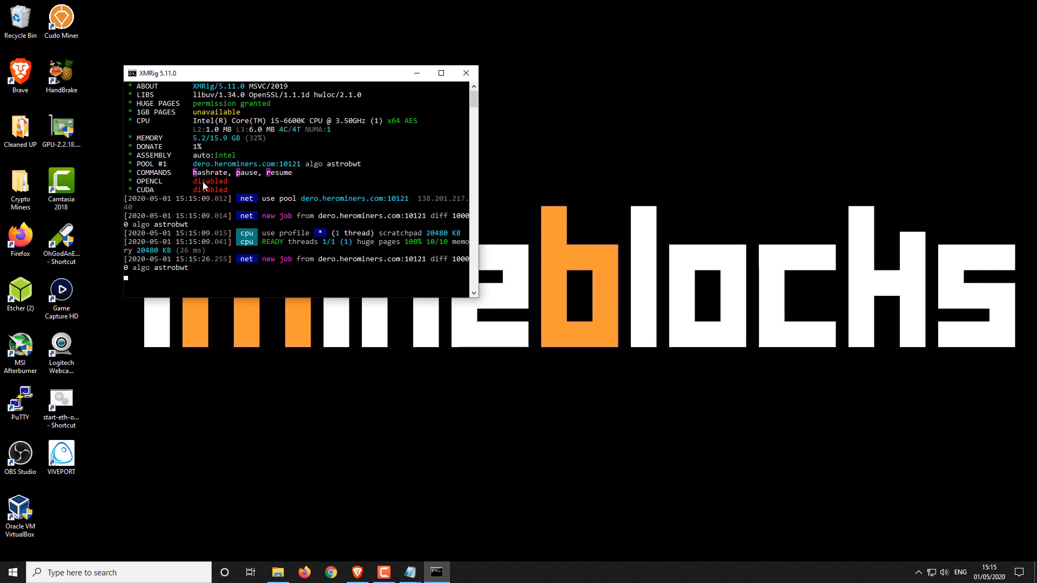
mouse_move(132, 183)
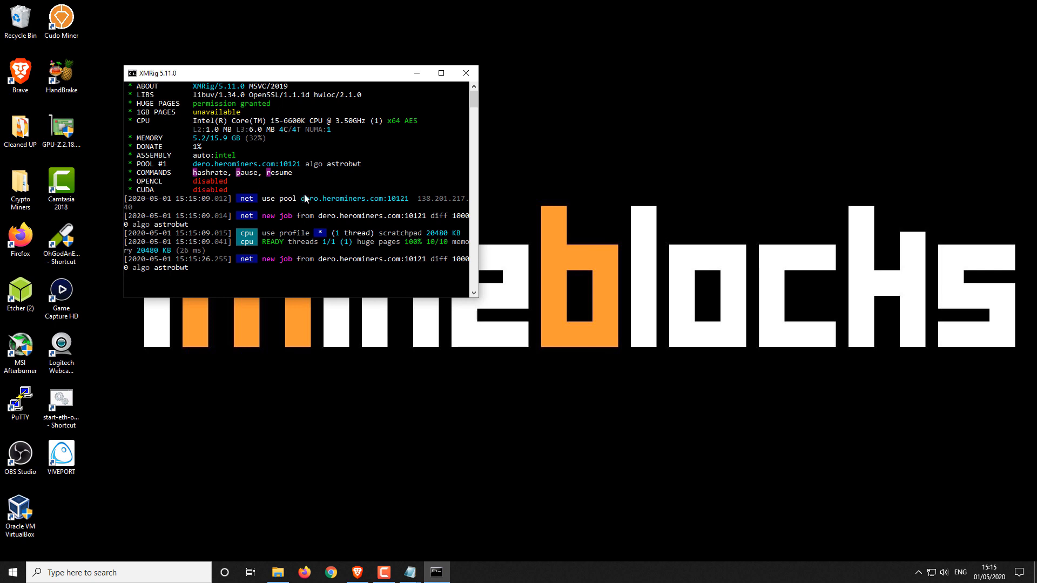
mouse_move(242, 238)
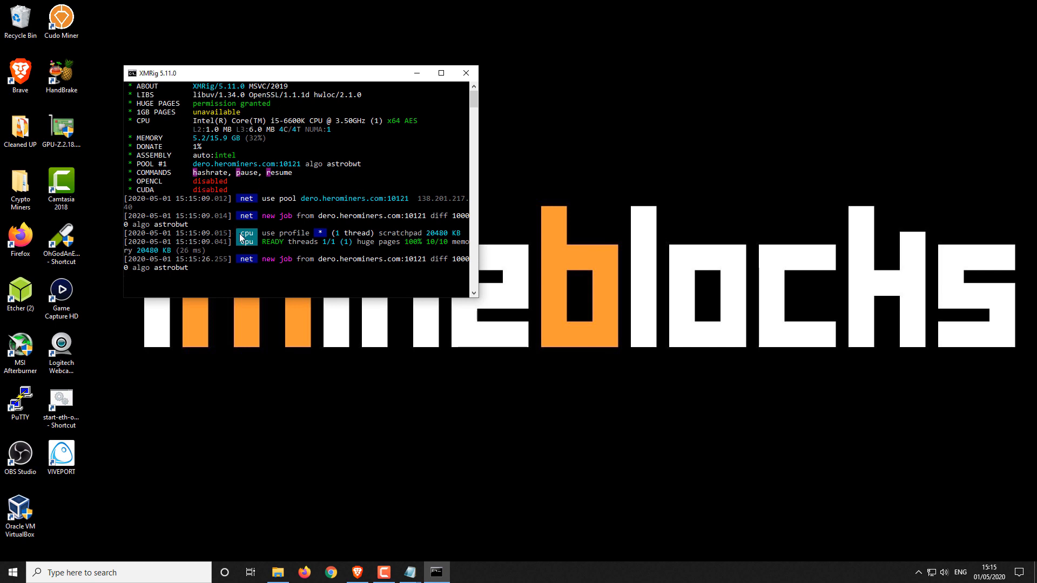
mouse_move(340, 239)
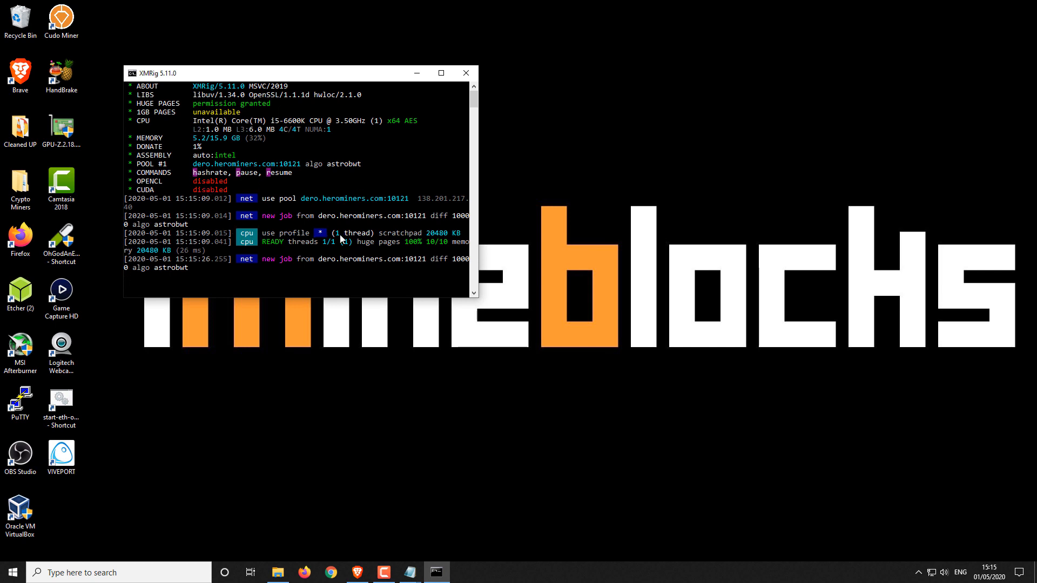
mouse_move(330, 248)
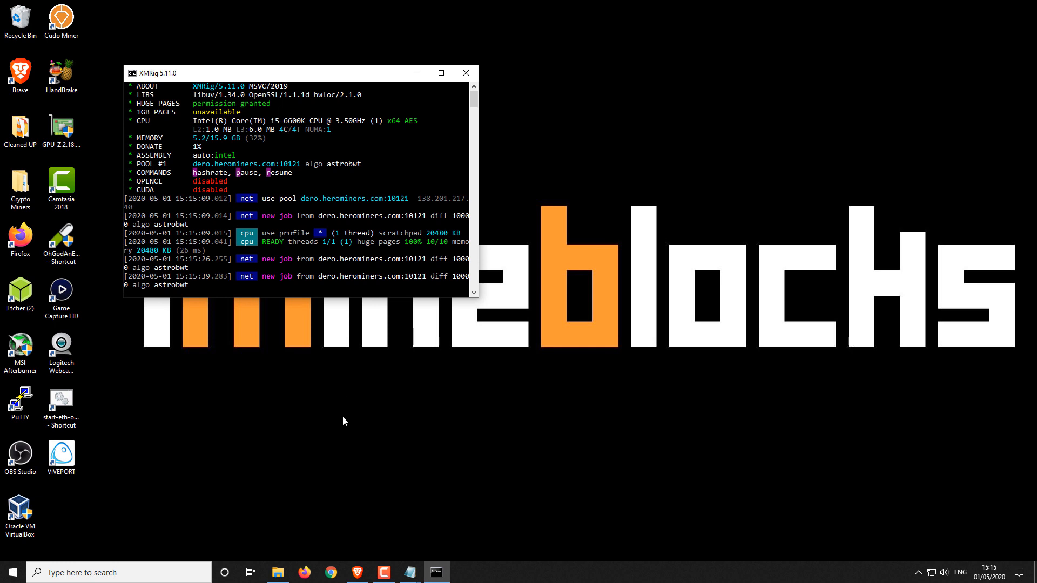
mouse_move(313, 287)
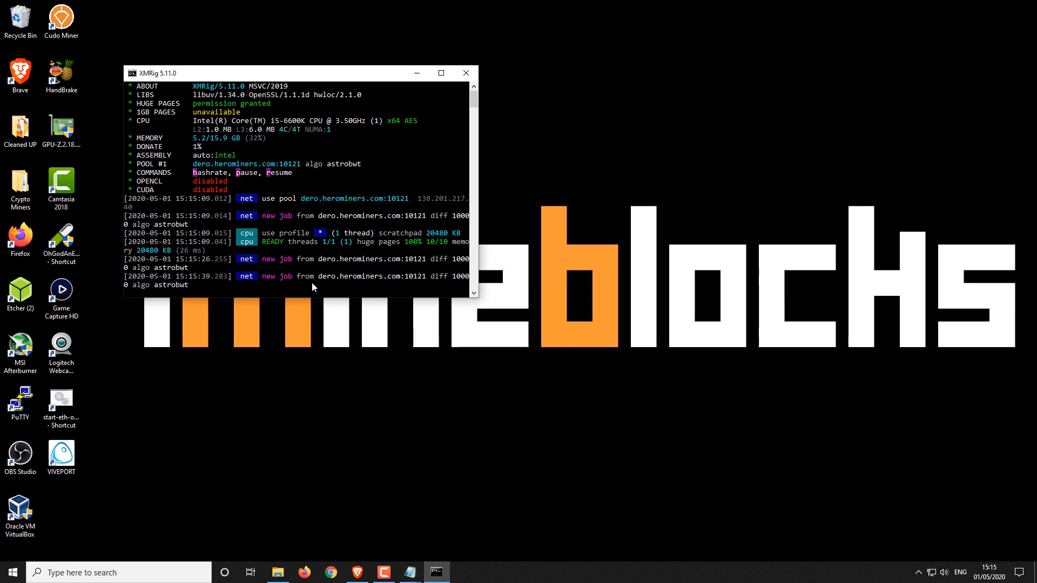
mouse_move(412, 288)
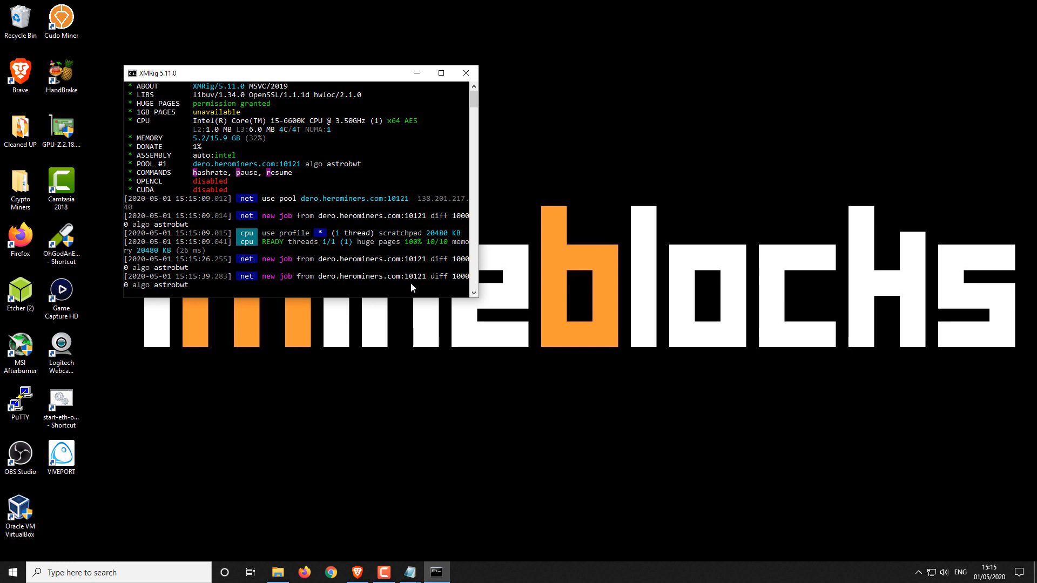
mouse_move(174, 279)
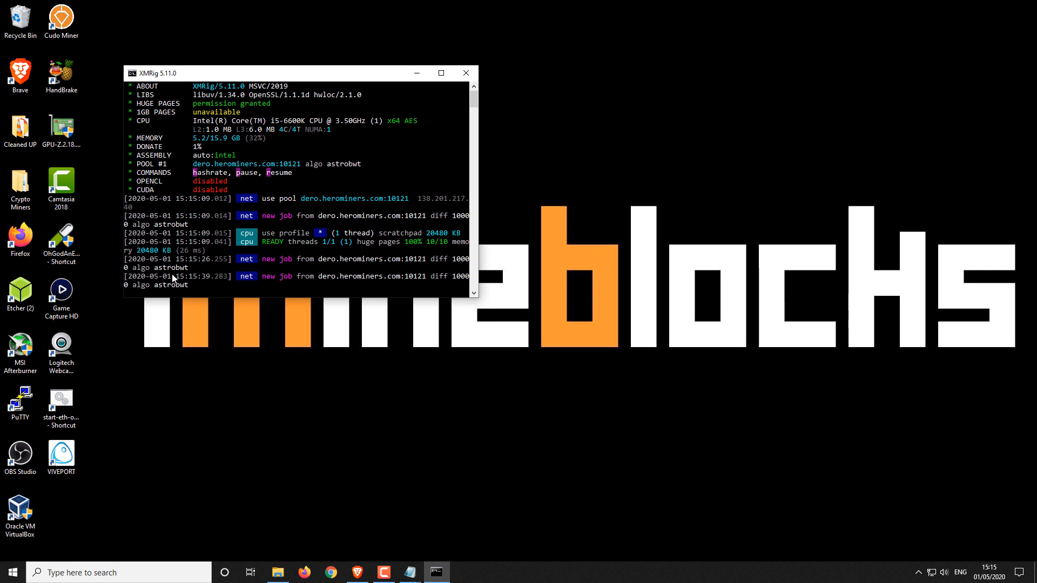
mouse_move(317, 308)
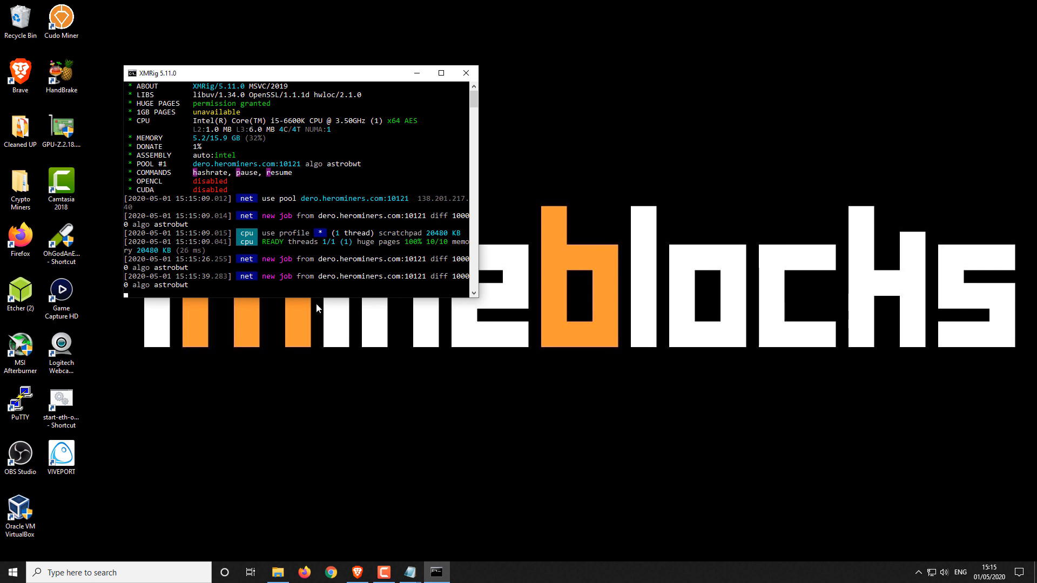
scroll(down, 3)
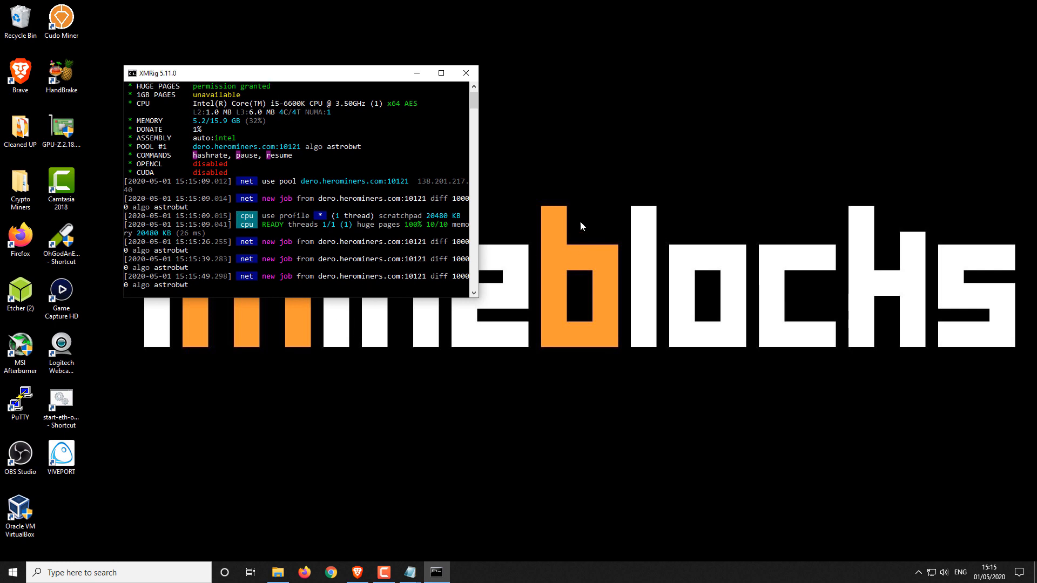
mouse_move(230, 296)
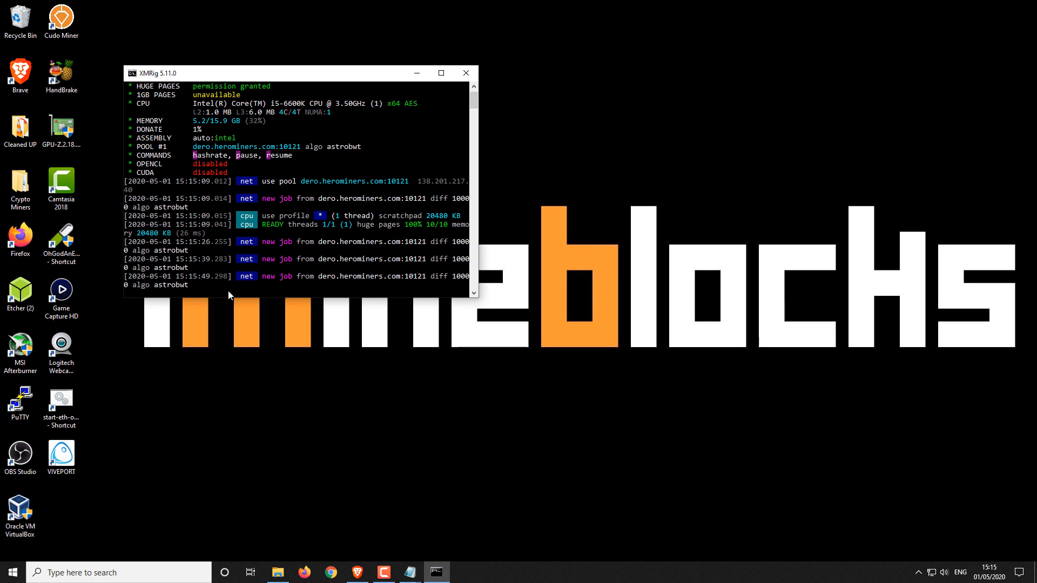
mouse_move(244, 275)
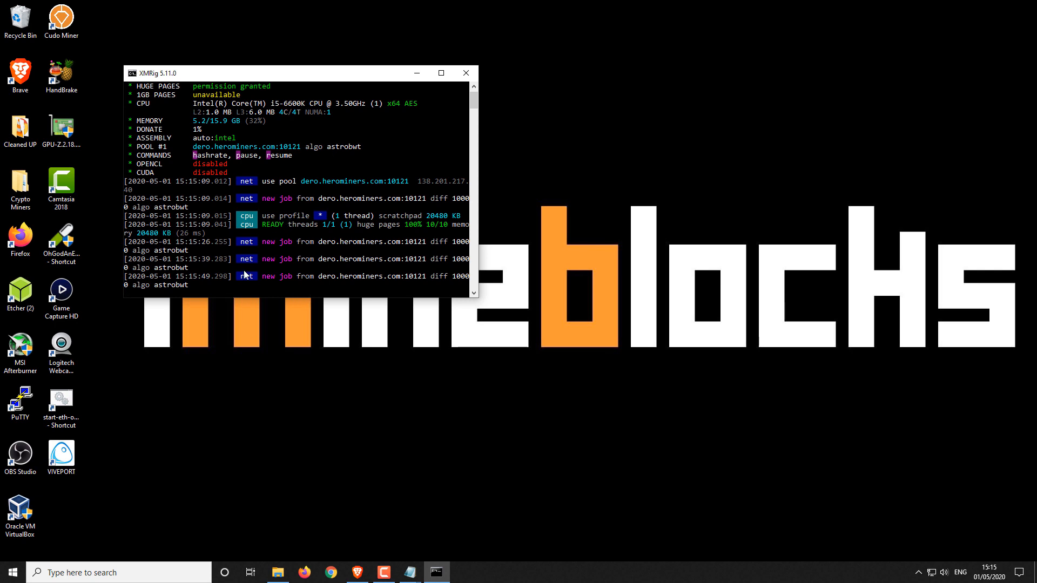
mouse_move(327, 371)
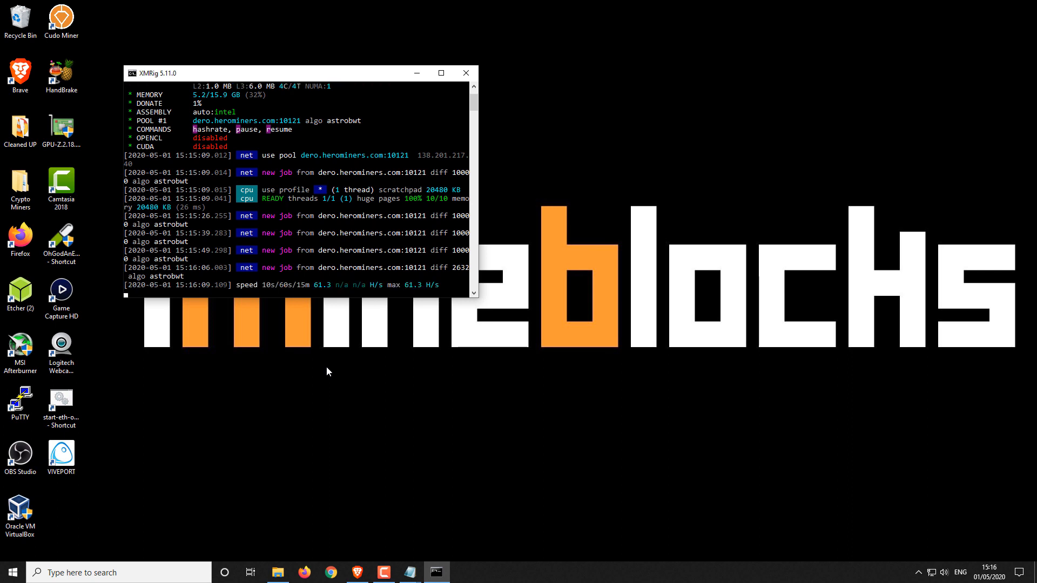
mouse_move(337, 292)
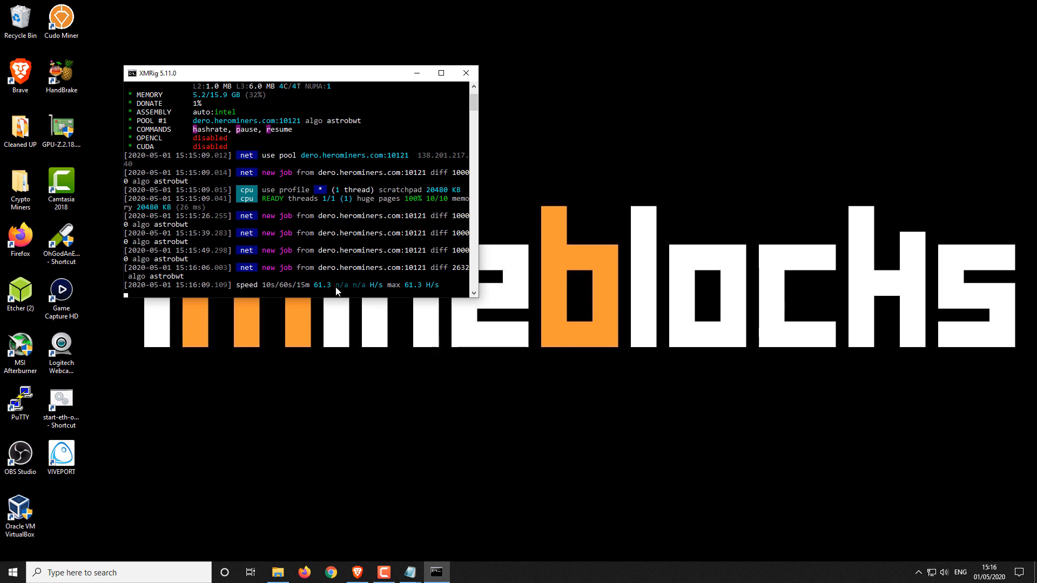
mouse_move(230, 288)
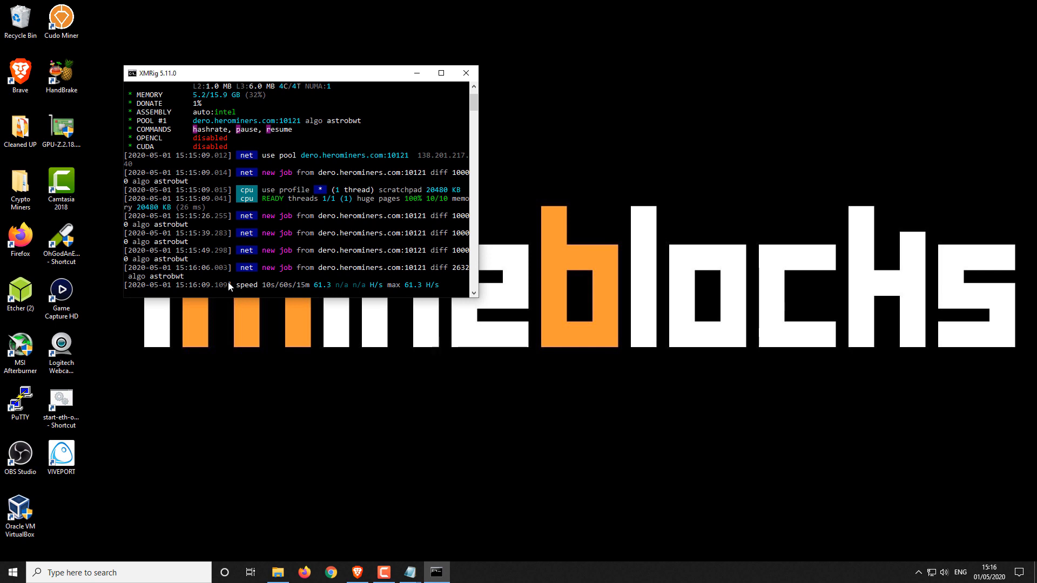
mouse_move(292, 74)
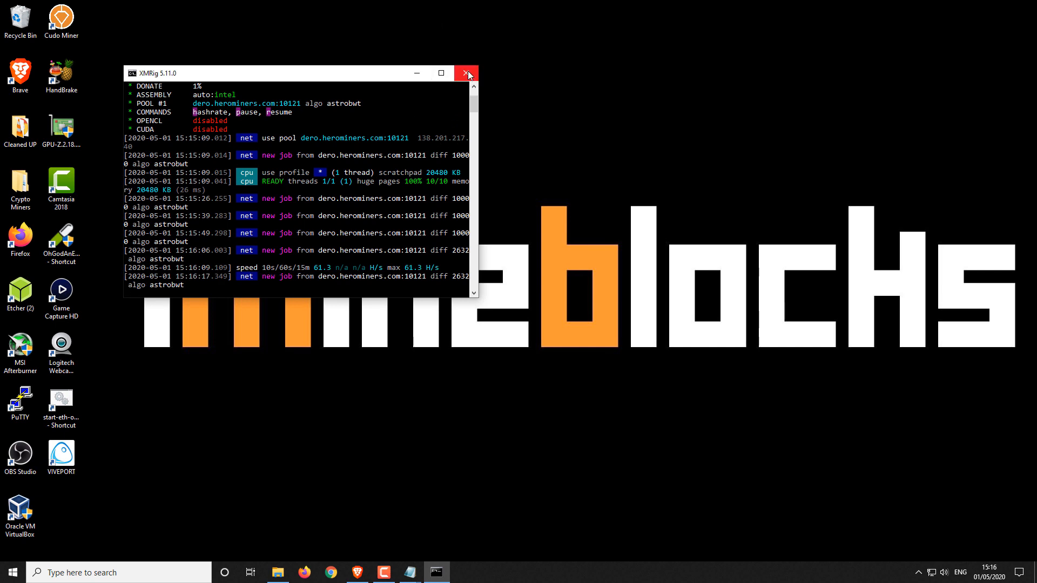
click(466, 73)
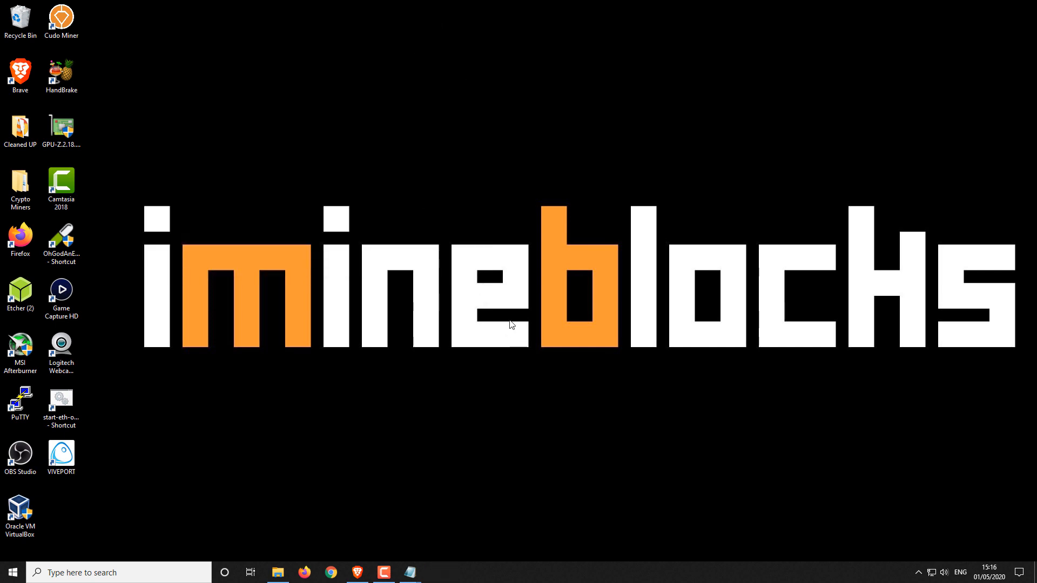
mouse_move(480, 309)
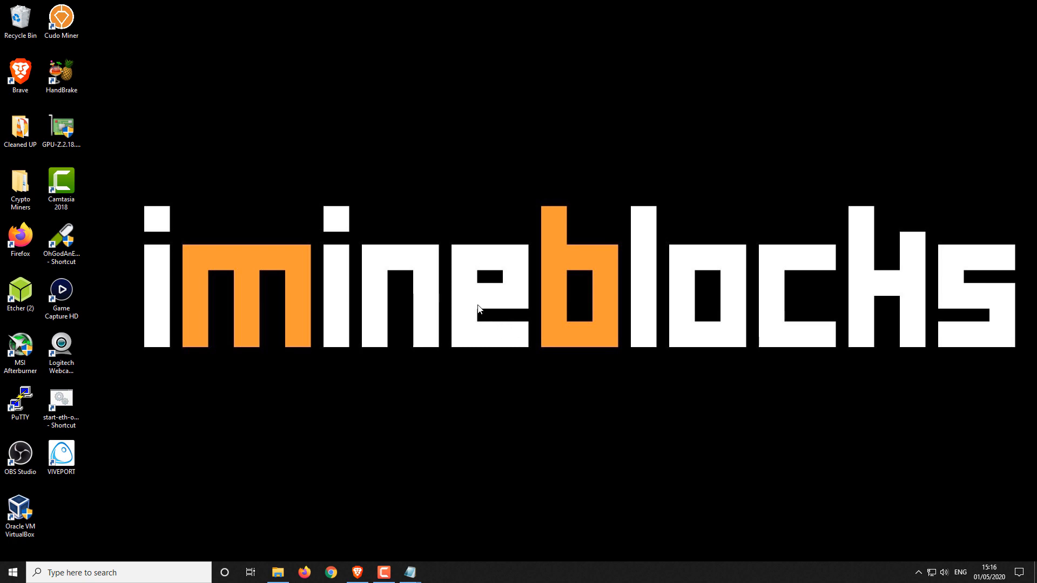
mouse_move(506, 474)
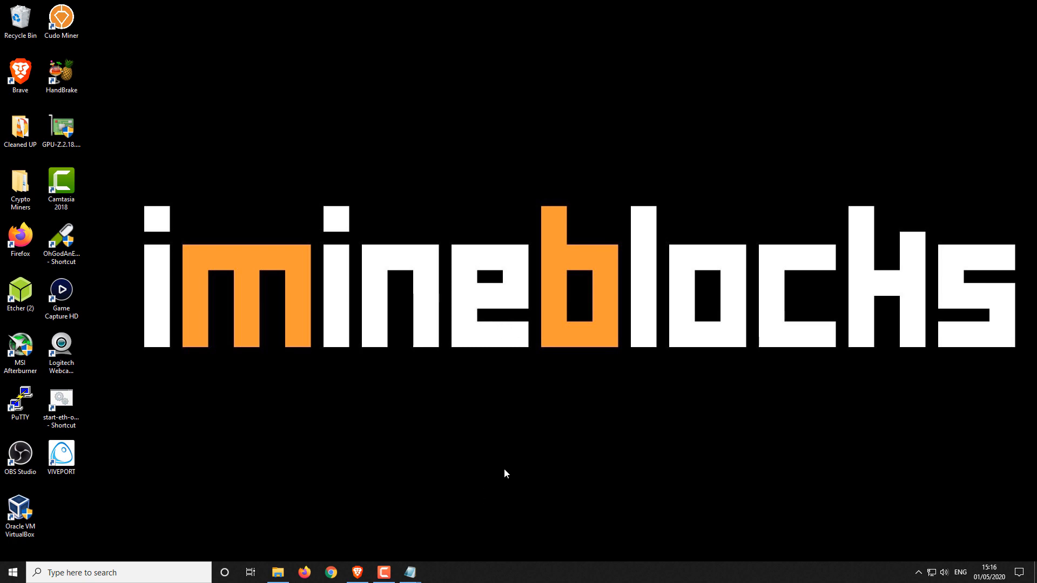
From the xmrig folder, open start-dero-gpu.cmd and start-dero-cpu.cmd in Notepad
click(277, 571)
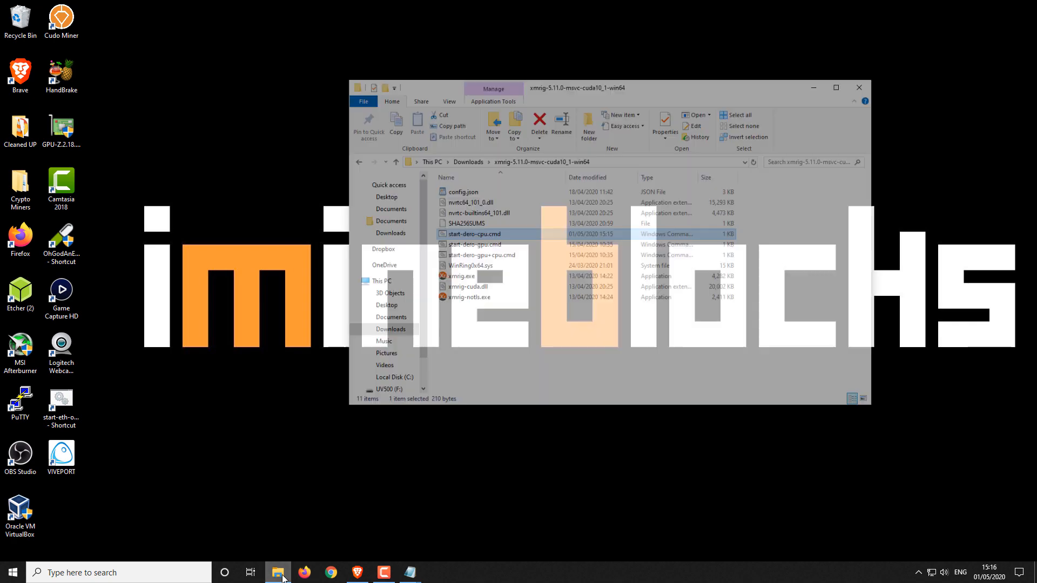
click(492, 210)
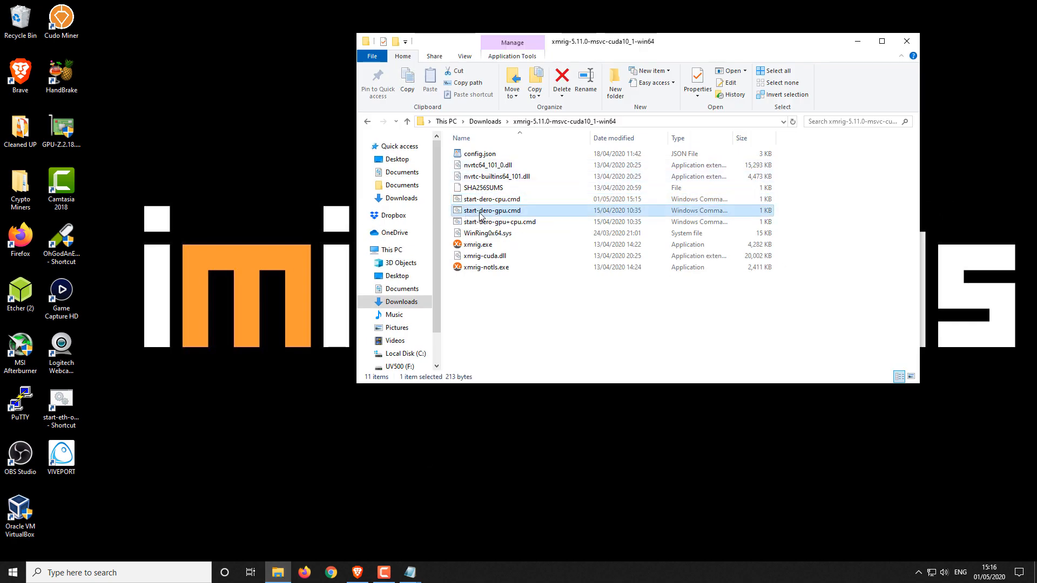
mouse_move(503, 213)
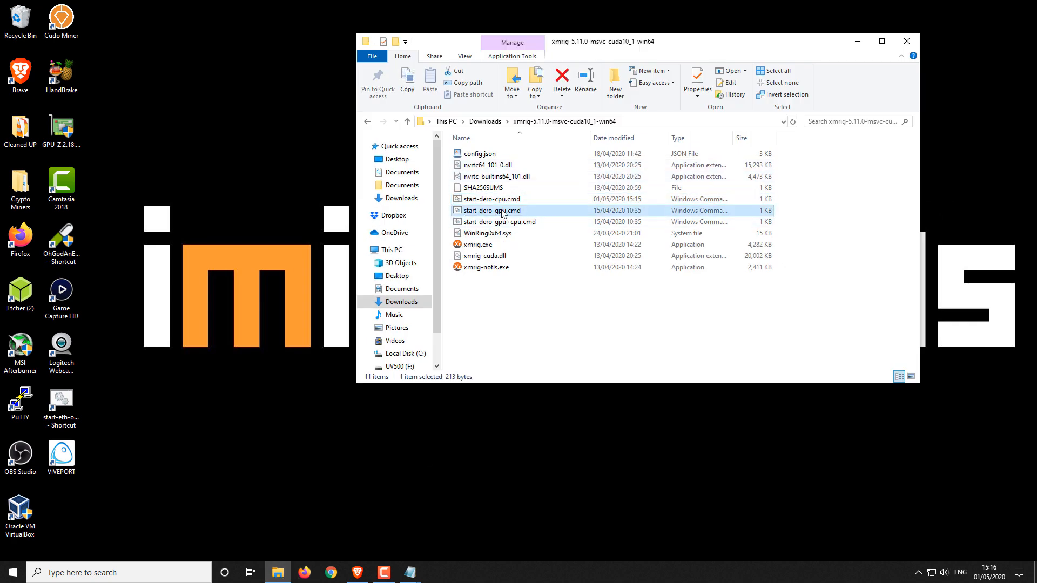
right_click(492, 210)
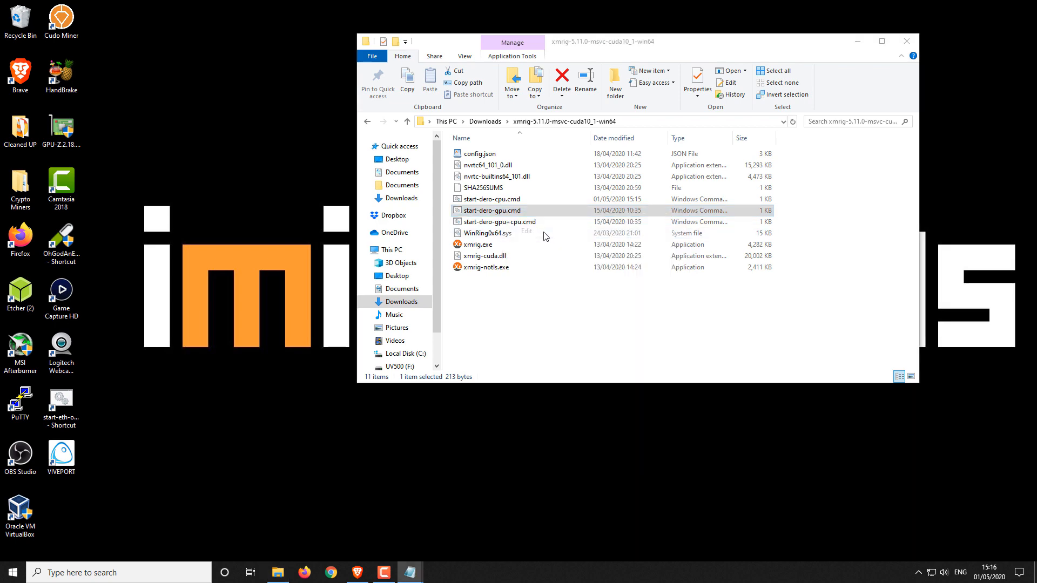
double_click(491, 210)
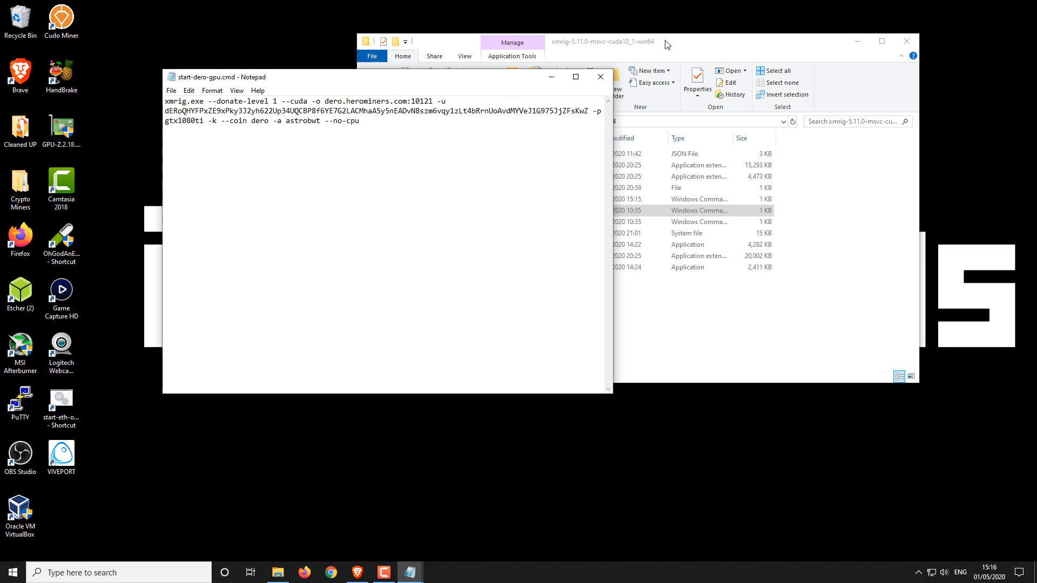
right_click(489, 199)
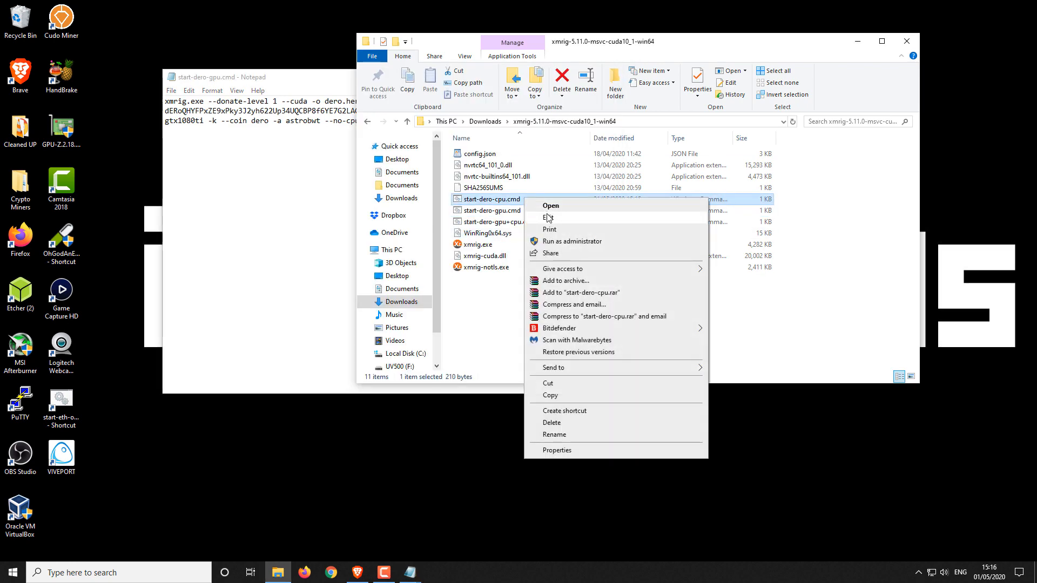
click(548, 217)
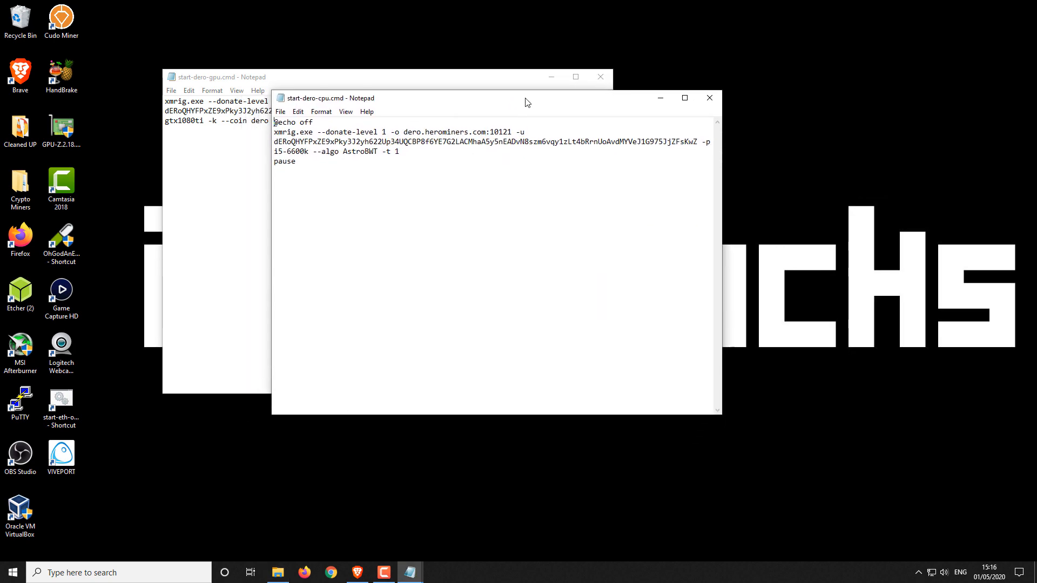
click(218, 77)
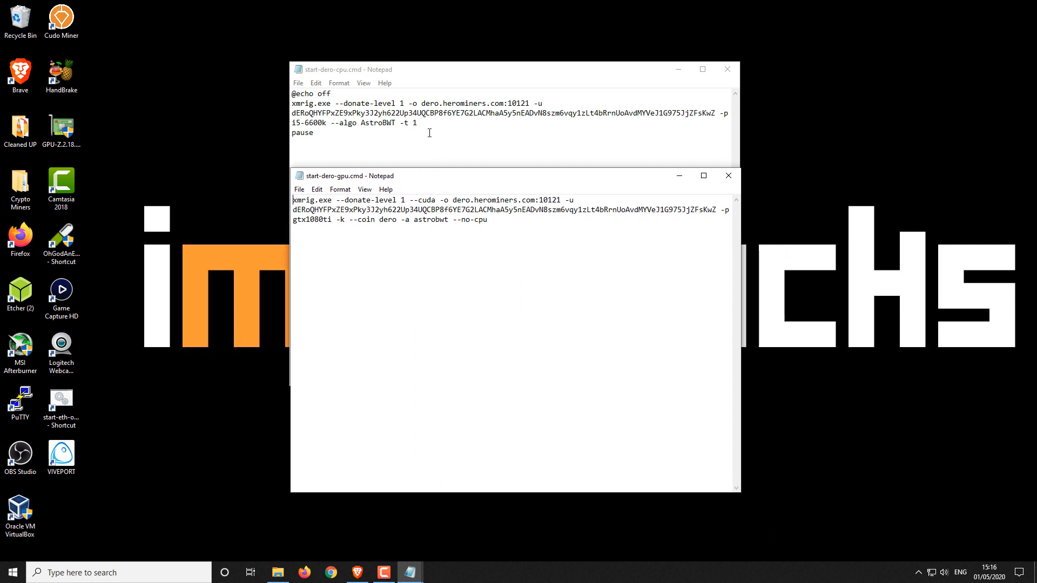
key(ctrl+a)
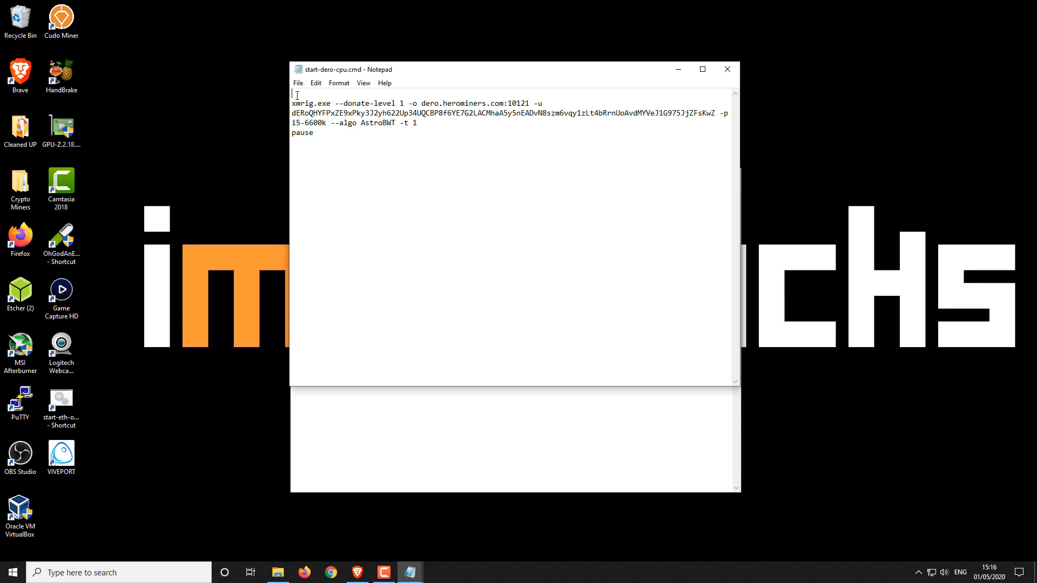
key(Delete)
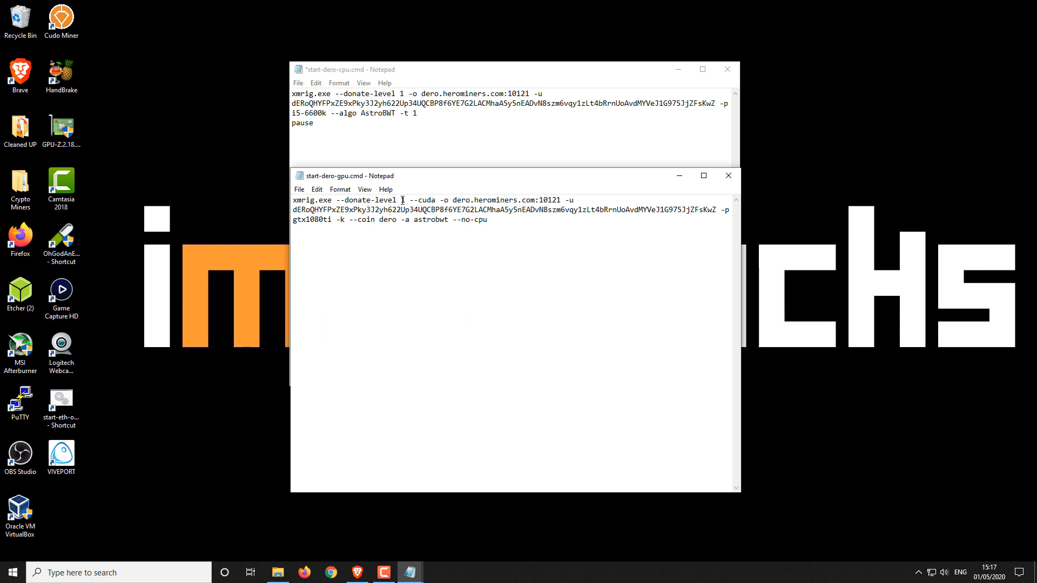
double_click(422, 199)
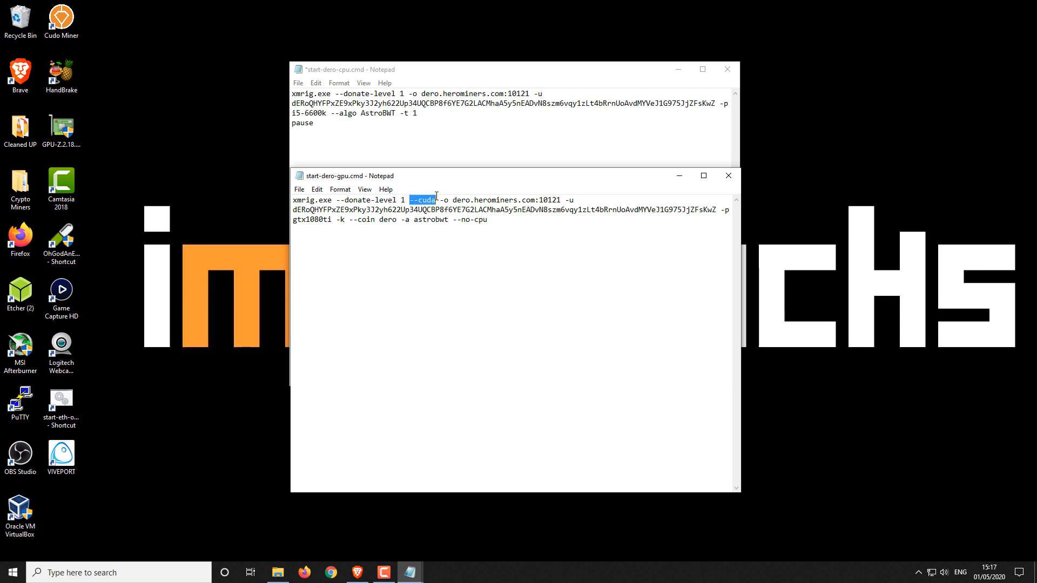
mouse_move(495, 221)
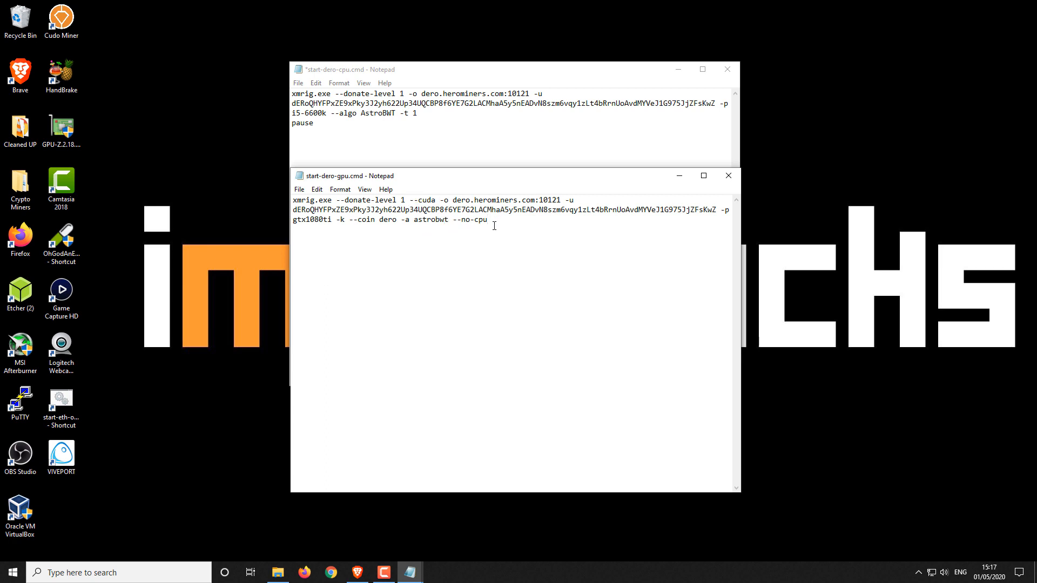
mouse_move(455, 197)
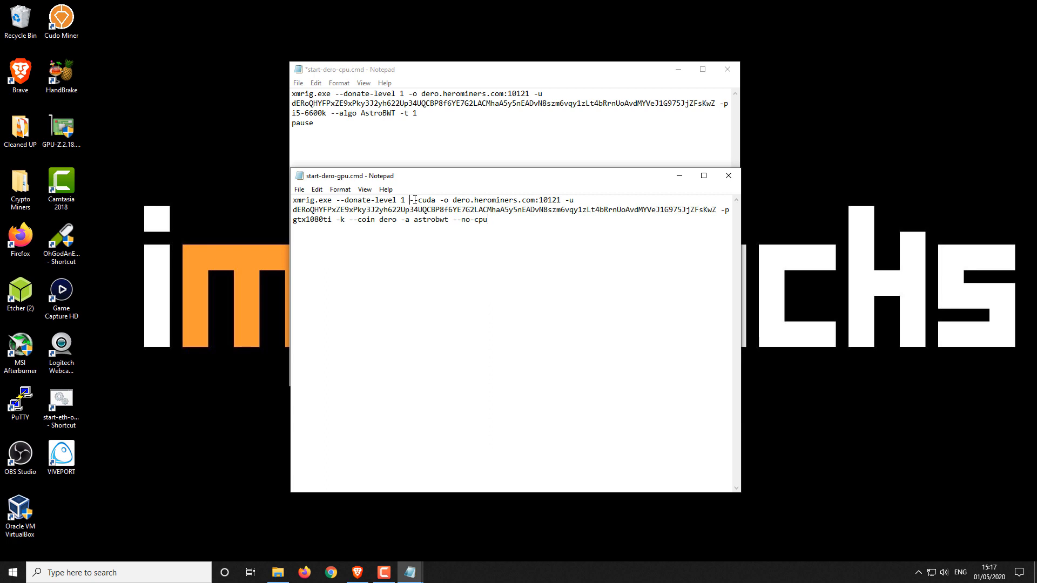
double_click(422, 200)
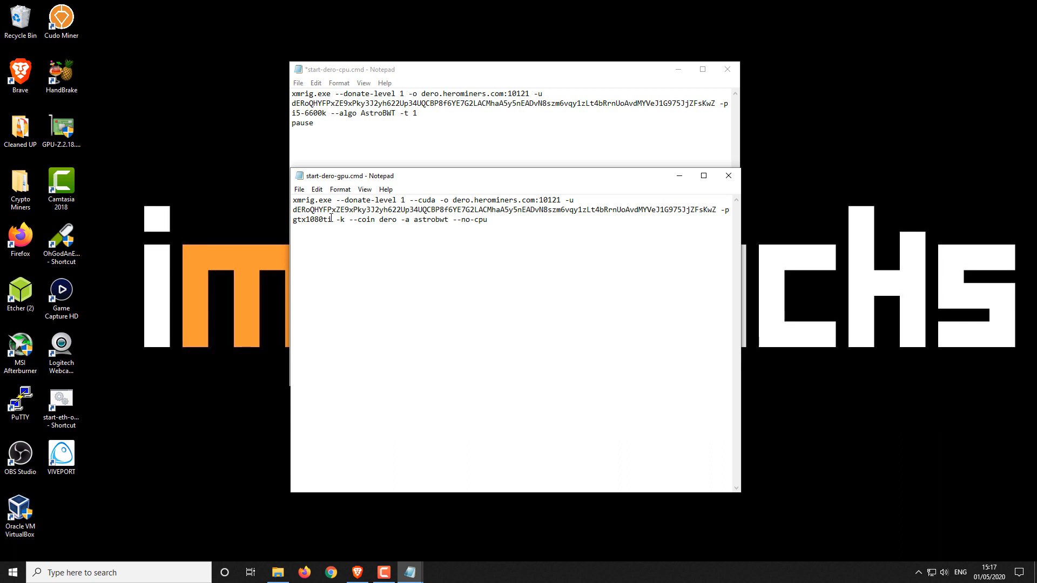
Highlight worker gtx1080ti, -k --coin dero and --no-cpu, then return to Explorer
double_click(312, 219)
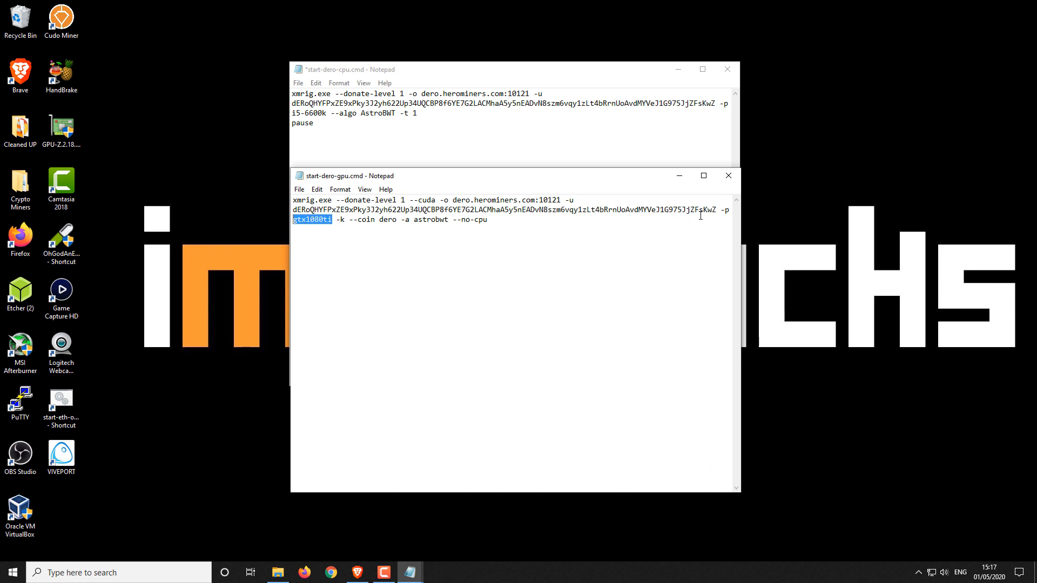
click(349, 219)
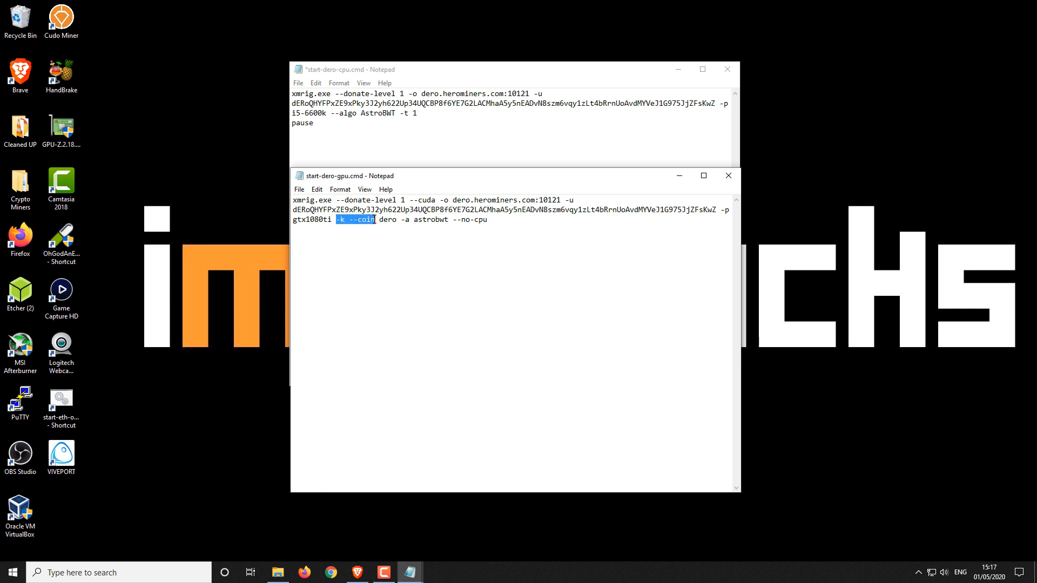
drag(339, 219, 395, 218)
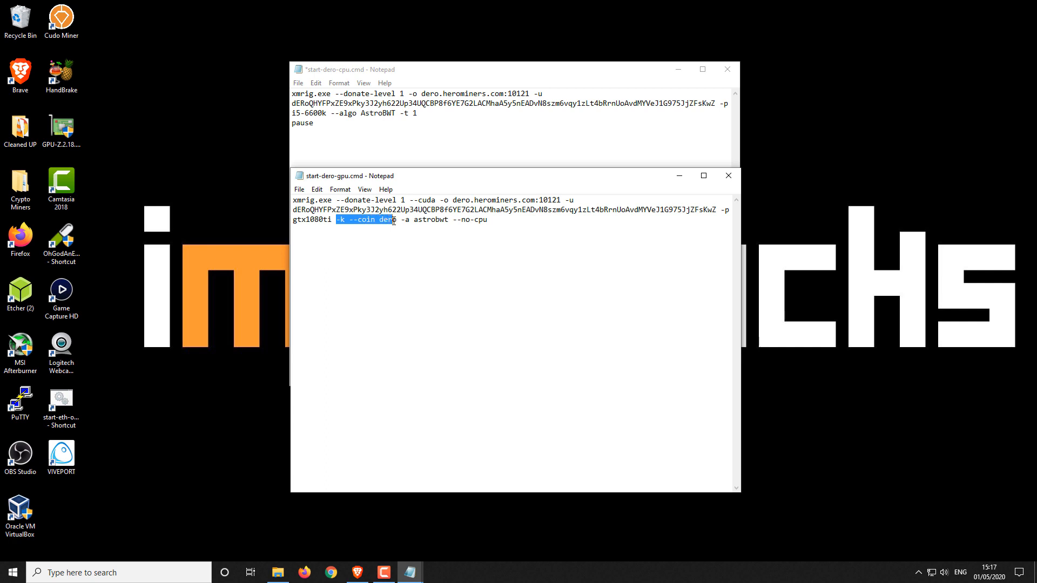
click(388, 238)
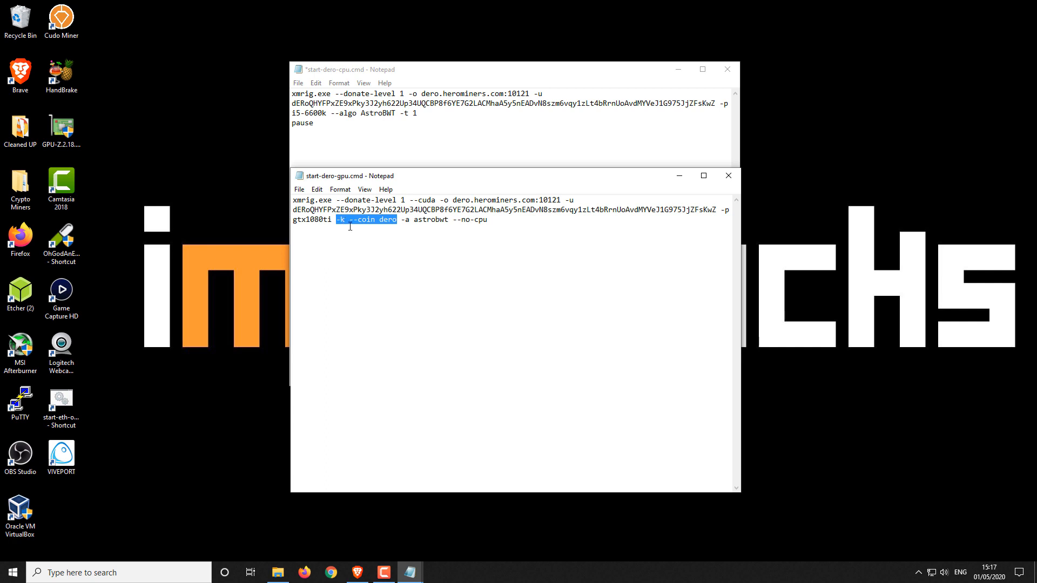
click(341, 218)
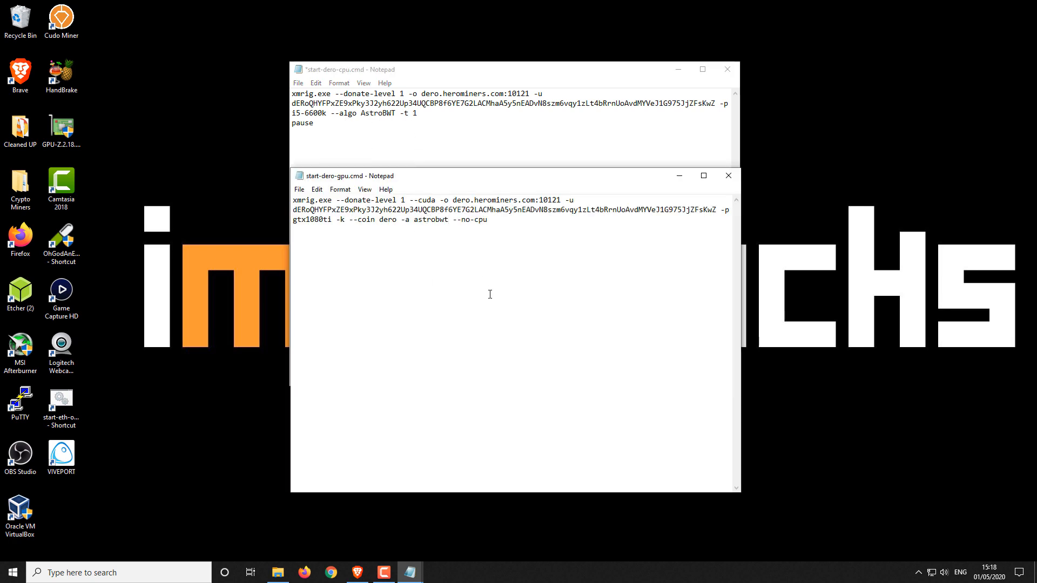
click(453, 219)
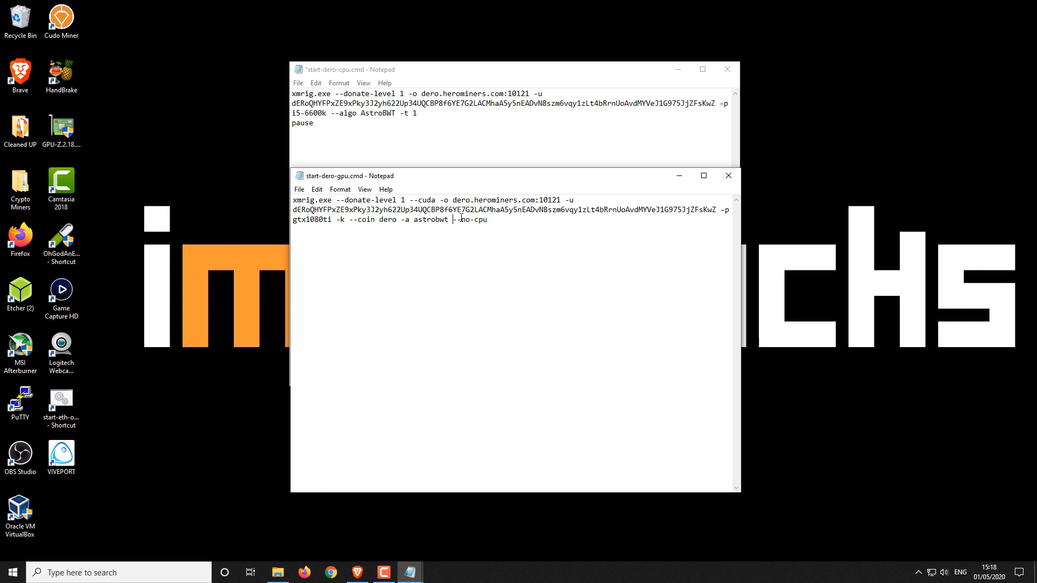
double_click(470, 218)
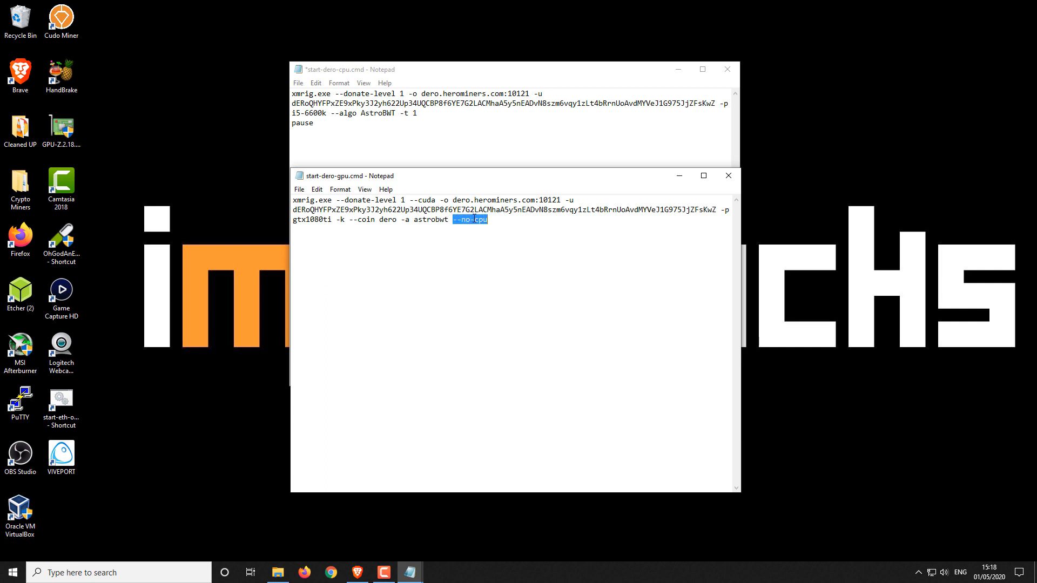
mouse_move(451, 263)
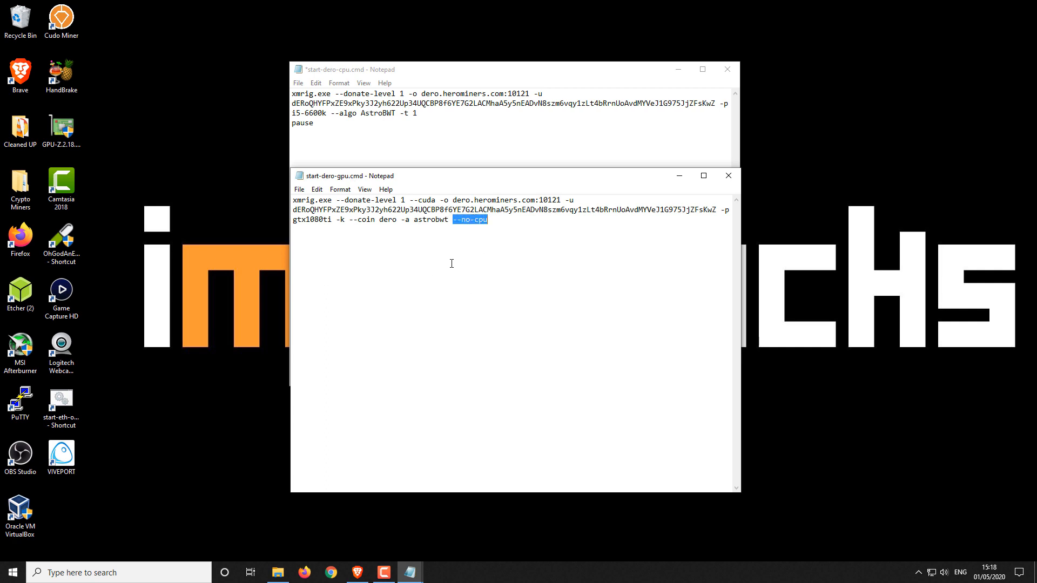
mouse_move(487, 256)
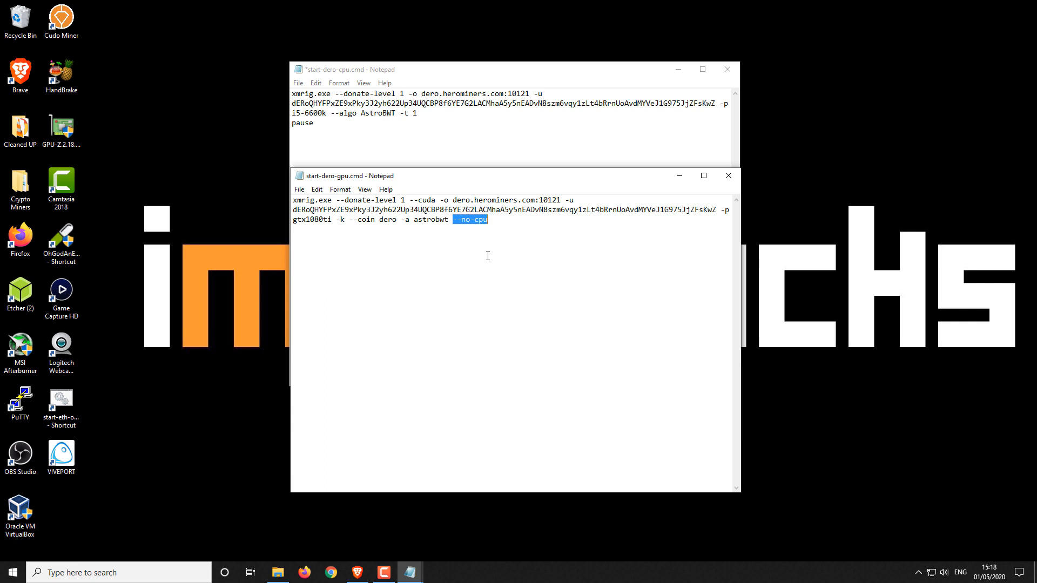
mouse_move(500, 227)
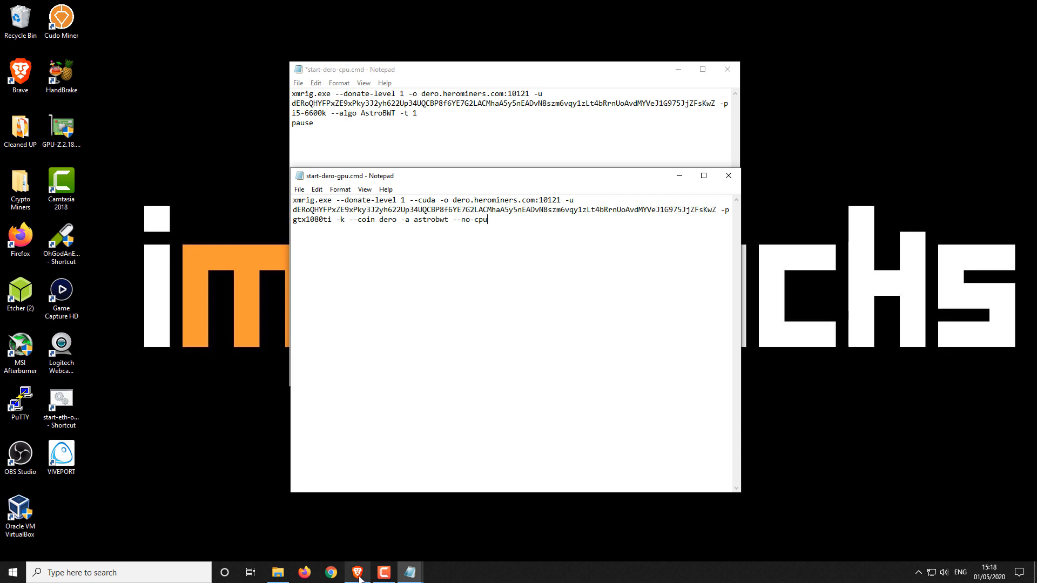
click(277, 572)
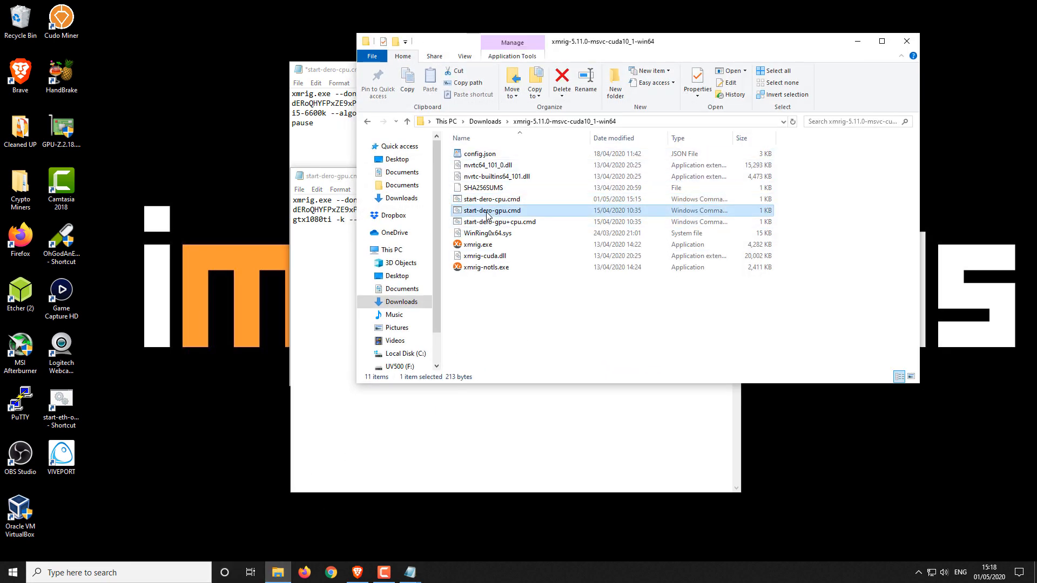
mouse_move(487, 233)
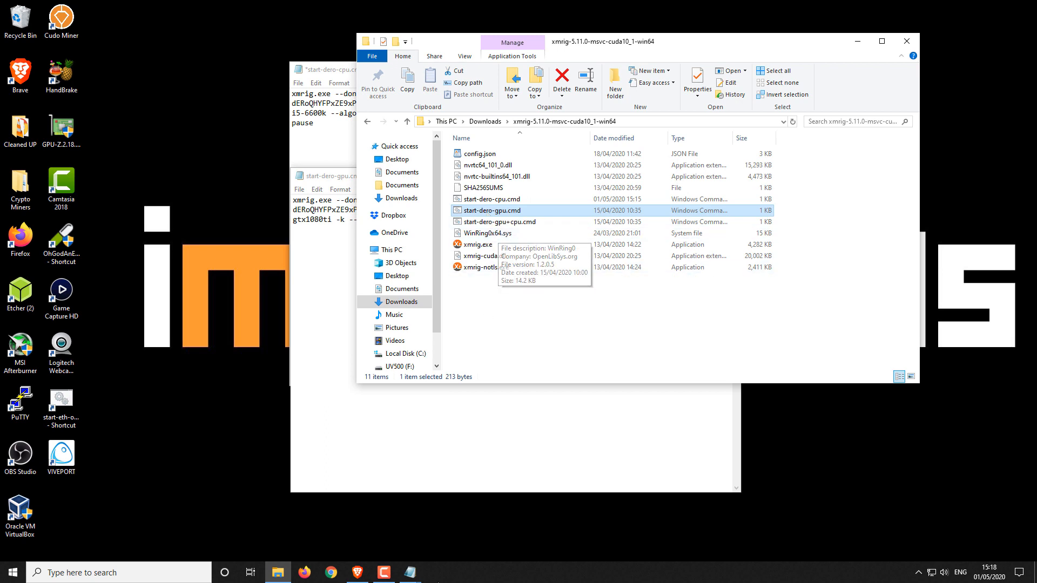
Resave start-dero-gpu.cmd through Save As under its existing name
double_click(490, 210)
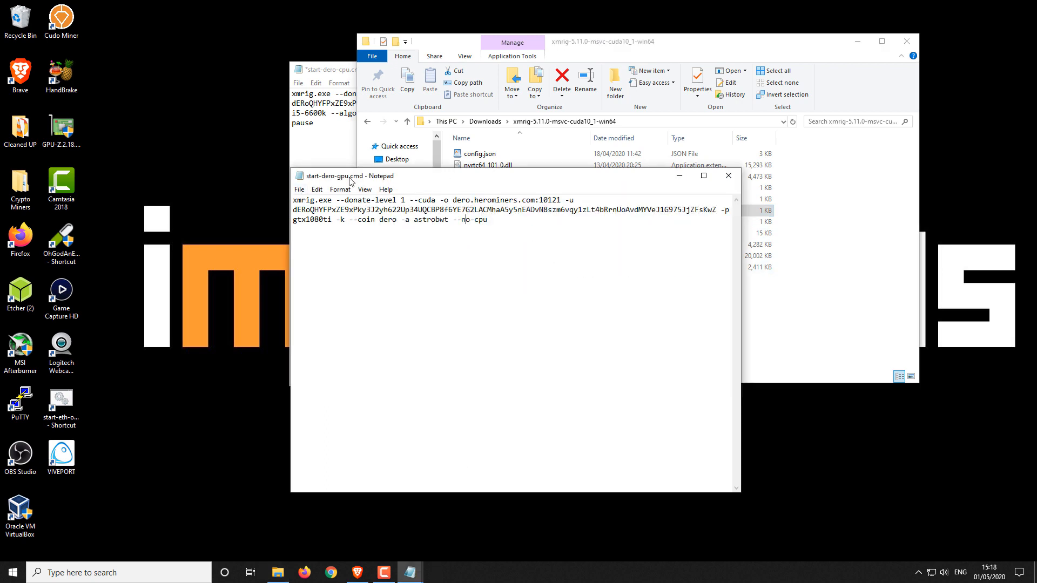
mouse_move(298, 189)
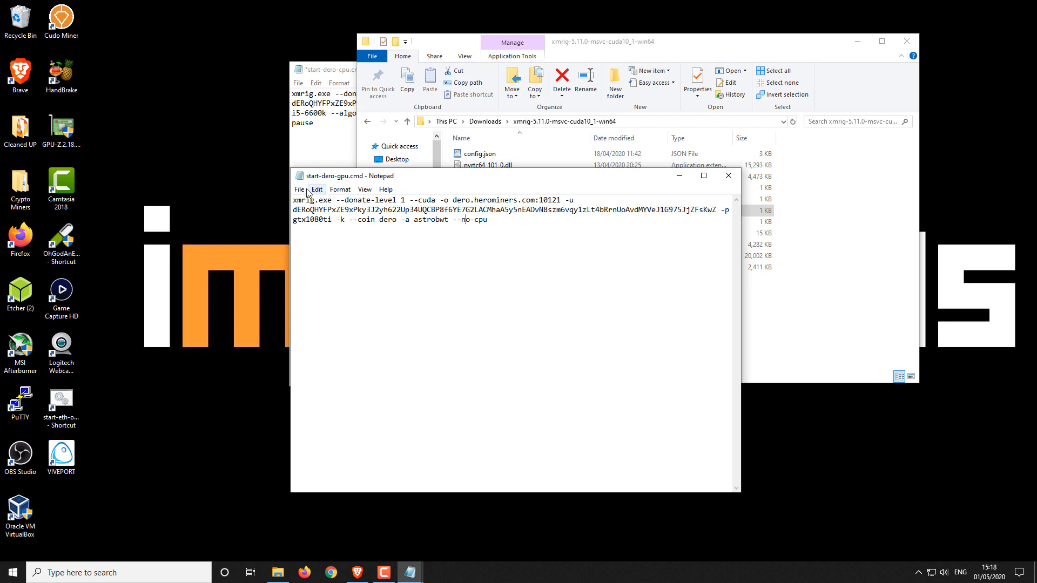
click(298, 189)
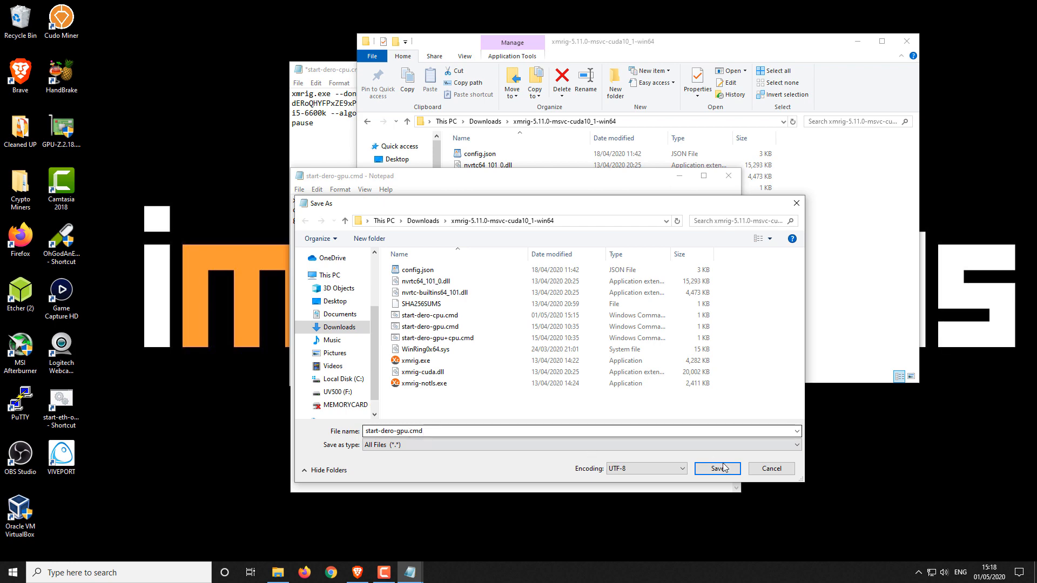
click(716, 468)
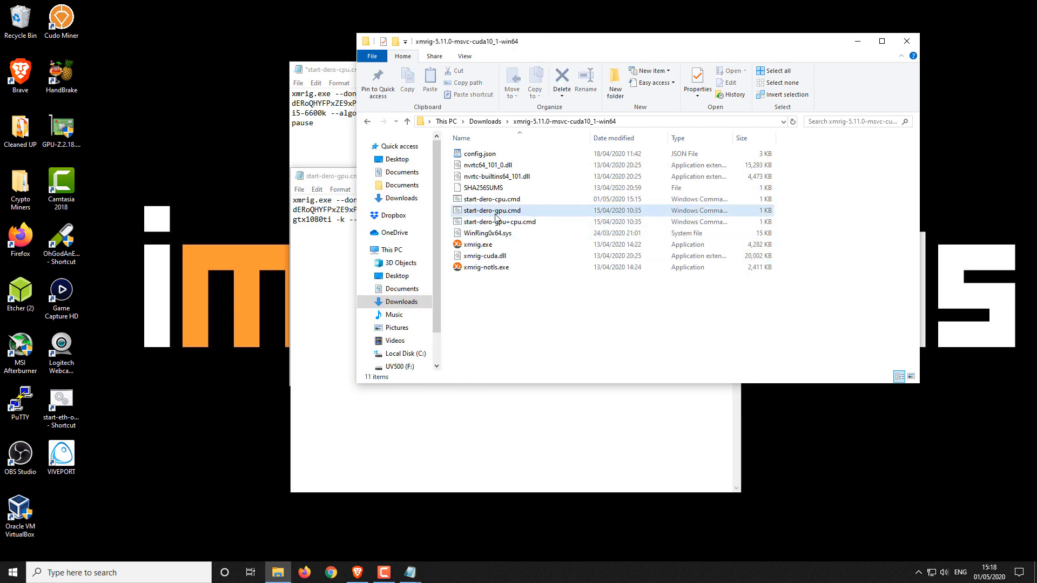
Run start-dero-gpu.cmd and watch XMRig receive DERO jobs on the GTX 1080 Ti
double_click(492, 211)
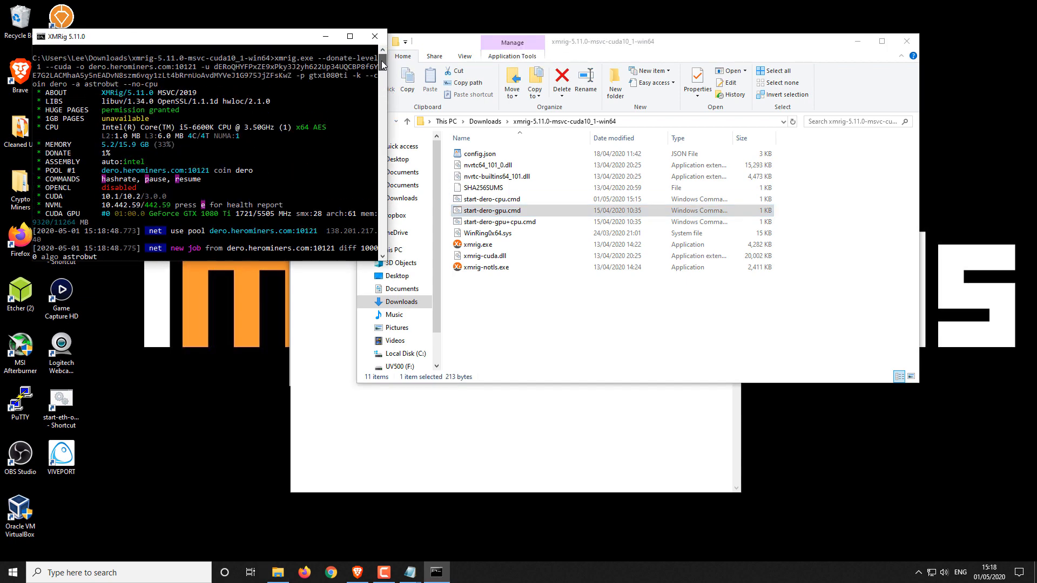
mouse_move(129, 151)
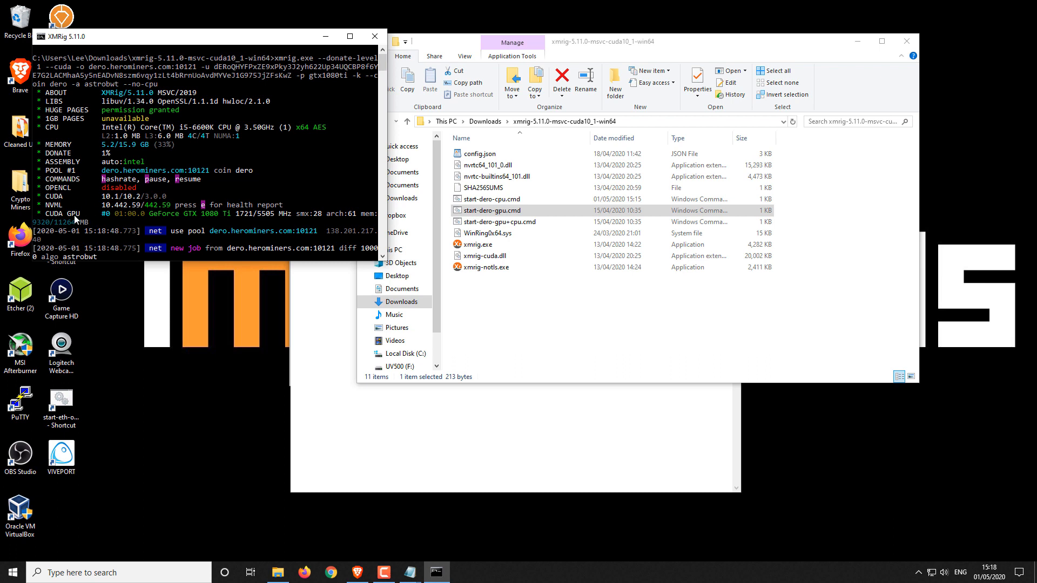
mouse_move(251, 218)
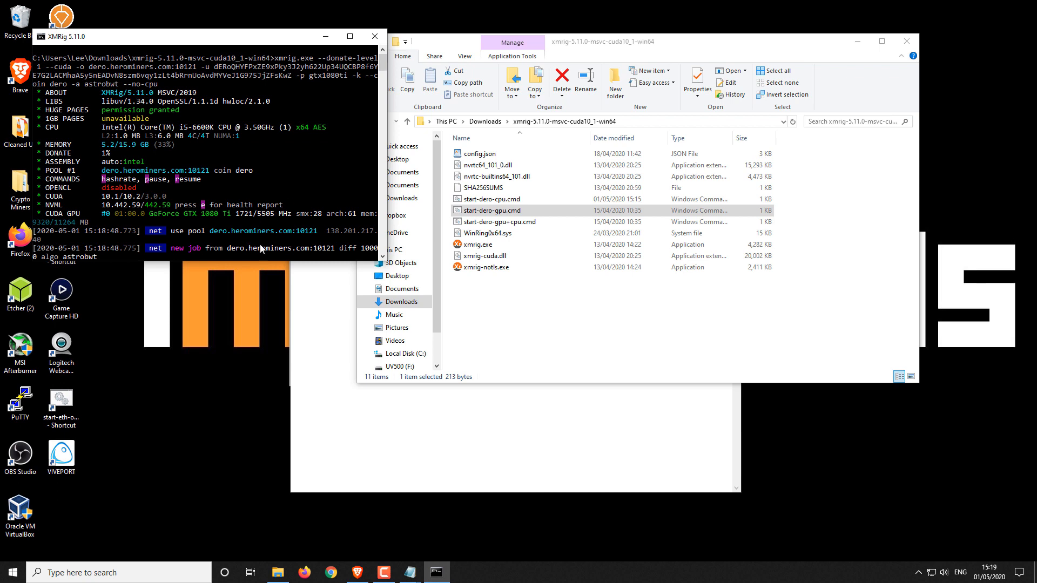
mouse_move(277, 42)
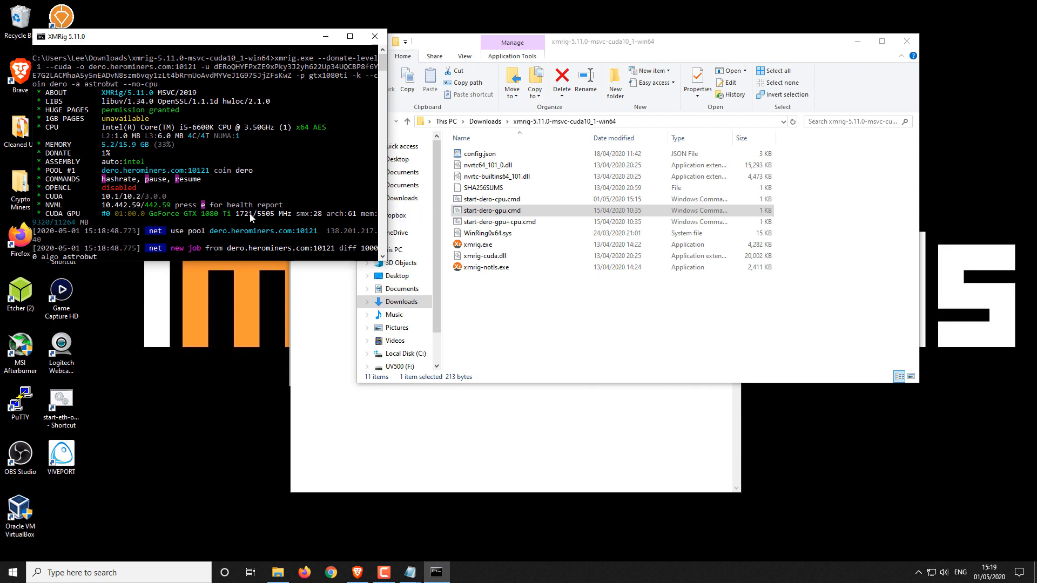
mouse_move(146, 217)
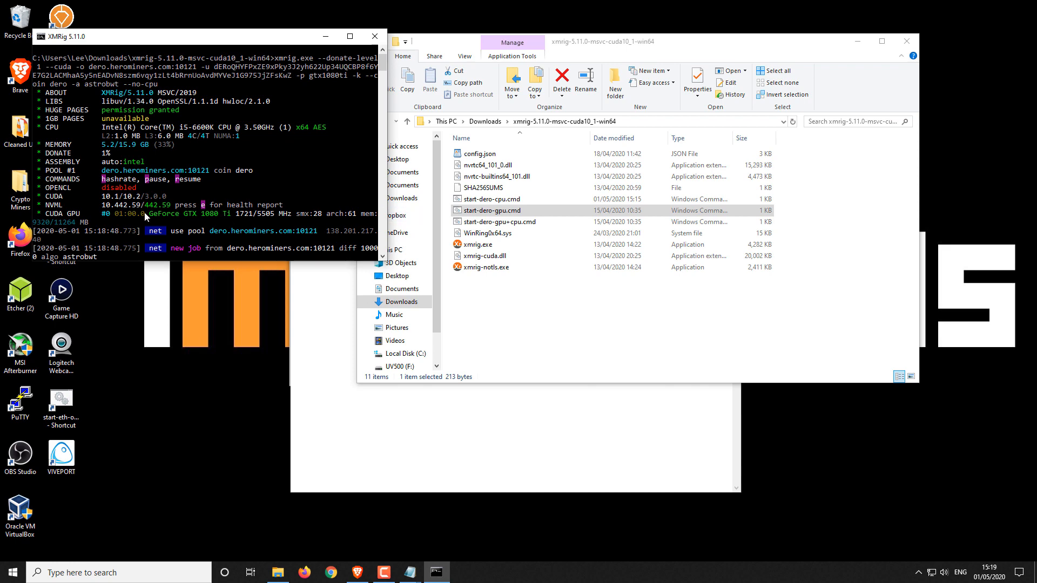
scroll(down, 3)
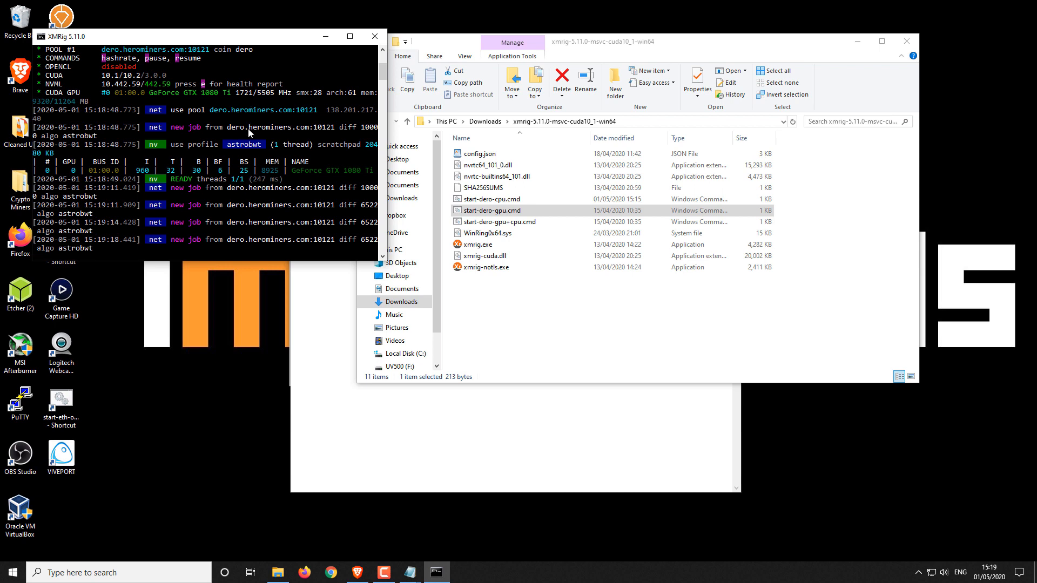
mouse_move(267, 248)
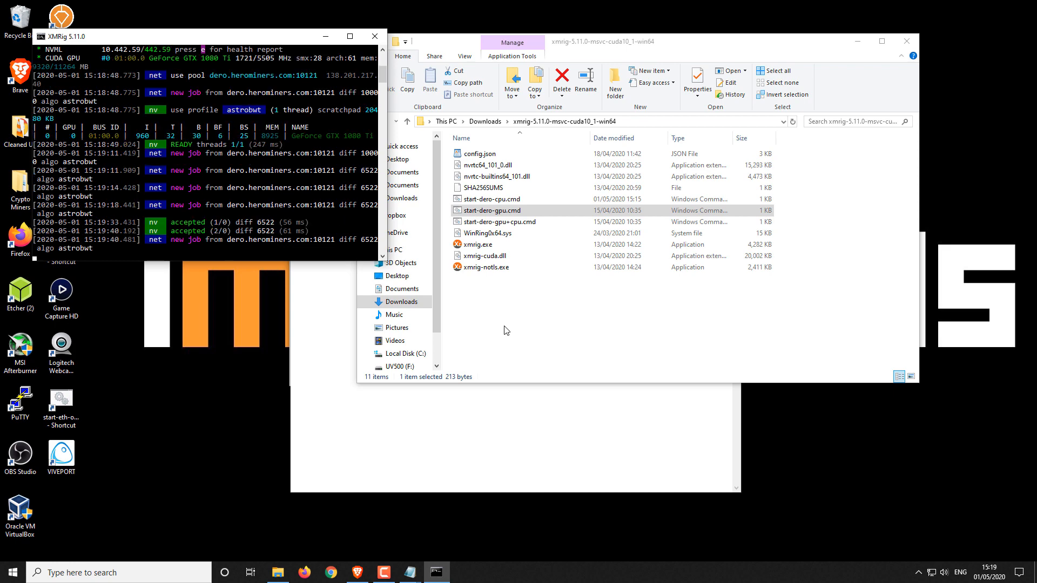
mouse_move(206, 252)
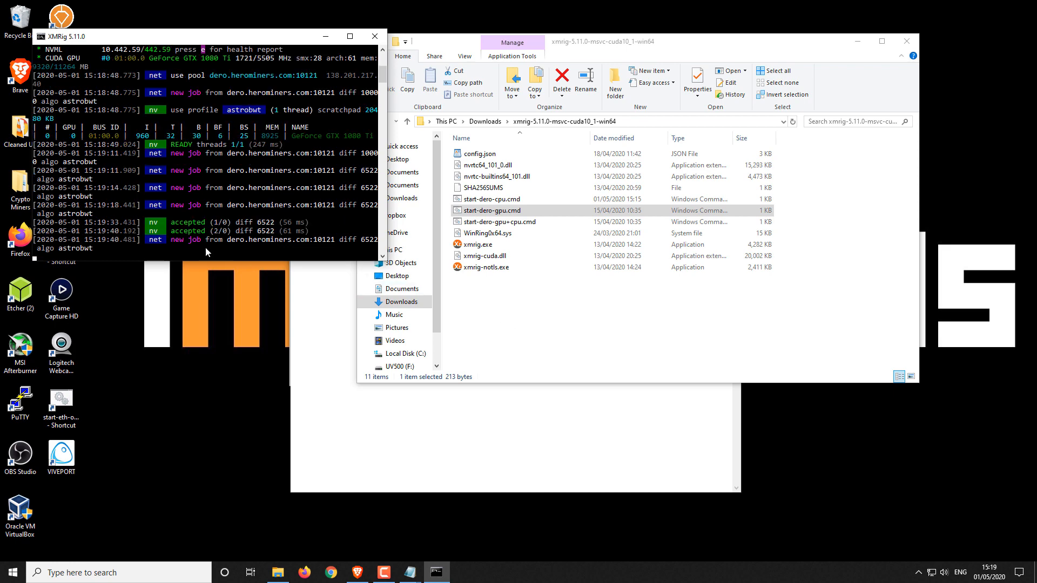
mouse_move(143, 256)
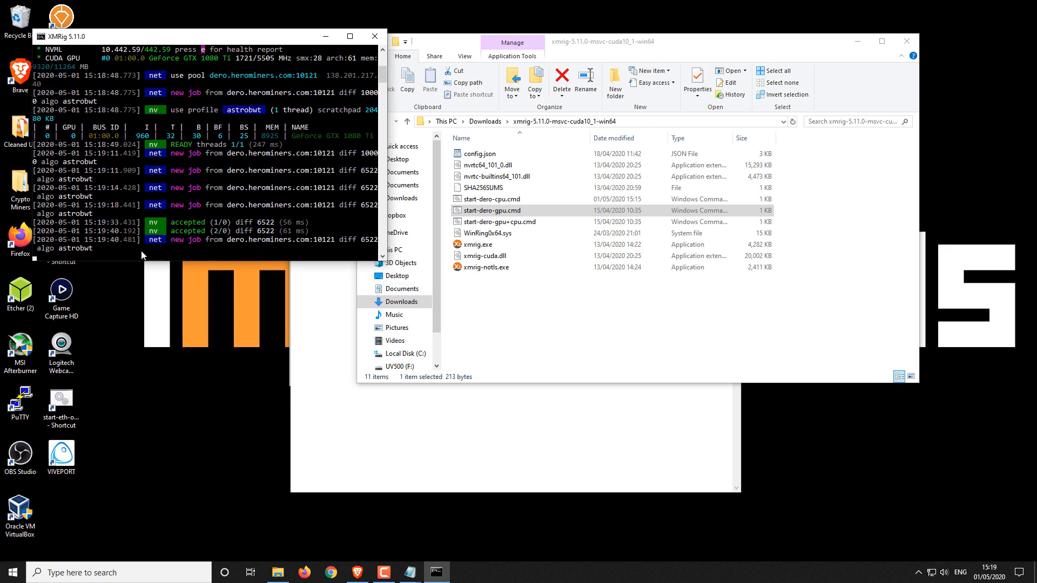
mouse_move(116, 252)
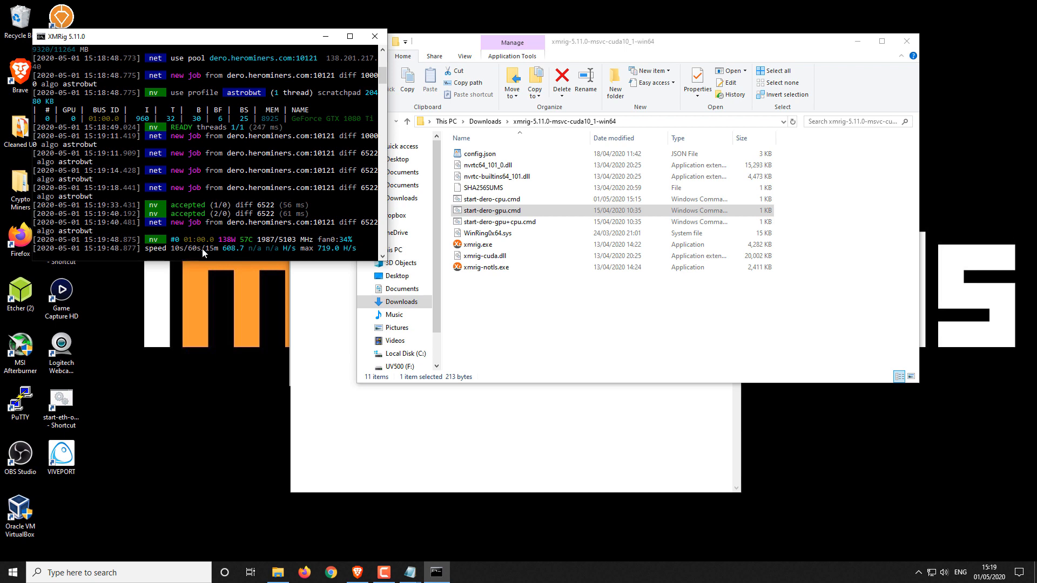
mouse_move(183, 256)
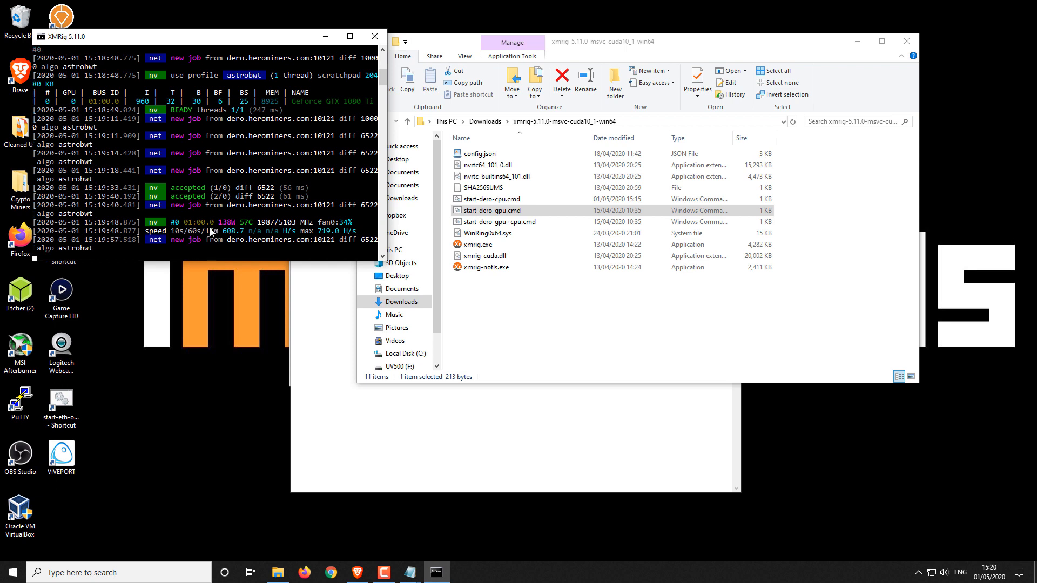
mouse_move(322, 233)
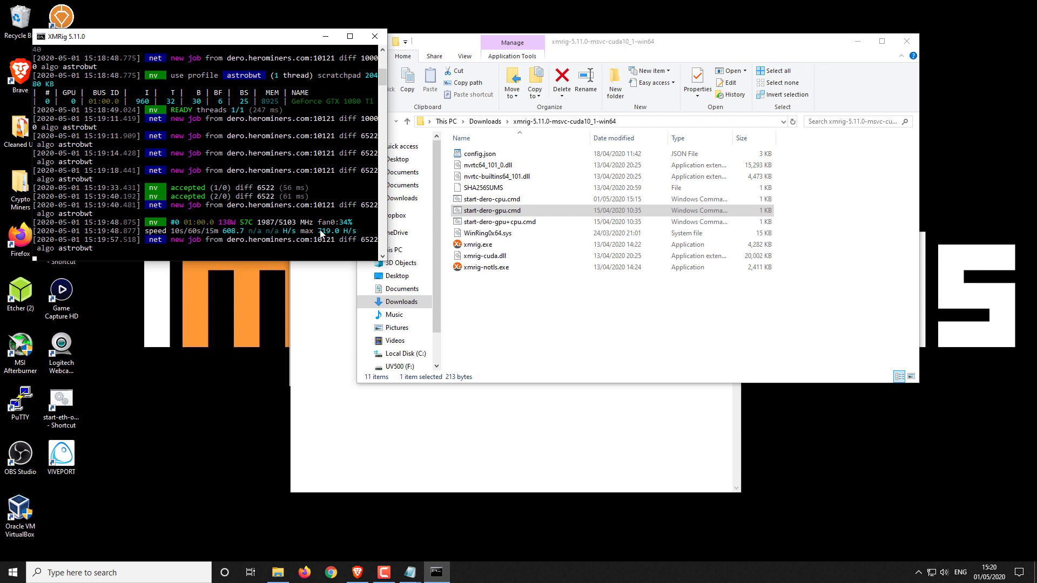
mouse_move(353, 234)
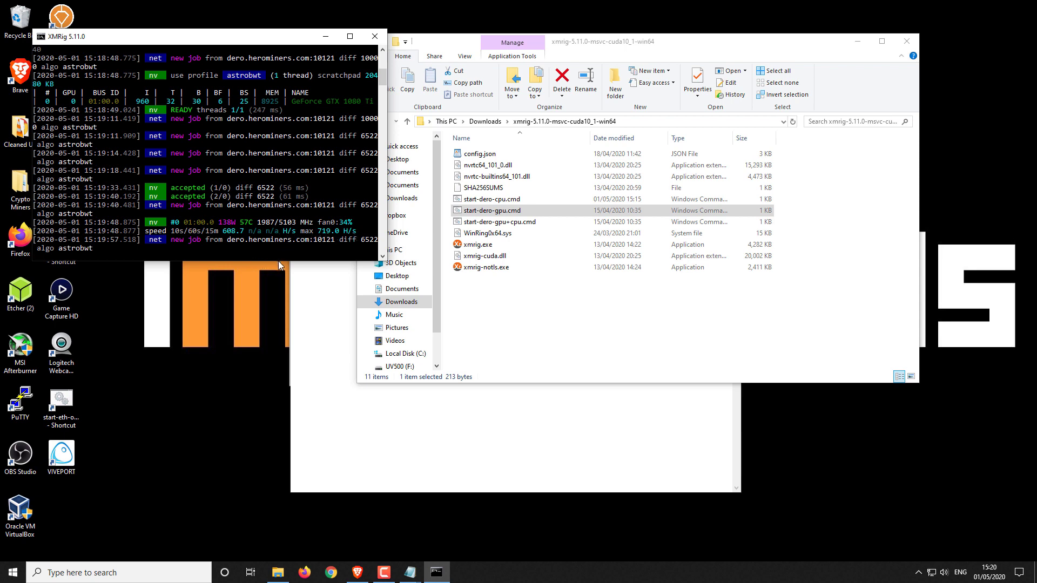
mouse_move(190, 215)
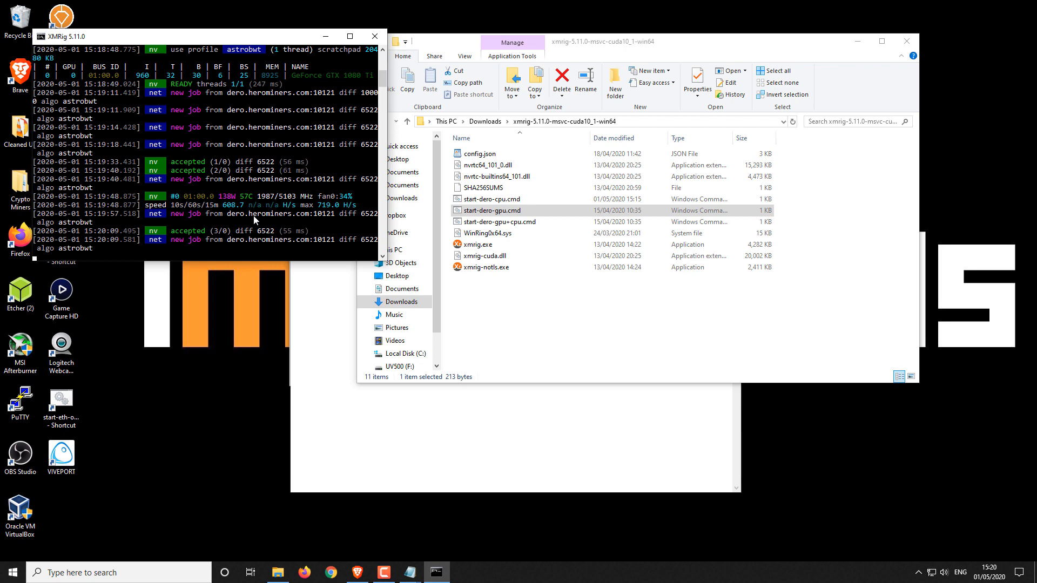
mouse_move(329, 260)
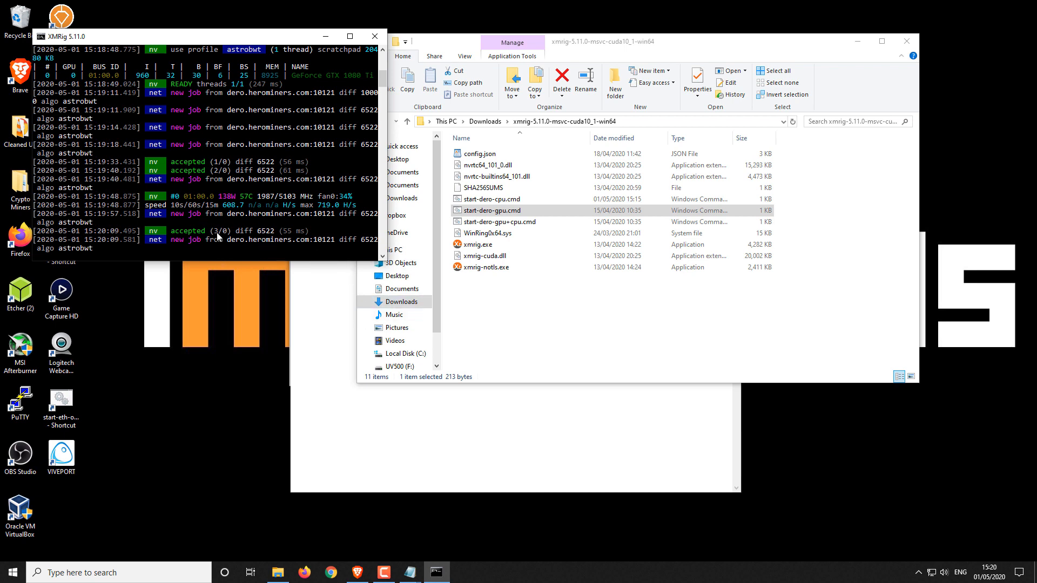
mouse_move(222, 246)
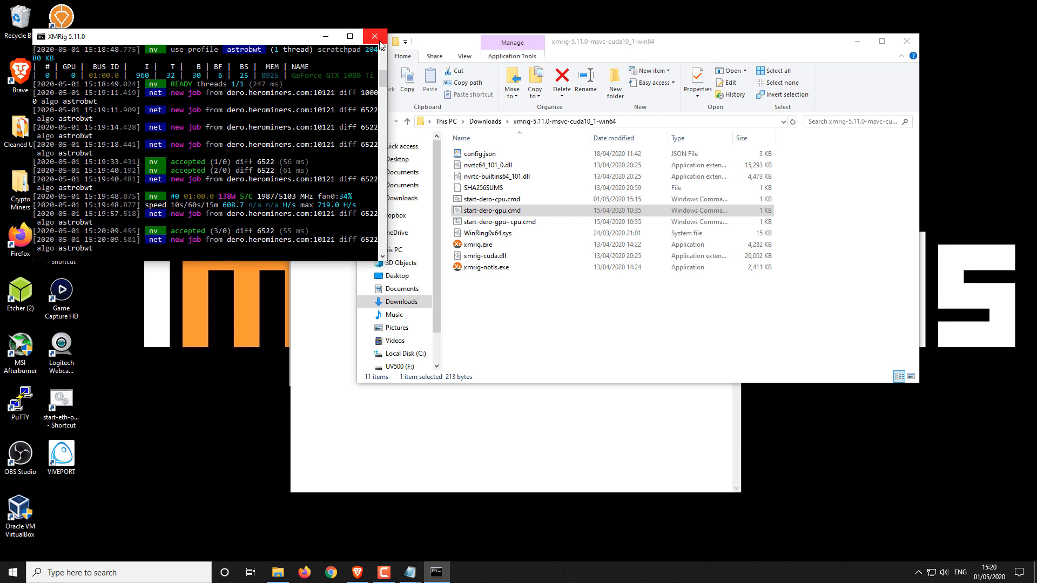
Close the GPU-only XMRig console after three accepted shares at about 608.7 H/s
click(375, 37)
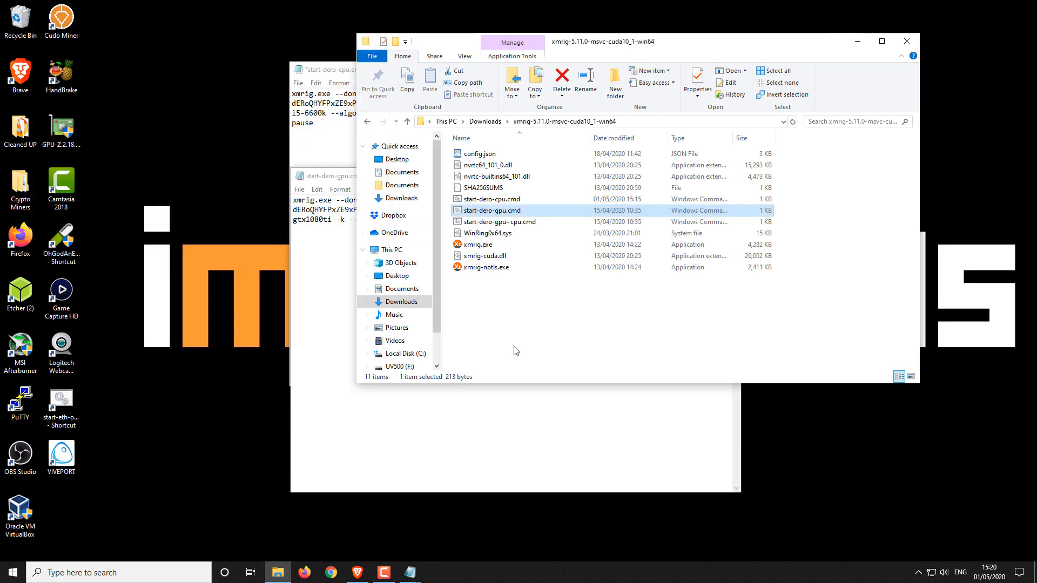
click(498, 222)
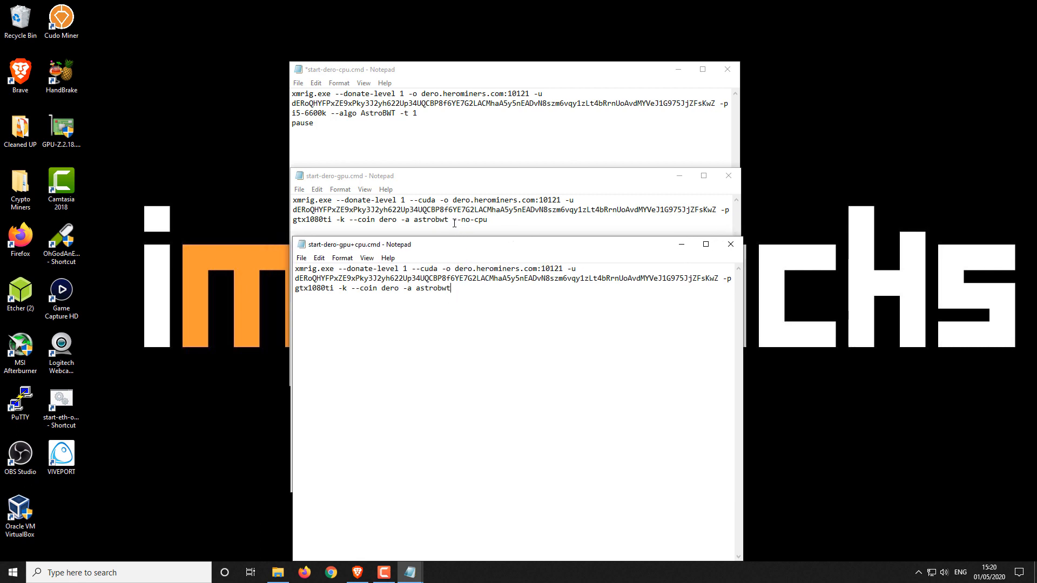
Highlight --no-cpu in the GPU-only script, then close the GPU+CPU and CPU-only scripts
double_click(471, 220)
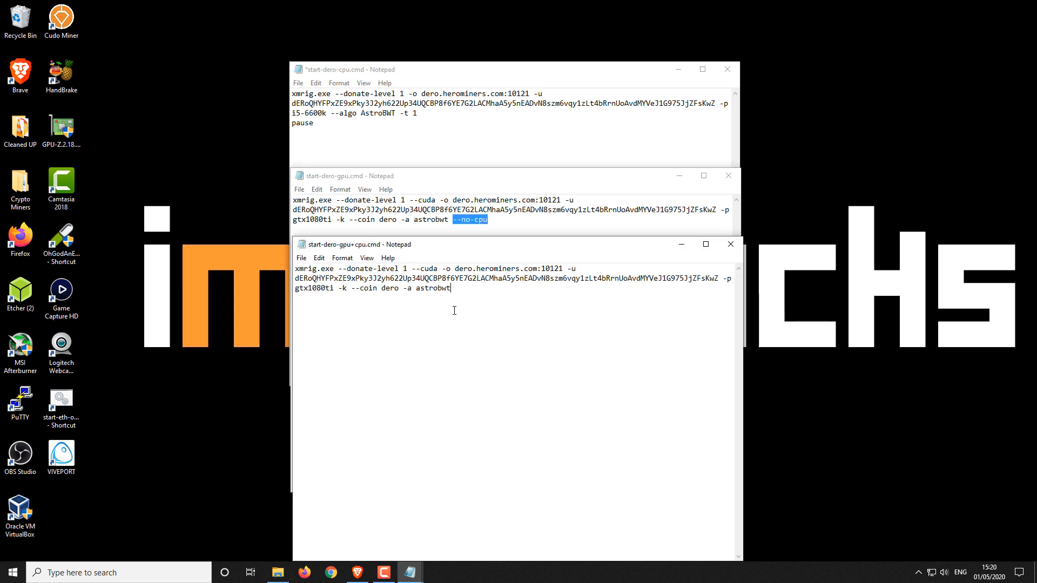
mouse_move(459, 288)
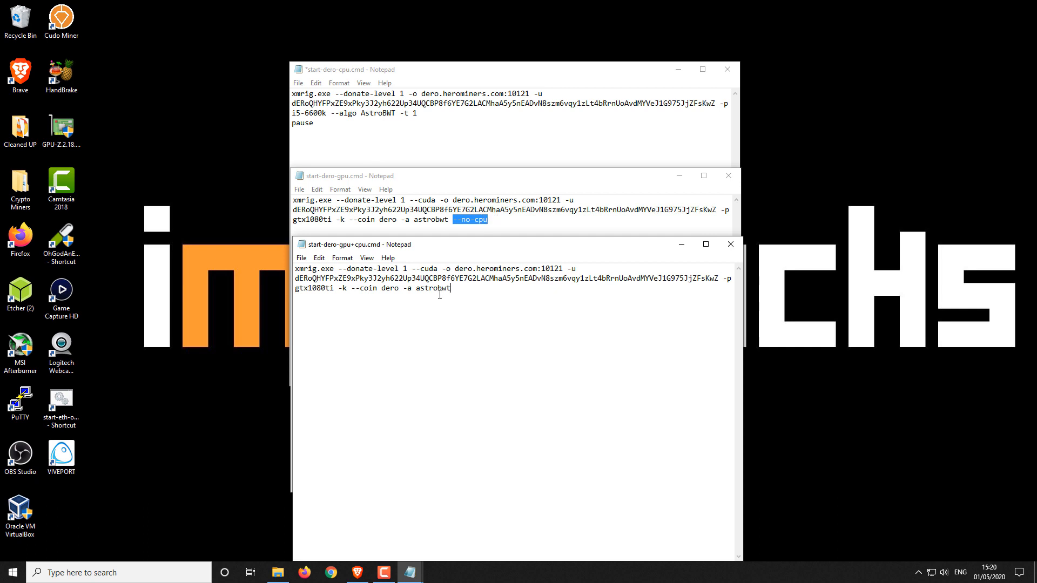
mouse_move(728, 257)
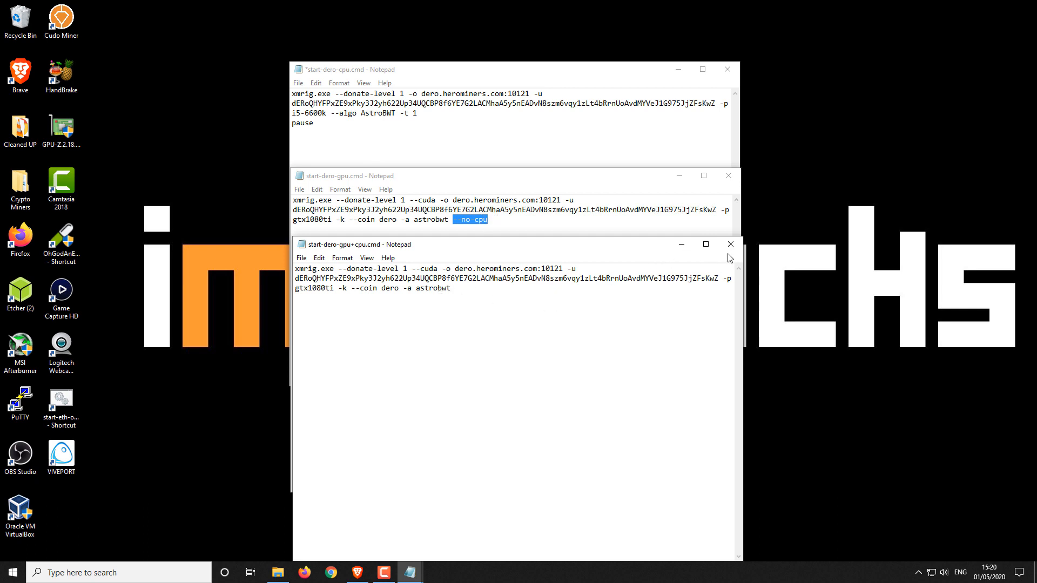
mouse_move(730, 244)
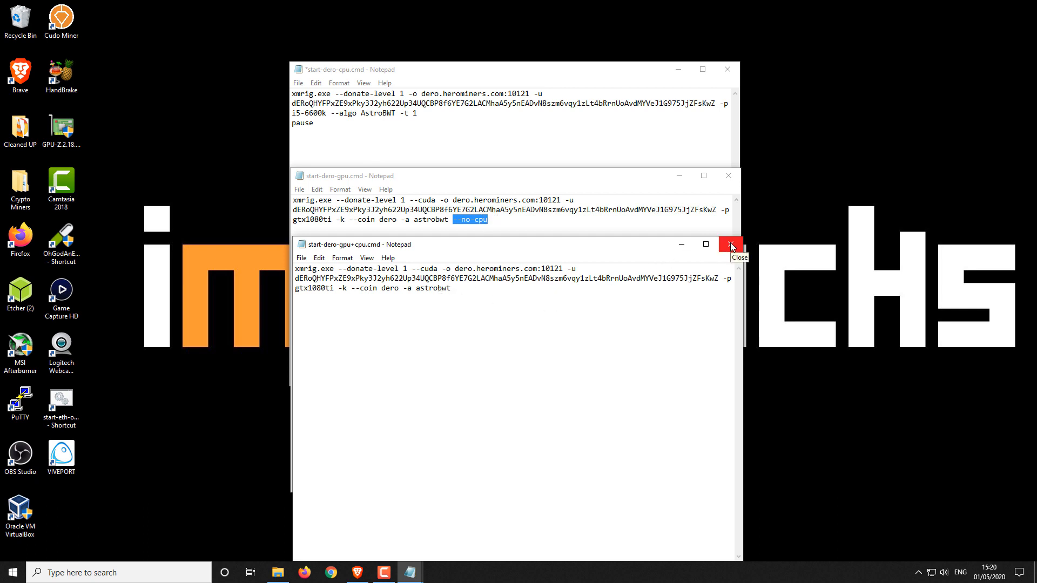
click(730, 244)
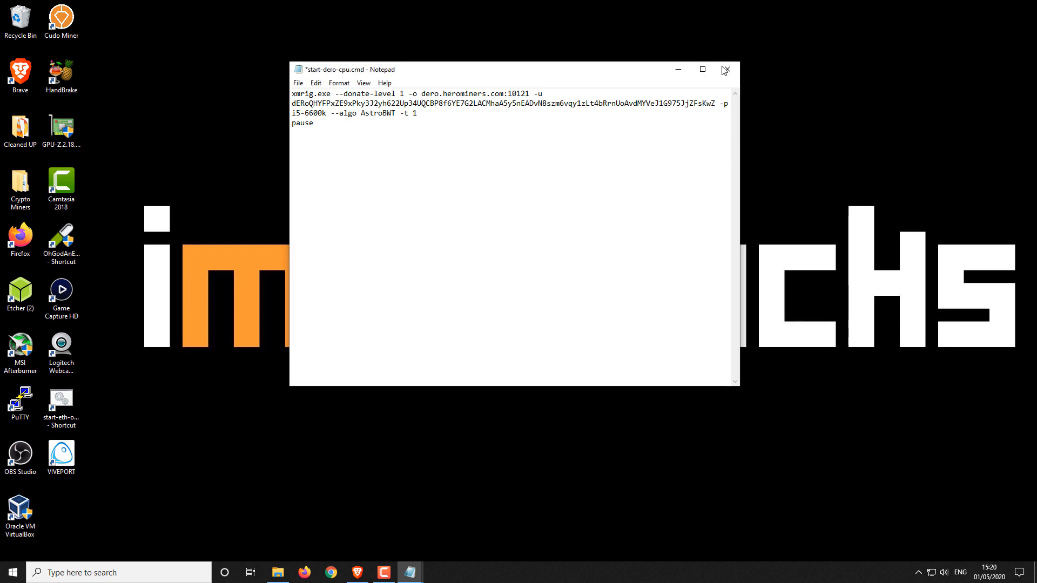
click(724, 69)
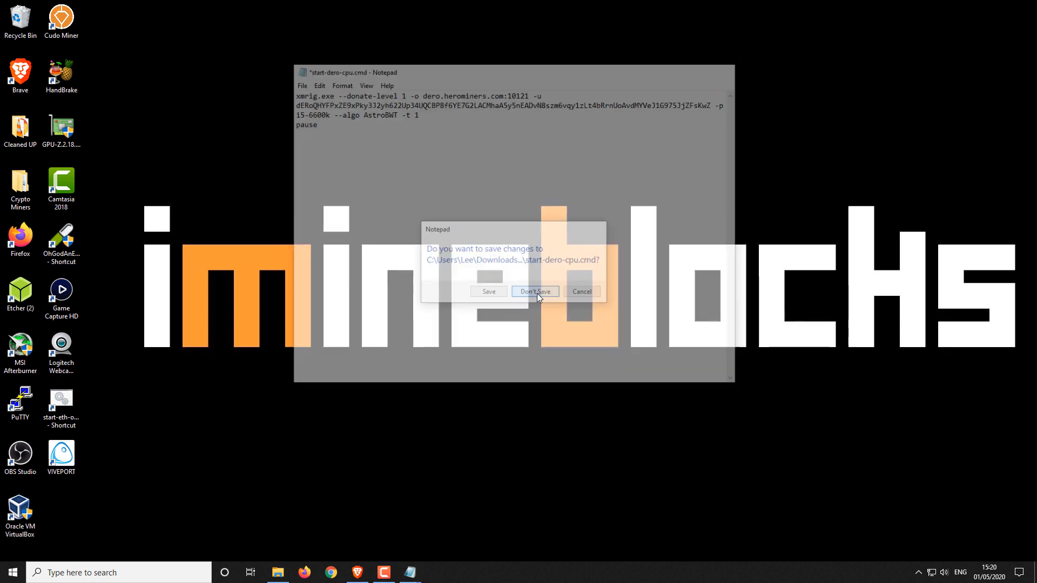
Discard the CPU script's changes, run start-dero-gpu+cpu.cmd until a share is accepted, then close it
click(535, 291)
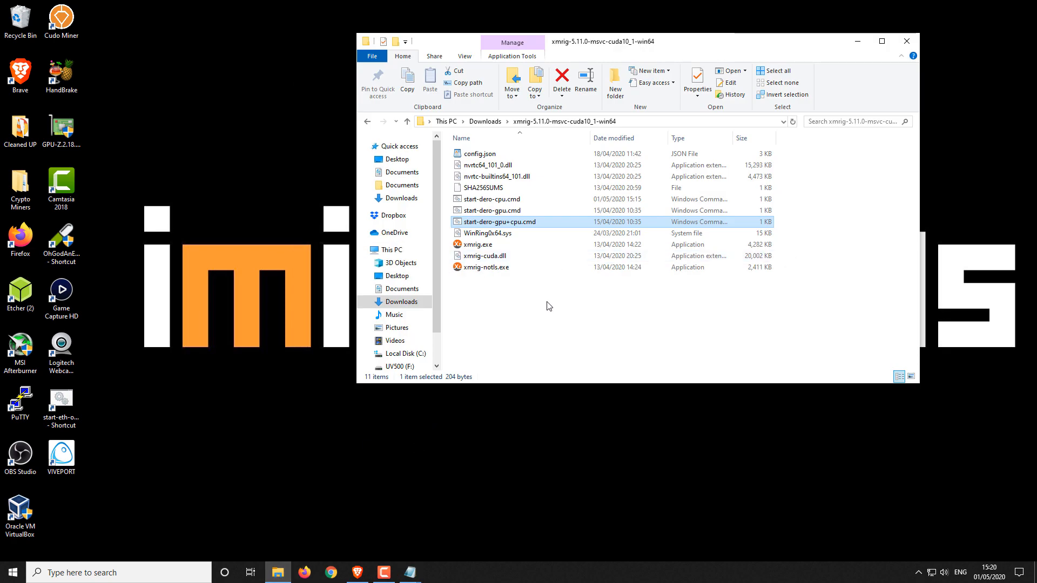
mouse_move(529, 222)
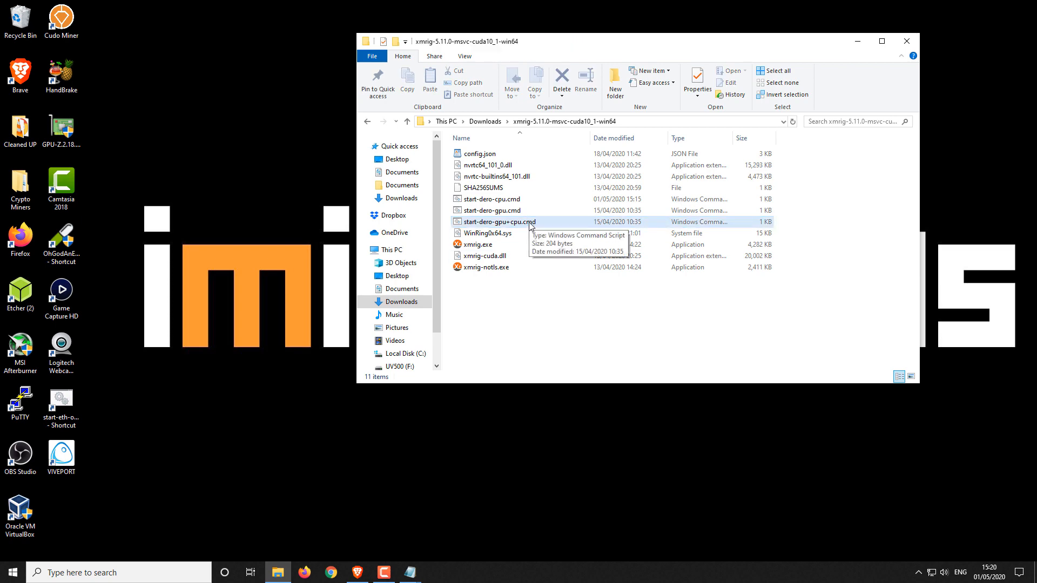
double_click(497, 222)
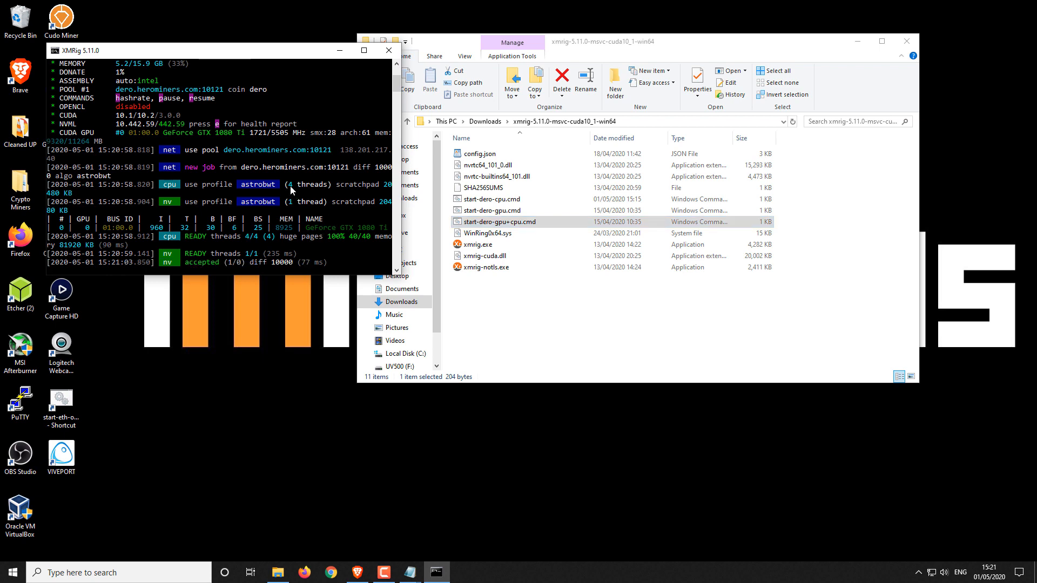
mouse_move(398, 244)
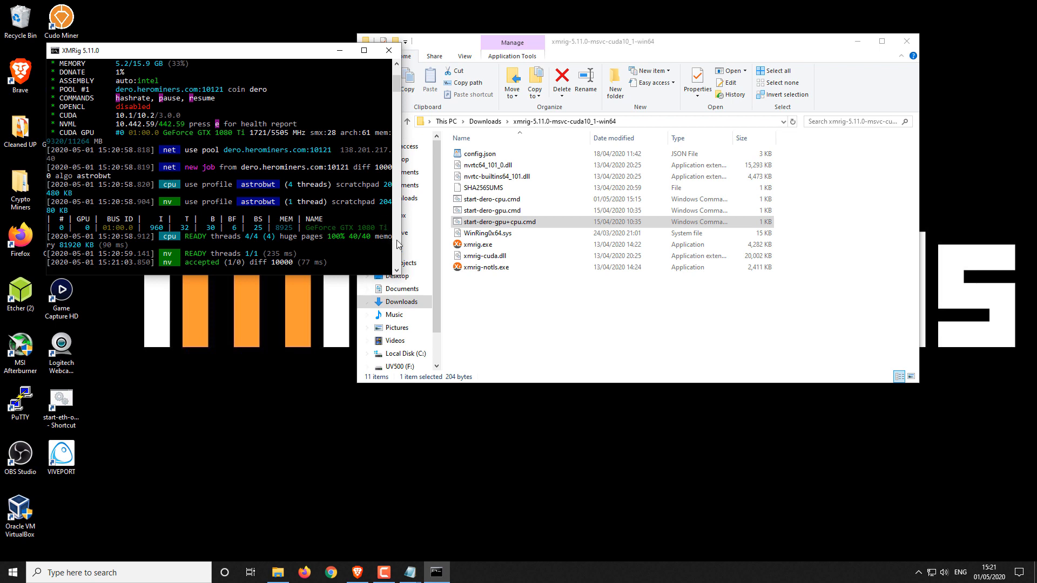
mouse_move(534, 300)
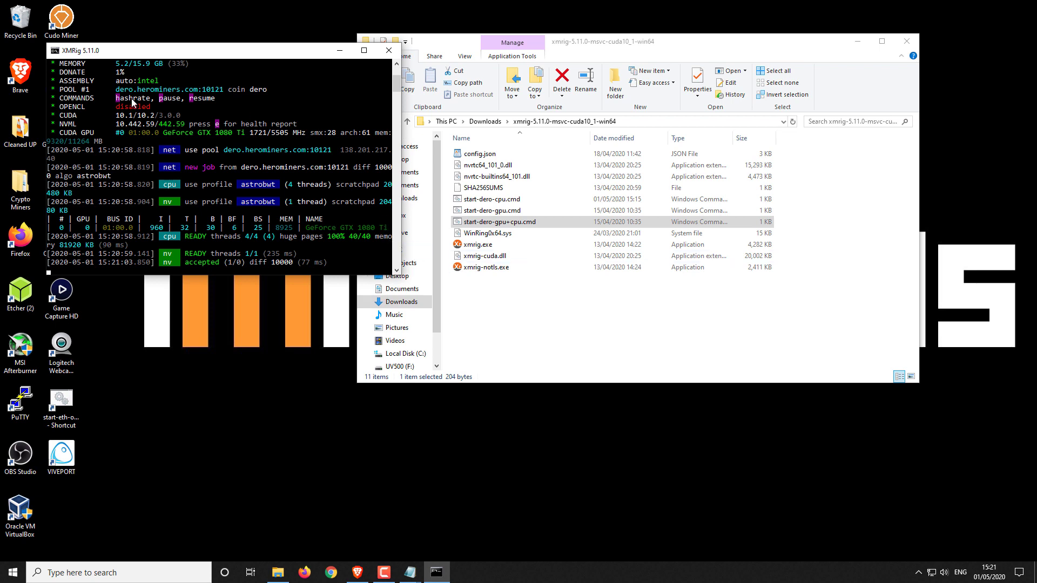
mouse_move(121, 131)
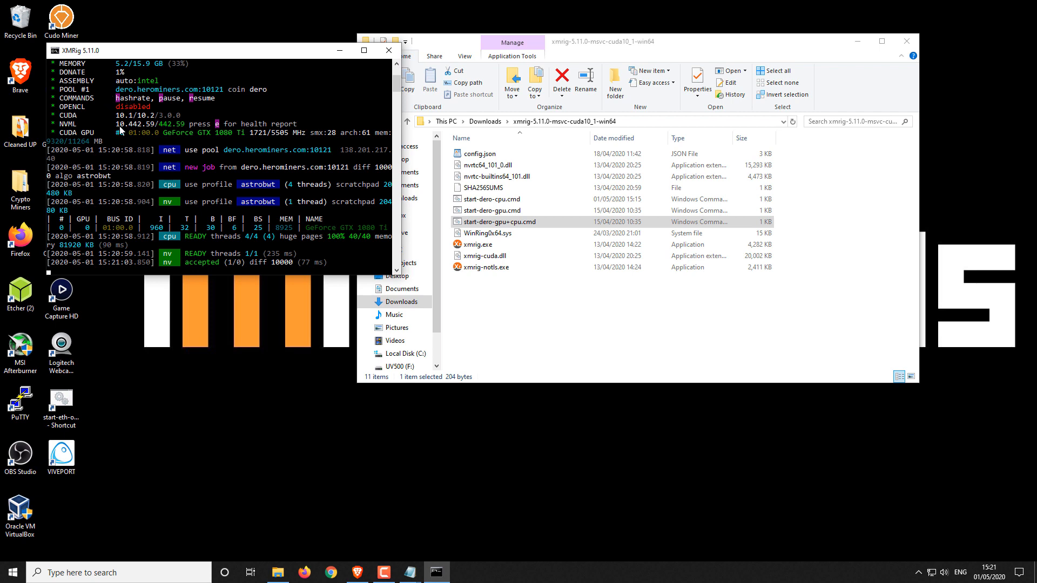
mouse_move(388, 50)
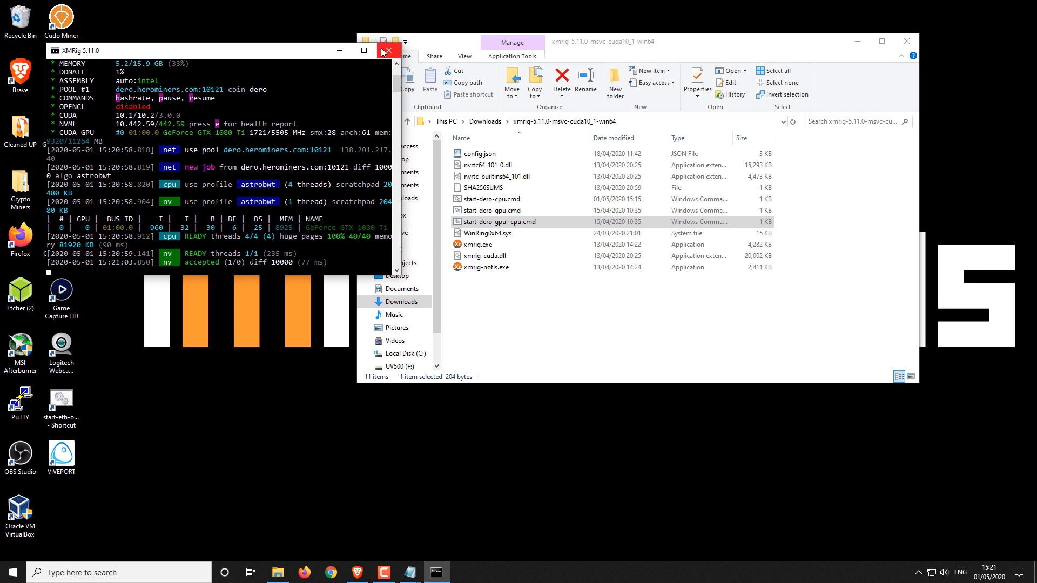
click(387, 51)
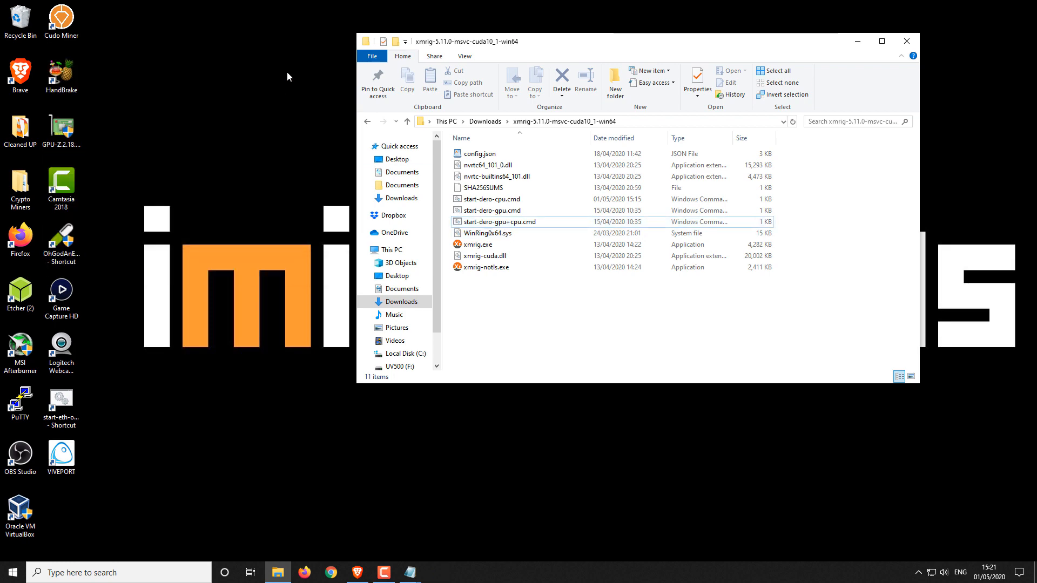
Append -t 1 to start-dero-gpu+cpu.cmd for a single CPU thread and save
right_click(503, 221)
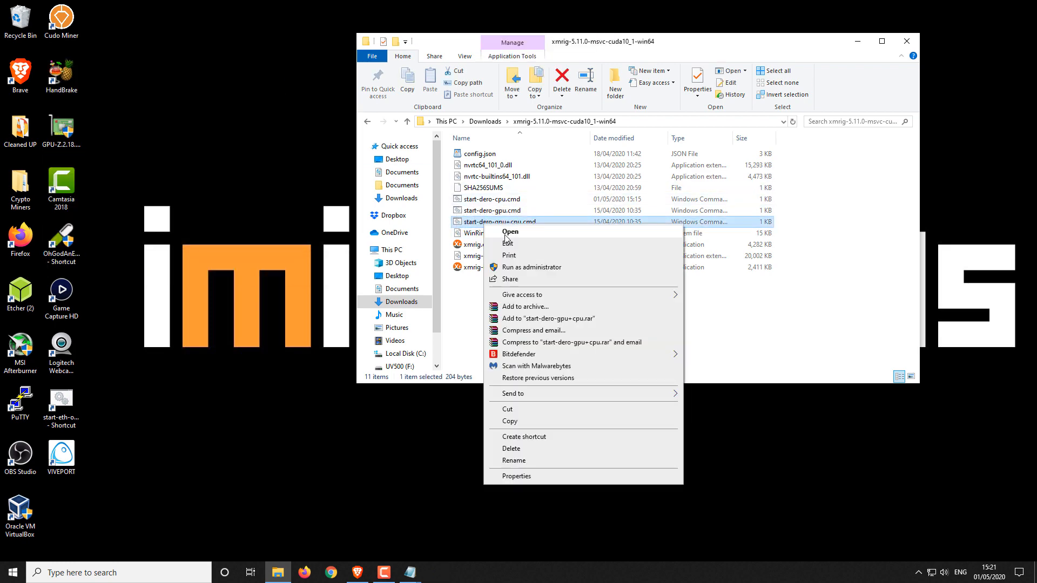
click(507, 243)
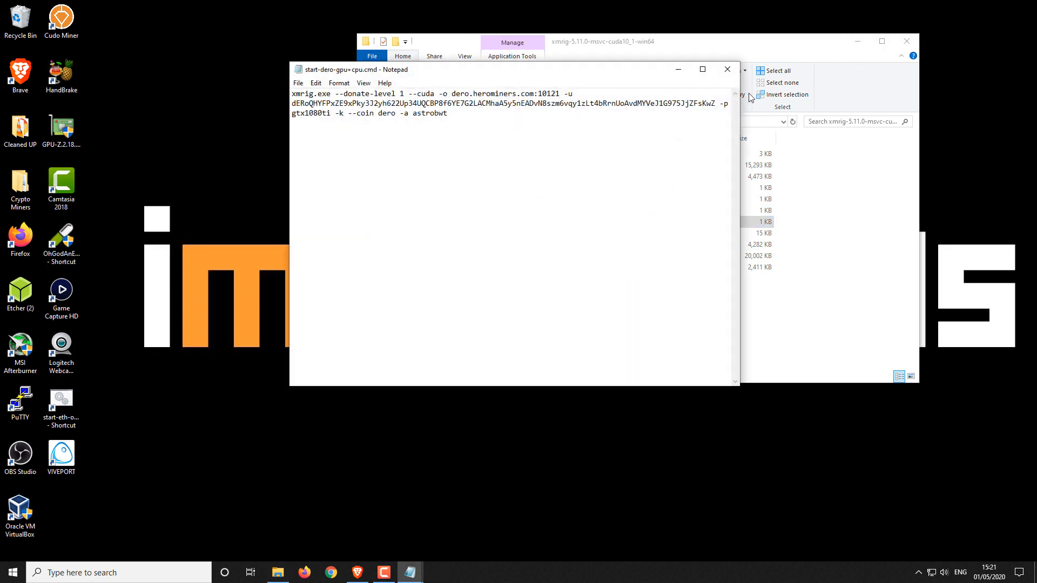
click(726, 68)
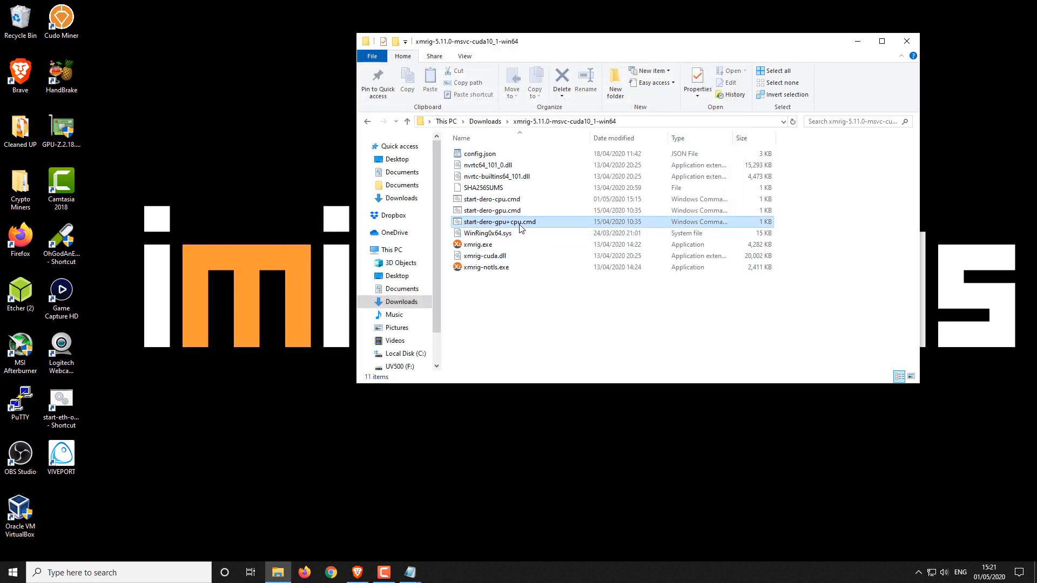
double_click(498, 221)
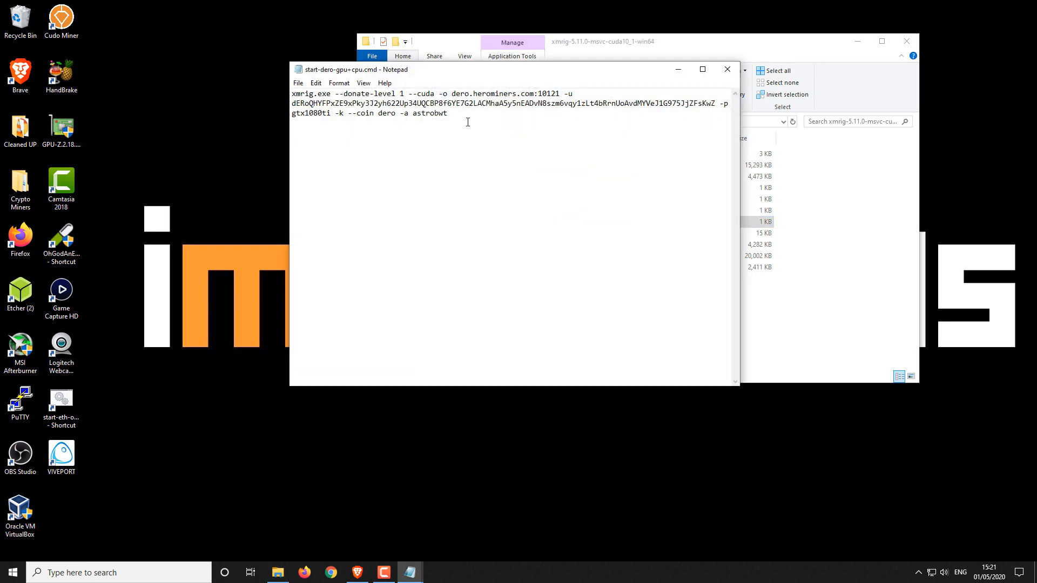
text(-t 1)
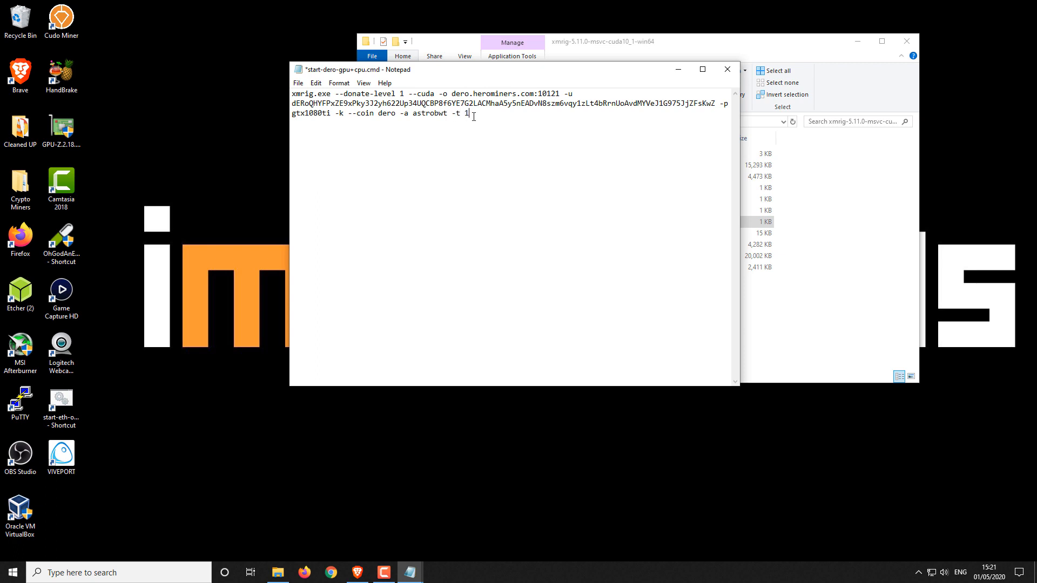
click(298, 82)
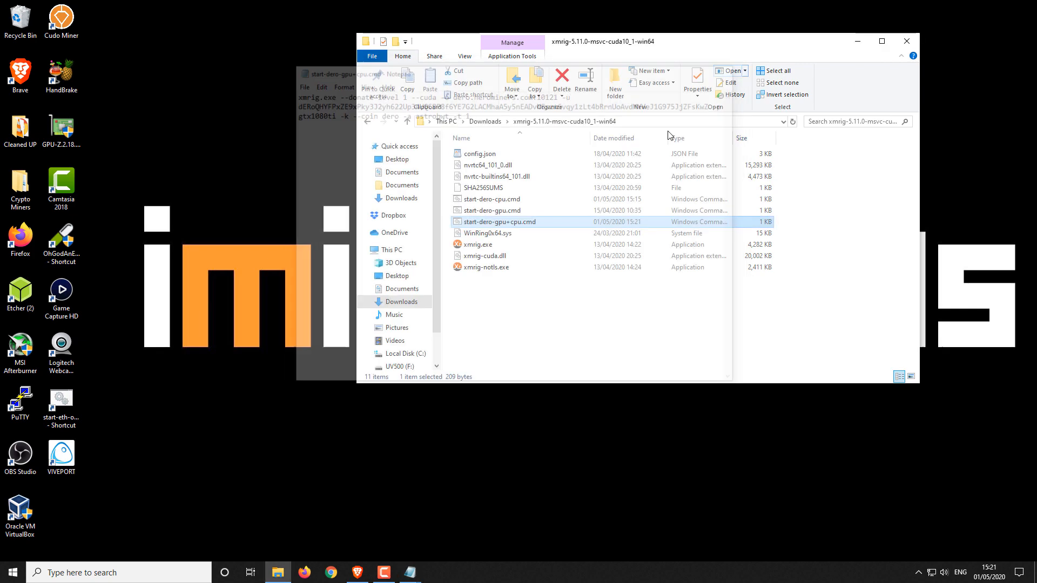
Rerun the edited GPU+CPU script, confirm one CPU and one CUDA thread, then close XMRig
double_click(497, 221)
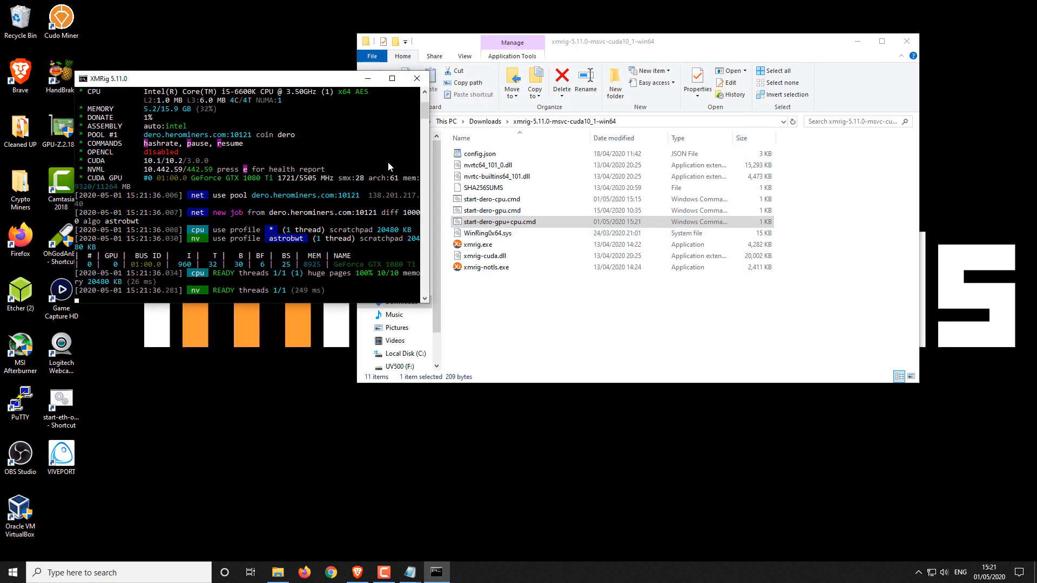
mouse_move(258, 291)
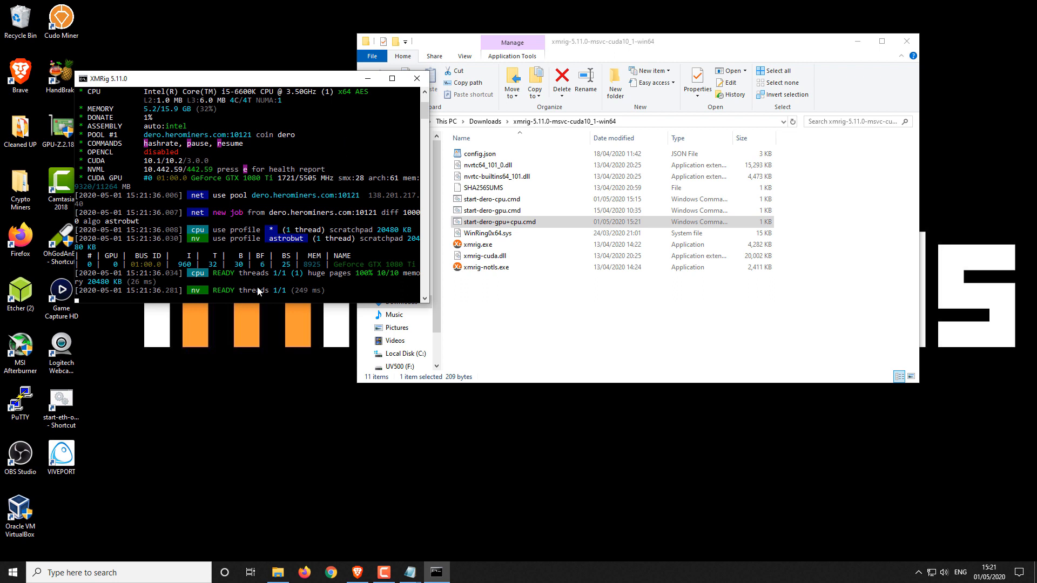
mouse_move(179, 303)
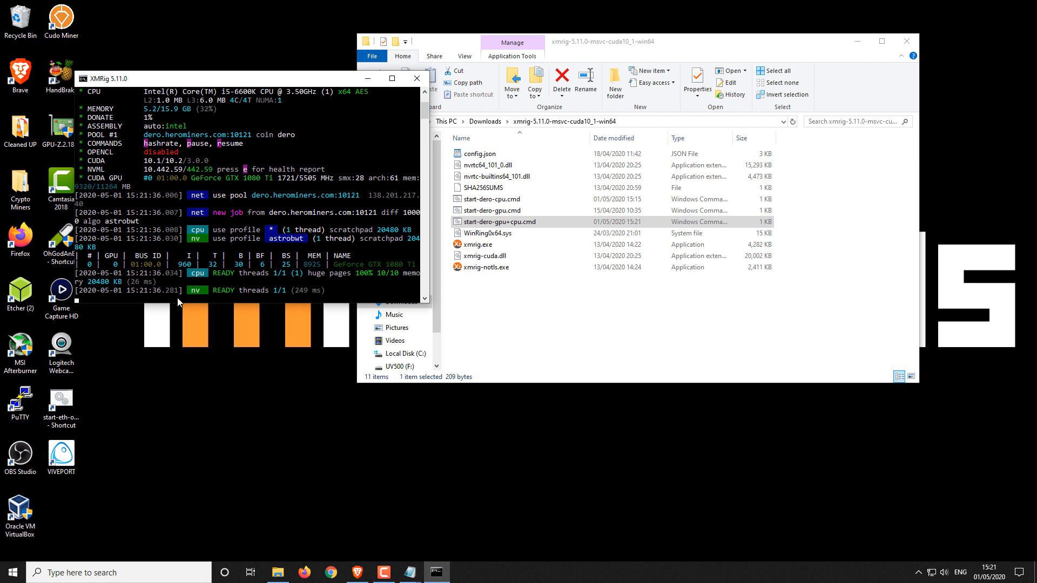
mouse_move(274, 277)
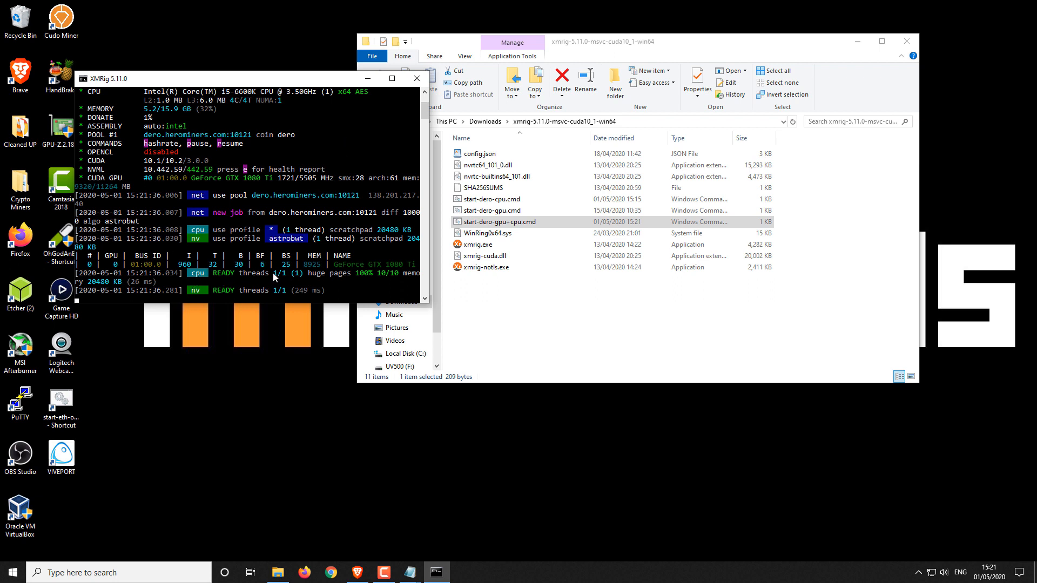
mouse_move(272, 296)
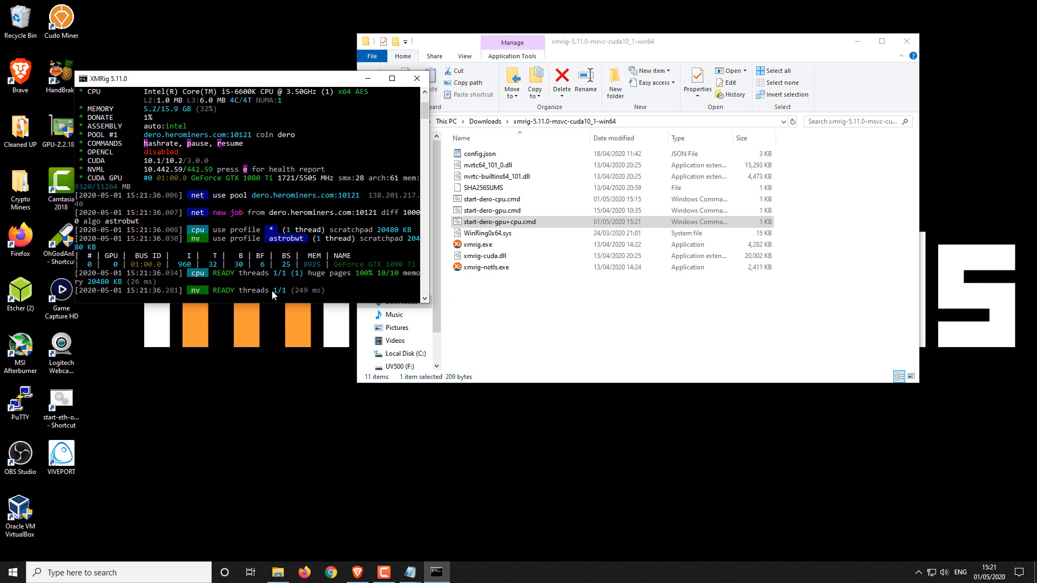
mouse_move(377, 116)
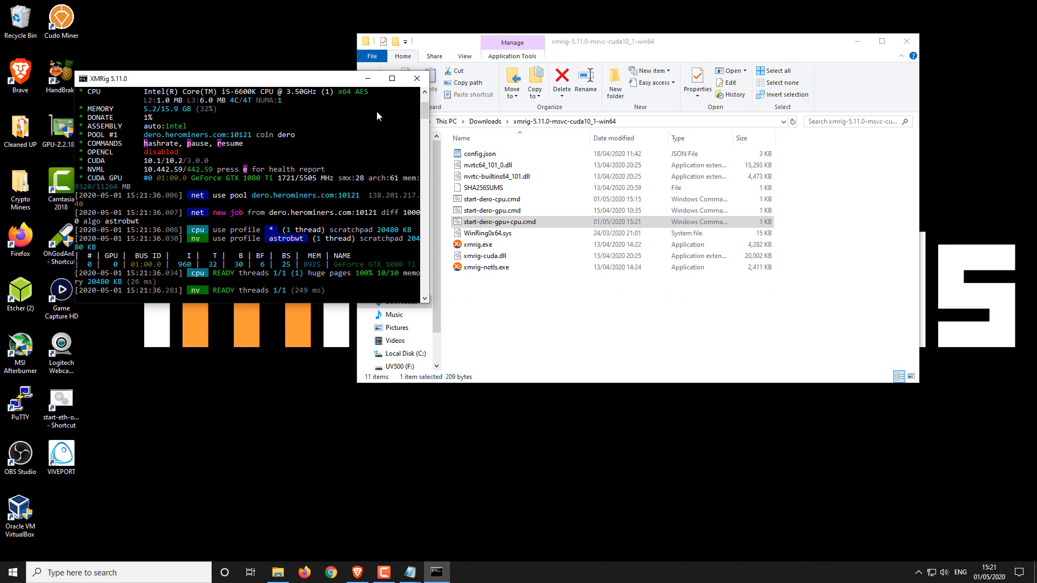
mouse_move(343, 205)
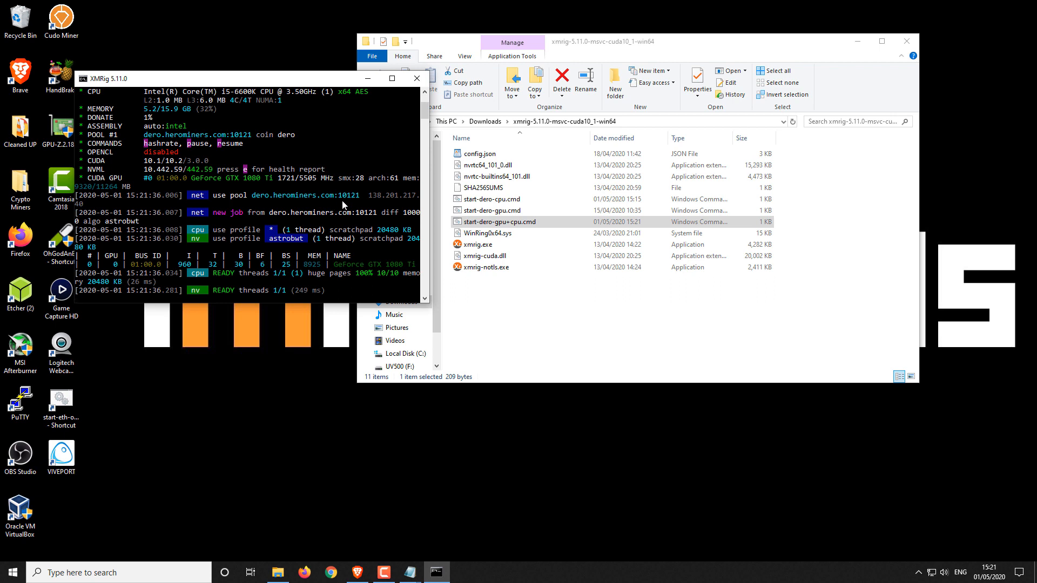
mouse_move(416, 77)
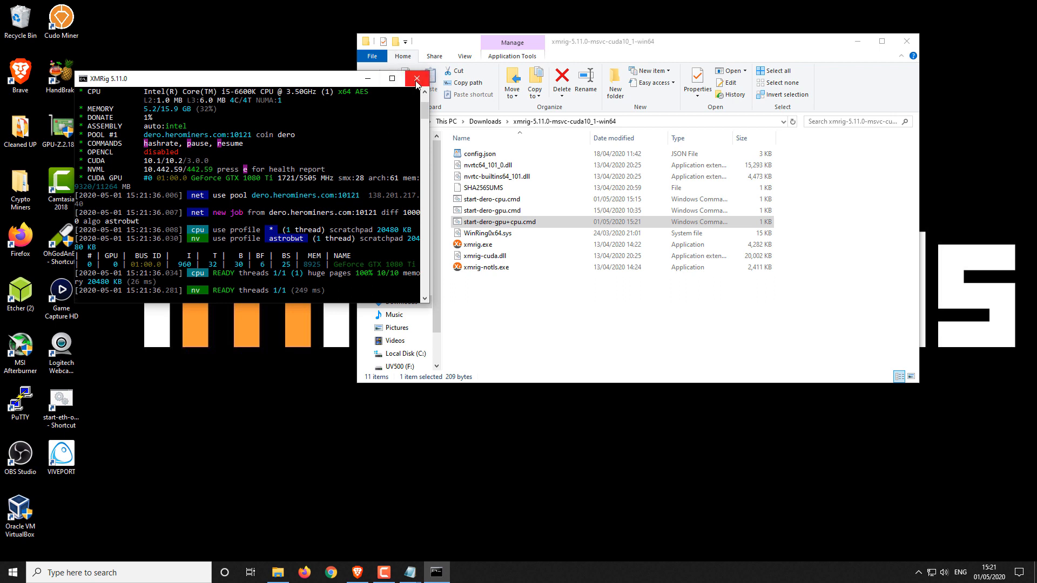
click(416, 77)
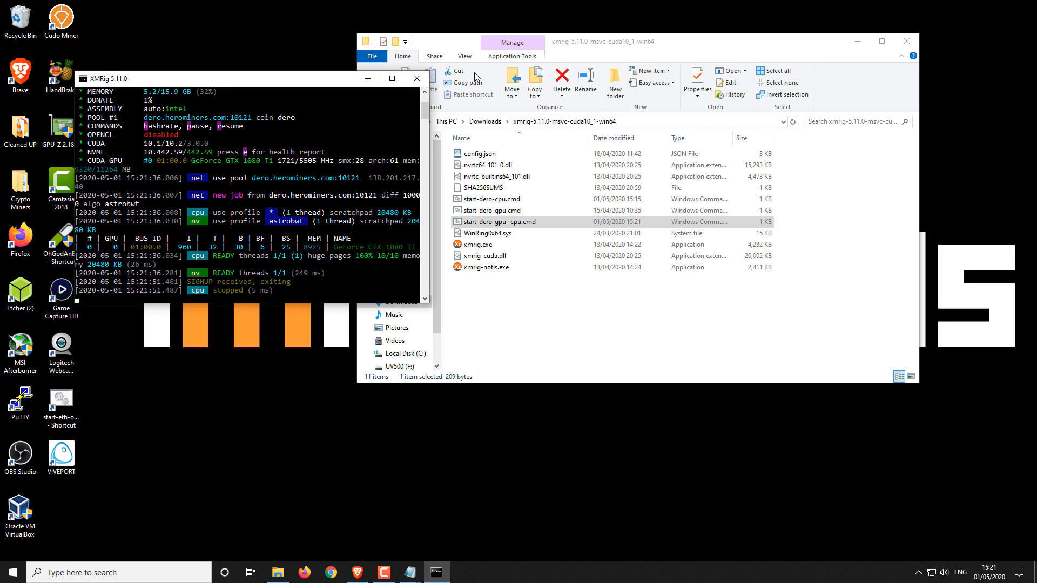
click(416, 78)
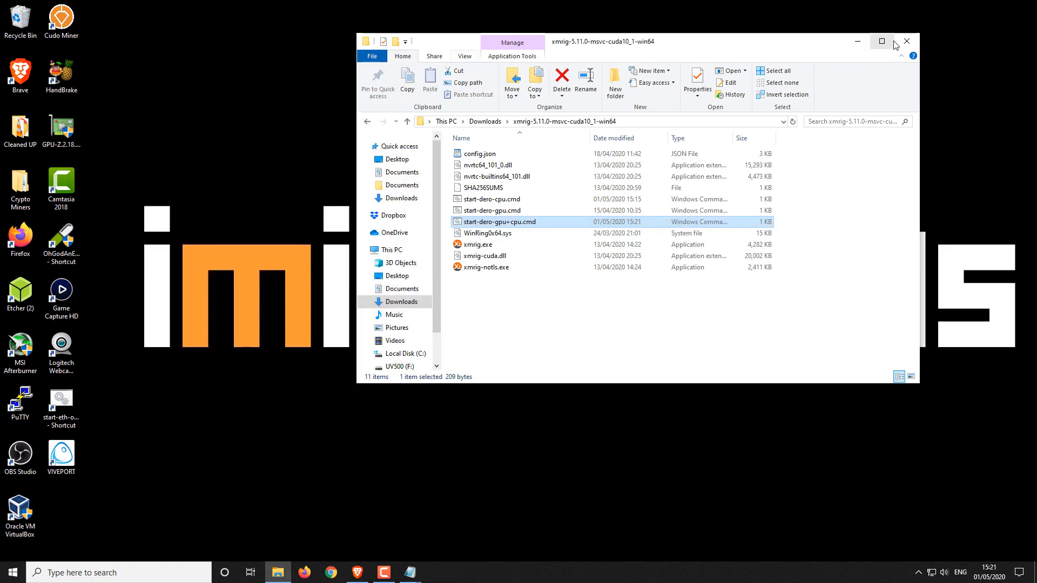
Hide Explorer, switch to Brave's HeroMiners Dero tab, and scroll to Your Stats & Payment History
click(880, 41)
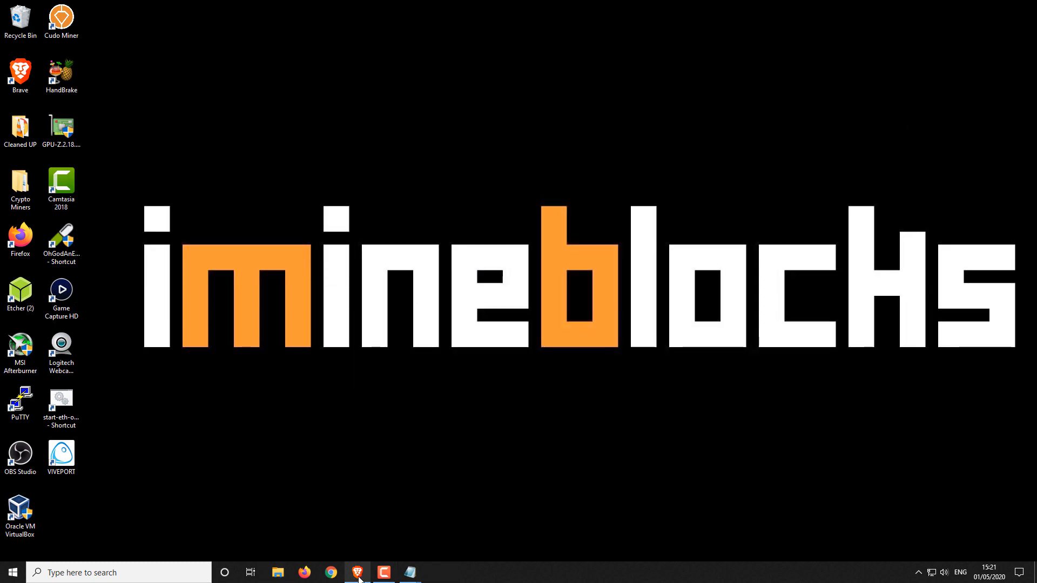
click(329, 572)
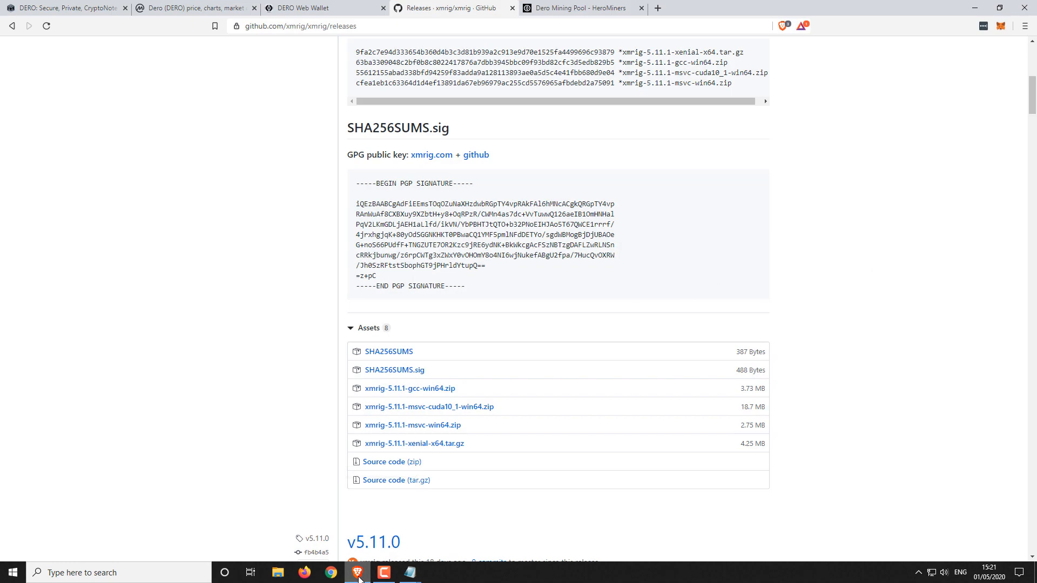
mouse_move(581, 9)
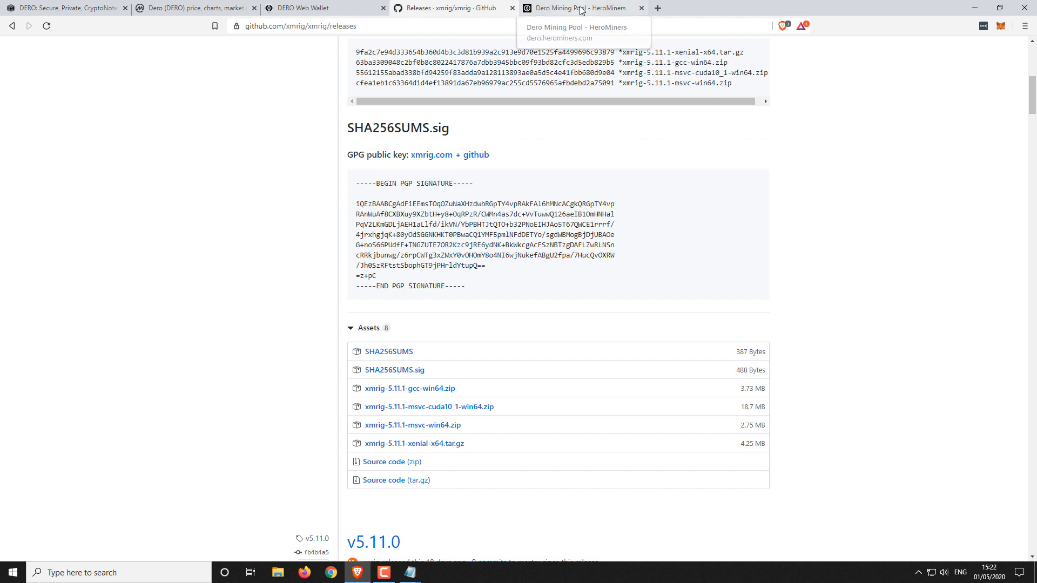
click(575, 9)
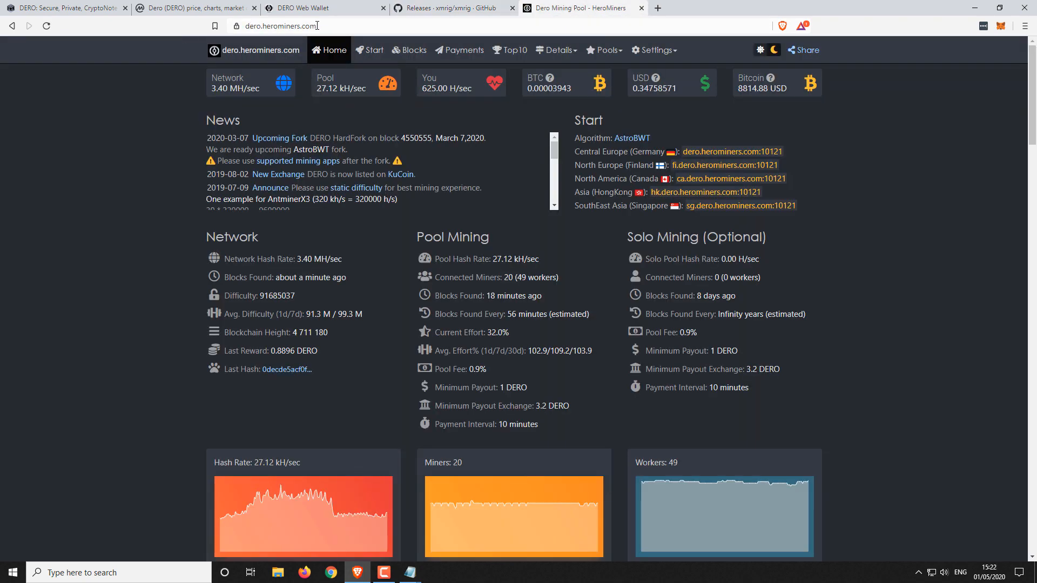
mouse_move(135, 184)
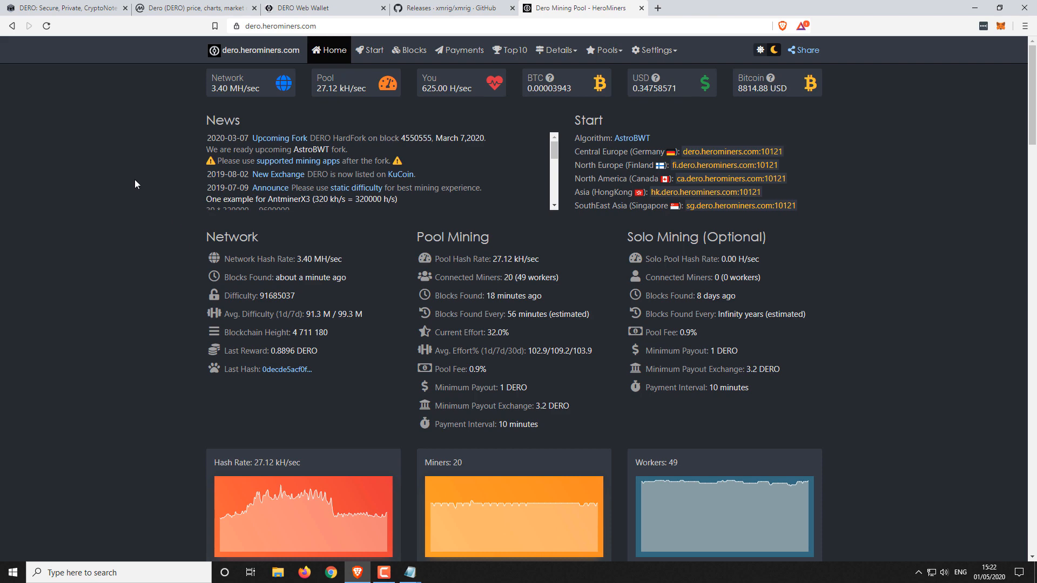
scroll(down, 3)
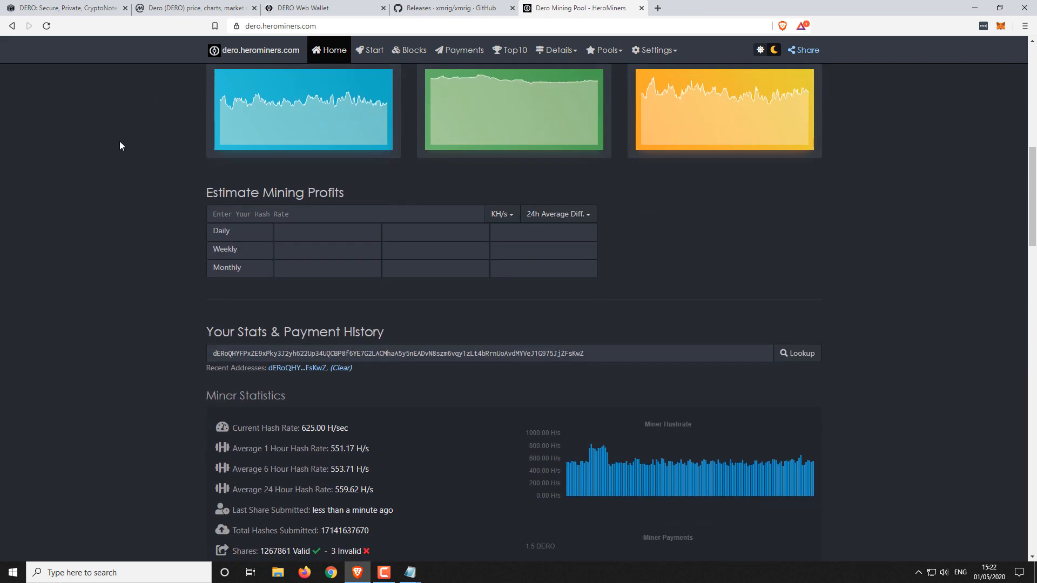
scroll(down, 3)
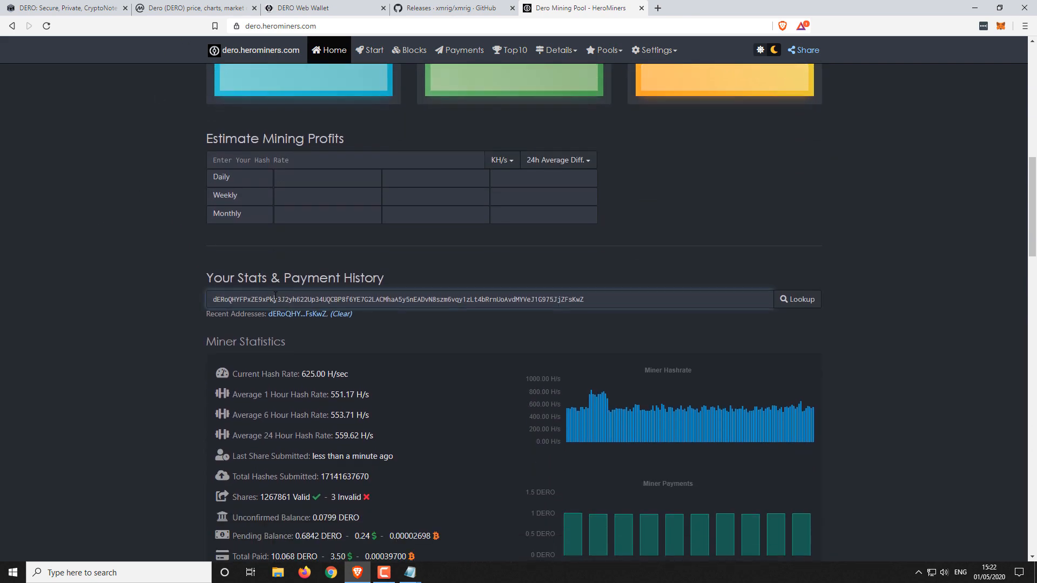
Look up the wallet and review estimated earnings at 596 H/s and nine workers, i5-6600k offline
triple_click(397, 298)
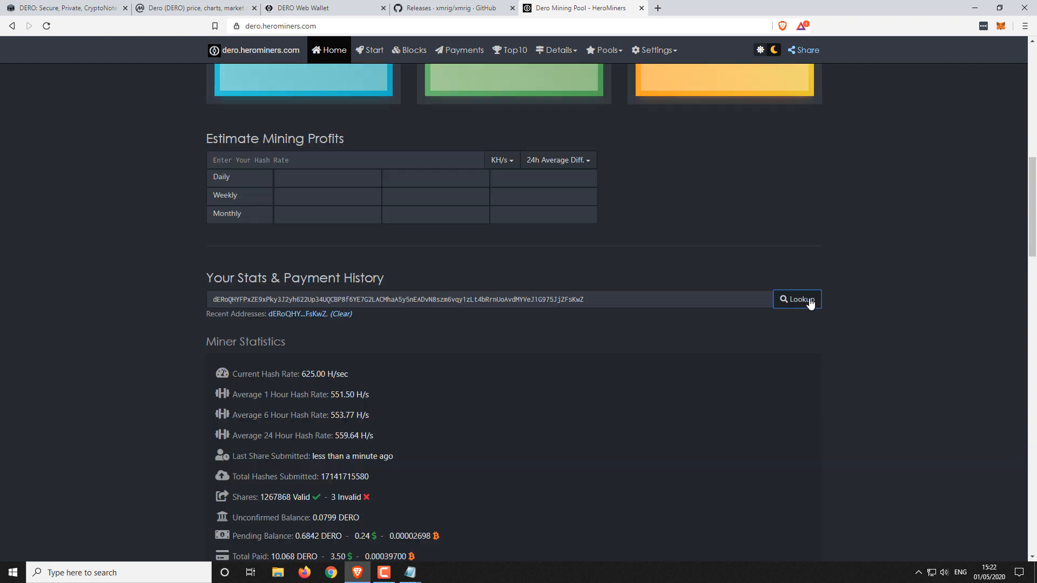
mouse_move(297, 314)
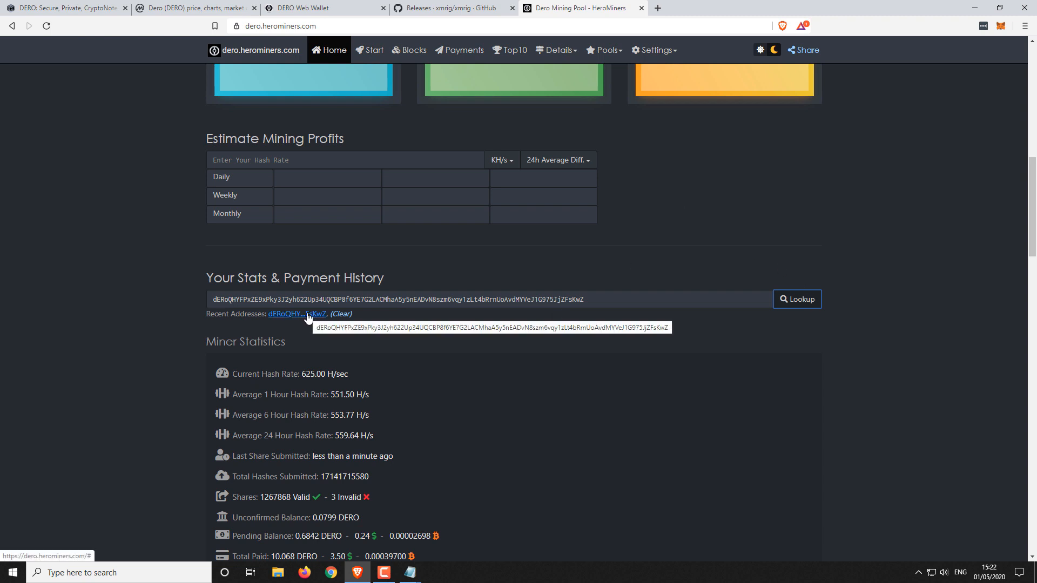
scroll(down, 3)
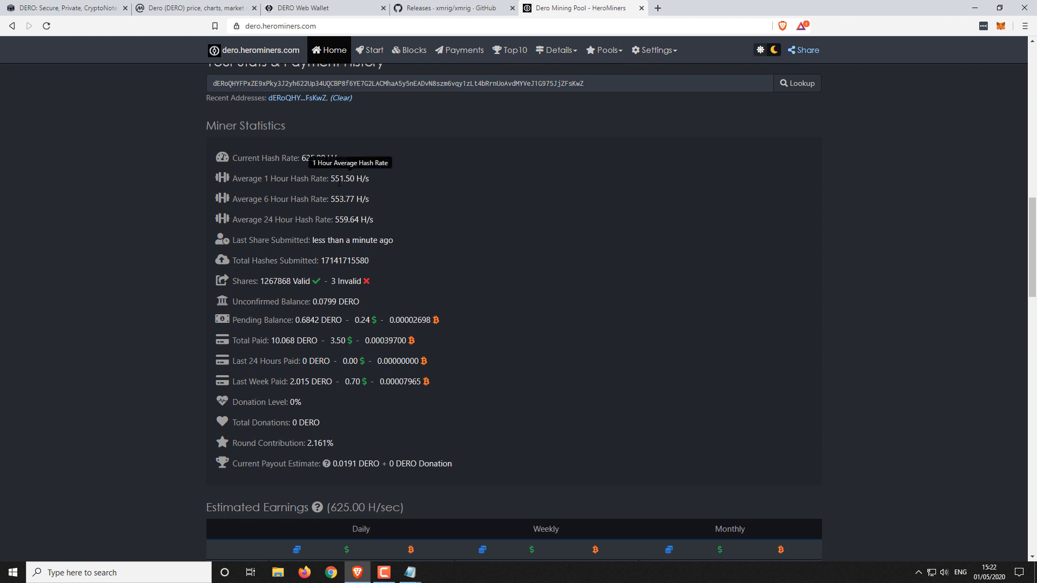
scroll(down, 3)
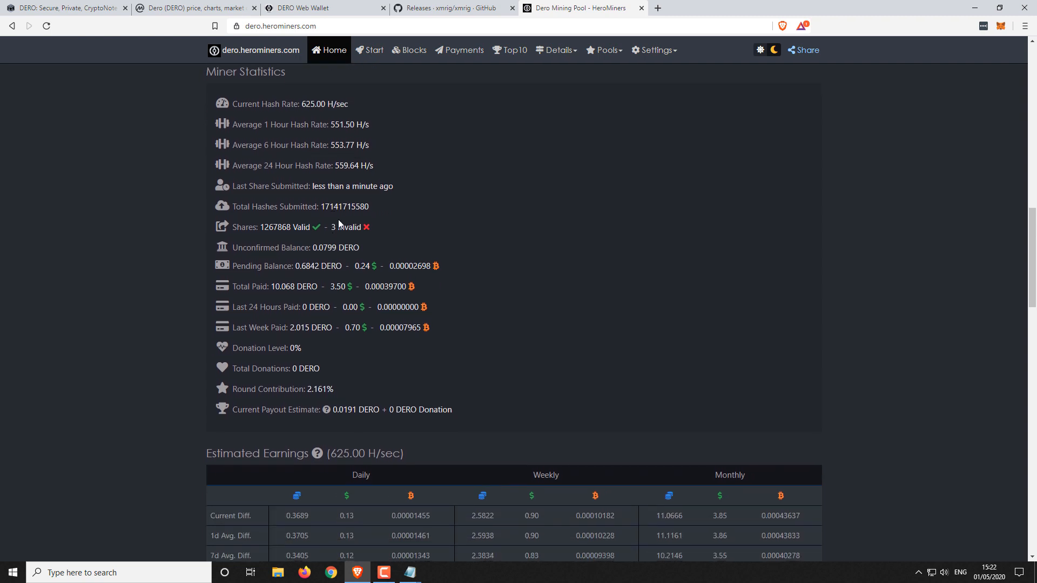
scroll(down, 3)
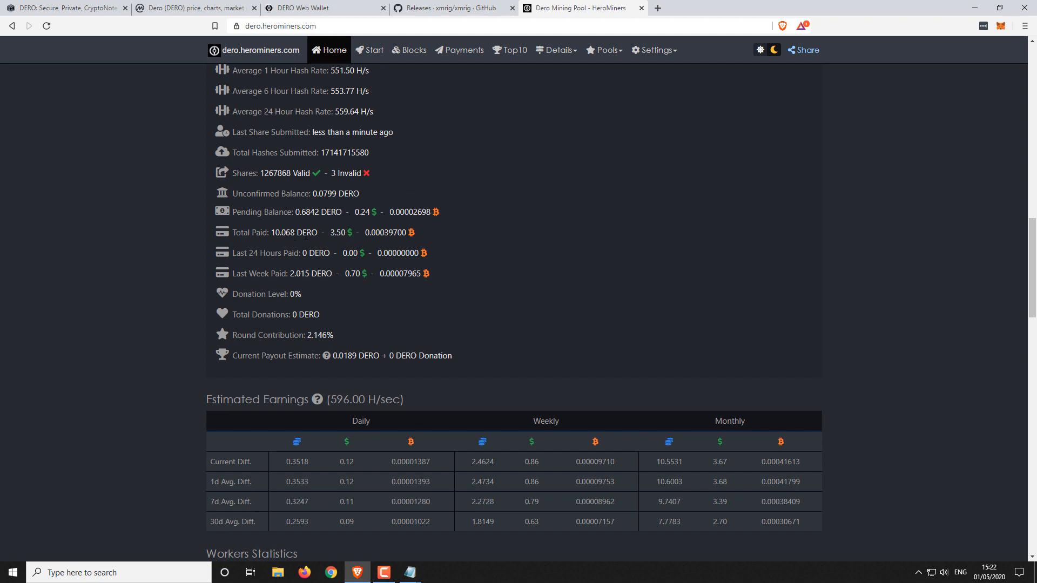
scroll(down, 3)
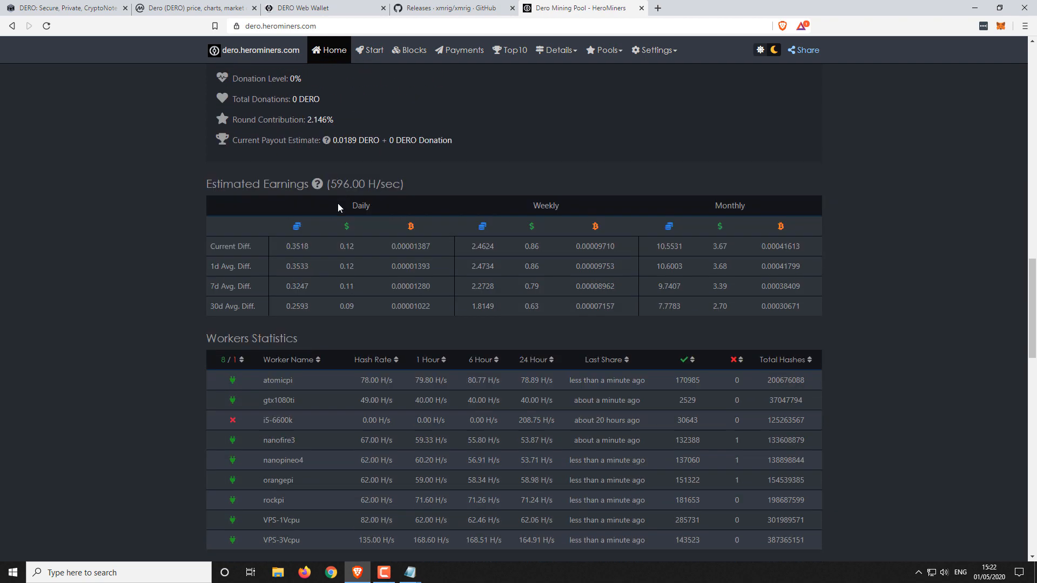
scroll(up, 3)
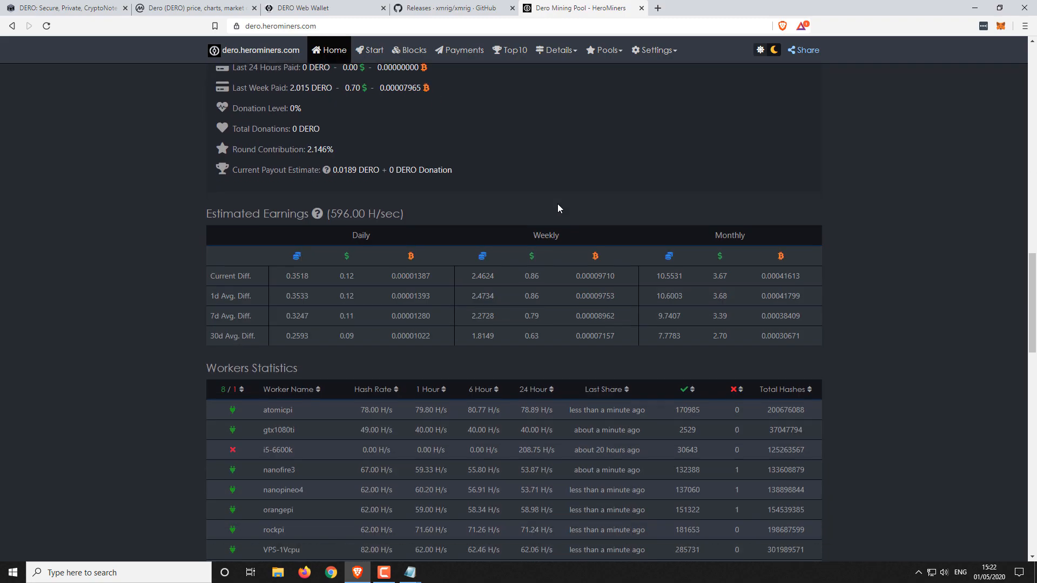
scroll(up, 3)
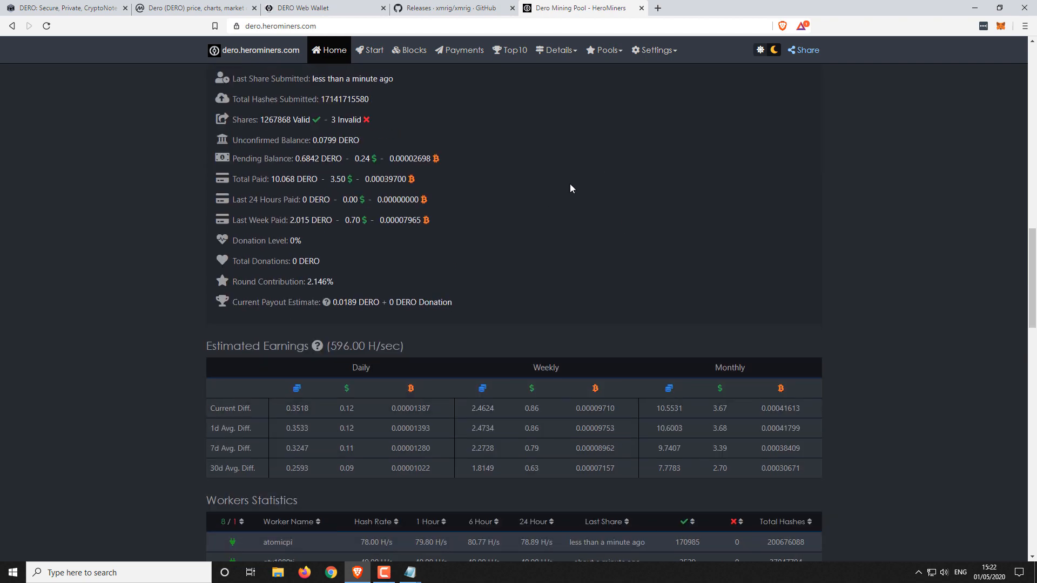
scroll(up, 3)
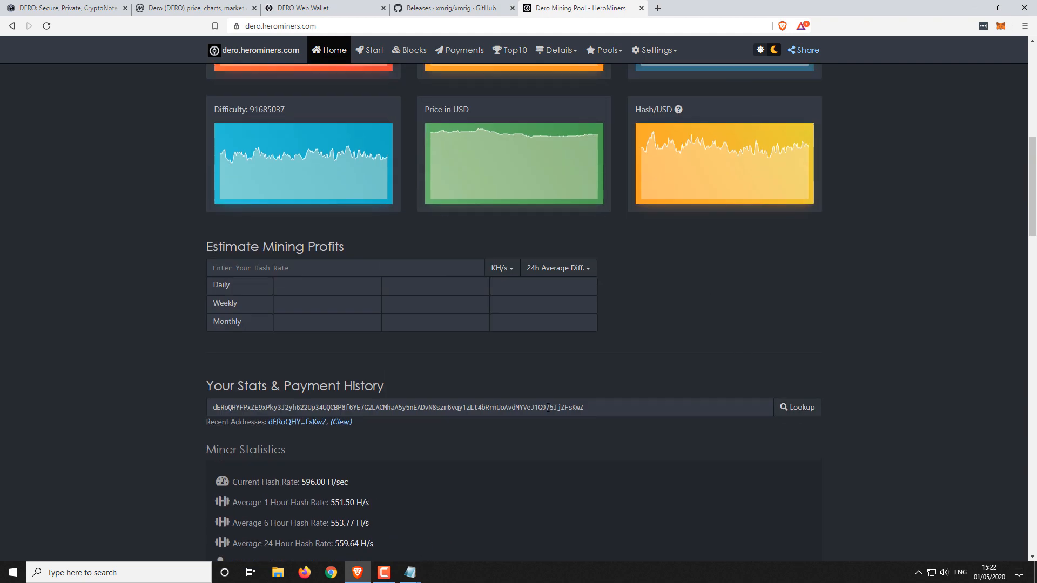
click(45, 26)
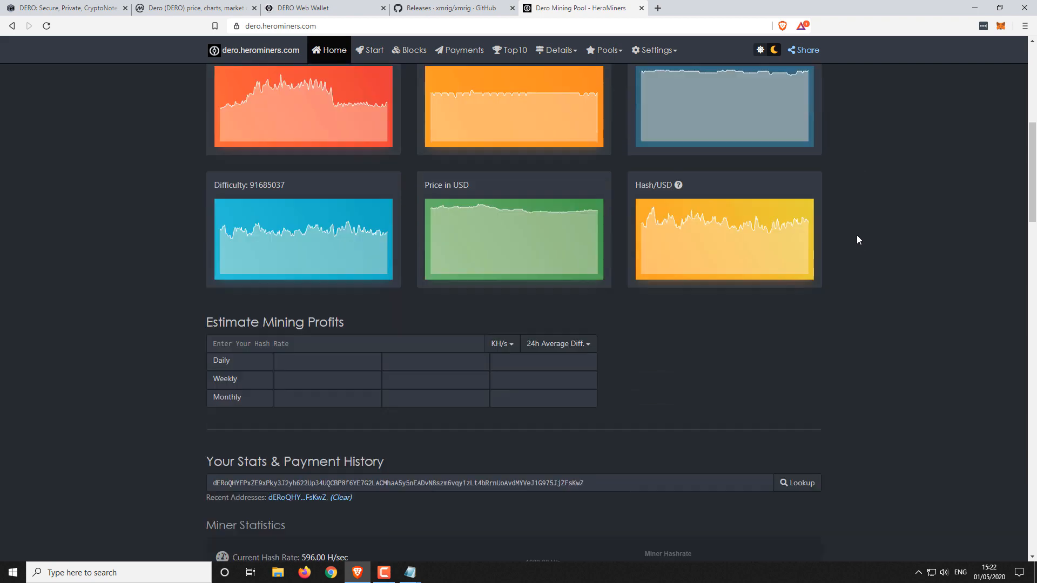
scroll(down, 3)
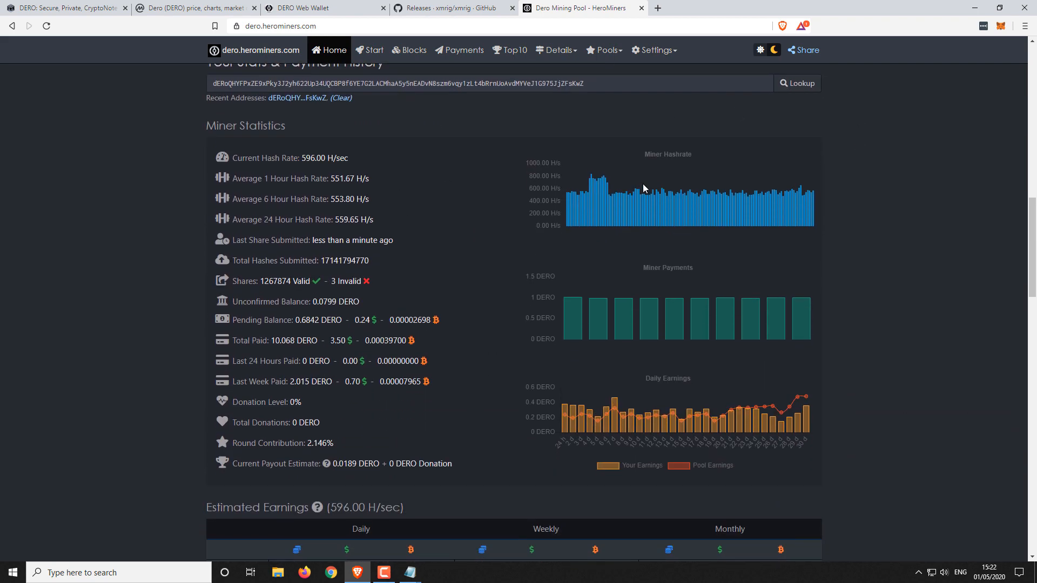
mouse_move(862, 197)
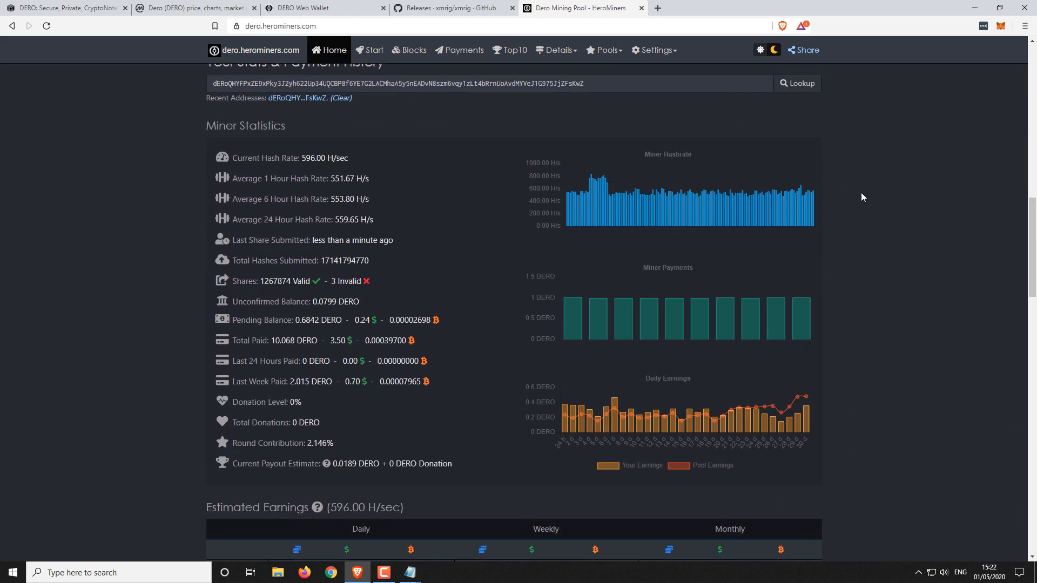
mouse_move(672, 214)
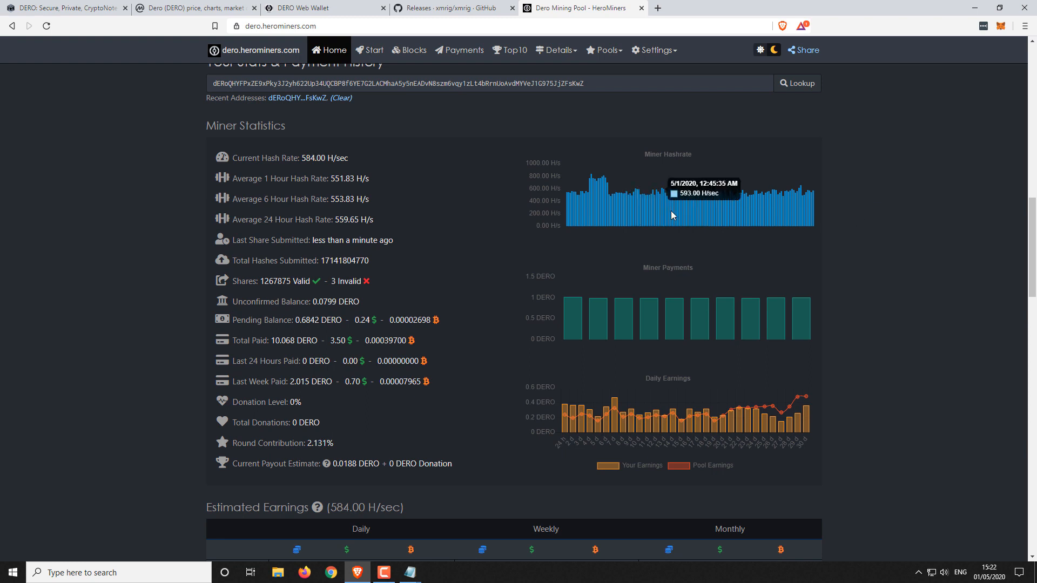
mouse_move(635, 206)
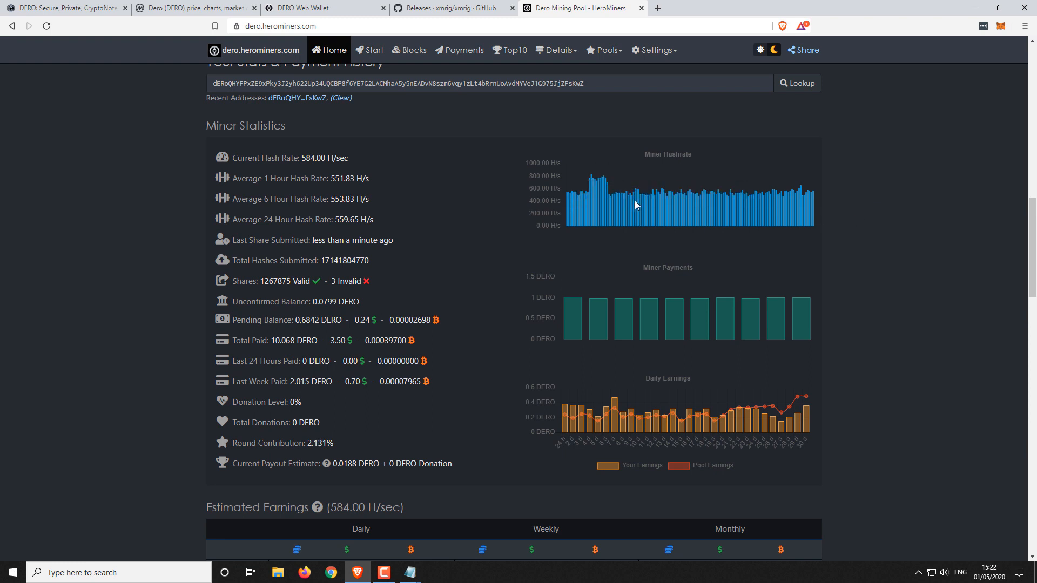
mouse_move(575, 202)
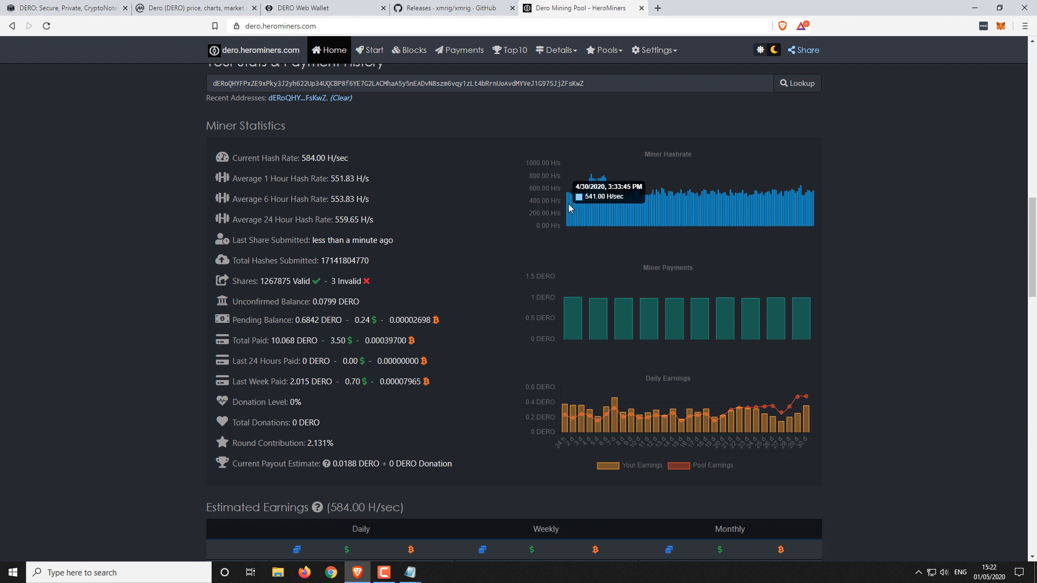
mouse_move(810, 208)
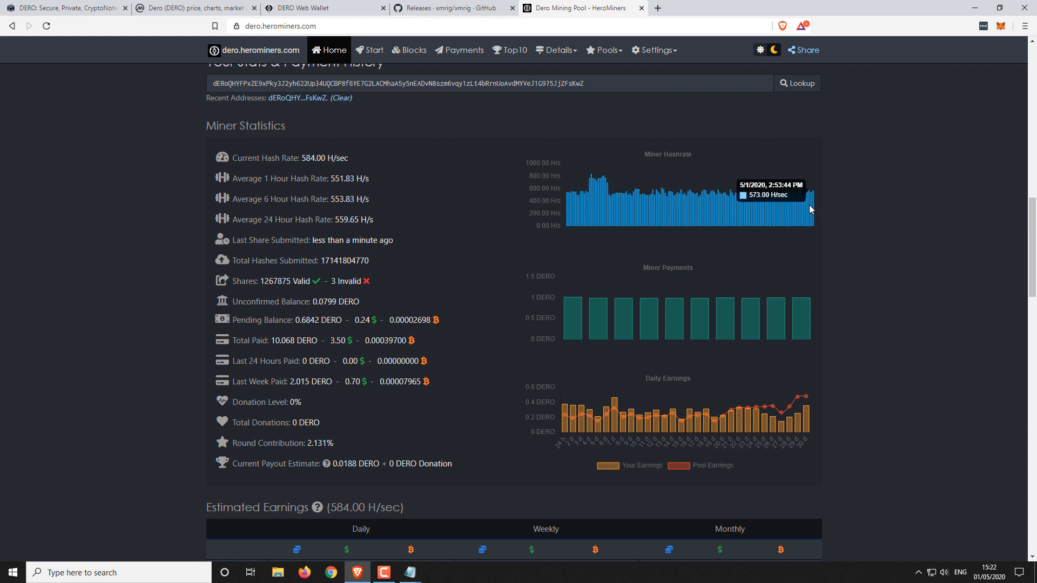
mouse_move(708, 213)
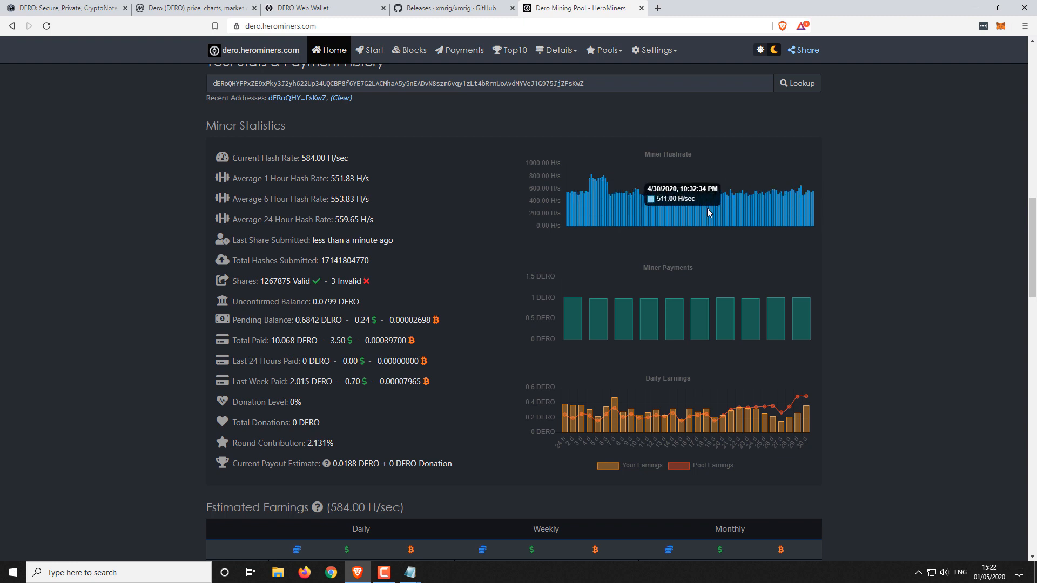
scroll(down, 3)
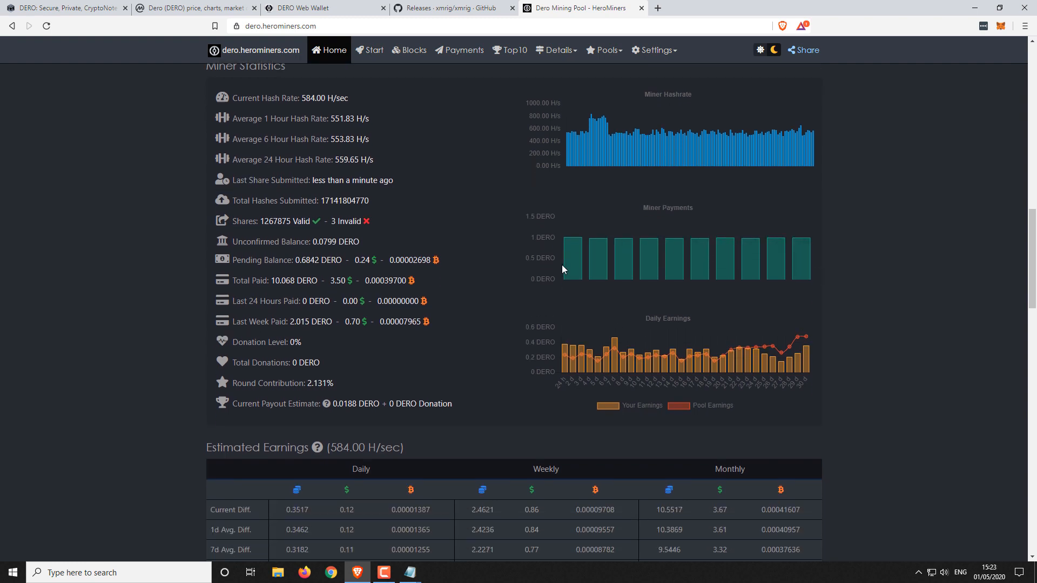
scroll(down, 3)
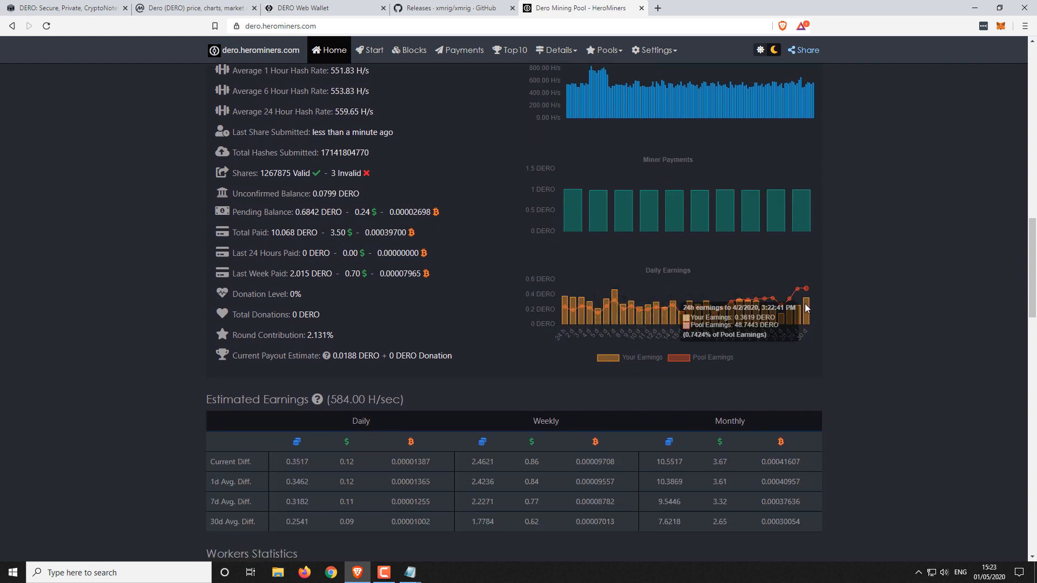
mouse_move(675, 320)
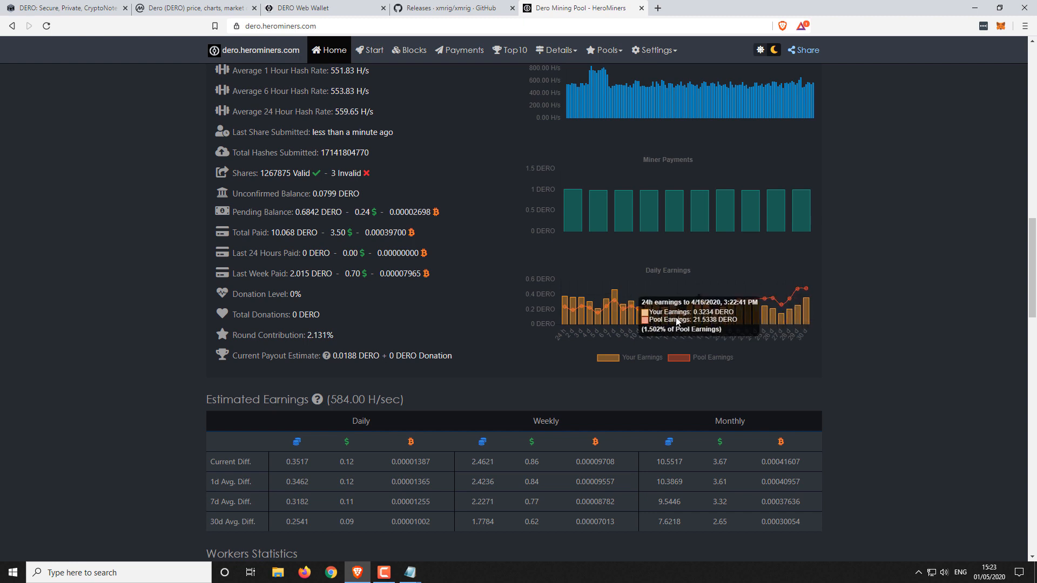
scroll(down, 3)
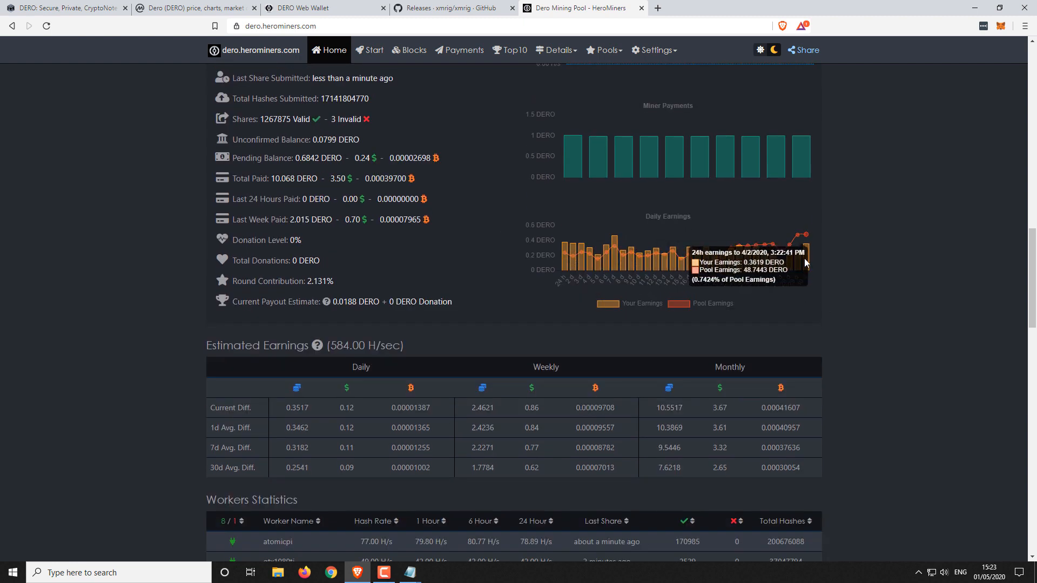
mouse_move(539, 264)
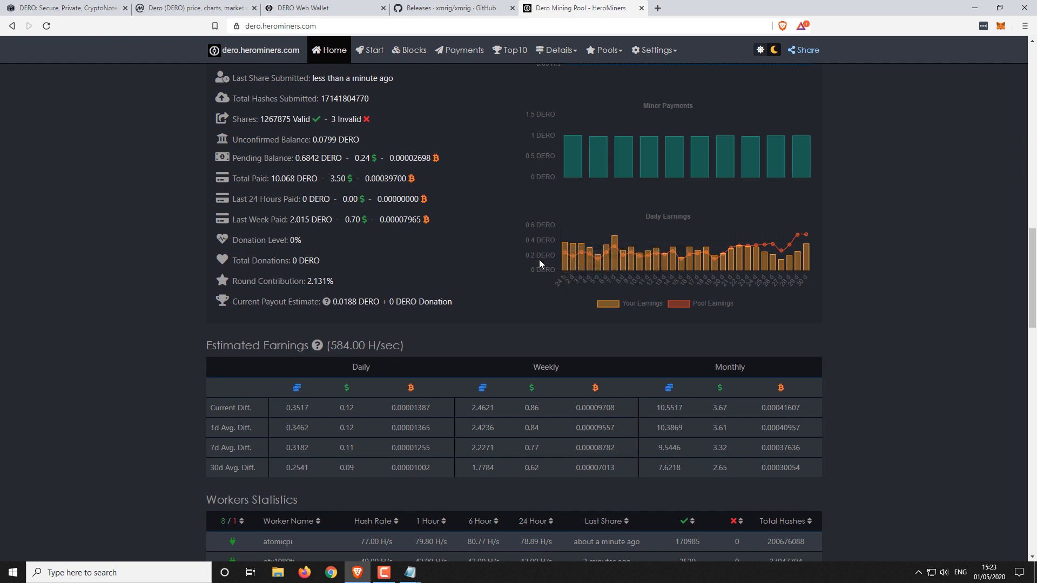
Scroll through worker hash rates and block rewards, back to pool charts (26.91 kH/sec, 20 miners)
scroll(down, 3)
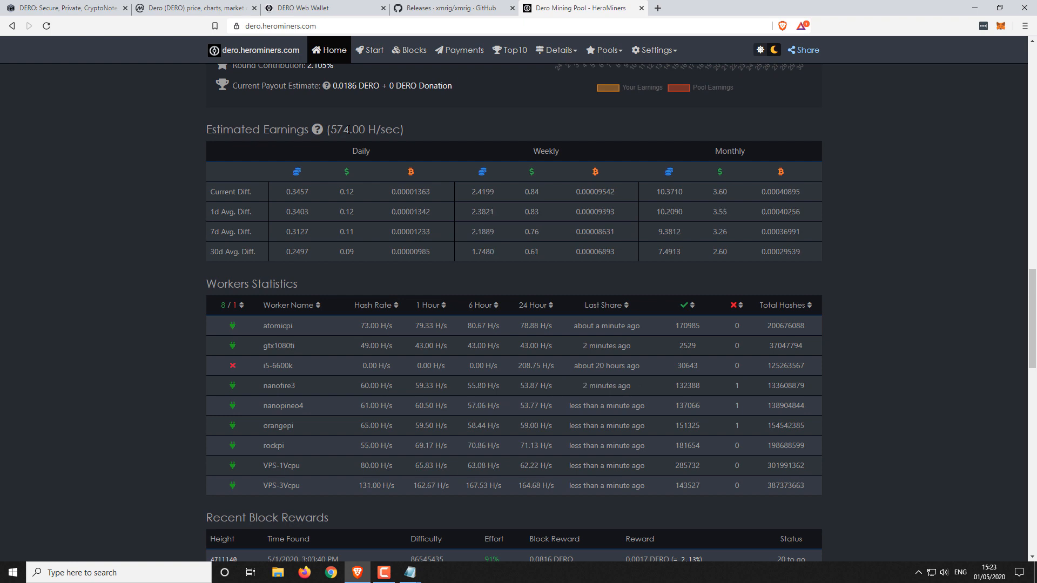
mouse_move(297, 172)
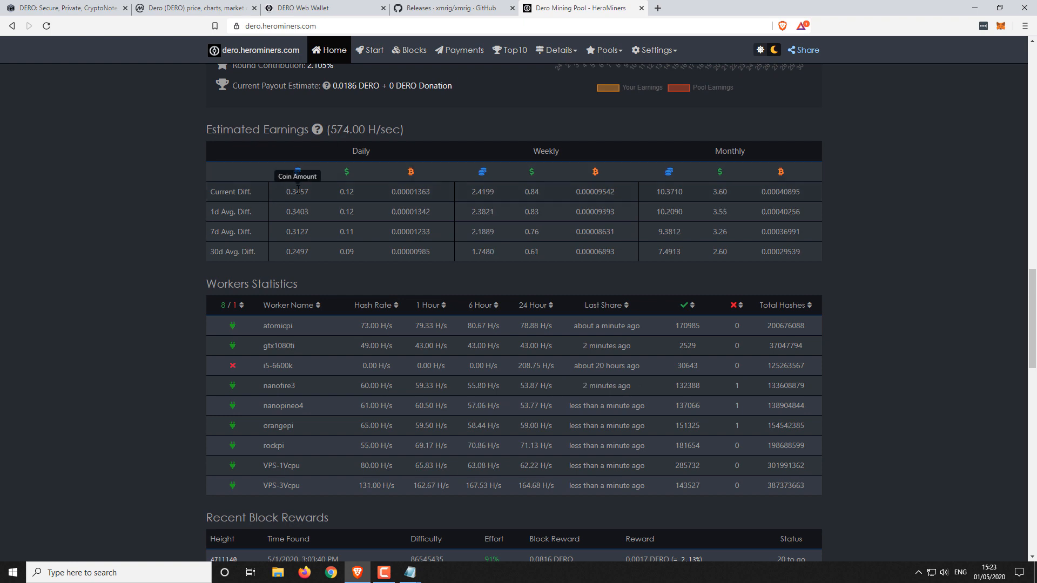
mouse_move(263, 214)
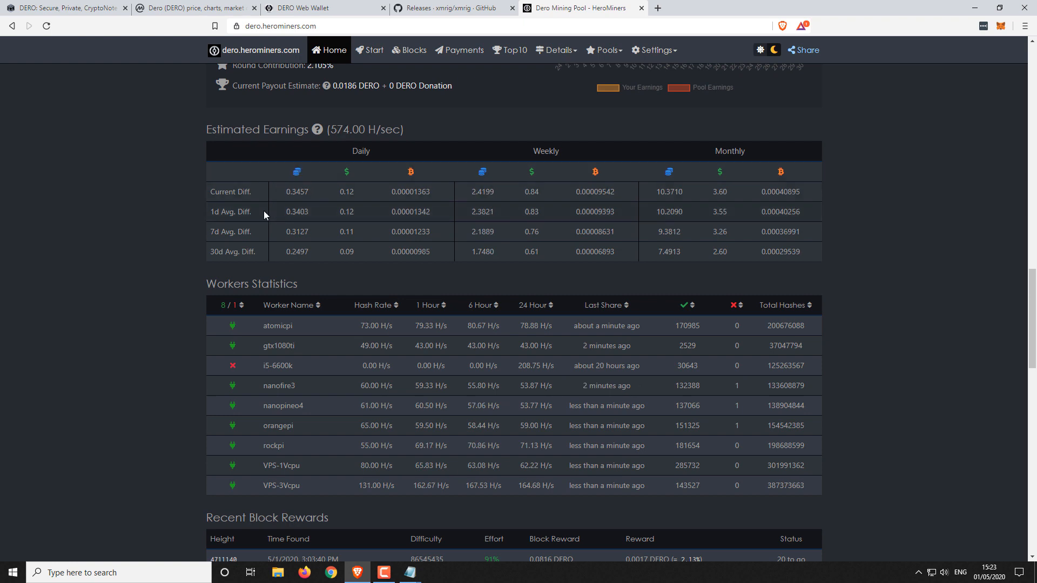
mouse_move(347, 212)
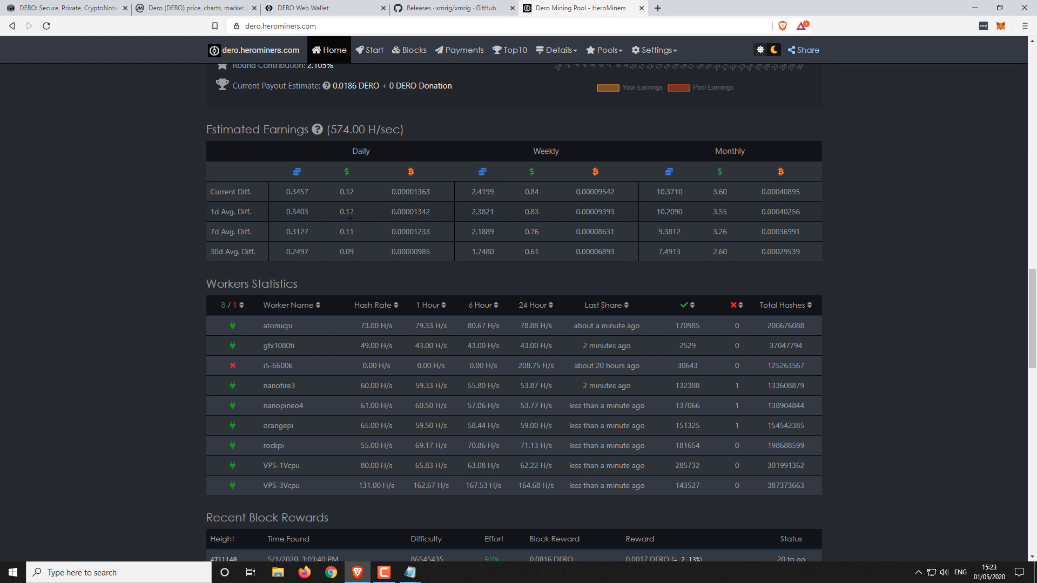
mouse_move(362, 245)
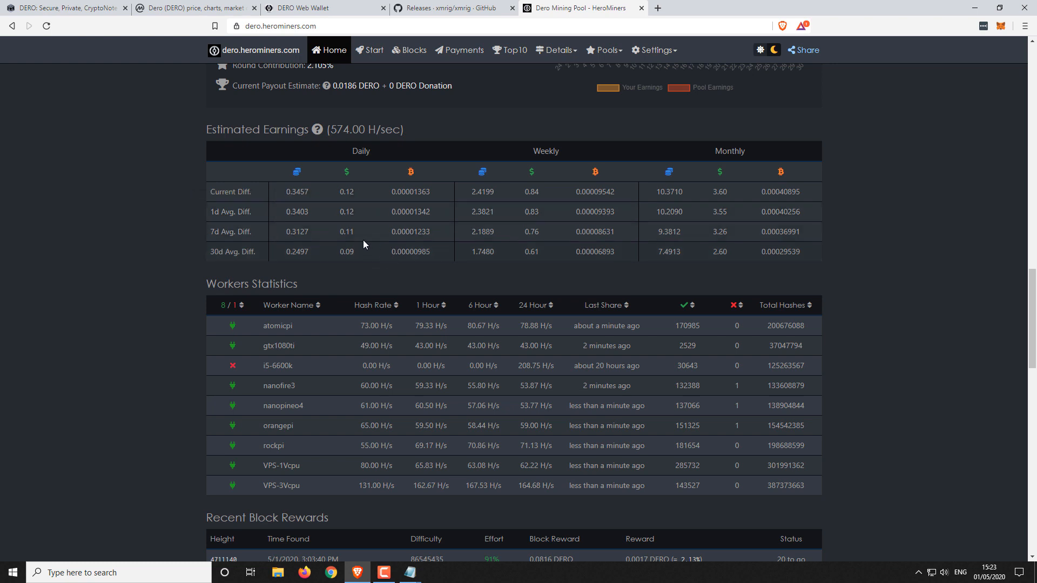
scroll(down, 3)
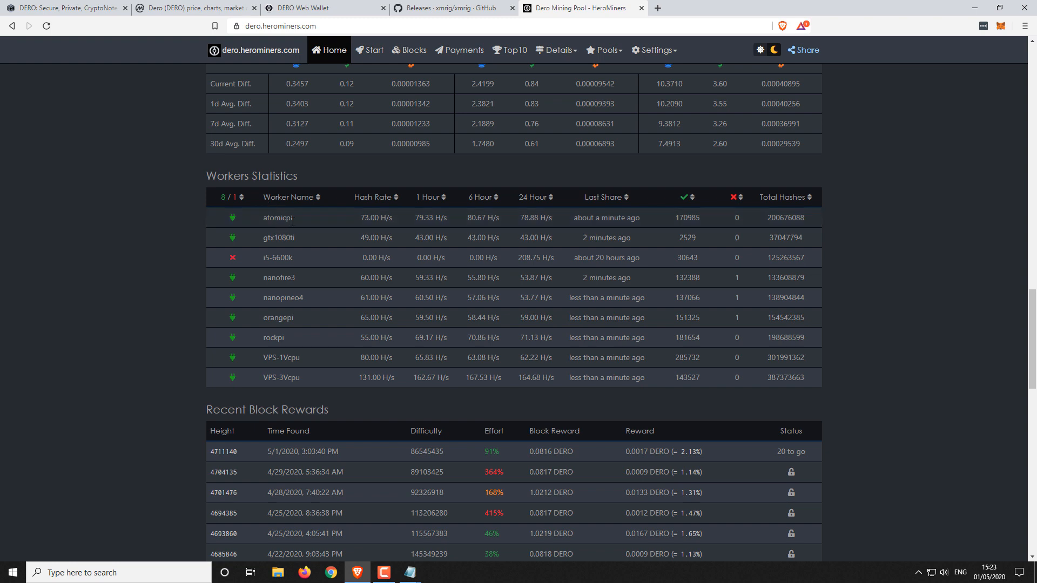
mouse_move(297, 225)
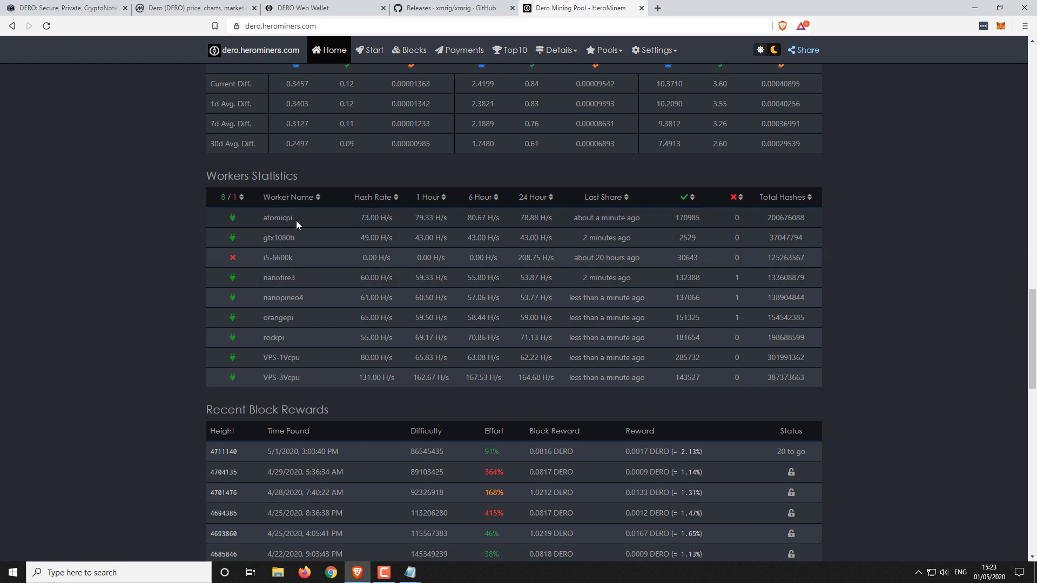
mouse_move(288, 218)
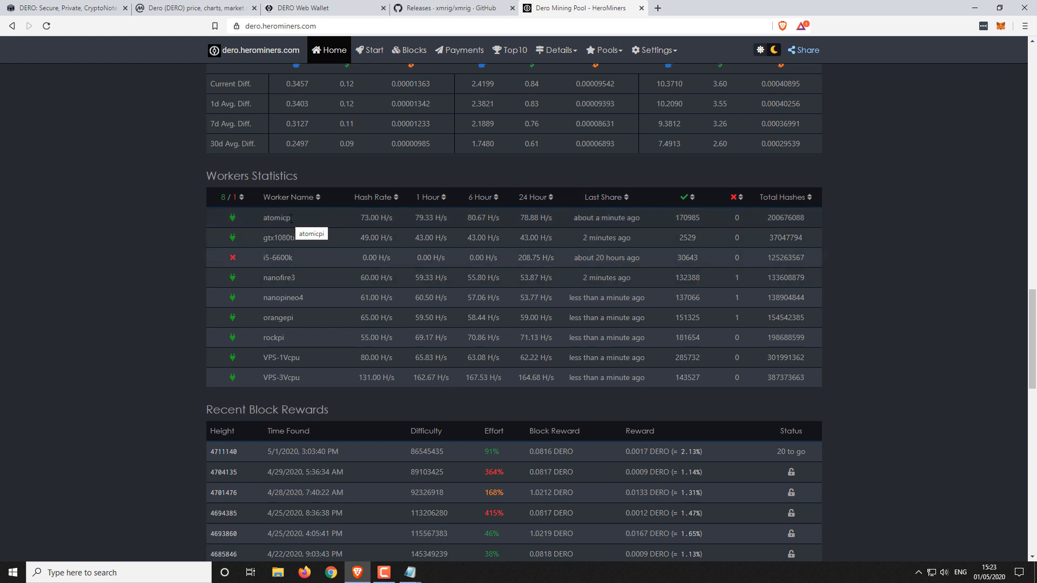
double_click(277, 257)
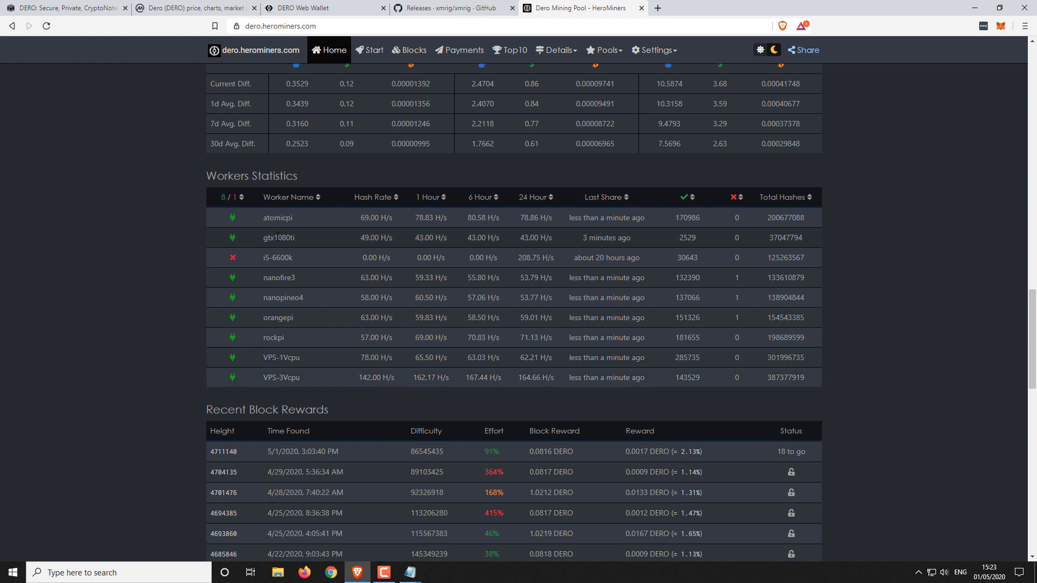
mouse_move(256, 365)
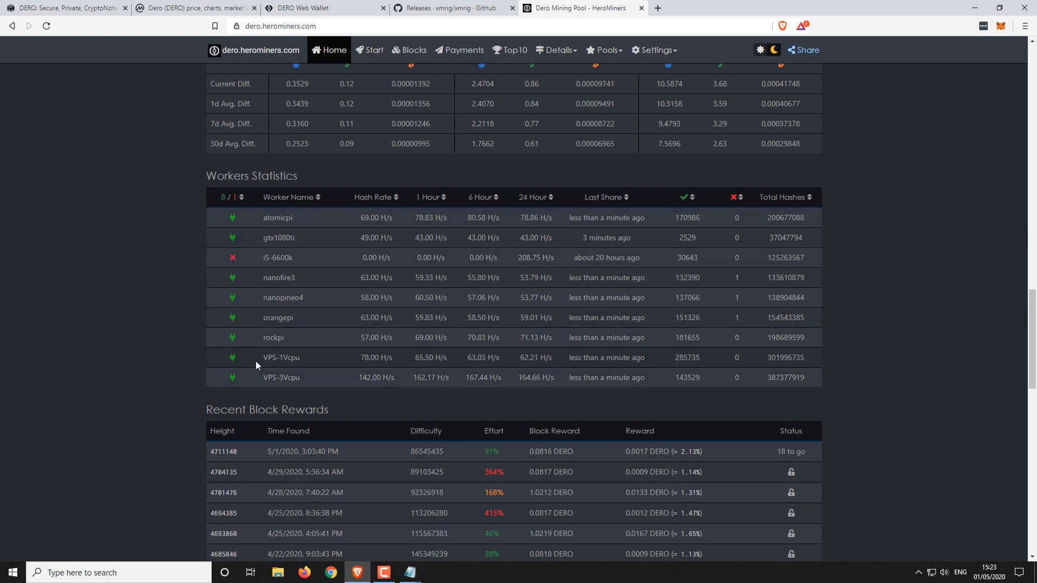
mouse_move(314, 371)
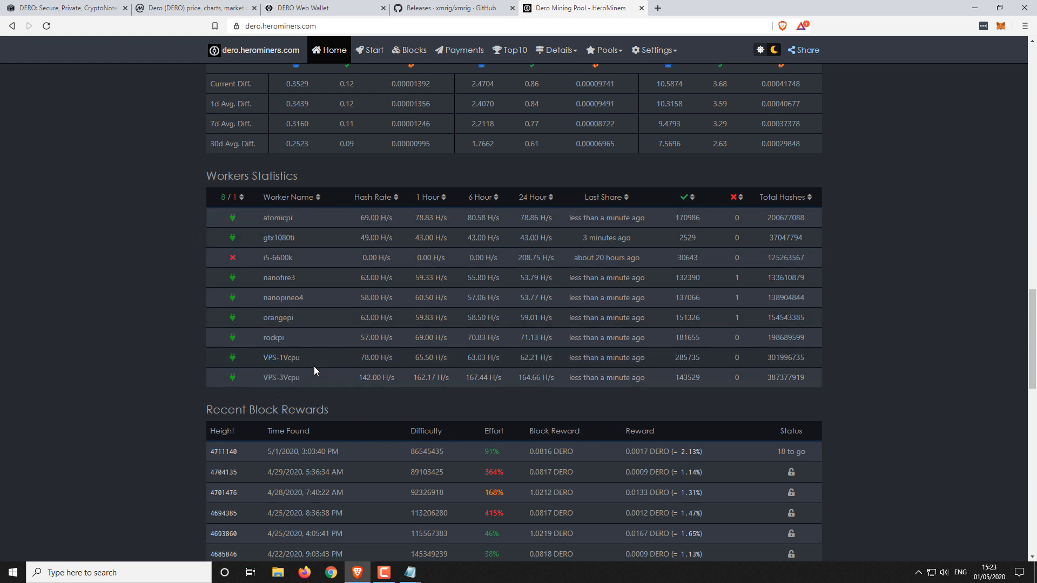
scroll(down, 3)
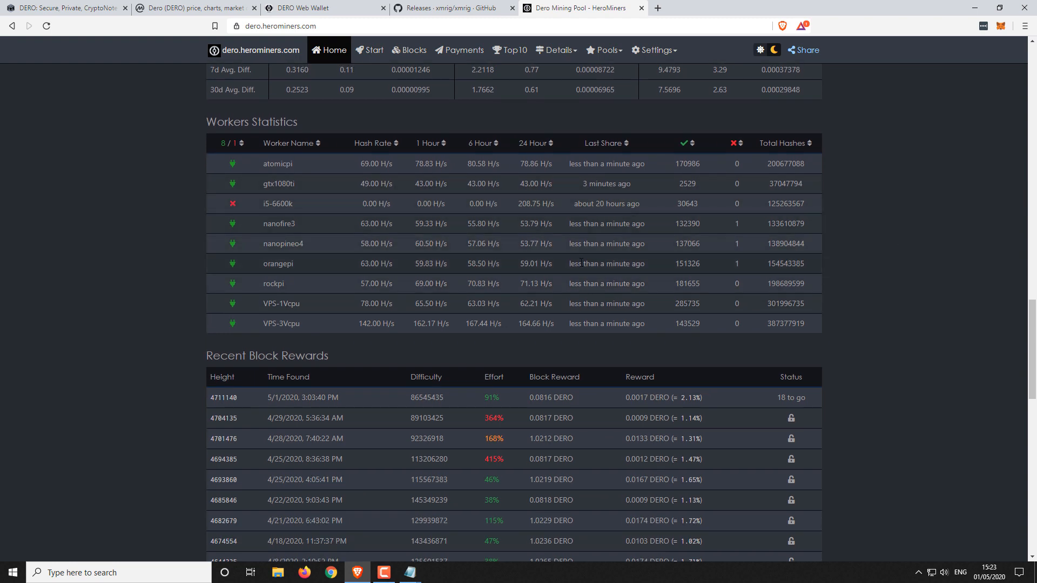
scroll(down, 3)
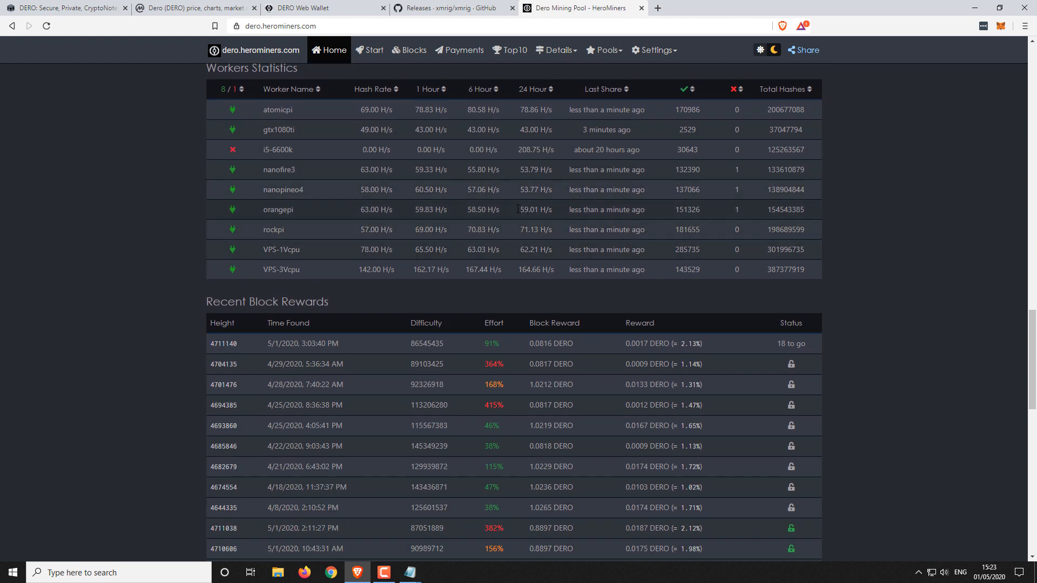
scroll(up, 3)
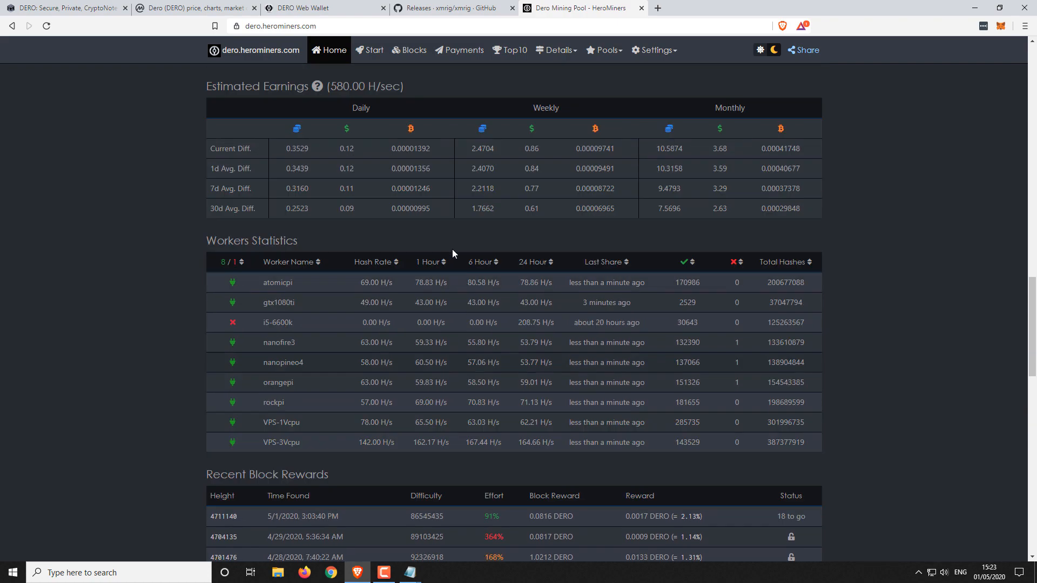
scroll(up, 3)
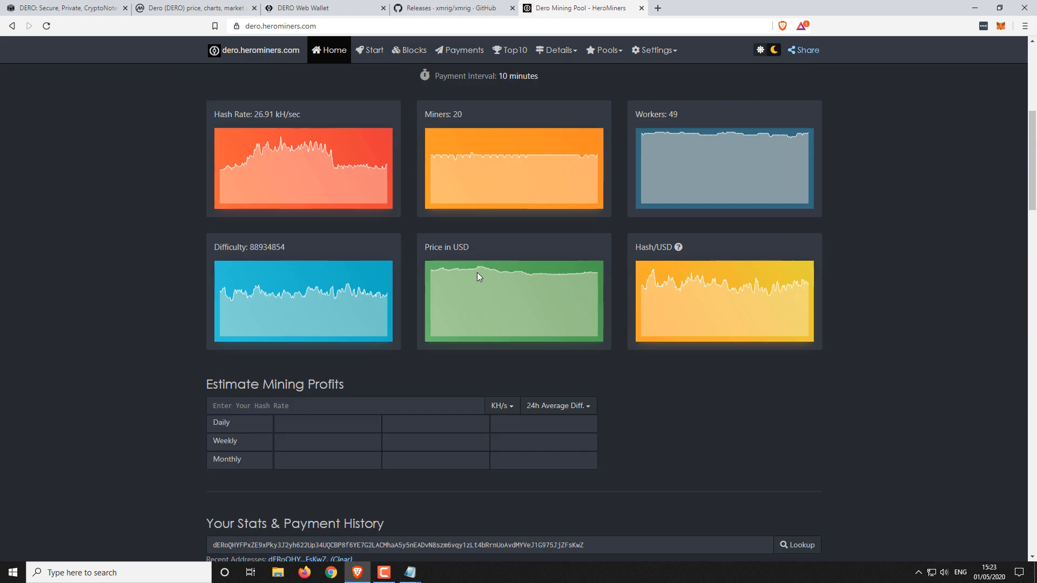
Minimize the browser to reveal the imineblocks desktop wallpaper and shortcuts
scroll(up, 3)
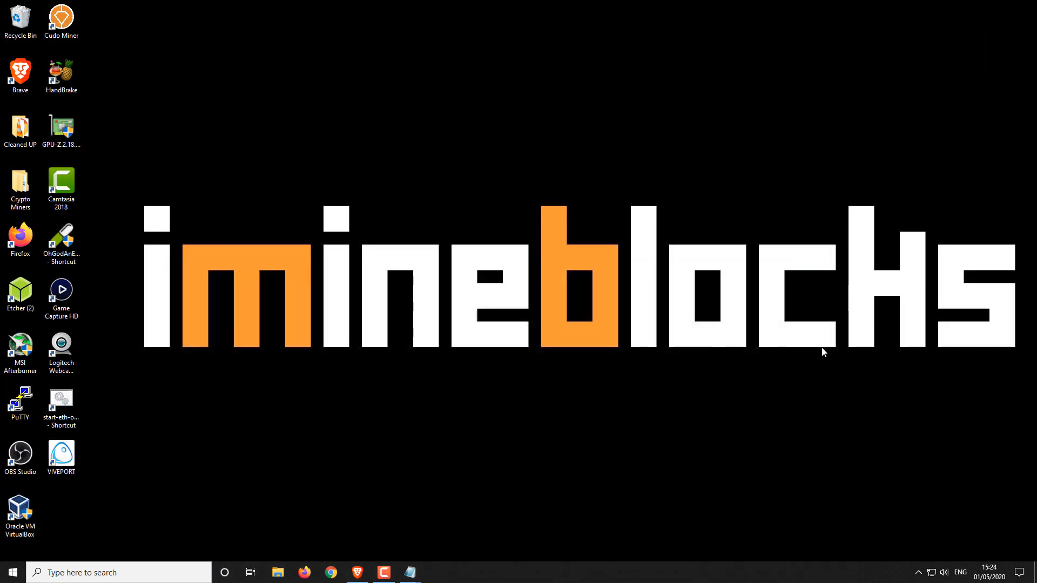
mouse_move(843, 397)
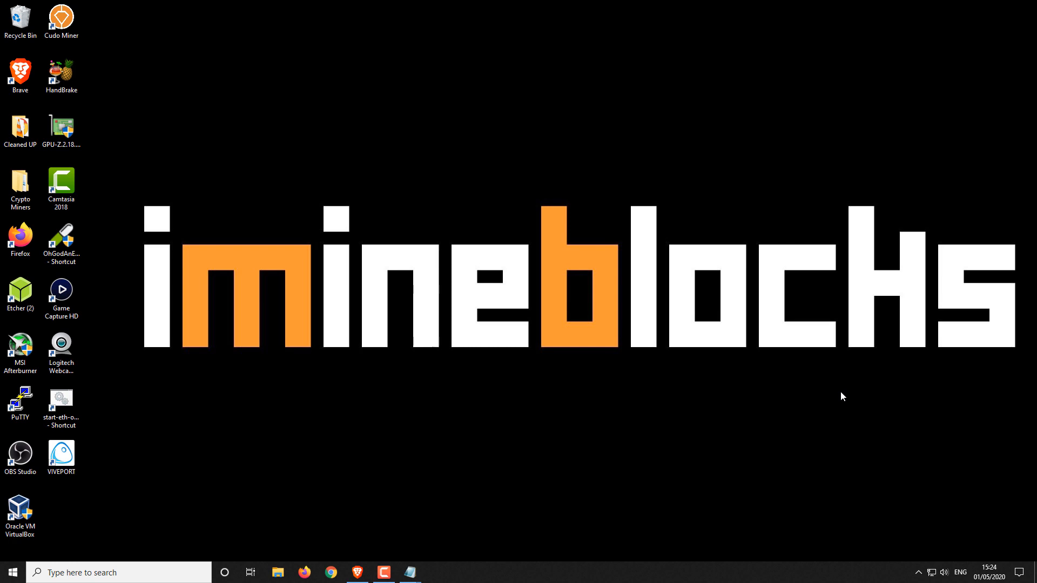
mouse_move(666, 357)
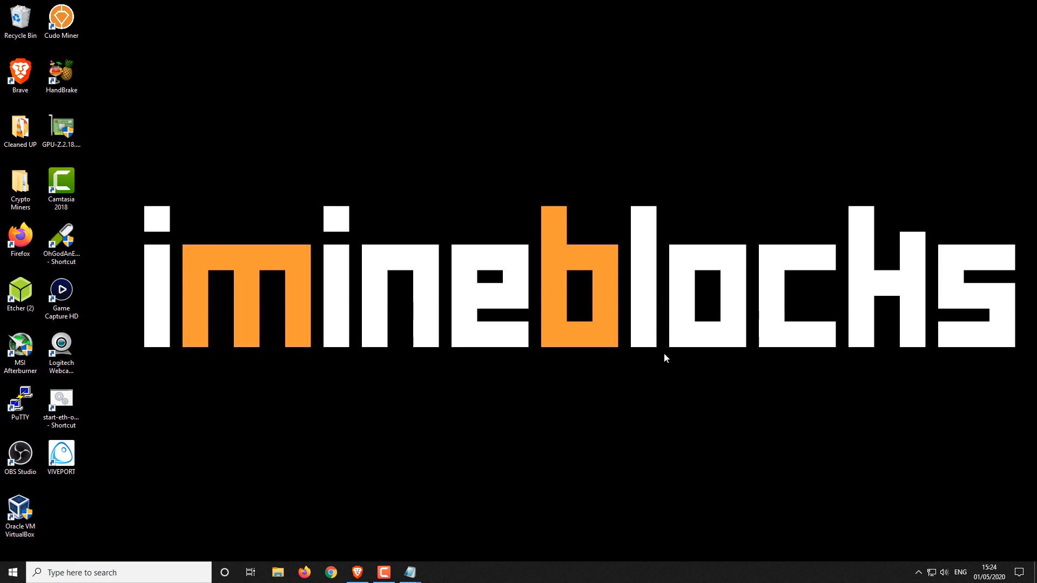
mouse_move(769, 429)
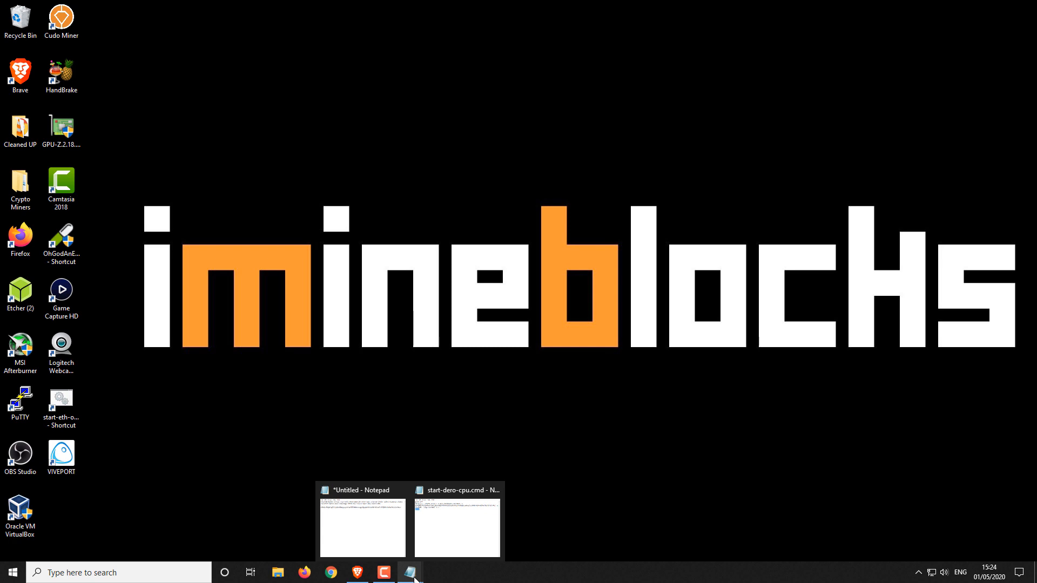
Bring start-dero-cpu.cmd forward in Notepad and select its i5-6600k worker name
click(456, 525)
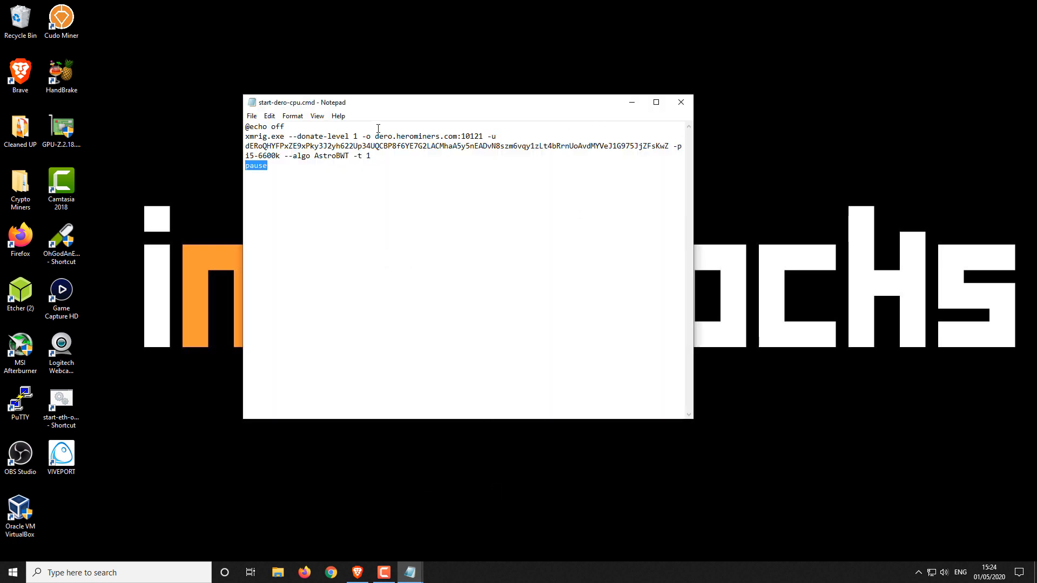
double_click(261, 155)
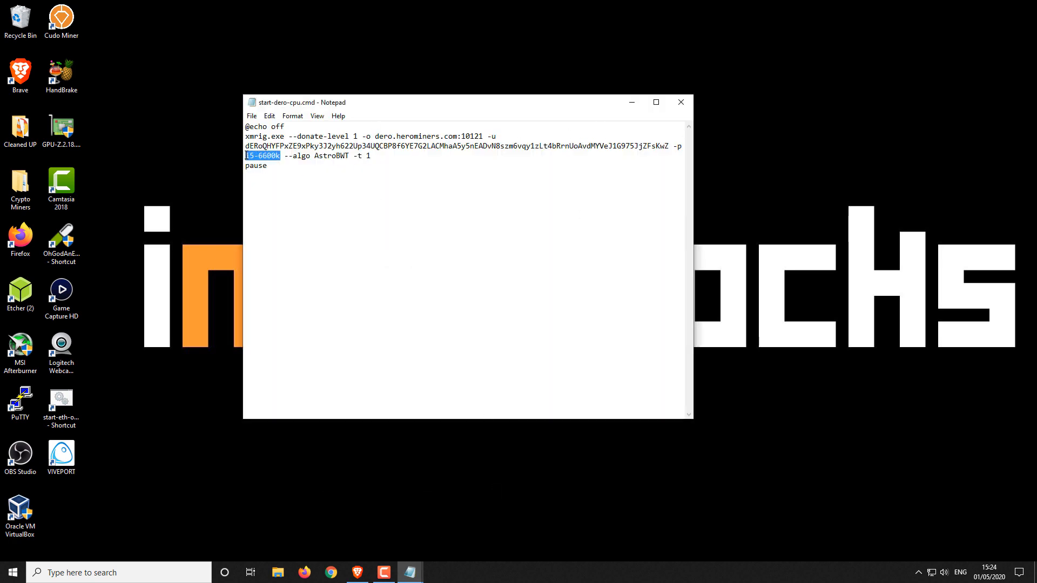
mouse_move(362, 147)
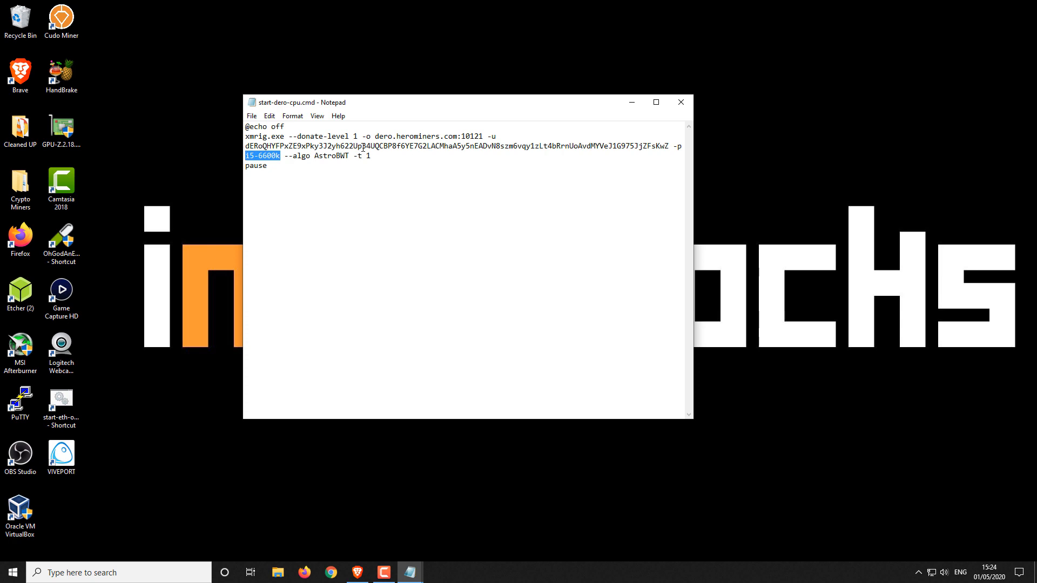
mouse_move(680, 103)
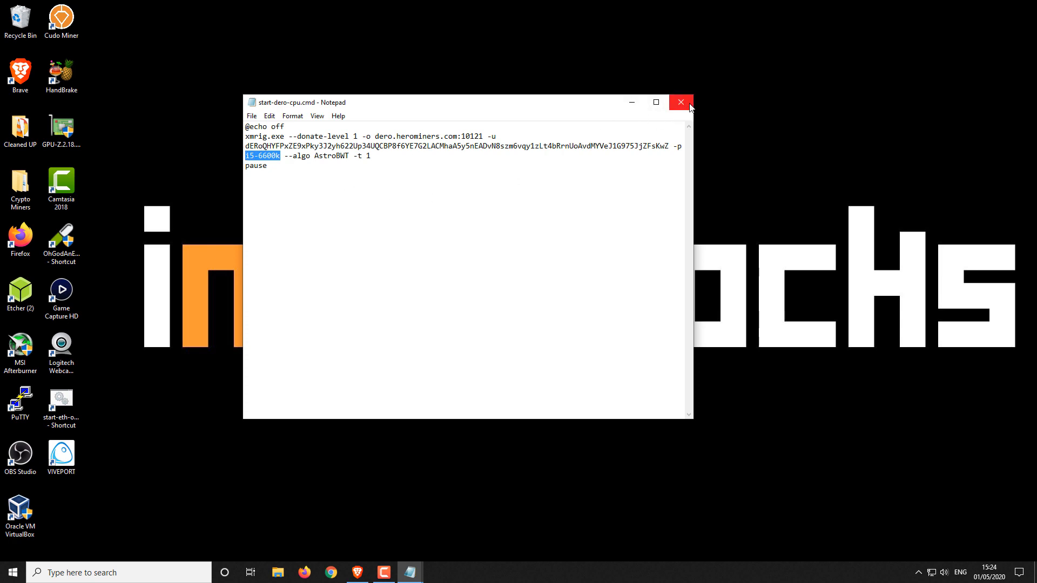
Close the start-dero-cpu.cmd Notepad window, leaving the imineblocks desktop visible
click(680, 102)
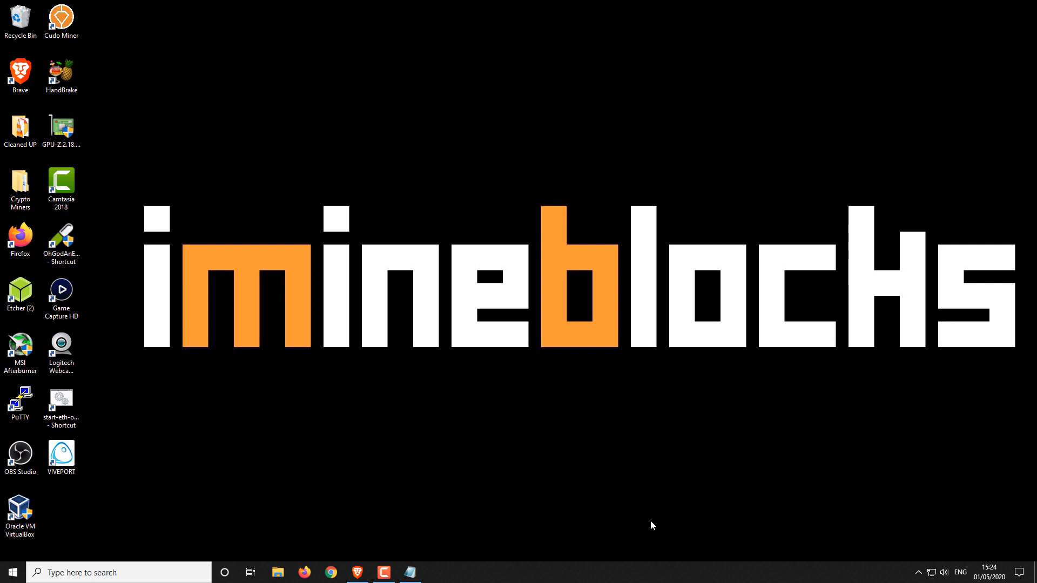
mouse_move(569, 469)
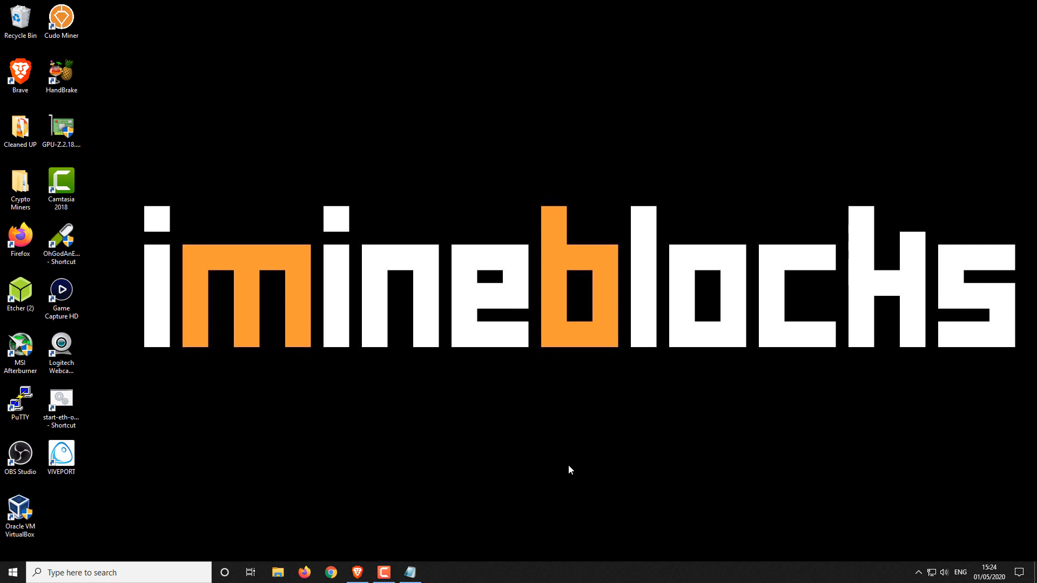
mouse_move(515, 527)
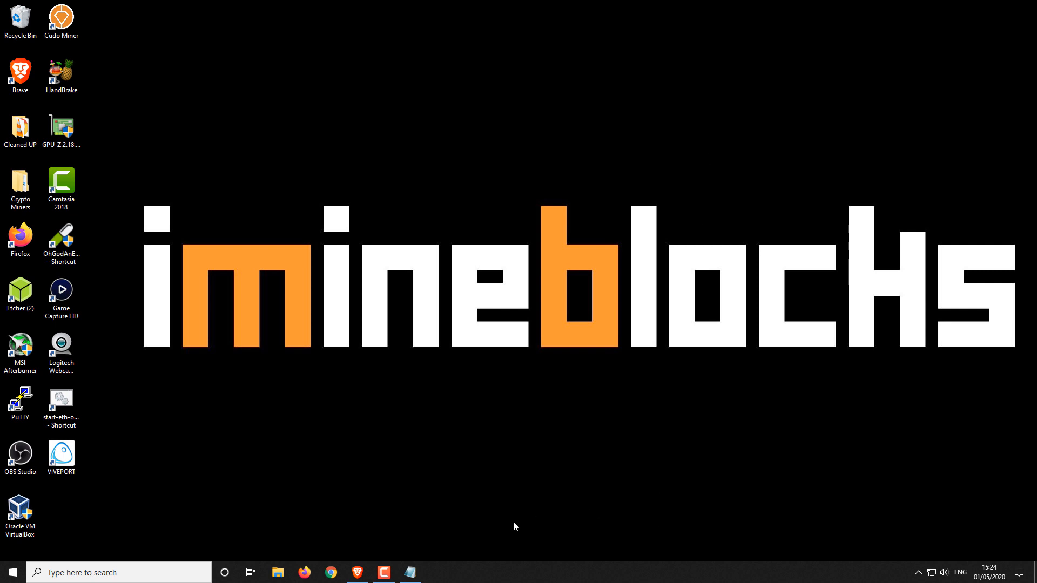
mouse_move(250, 539)
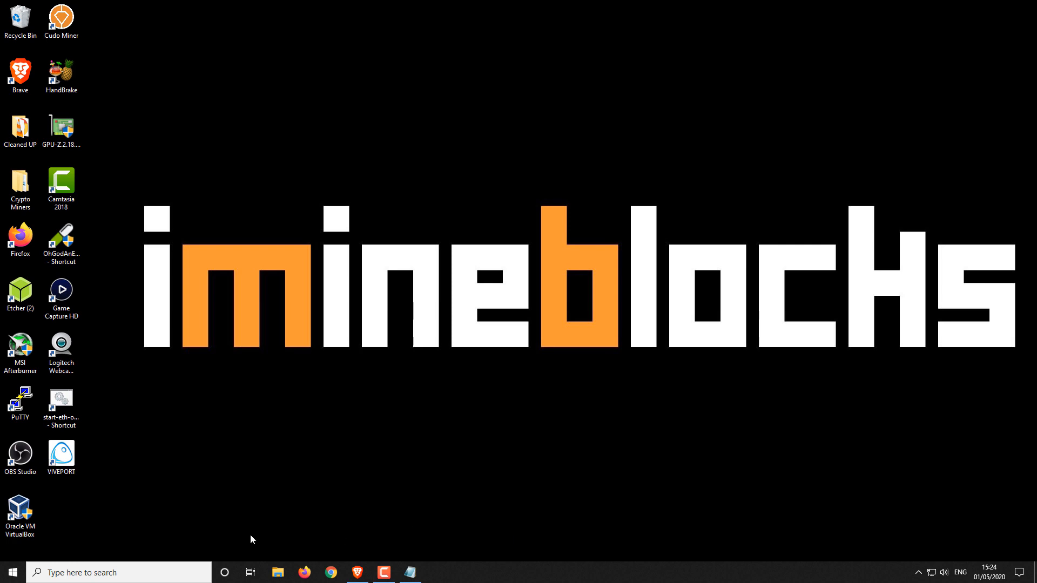
mouse_move(394, 372)
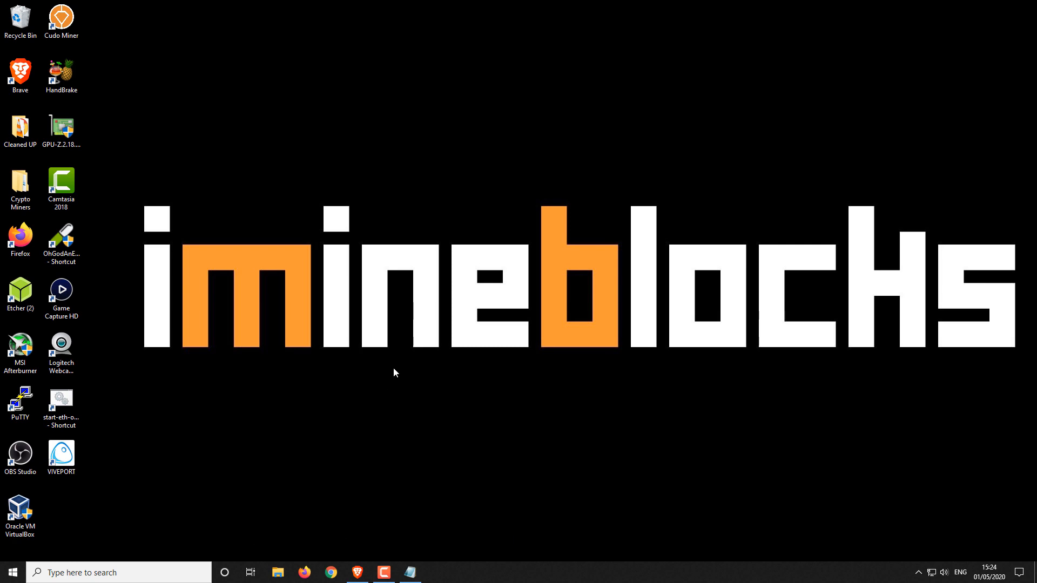
mouse_move(418, 356)
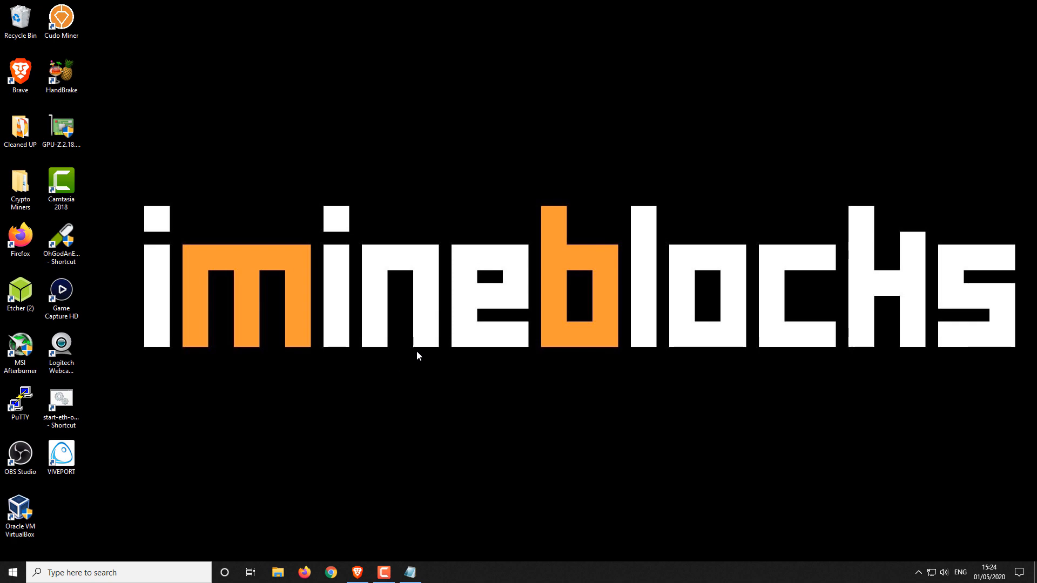